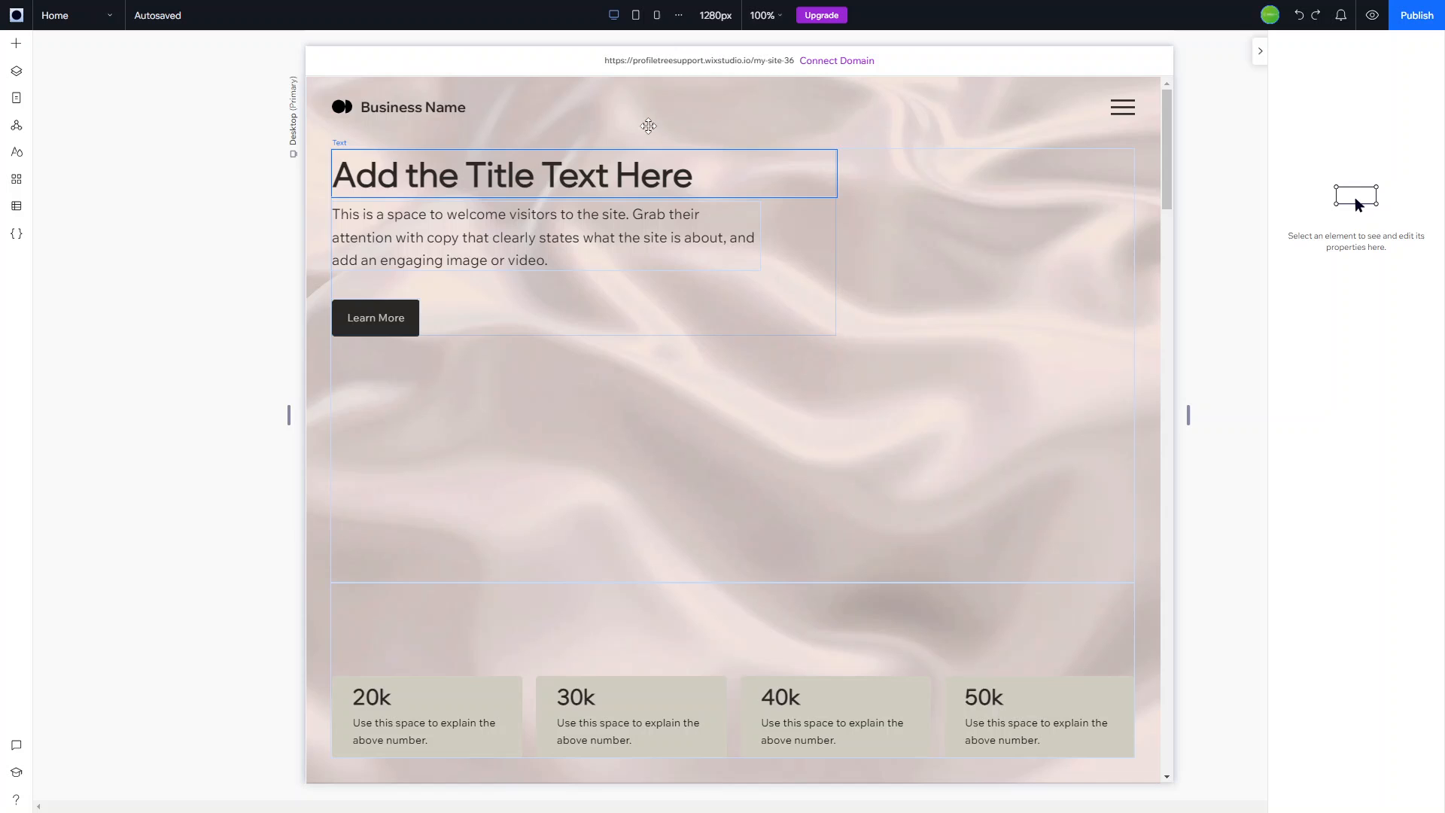
# - Select the site header and adjust the canvas zoom to view it in full
pyautogui.click(552, 107)
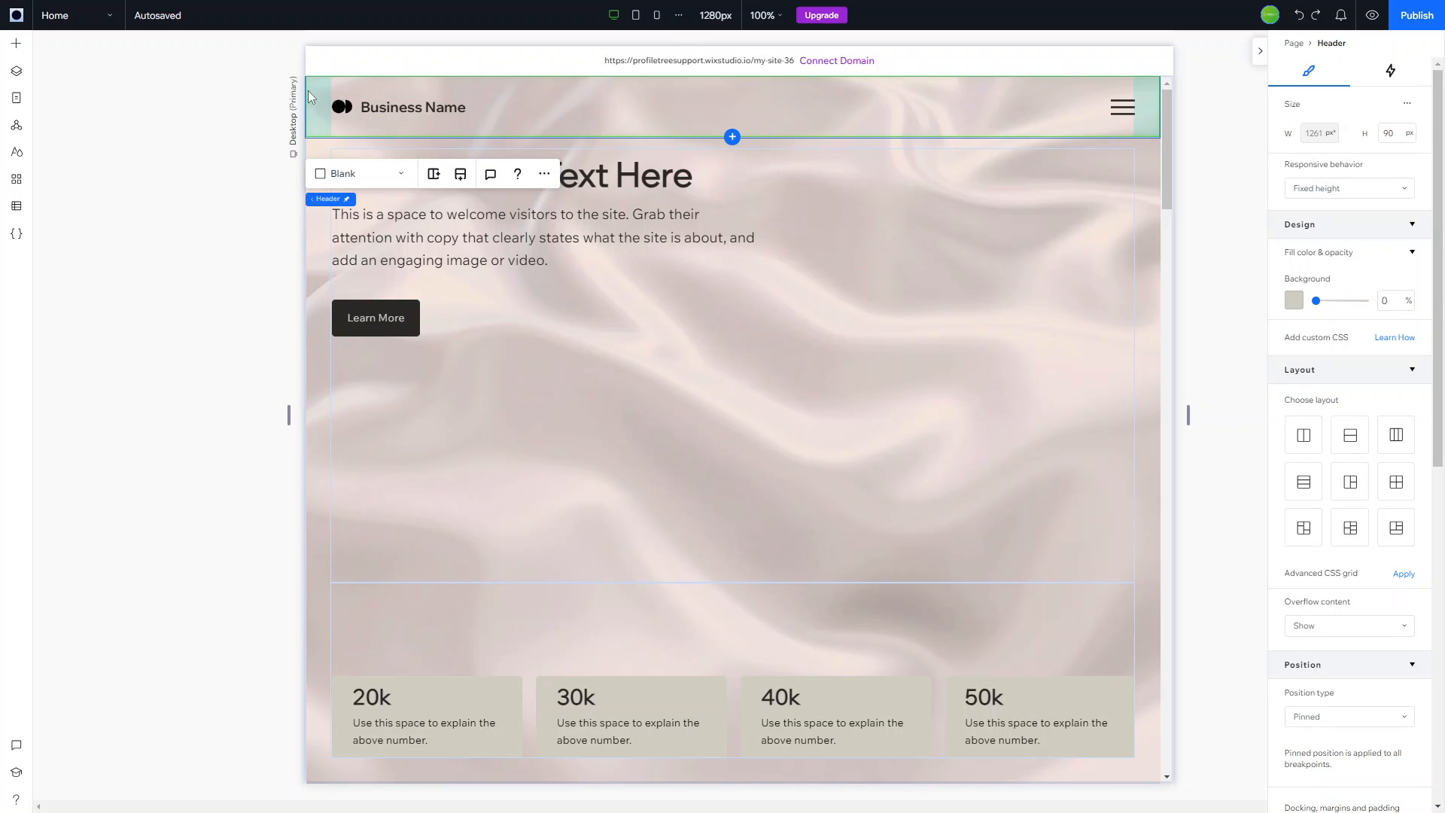
pyautogui.moveTo(1159, 95)
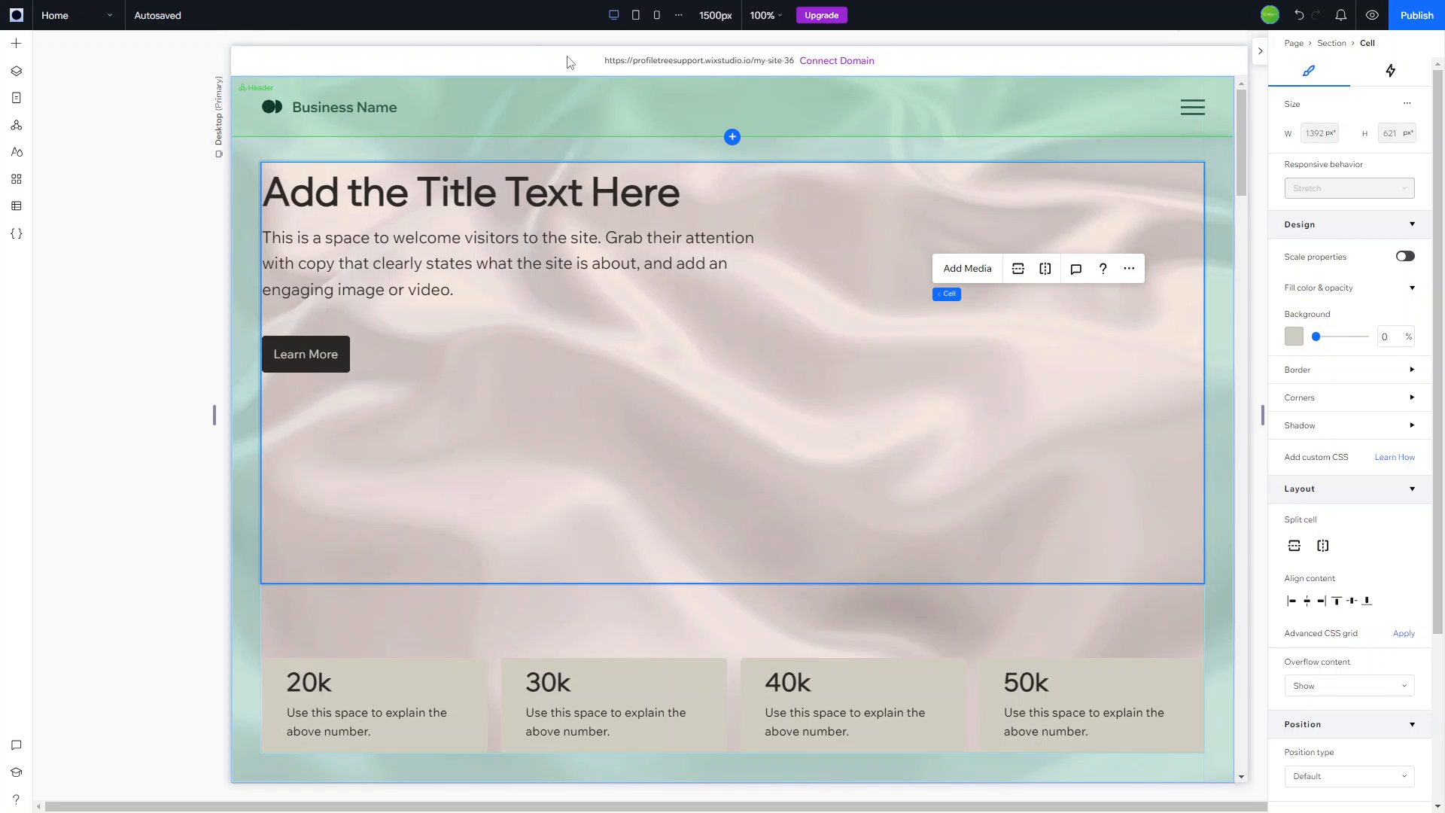
pyautogui.click(714, 15)
pyautogui.write('1580')
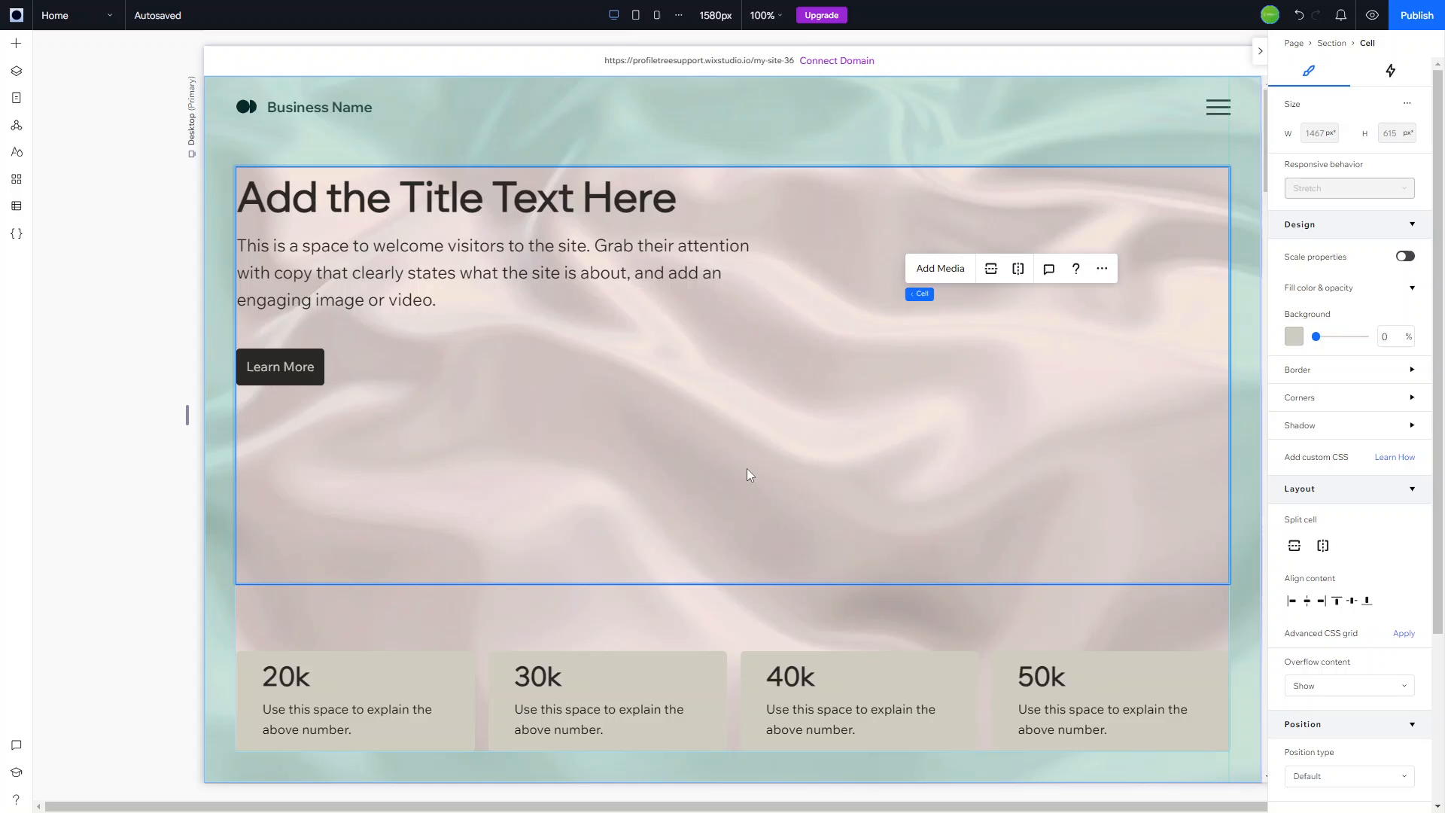
pyautogui.click(763, 15)
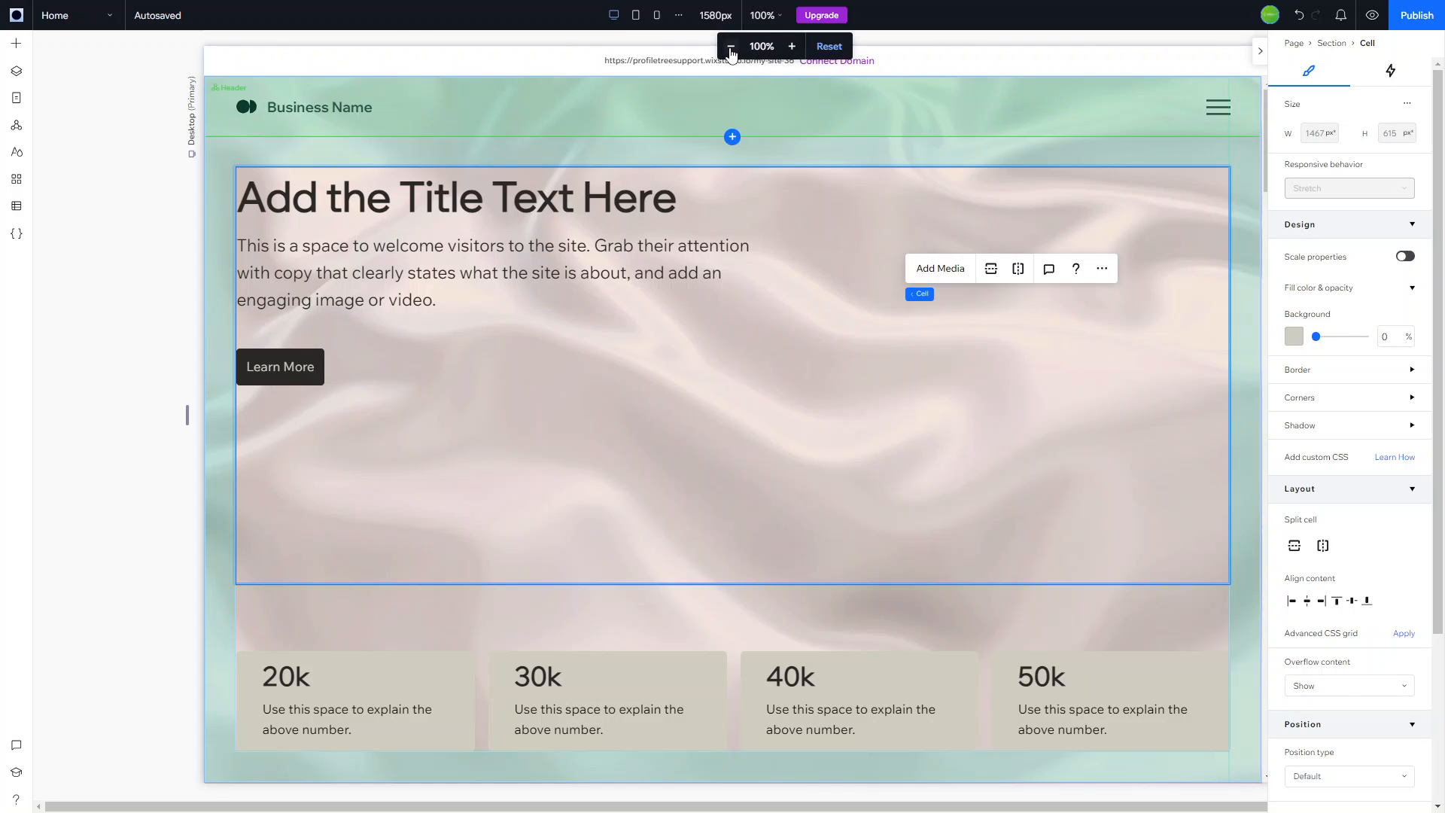
pyautogui.click(730, 47)
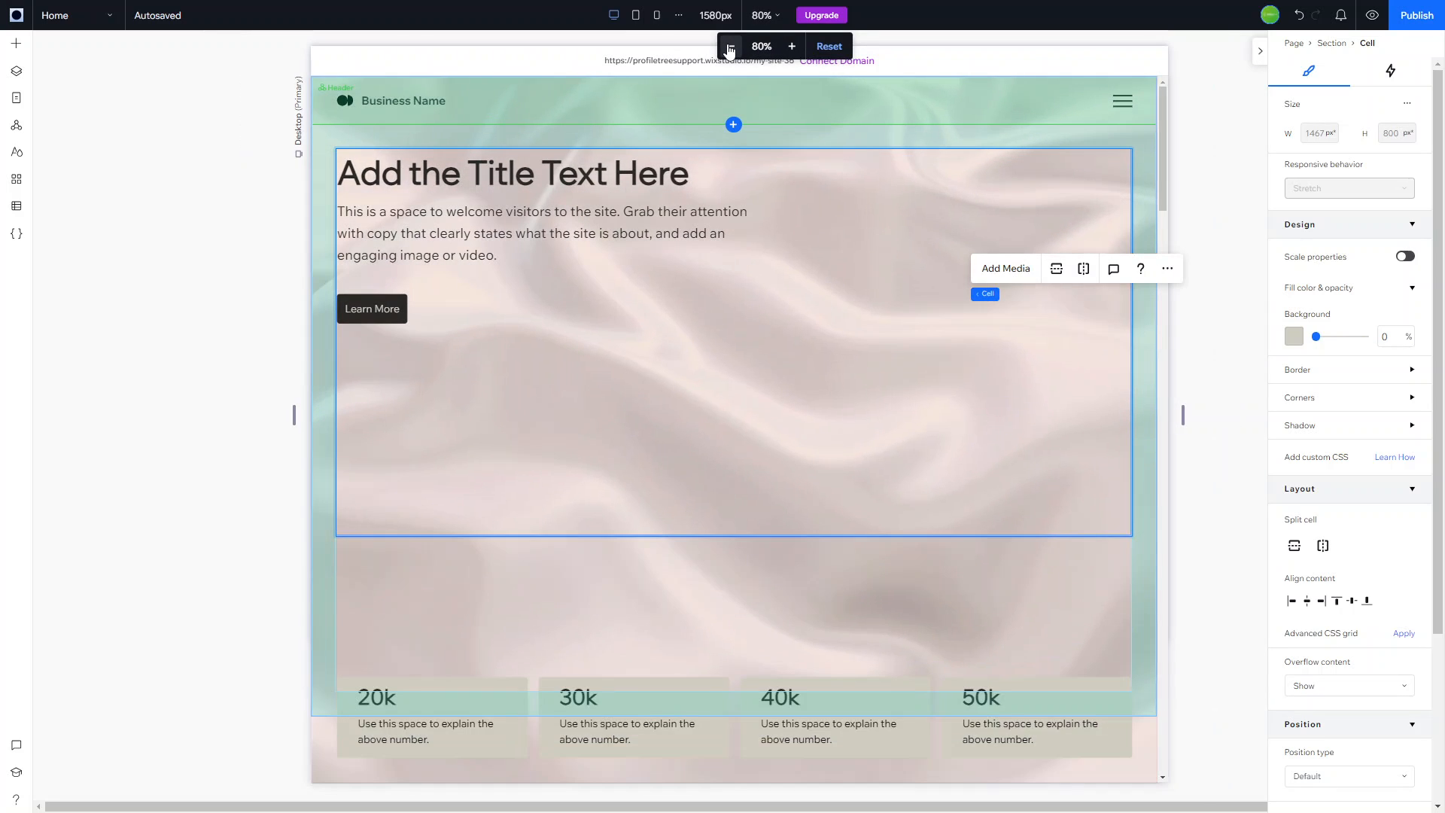
pyautogui.click(791, 47)
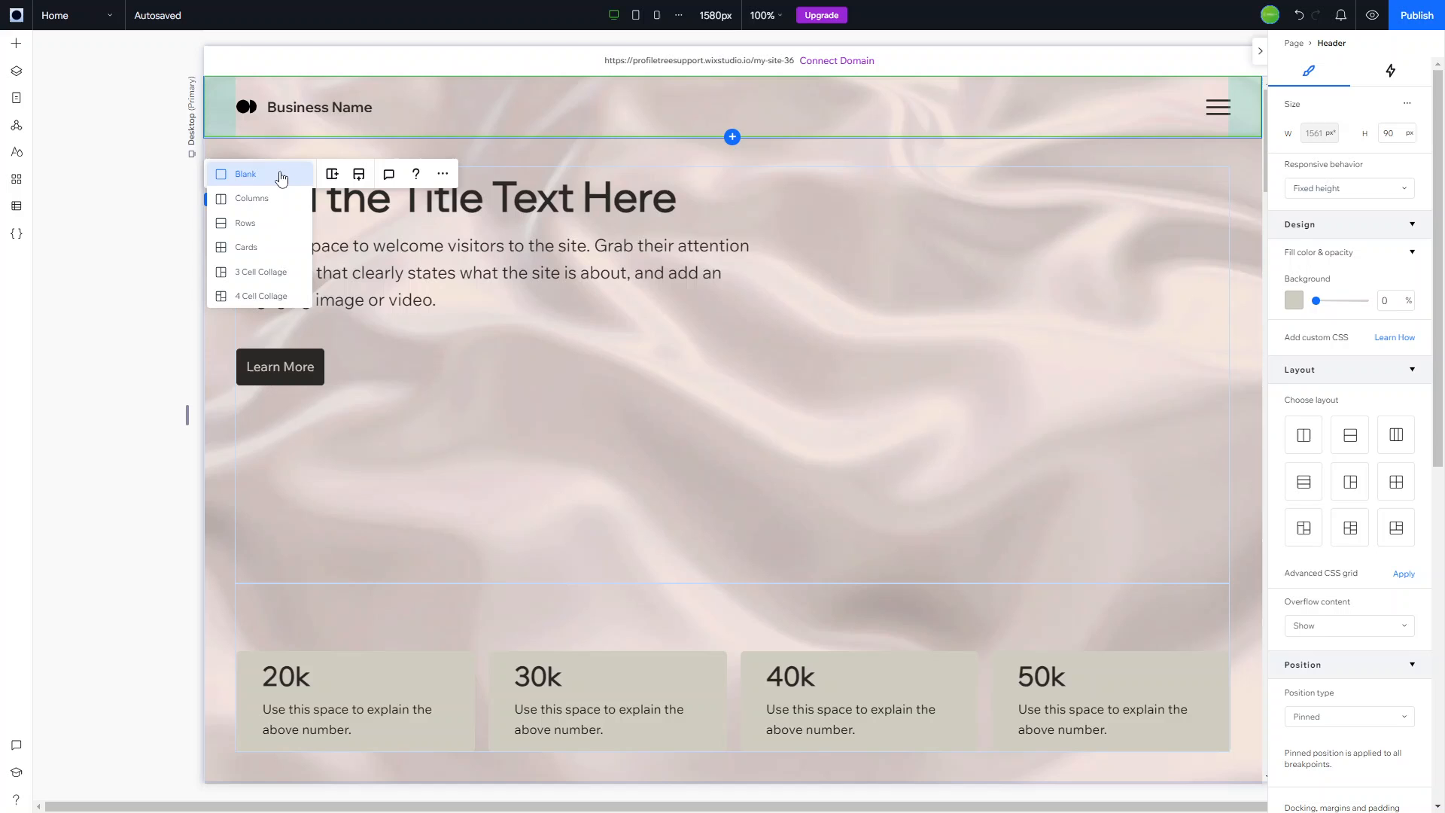
pyautogui.moveTo(328, 163)
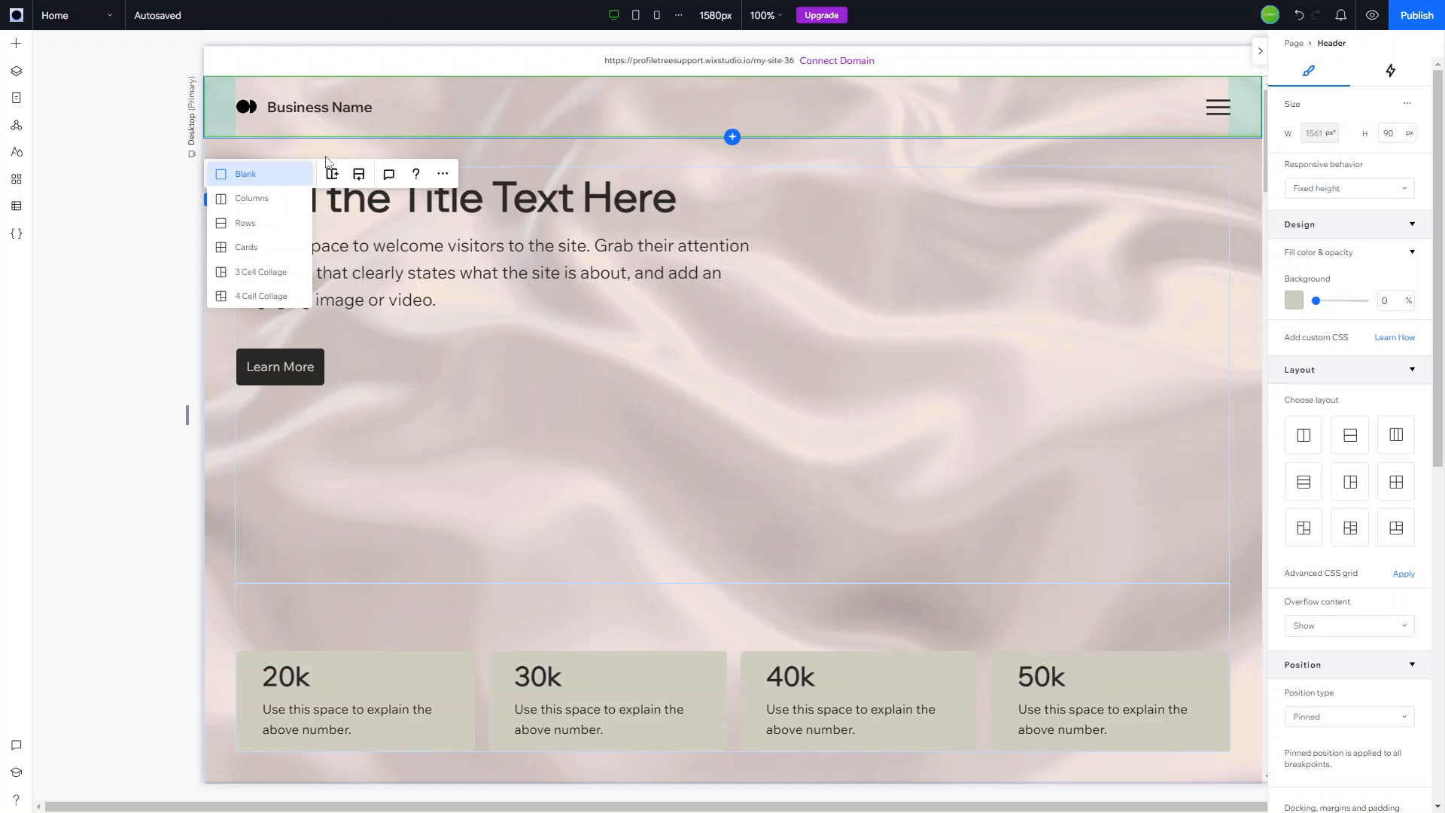
pyautogui.moveTo(560, 120)
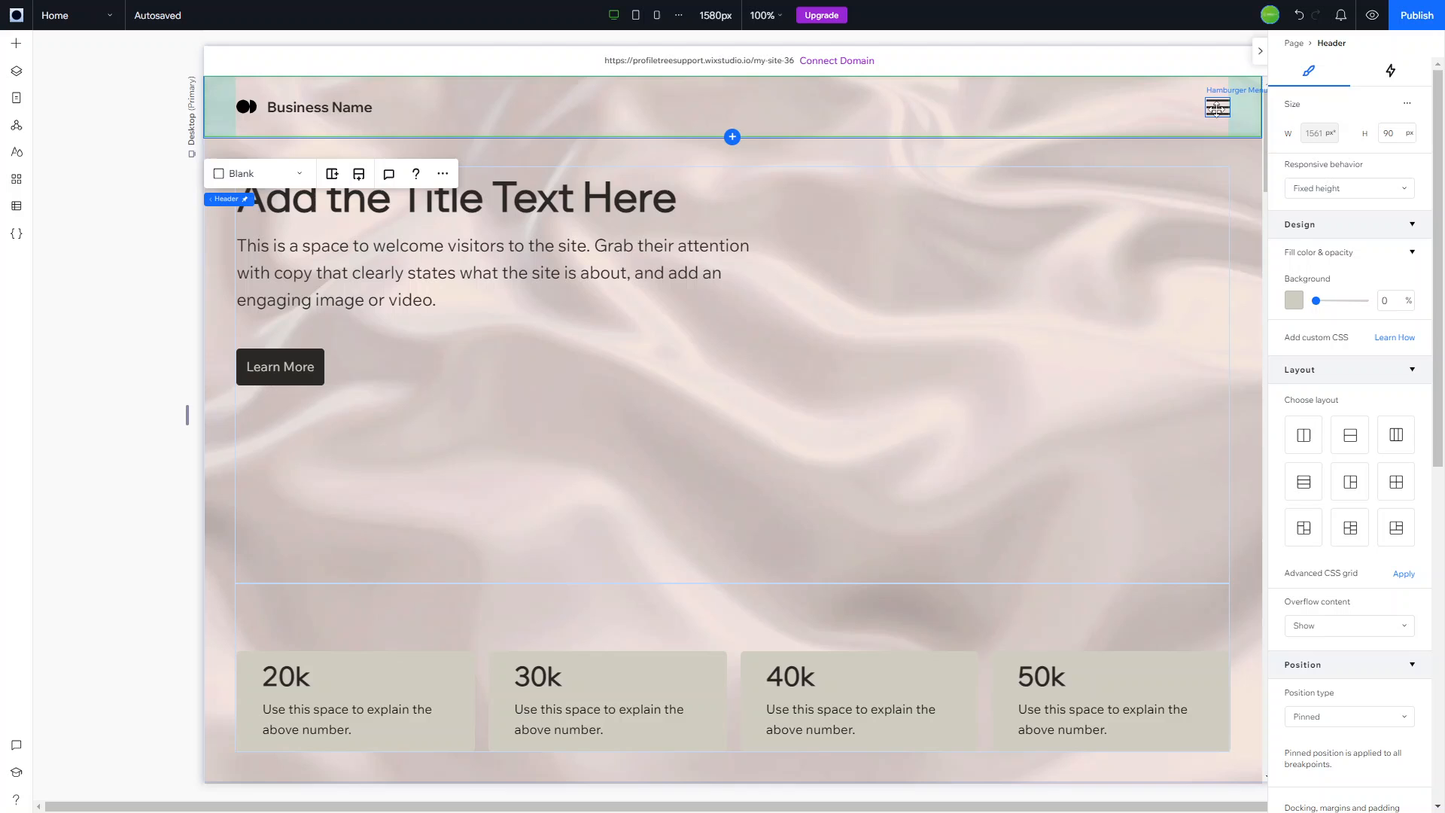
# - Delete the hamburger menu icon from the header
pyautogui.click(1217, 107)
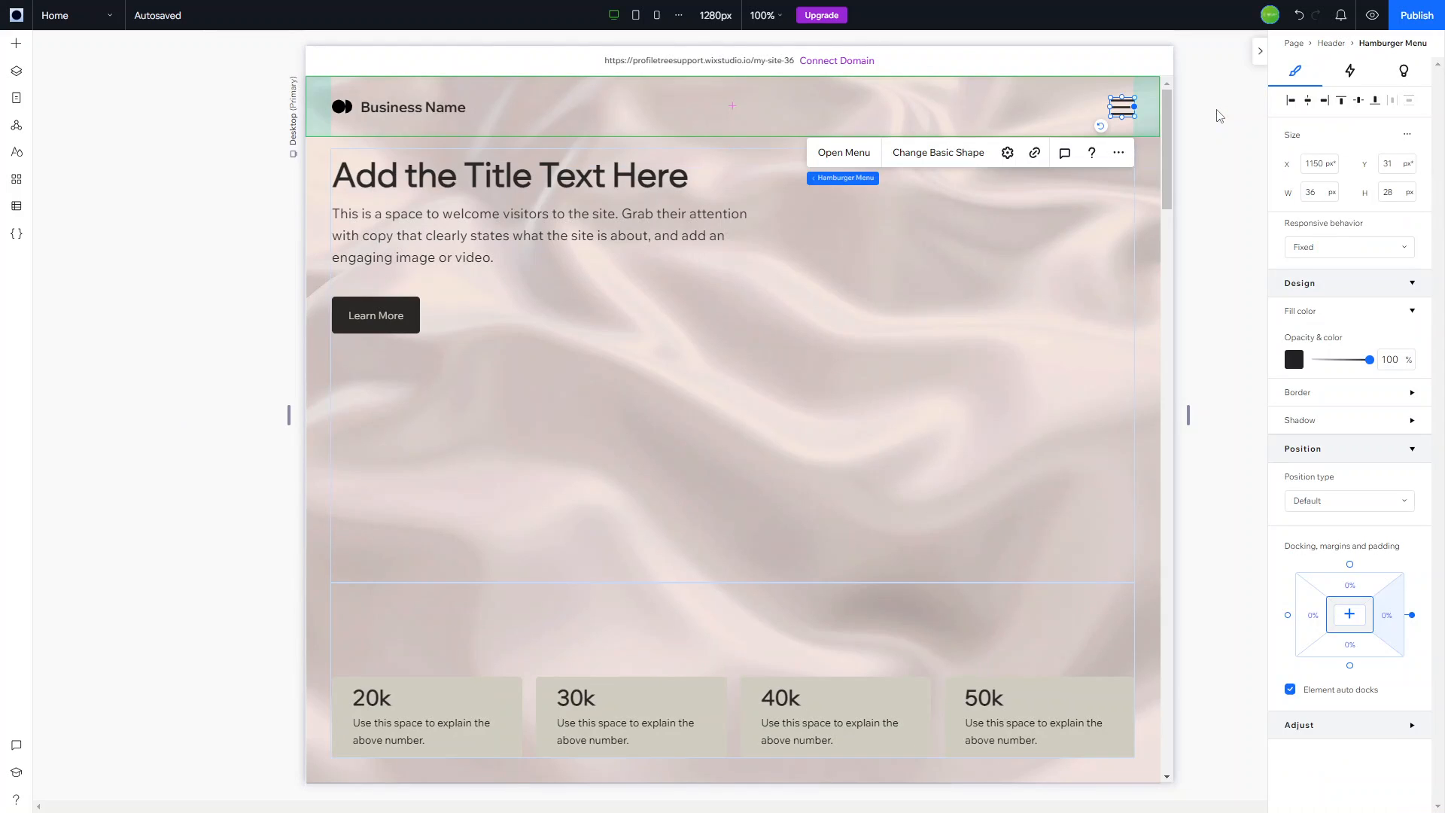
pyautogui.click(843, 152)
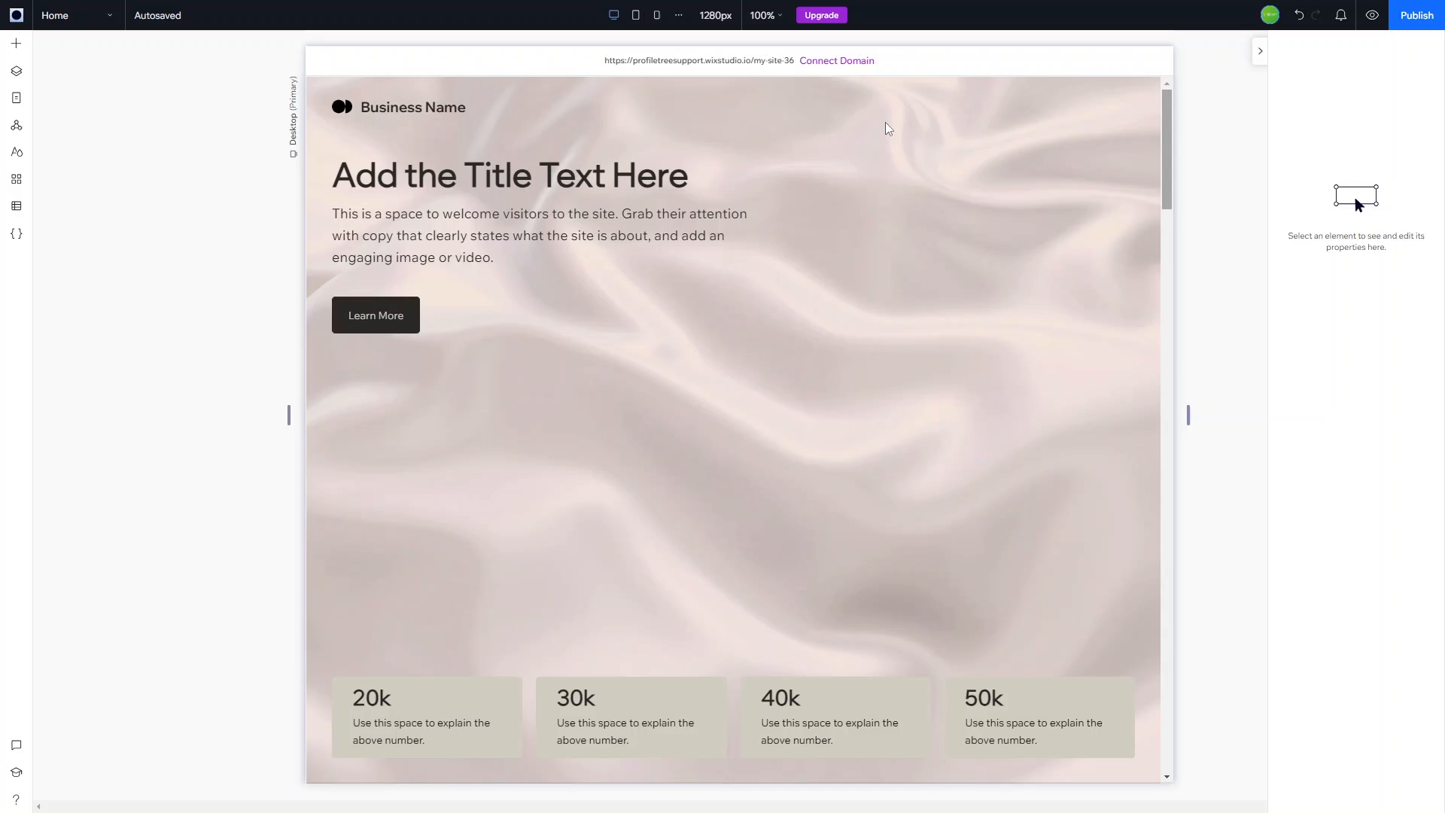
# - Switch the header layout to Columns and add a cell so it has three columns
pyautogui.click(565, 108)
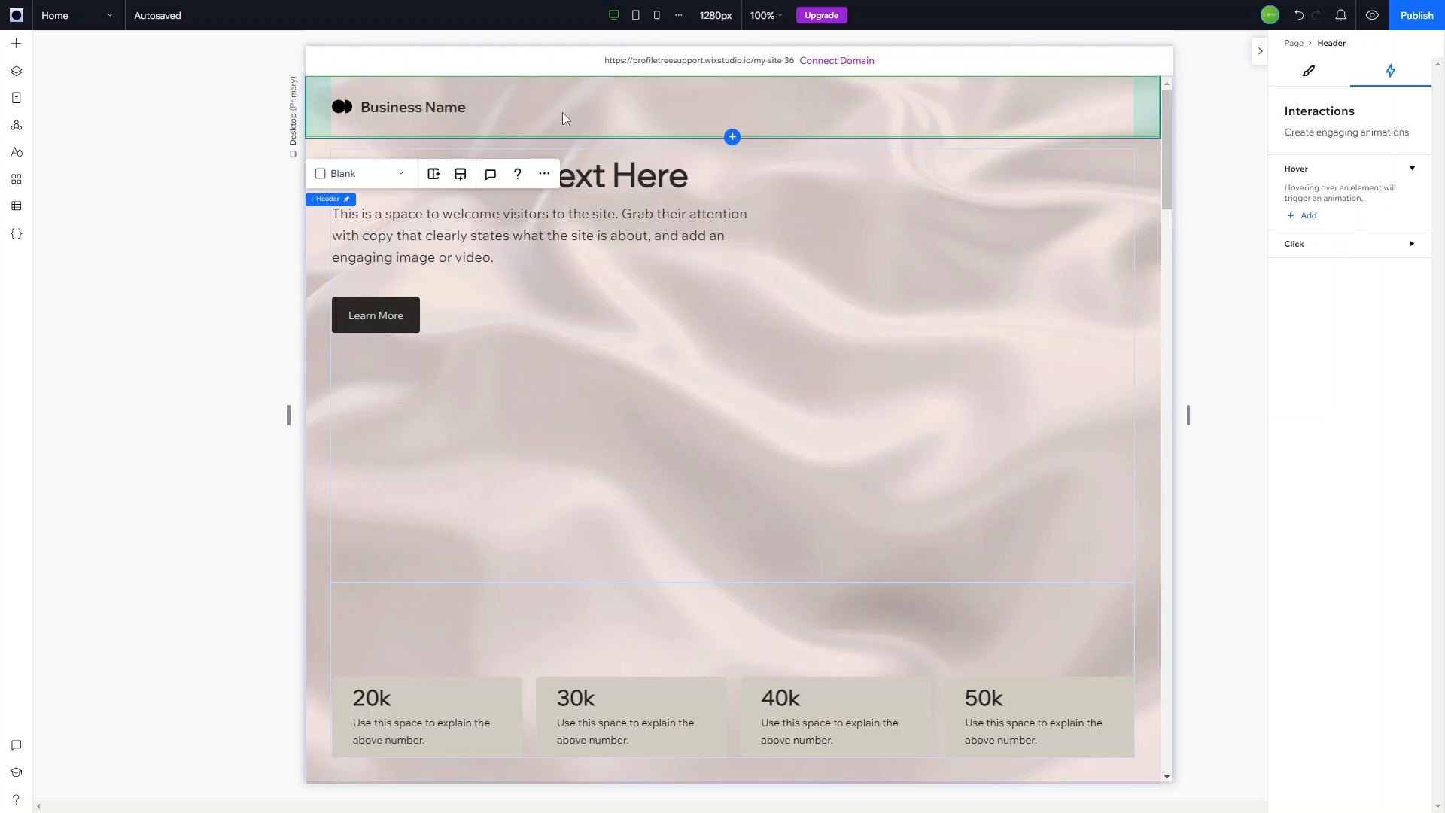
pyautogui.click(360, 175)
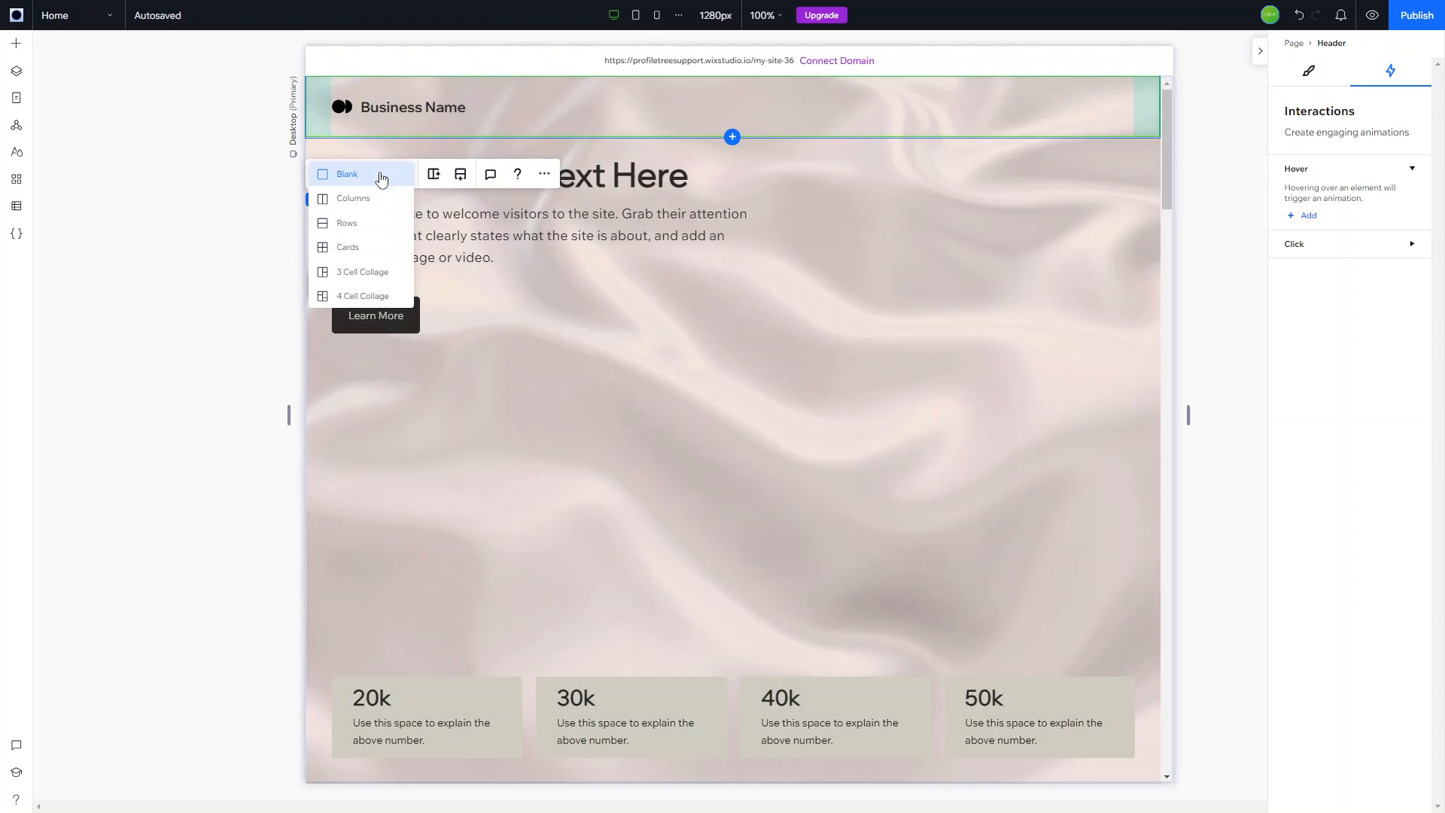
pyautogui.moveTo(572, 104)
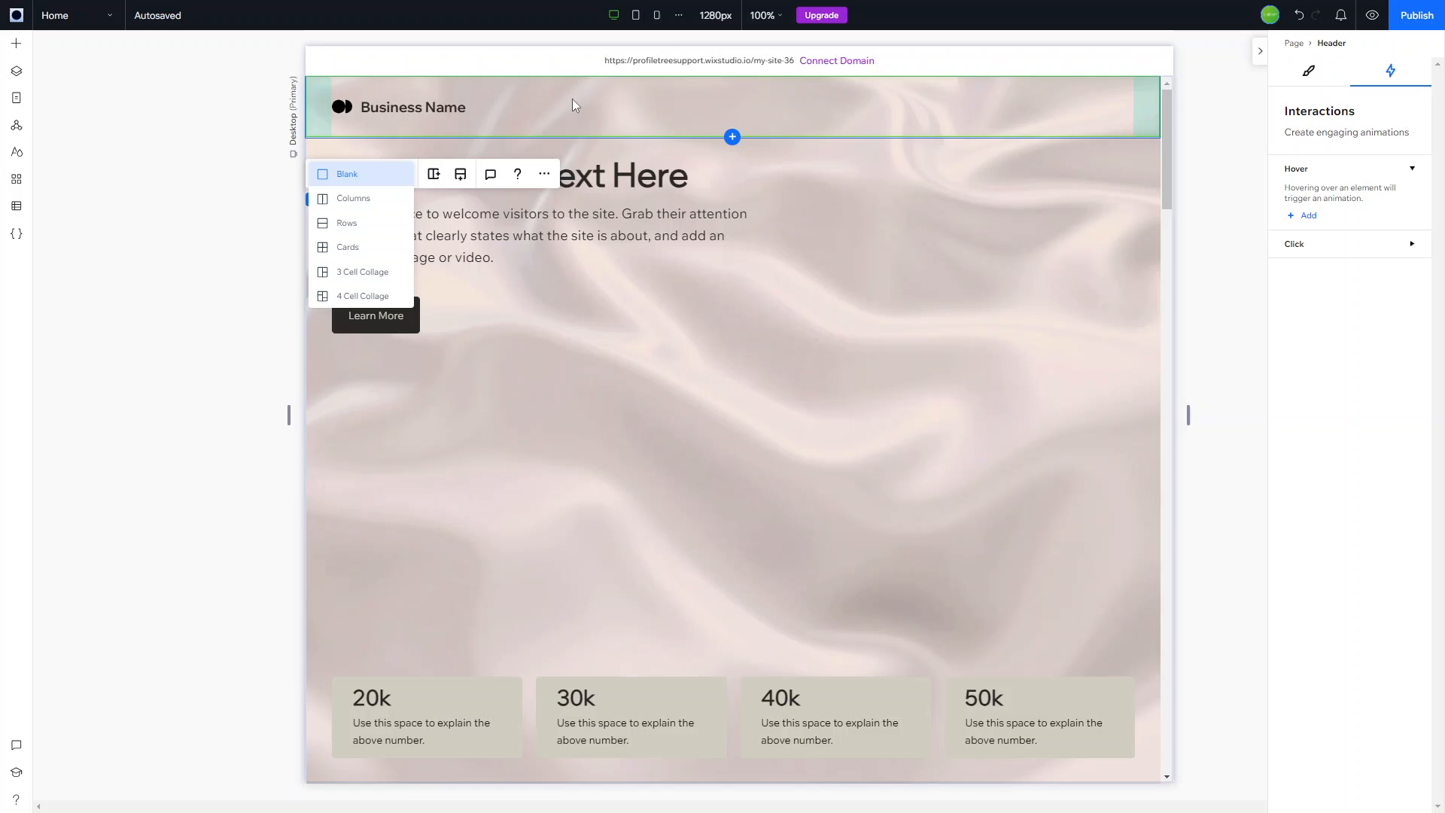
pyautogui.moveTo(528, 91)
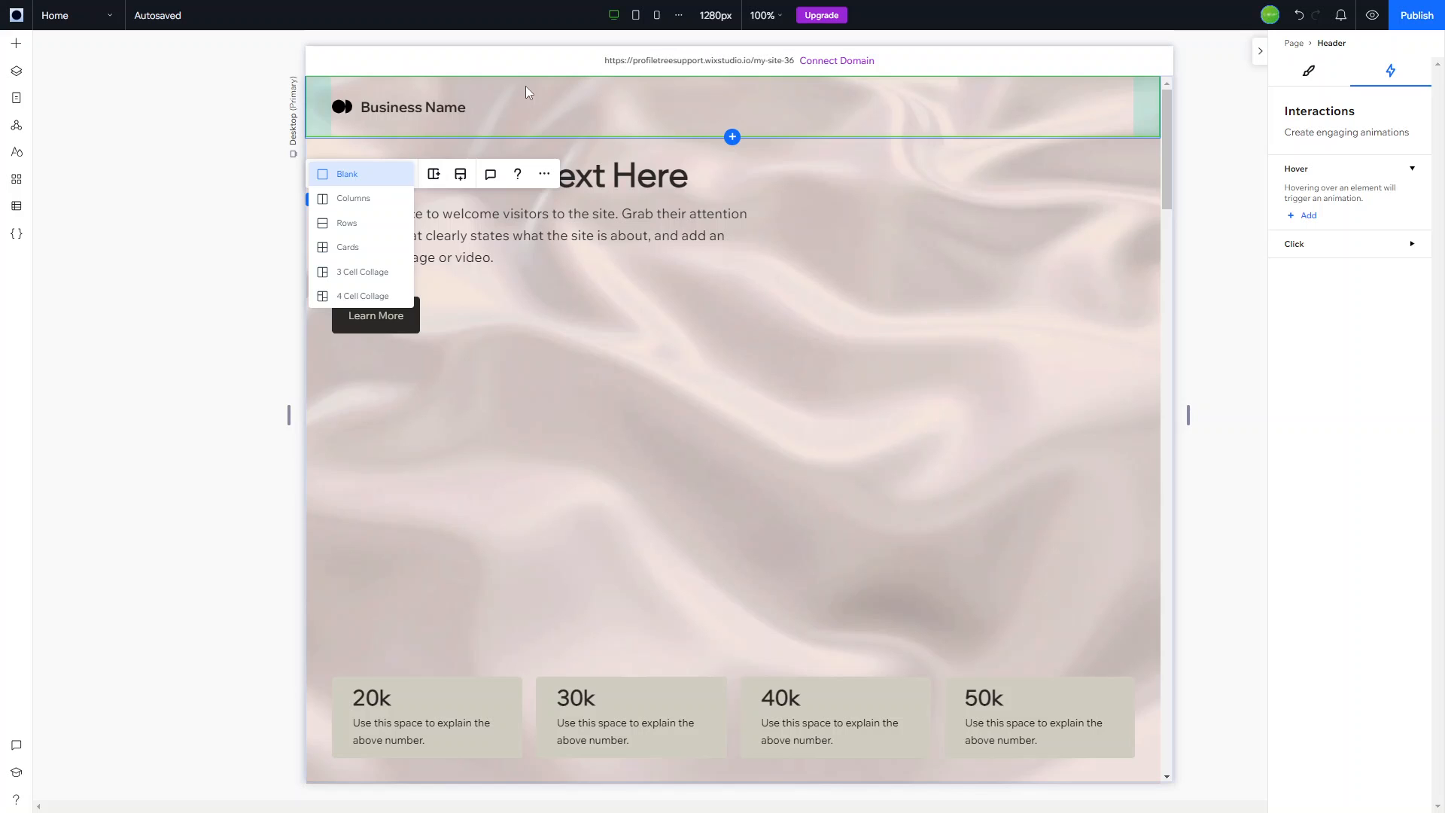
pyautogui.moveTo(363, 203)
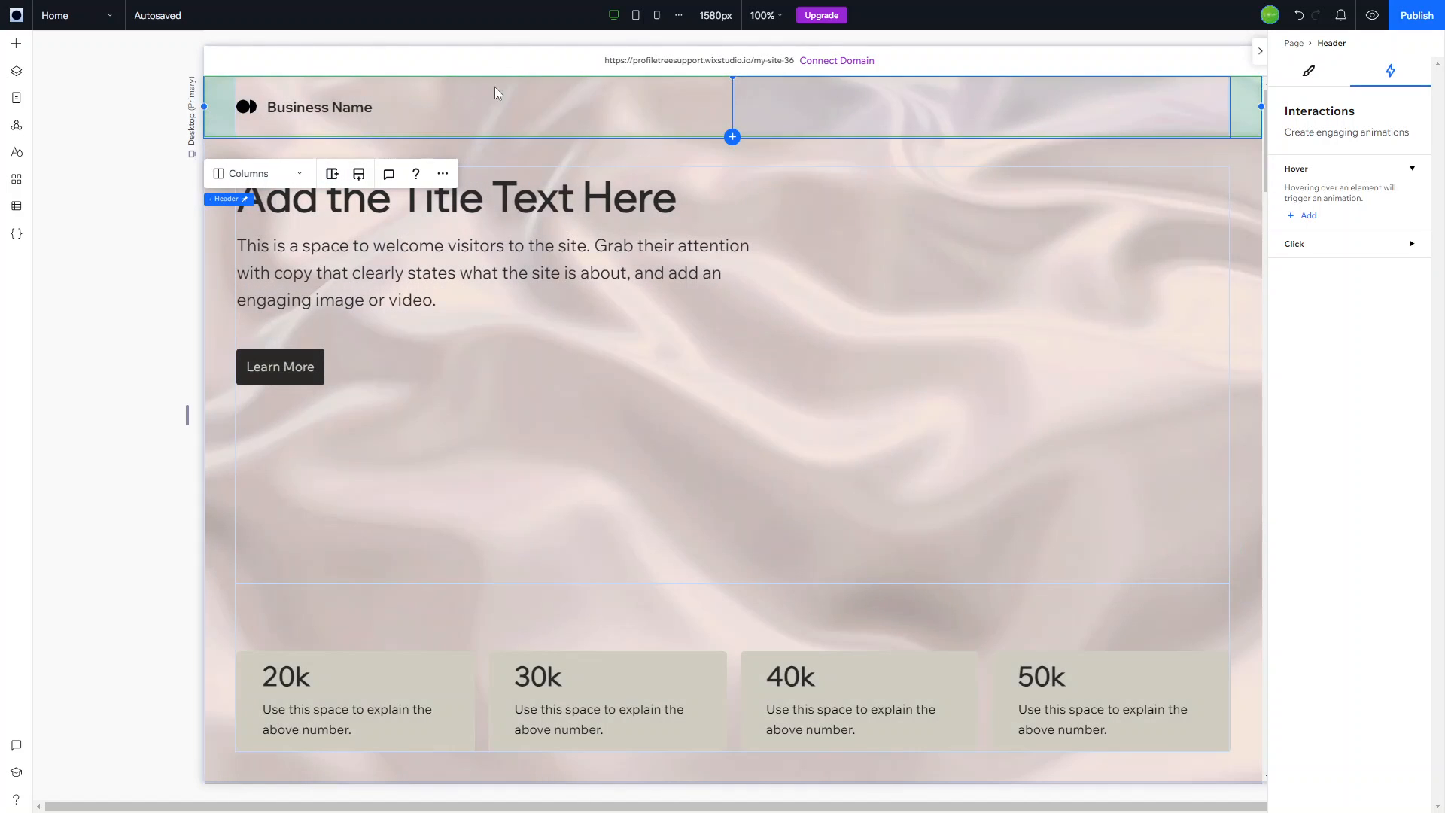
pyautogui.click(256, 173)
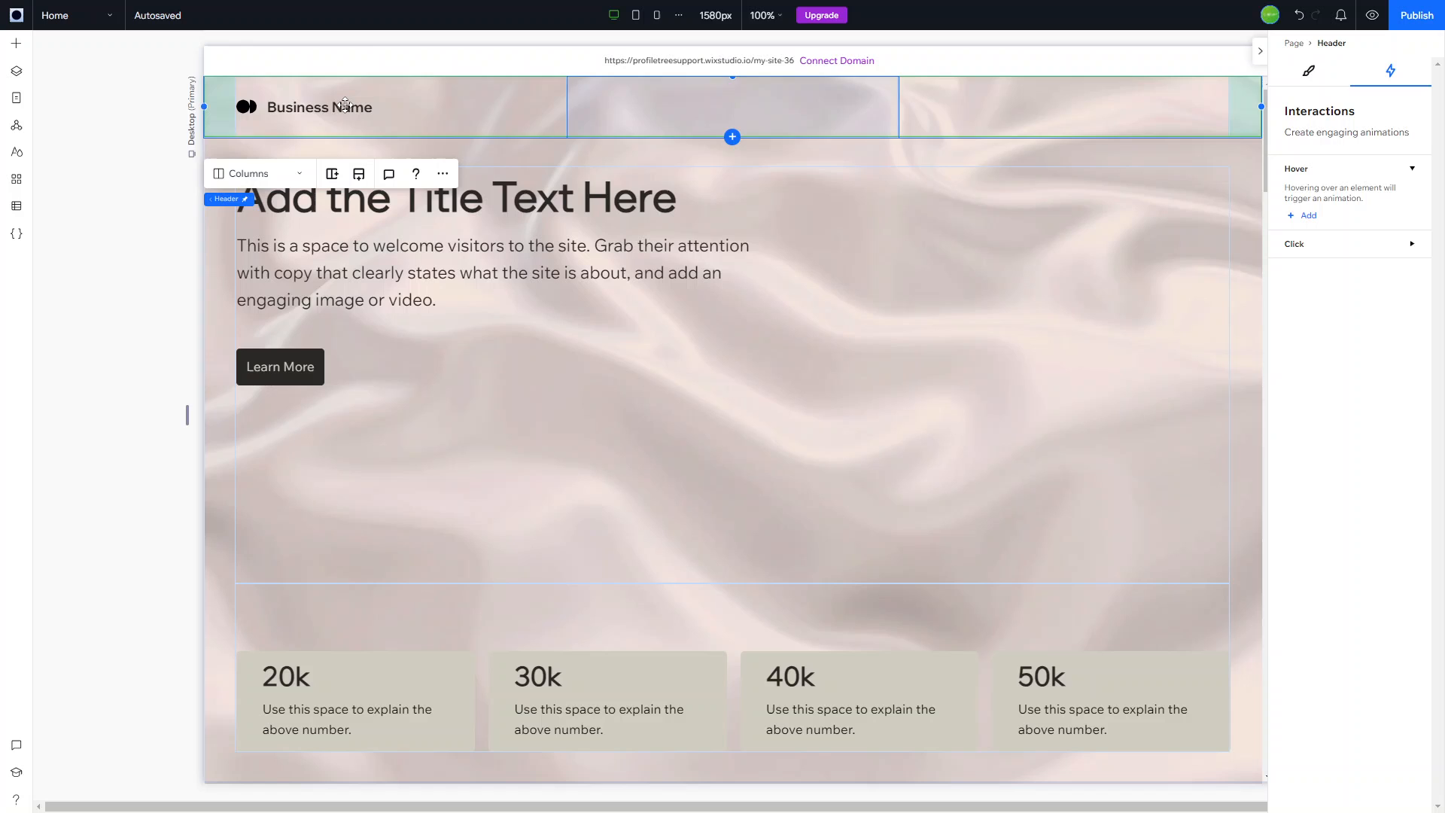
# - Delete the Business Name placeholder logo and add an Image element to the first header cell
pyautogui.click(319, 107)
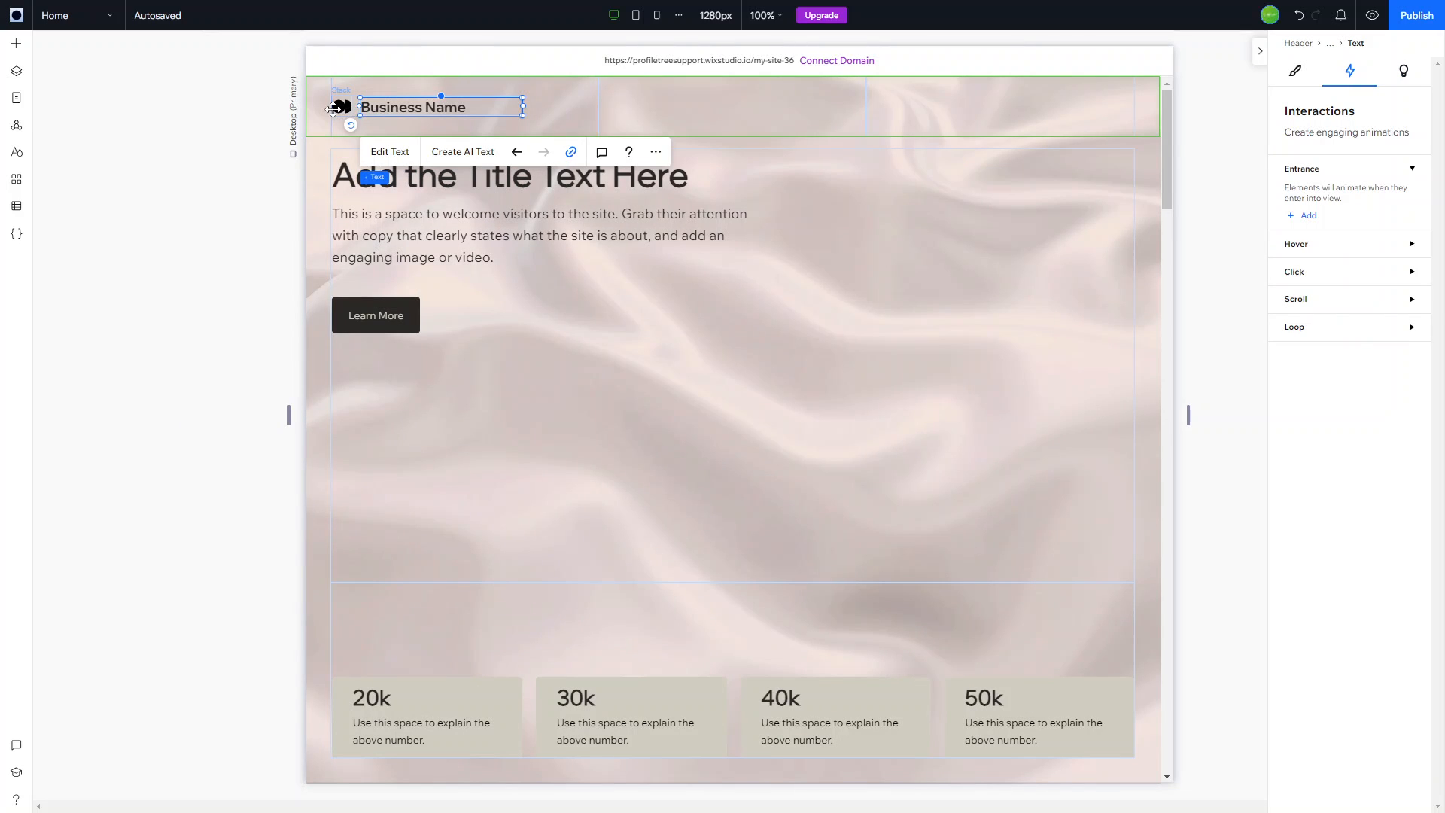
pyautogui.click(342, 106)
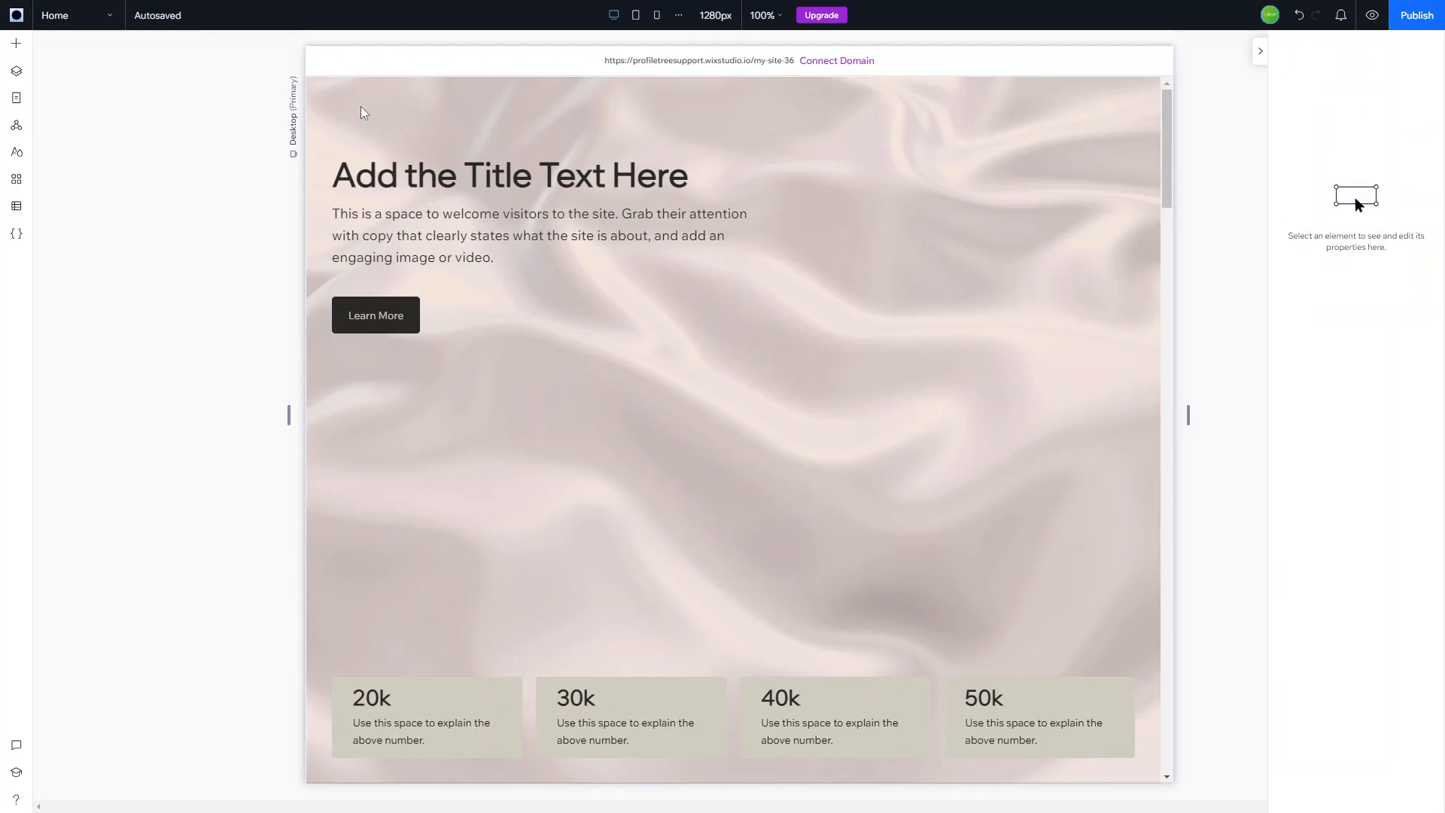
pyautogui.click(15, 44)
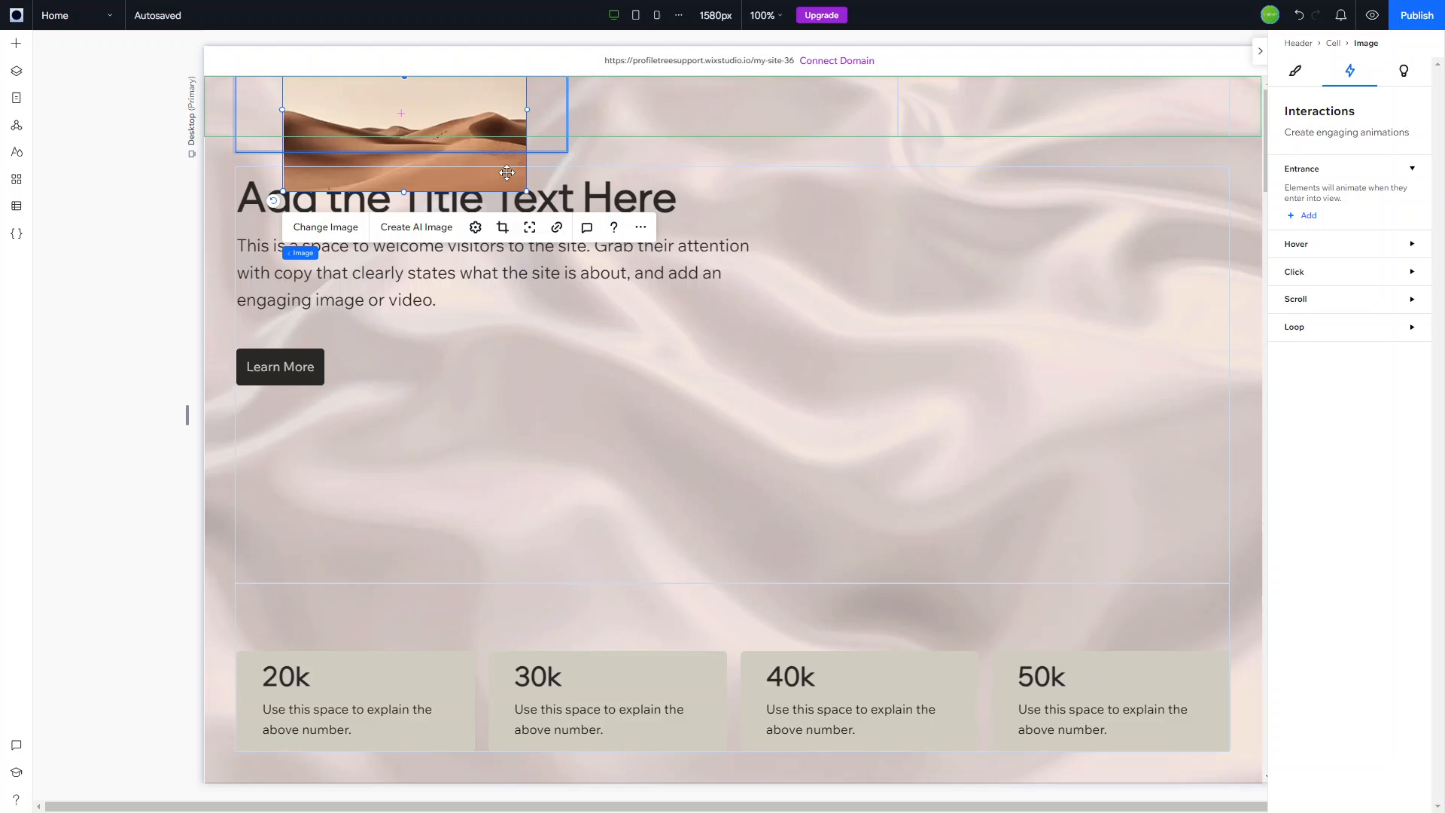
pyautogui.click(442, 197)
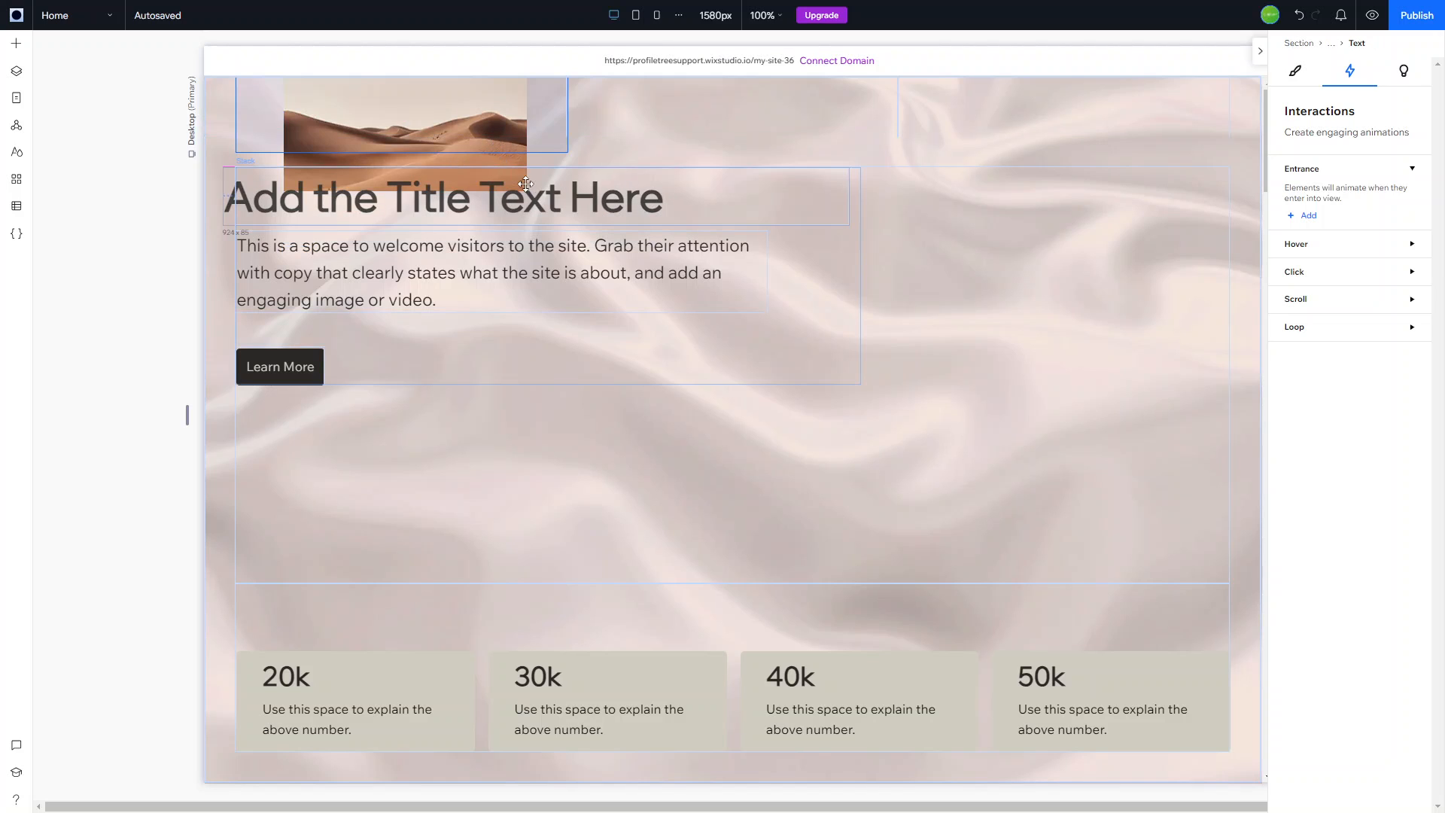
# - Resize the new header image down to fit the header height
pyautogui.click(443, 195)
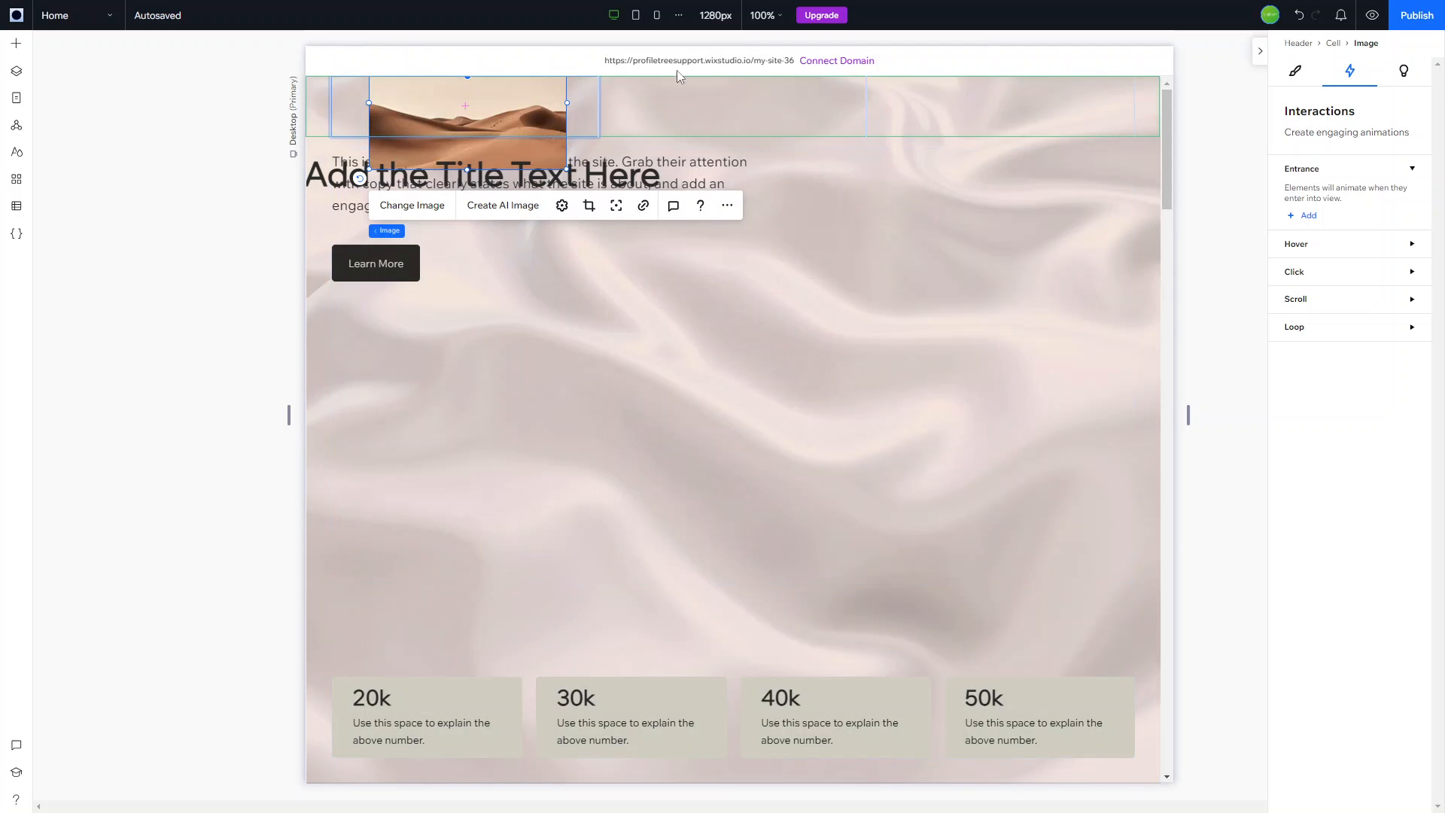
pyautogui.click(552, 173)
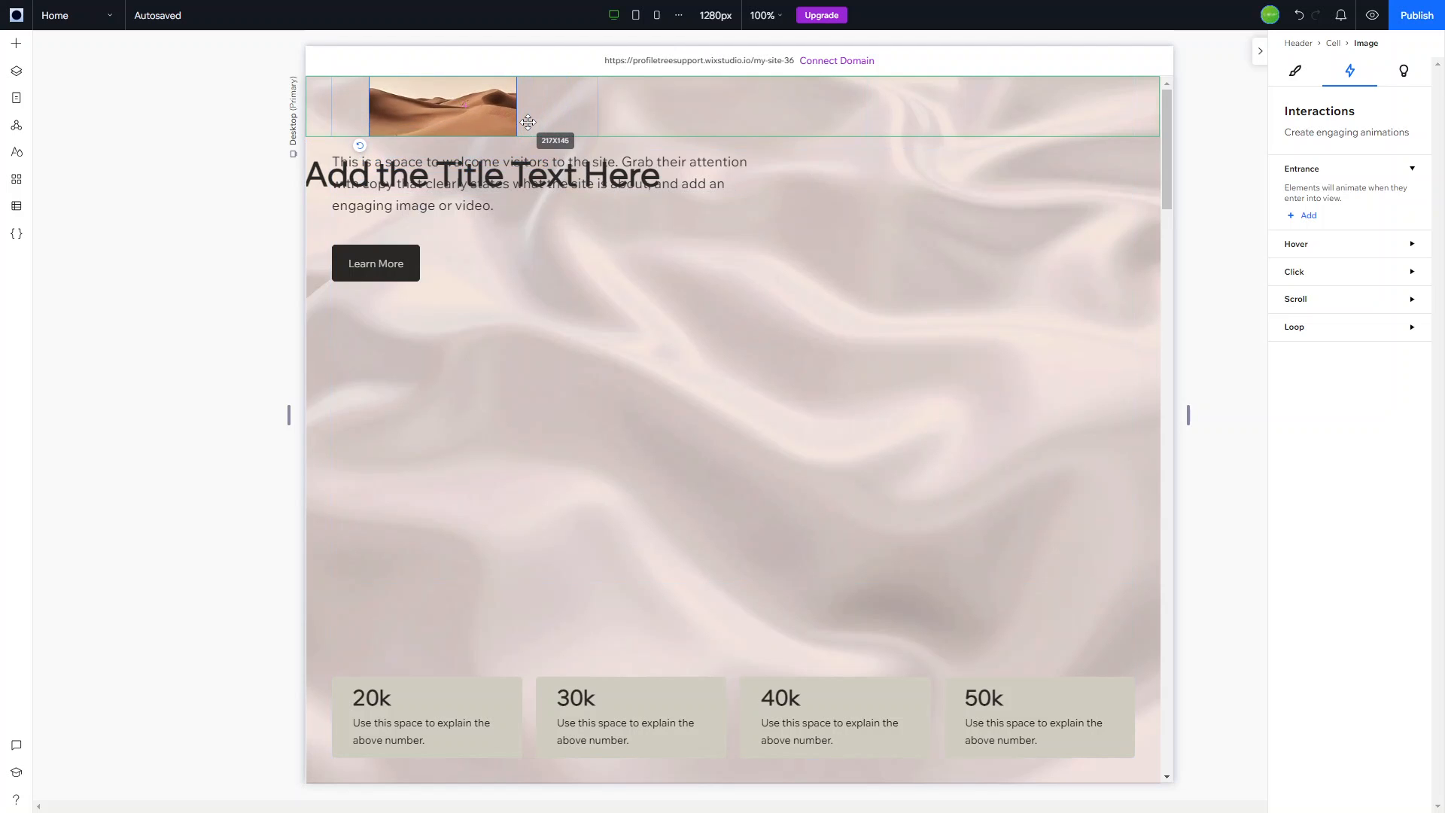
pyautogui.click(538, 182)
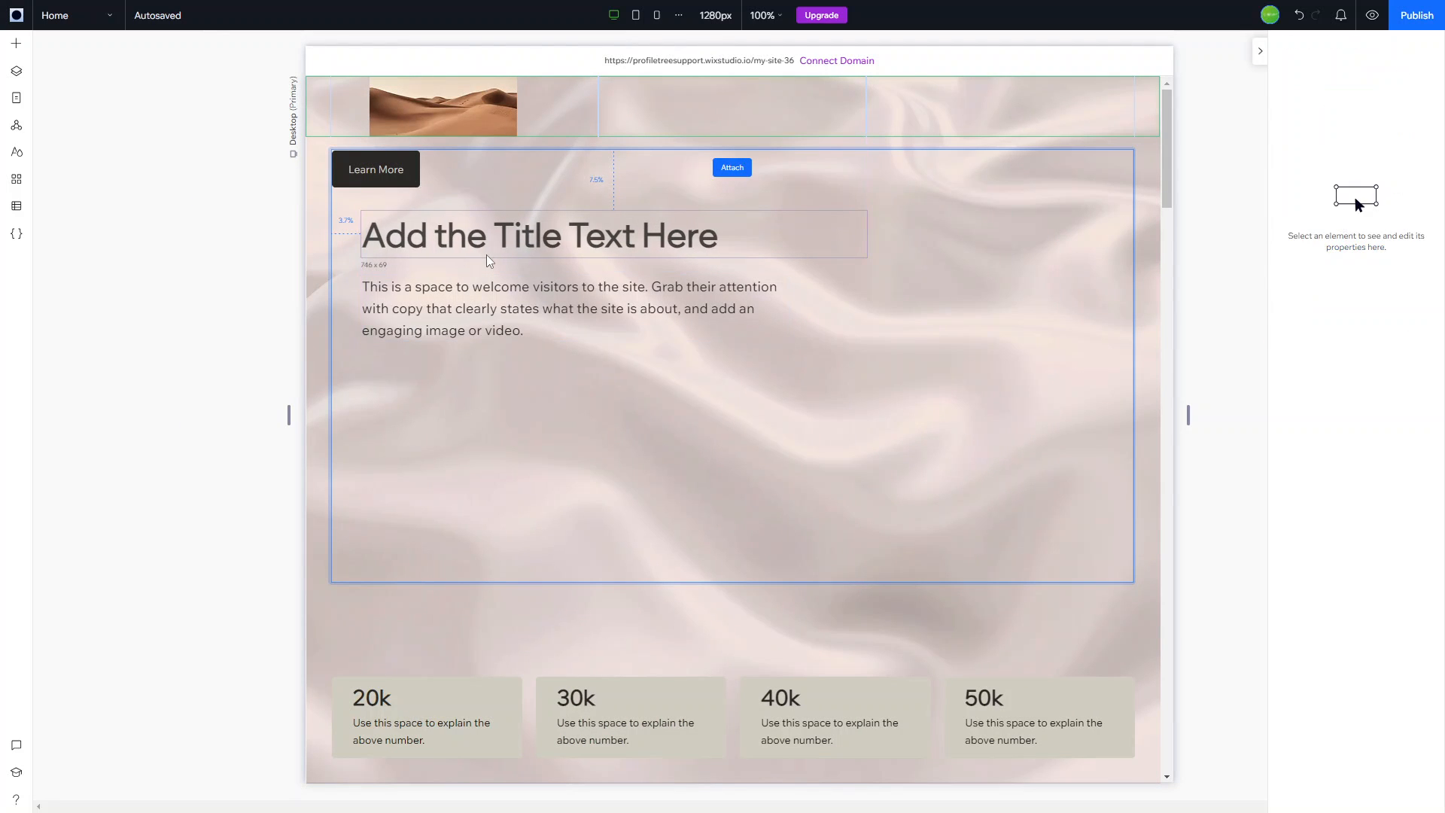
pyautogui.click(539, 235)
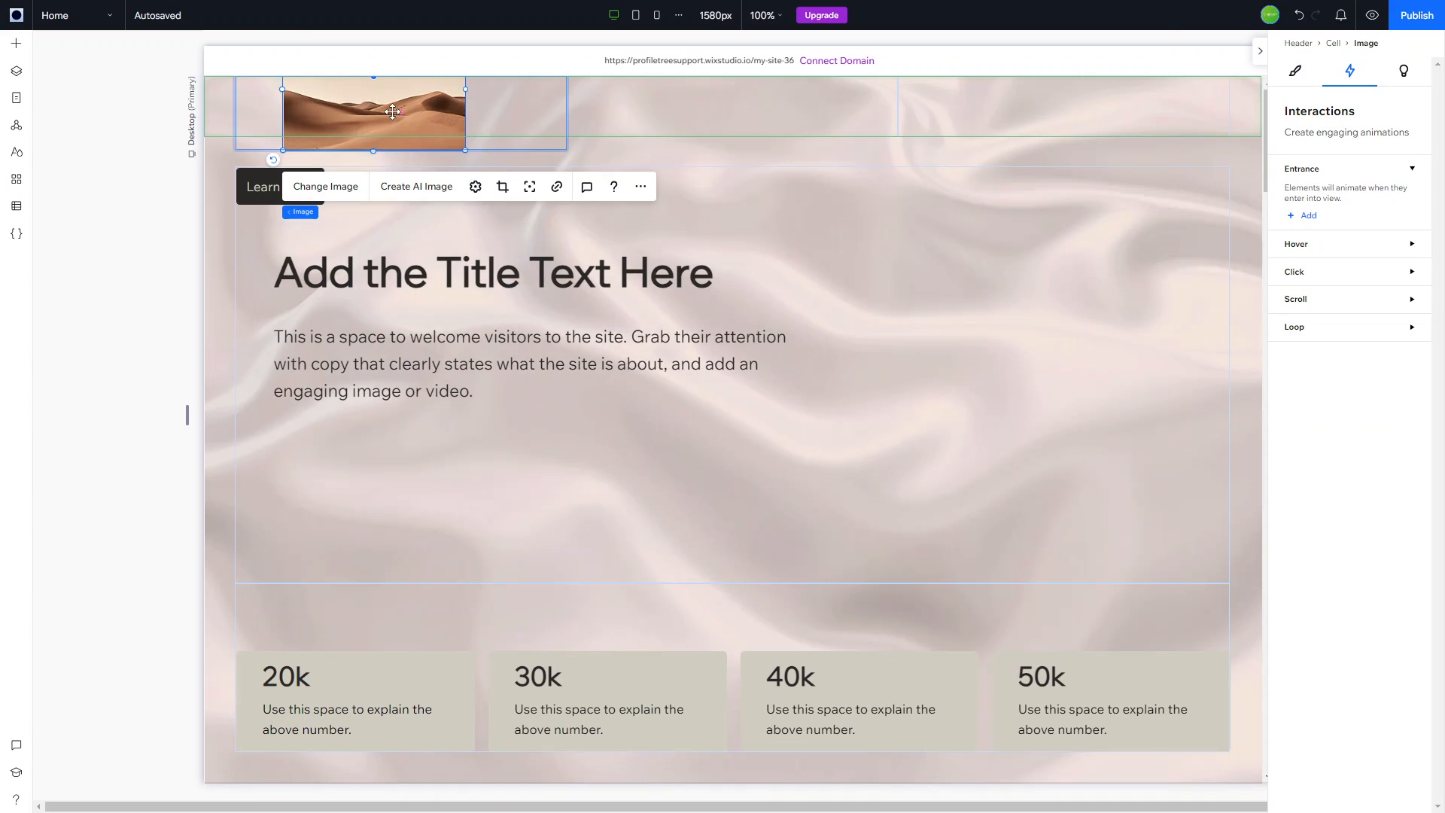
# - Replace the desert photo with the uploaded PROFILETREE logo file in the first header cell
pyautogui.click(325, 186)
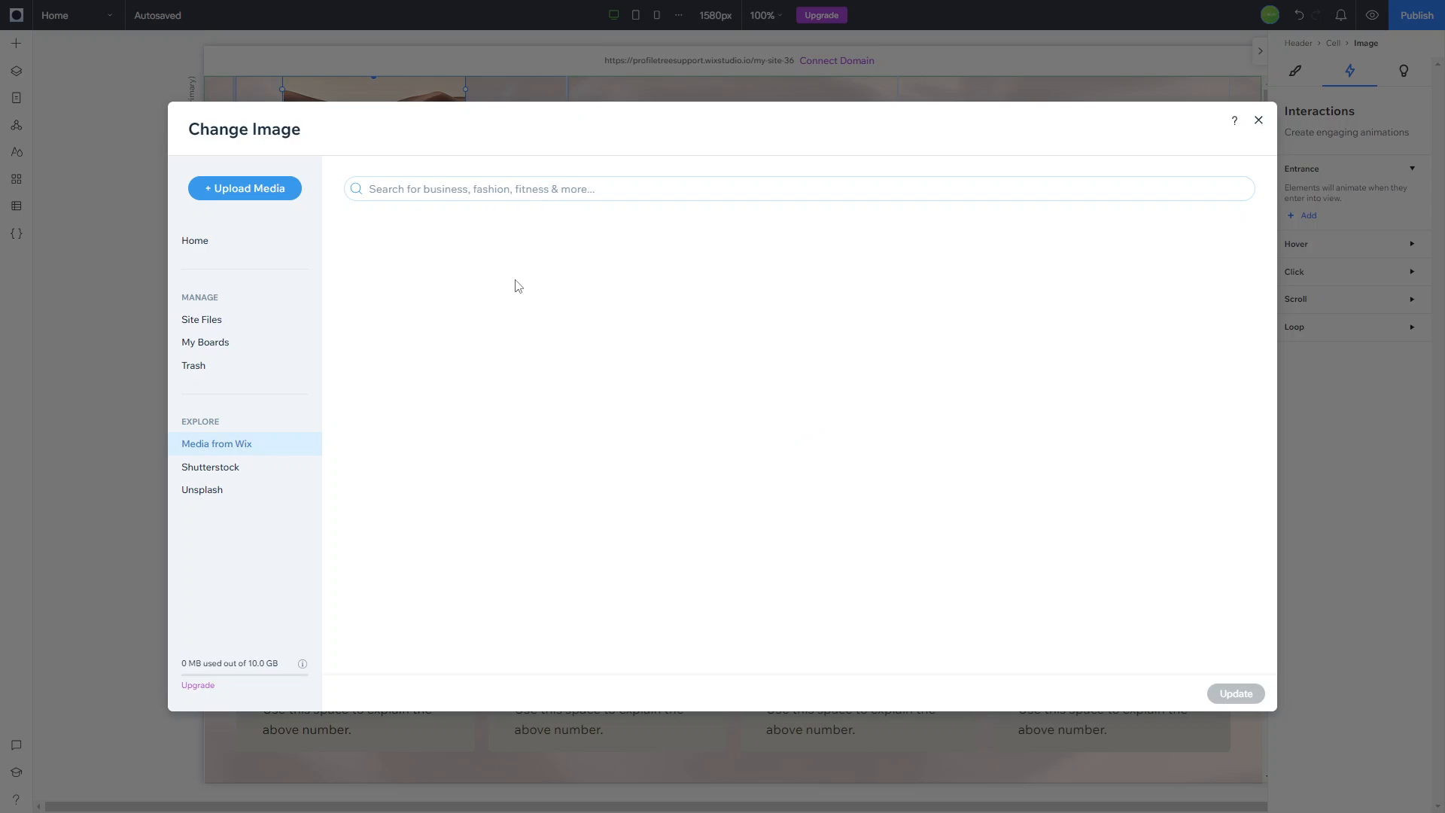
pyautogui.click(215, 443)
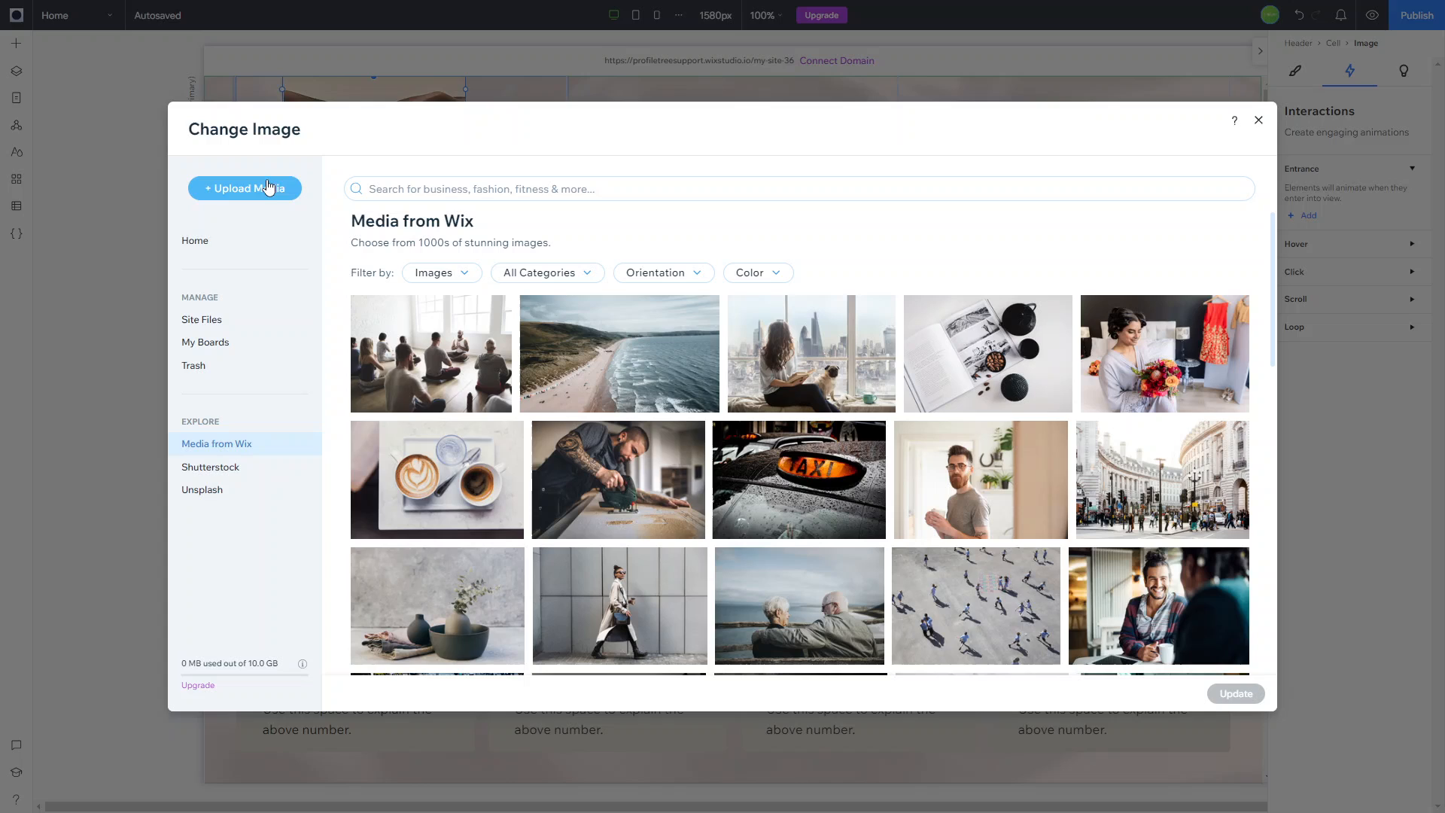
pyautogui.click(244, 188)
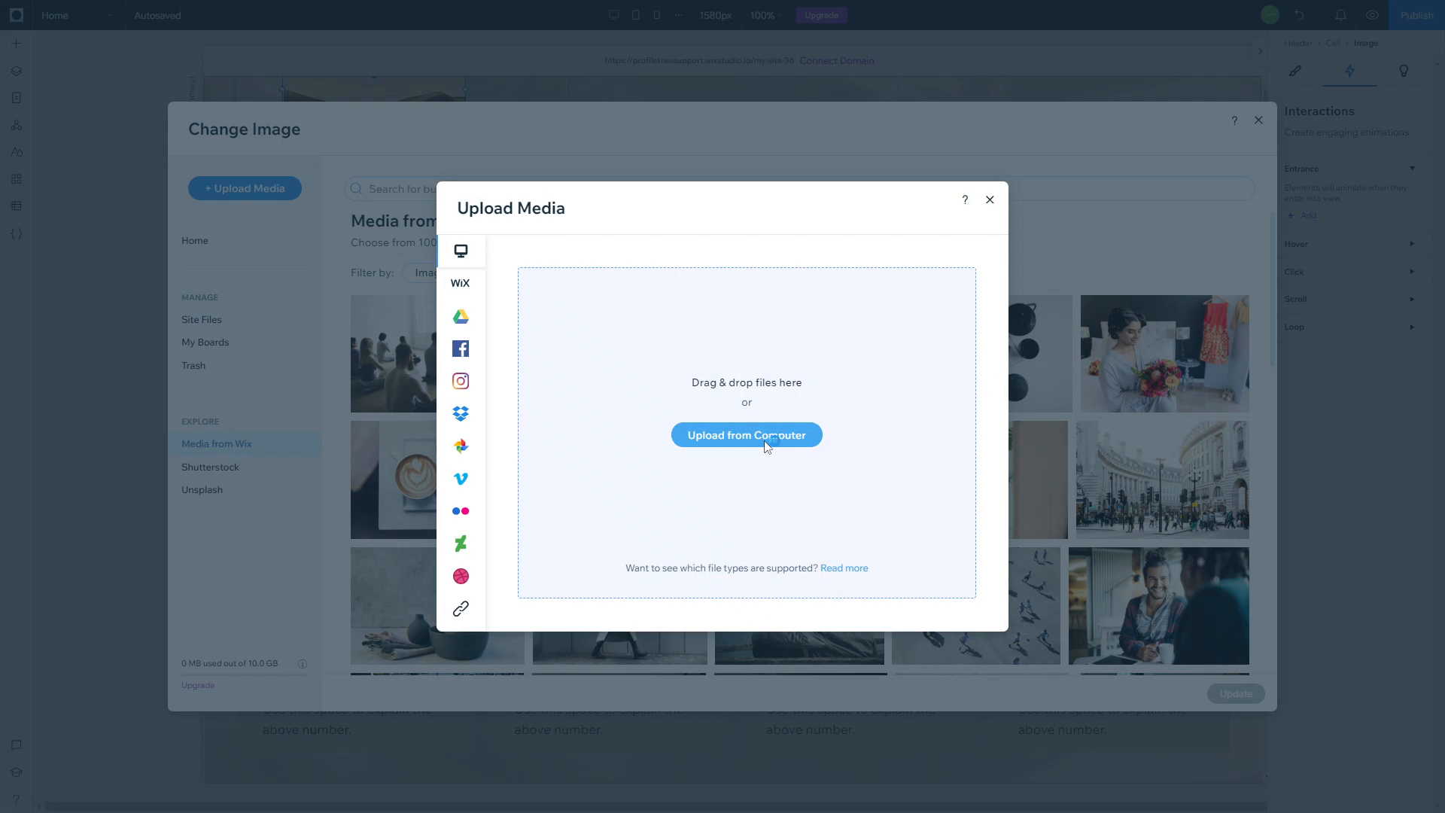
pyautogui.click(990, 200)
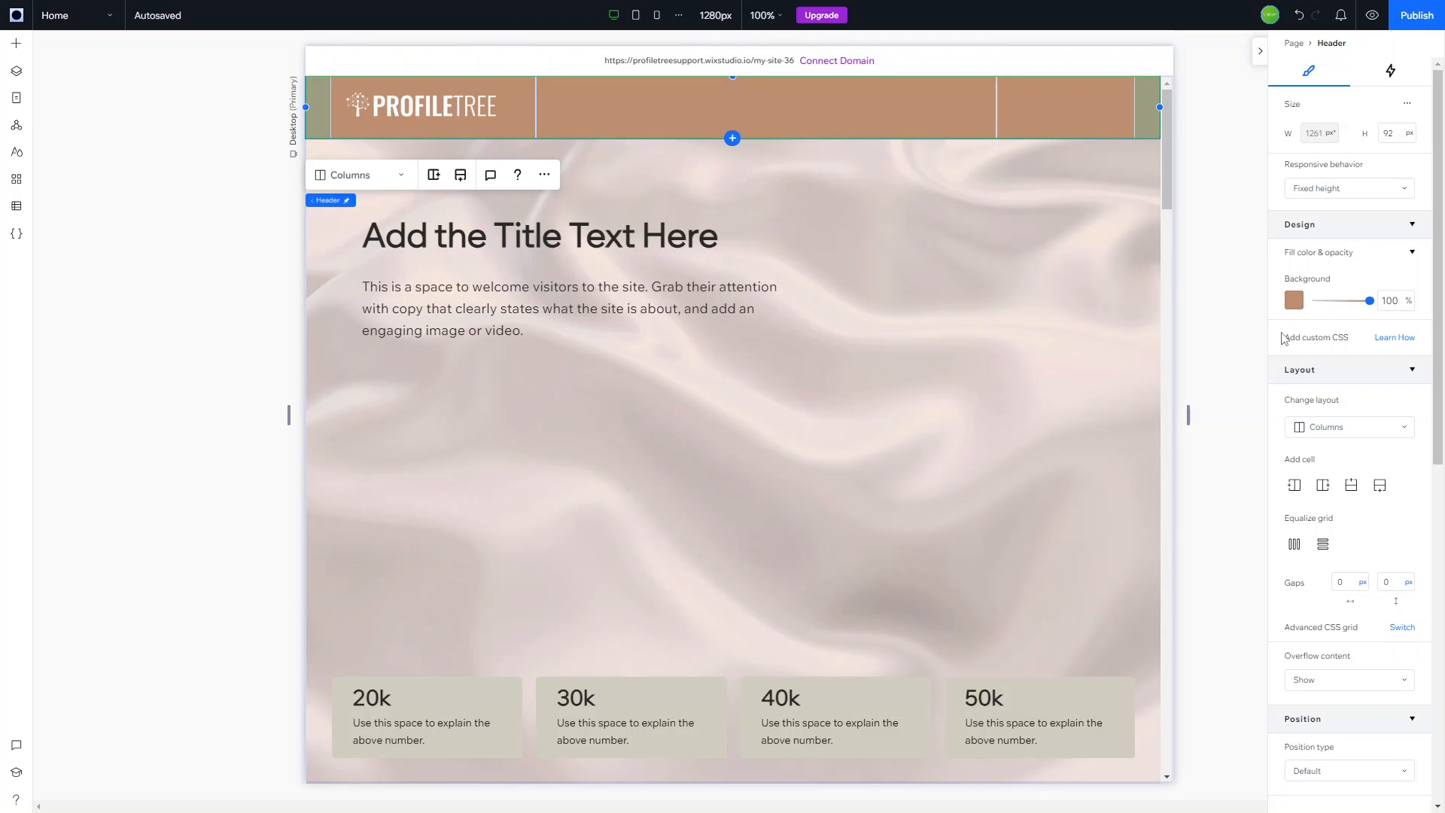
pyautogui.click(539, 236)
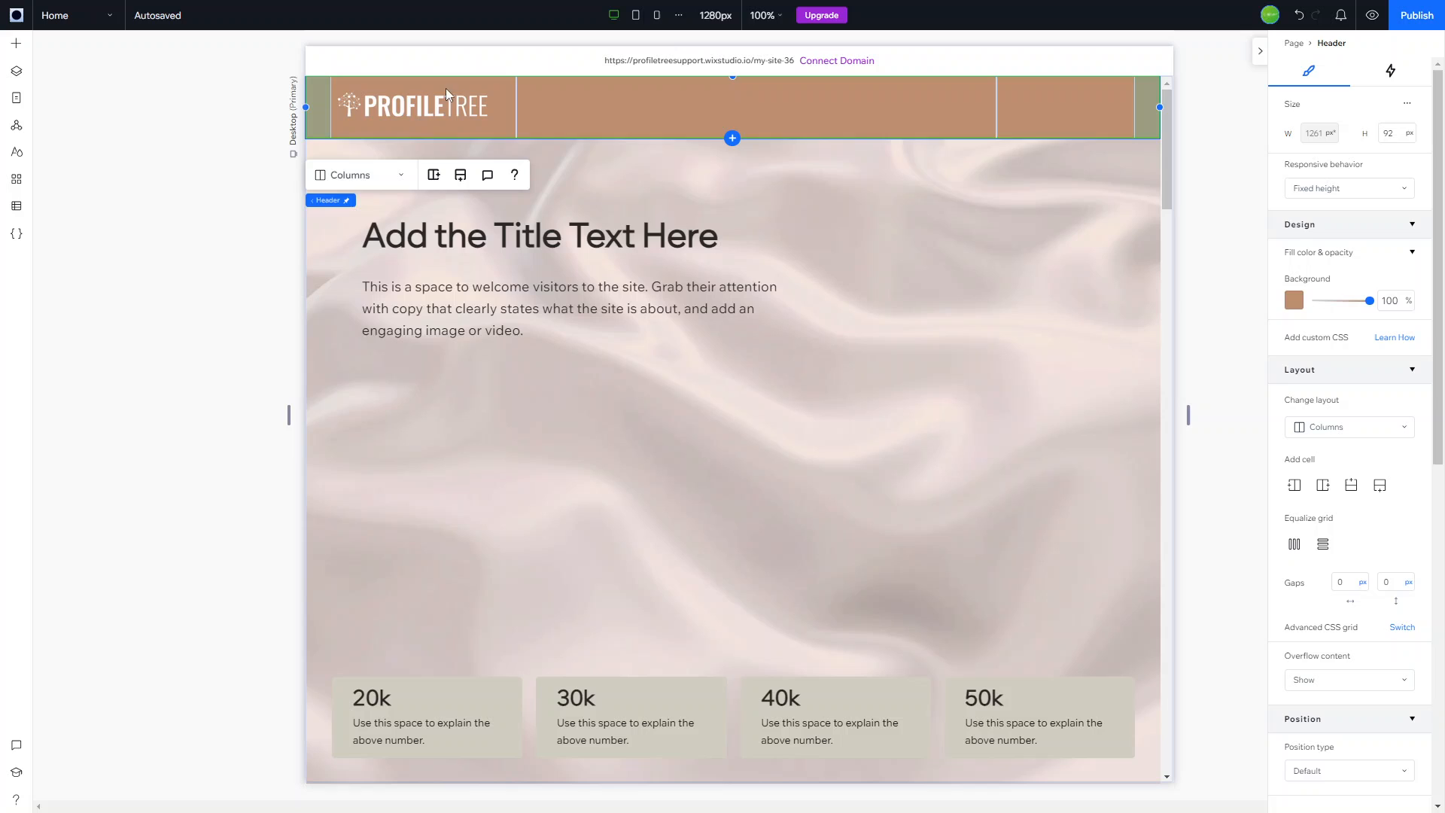
# - Set the header background fill to a brown/tan colour
pyautogui.click(755, 106)
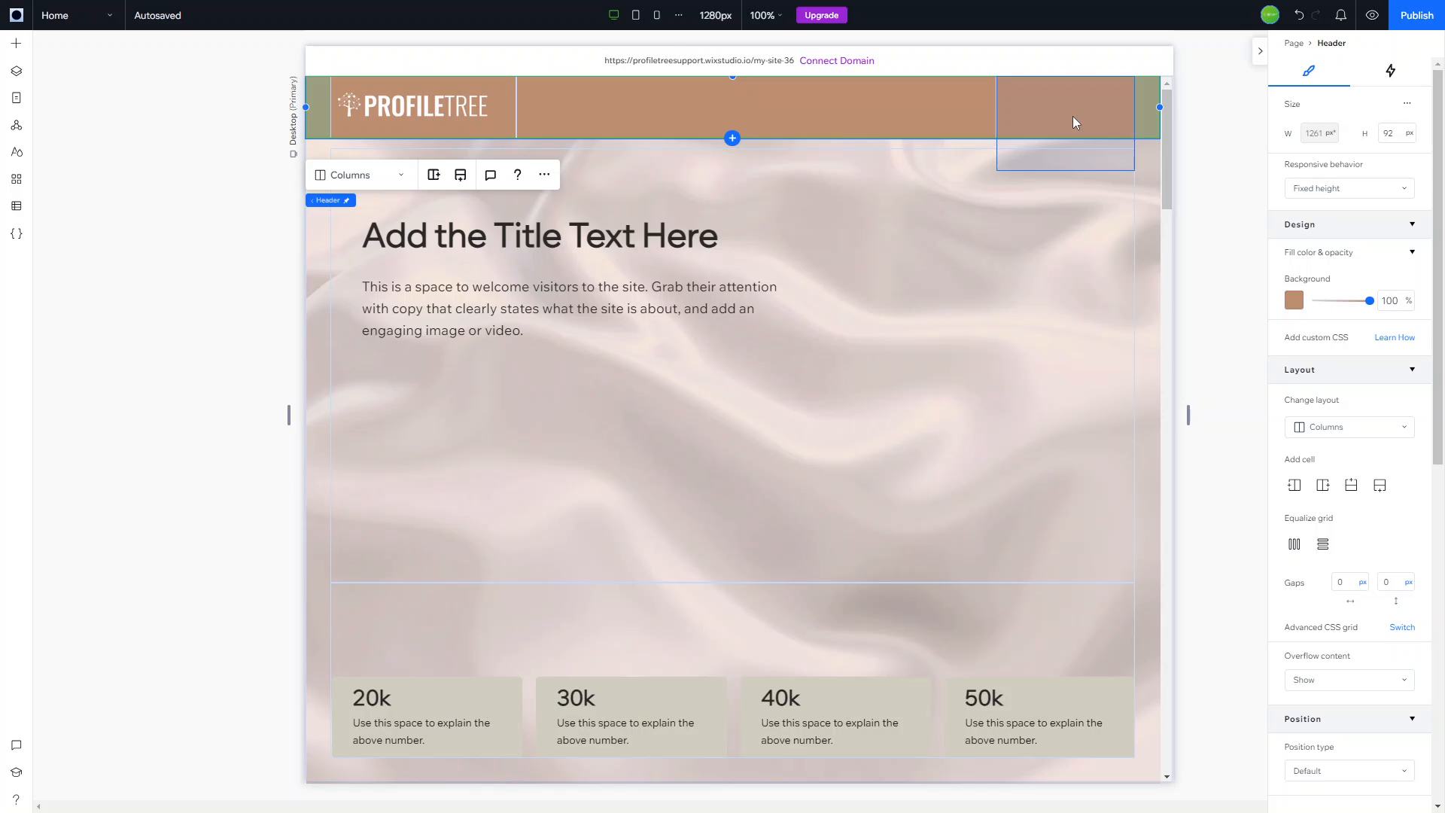
pyautogui.click(737, 569)
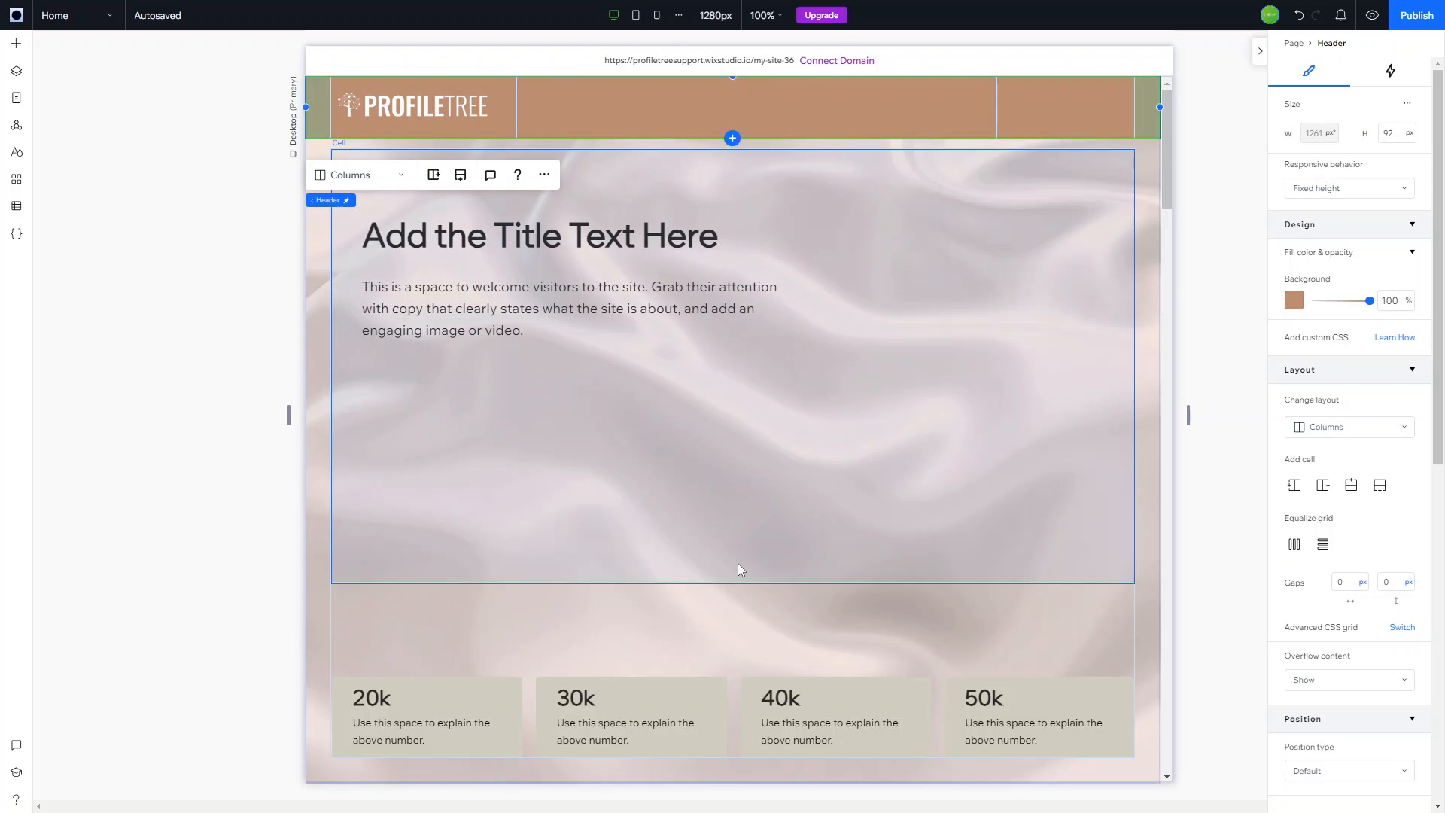
pyautogui.scroll(-3)
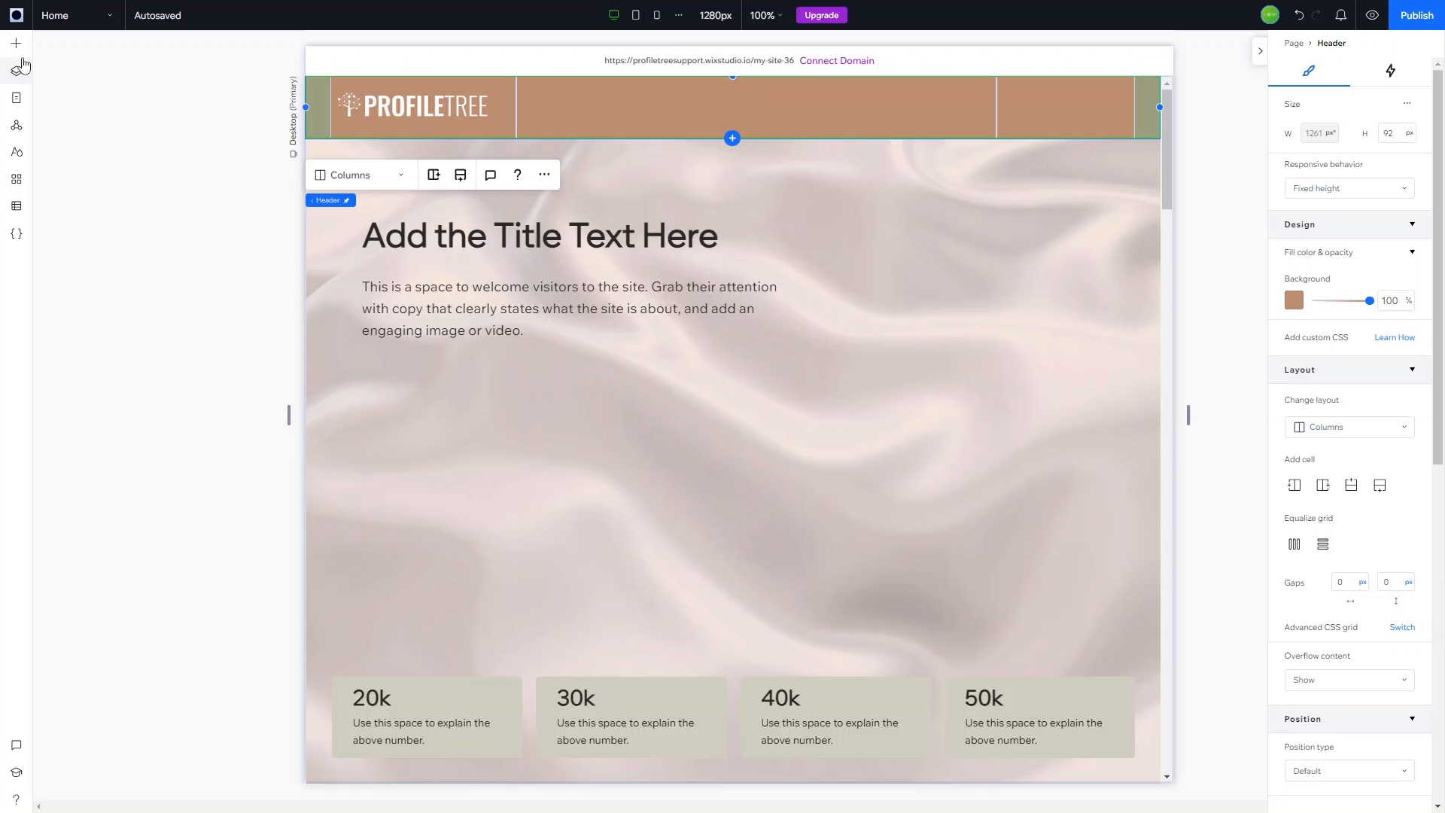
# - Add a horizontal menu with Home, About, Services, Projects and Contact into the header's middle cell
pyautogui.click(15, 42)
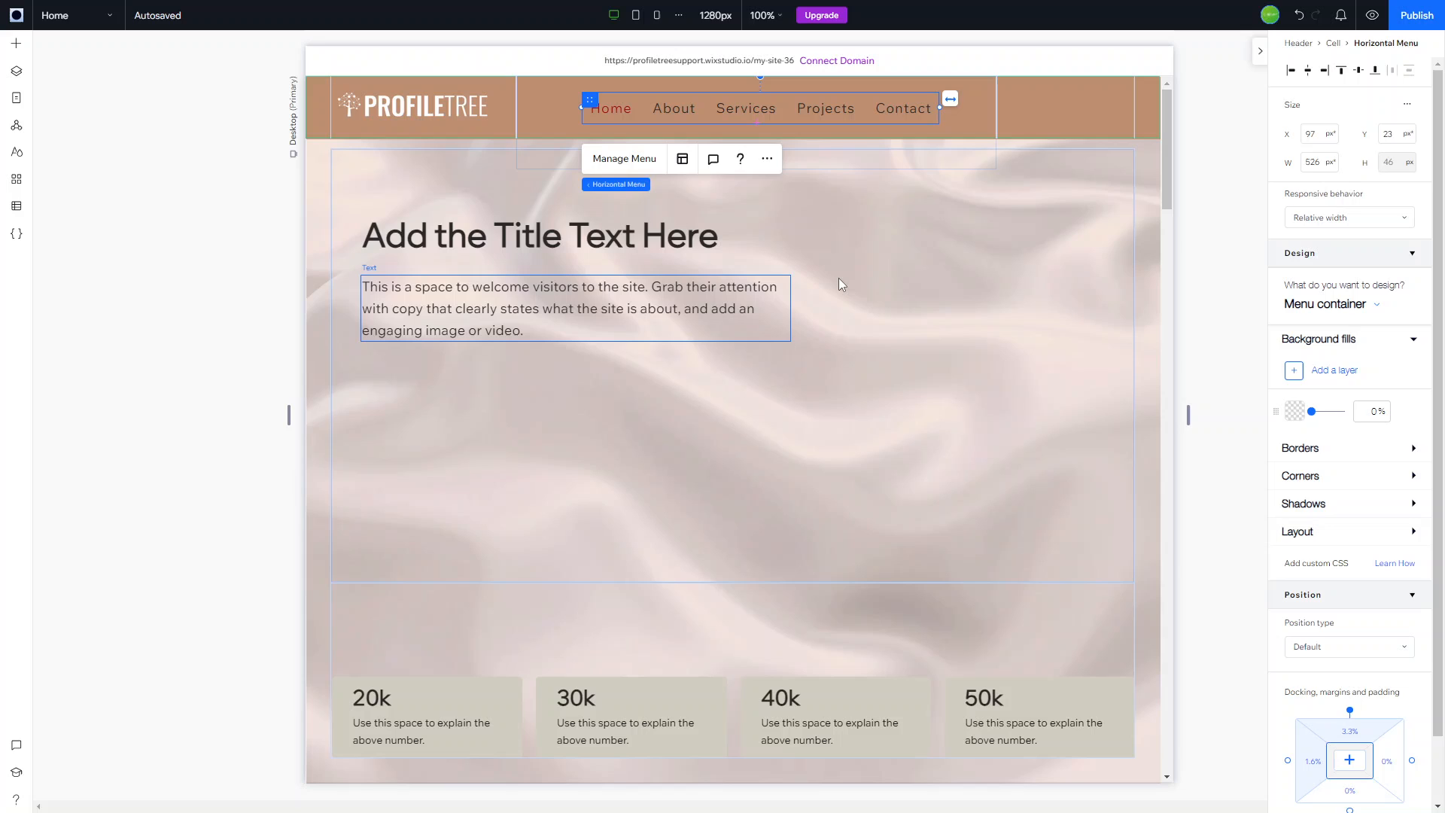
pyautogui.moveTo(829, 280)
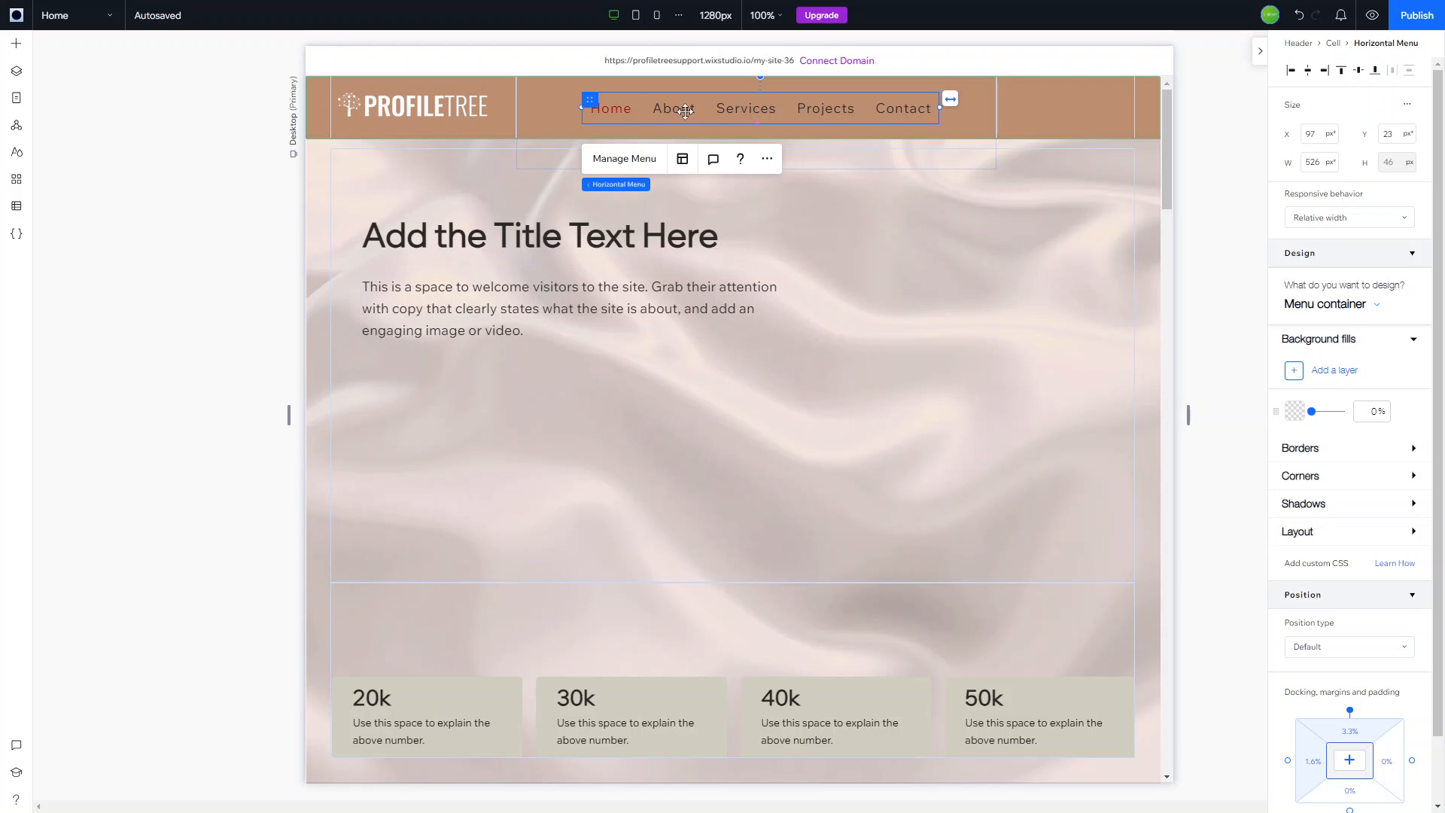
pyautogui.moveTo(890, 110)
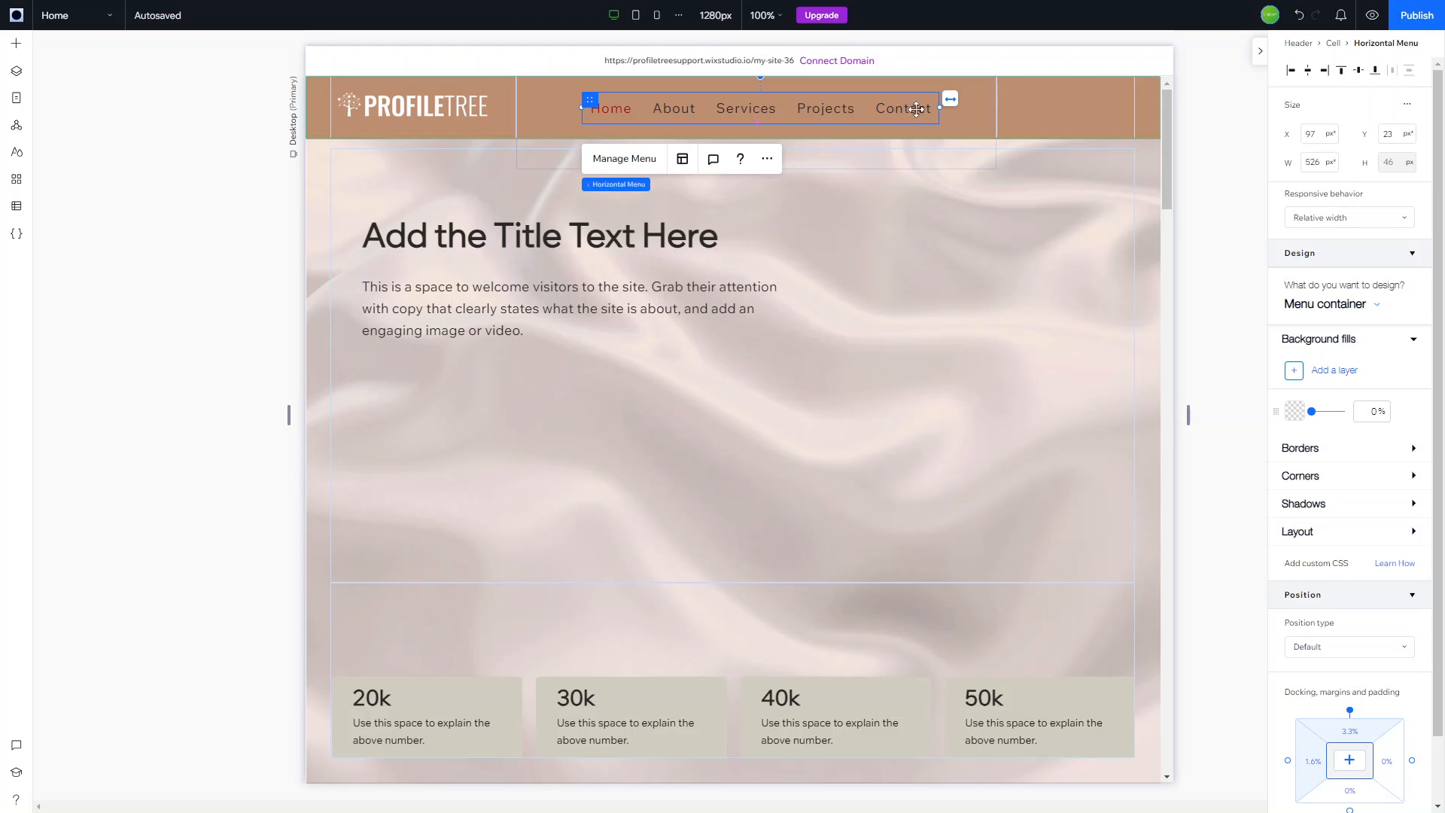
pyautogui.moveTo(697, 109)
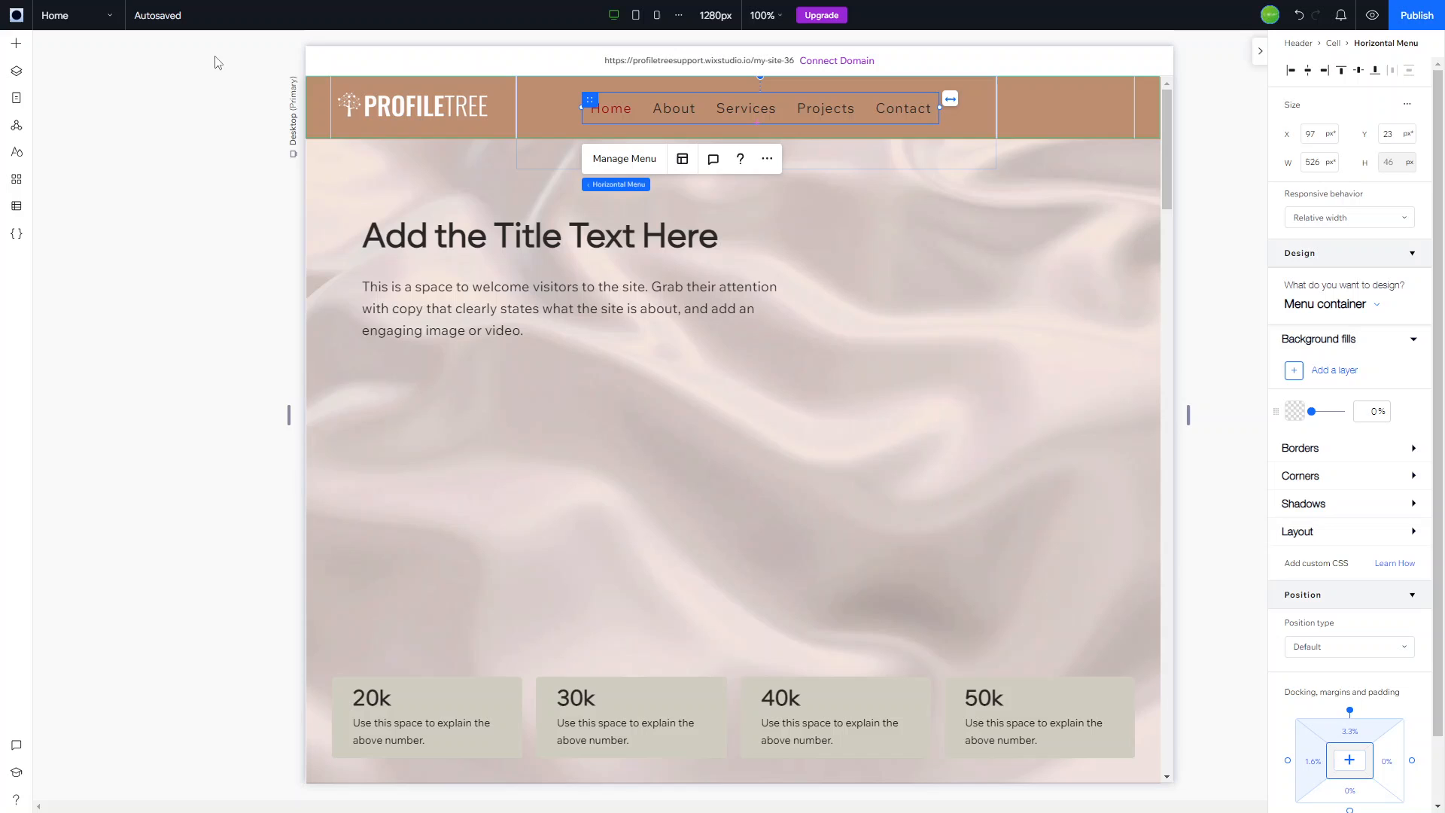
pyautogui.moveTo(99, 18)
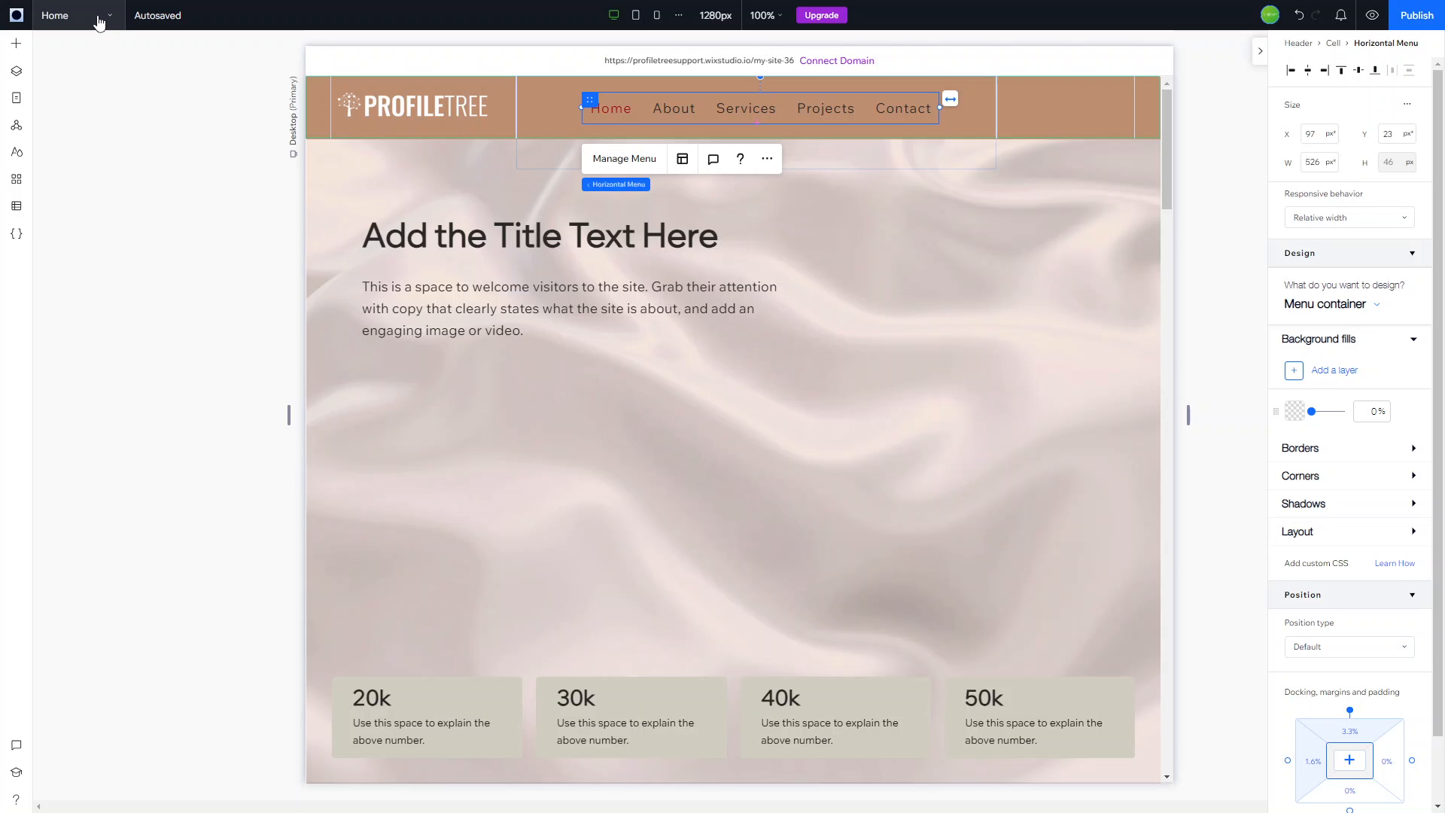
# - Delete the Projects page from Manage Pages so only Home, About, Services and Contact remain
pyautogui.click(109, 15)
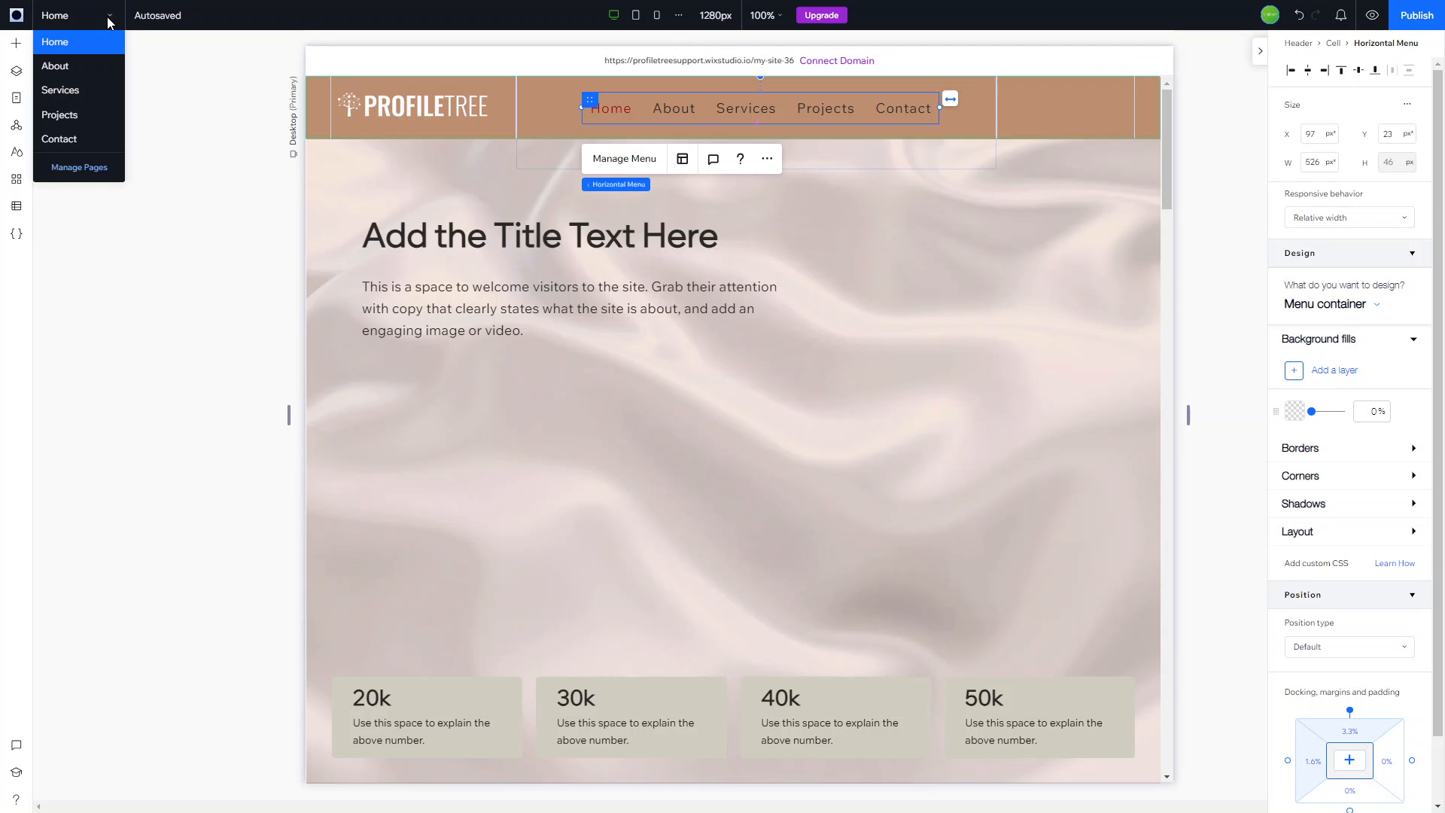
pyautogui.click(80, 167)
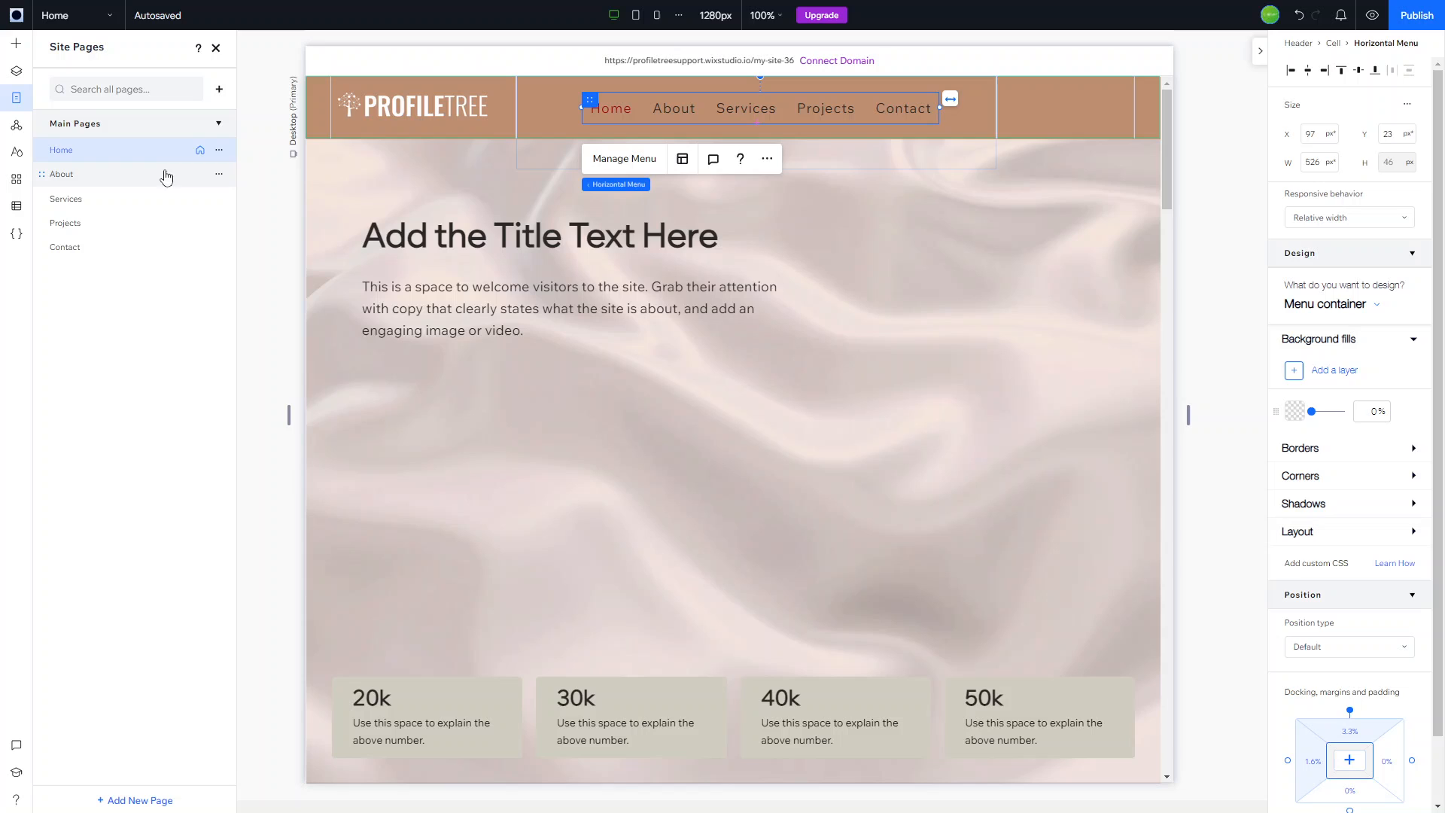
pyautogui.moveTo(221, 253)
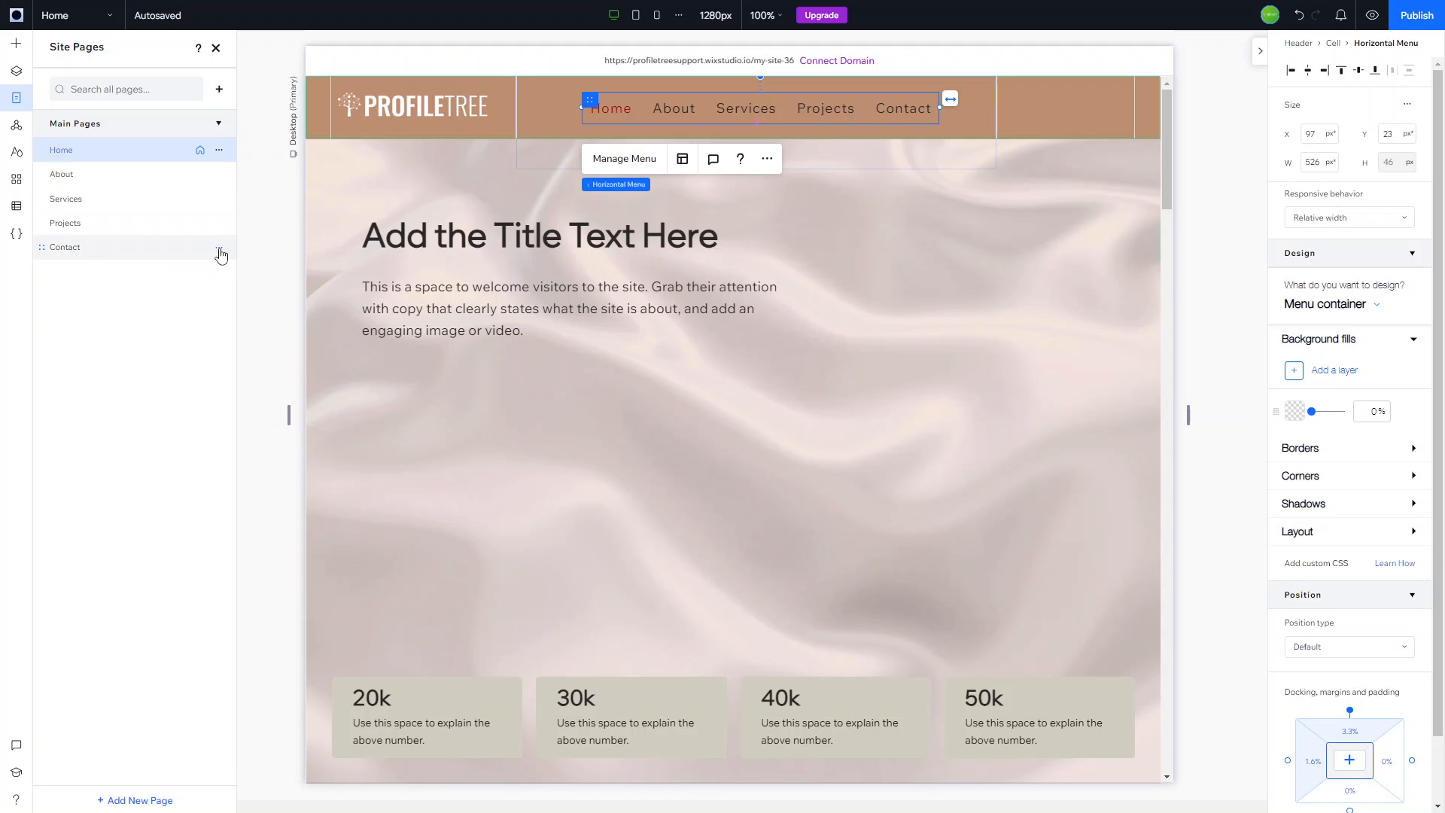
pyautogui.moveTo(220, 229)
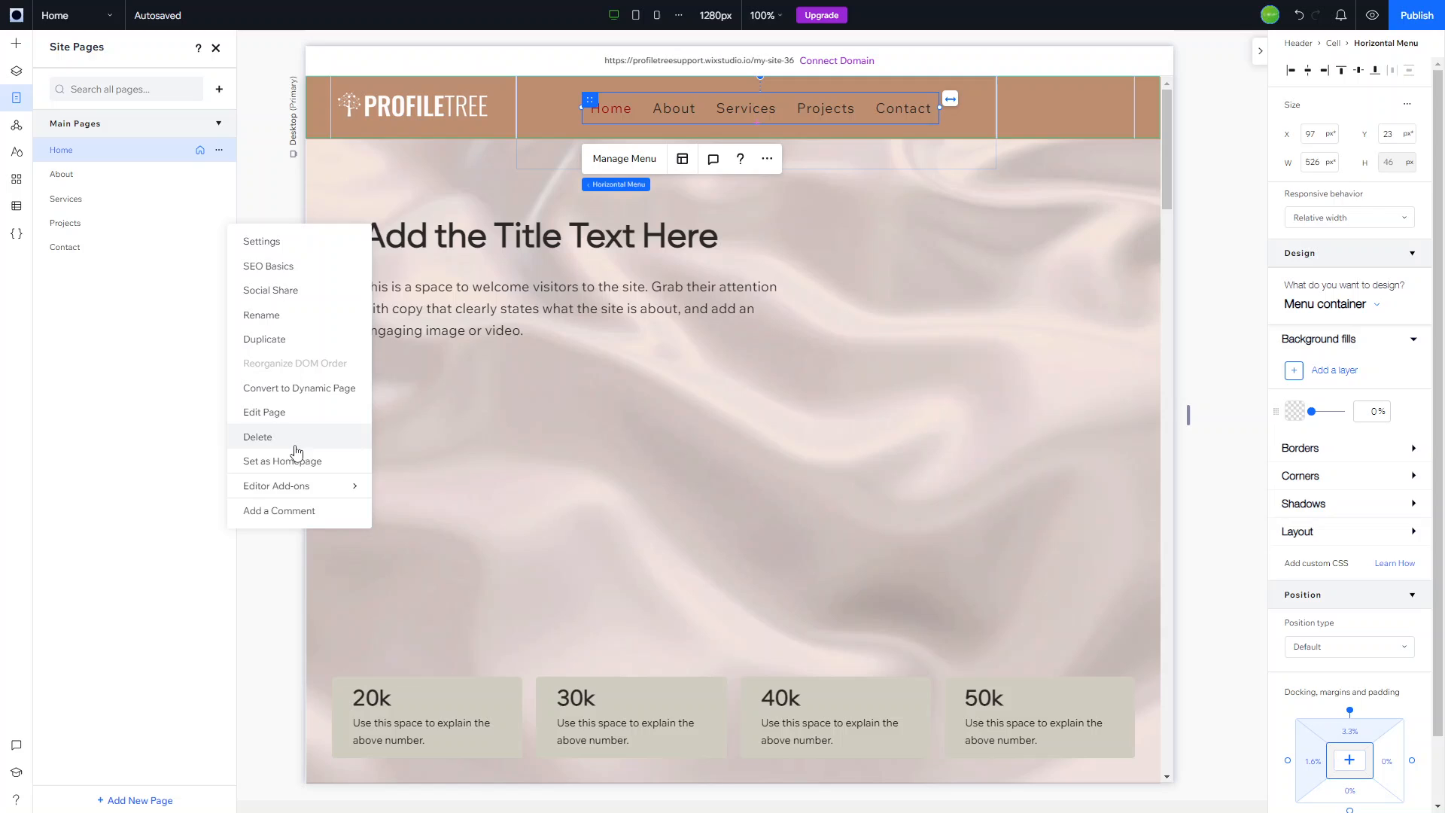
pyautogui.click(823, 441)
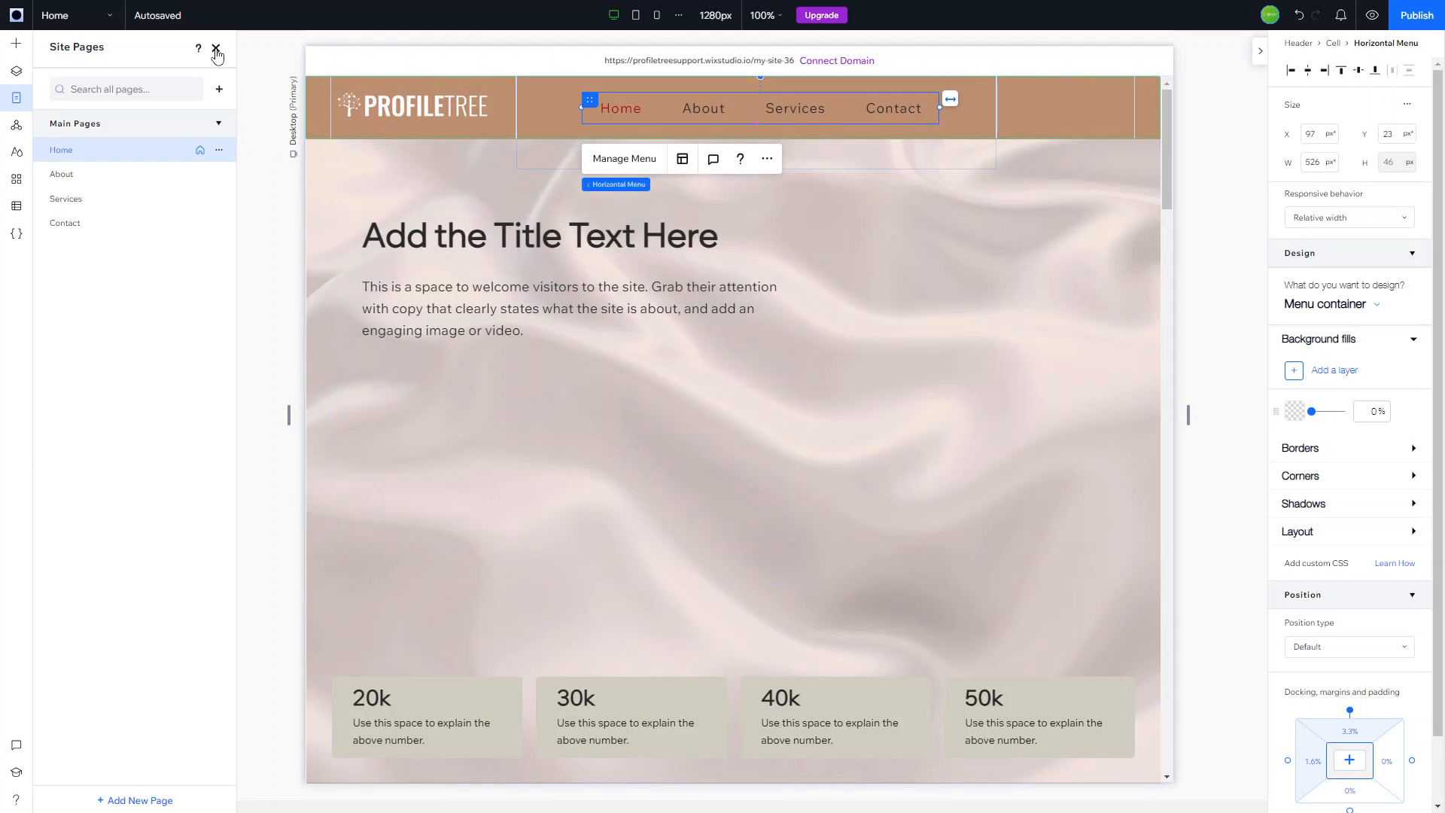
# - Remove the Contact item from the header menu, leaving Home, About and Services
pyautogui.click(217, 51)
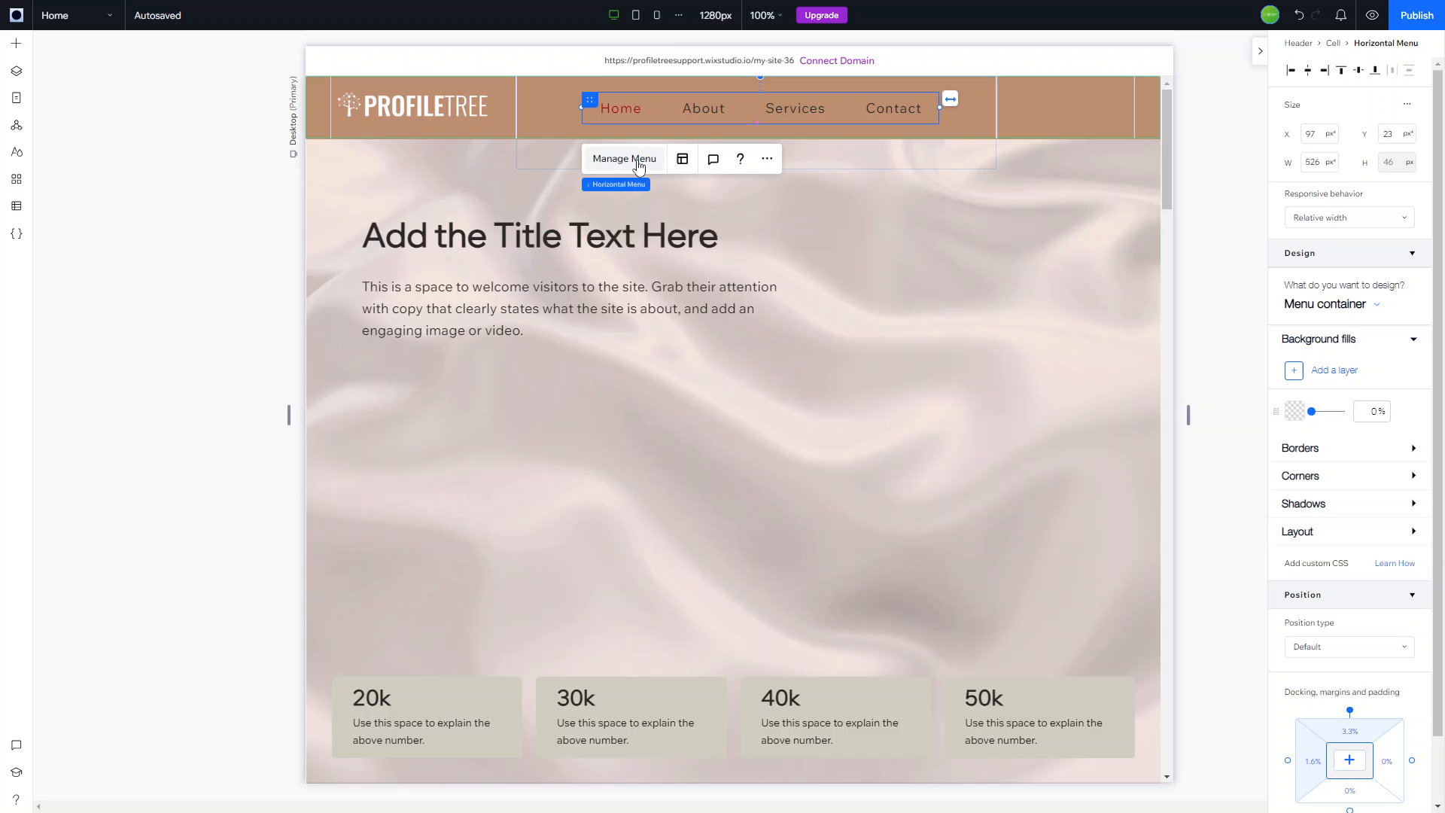
pyautogui.click(623, 158)
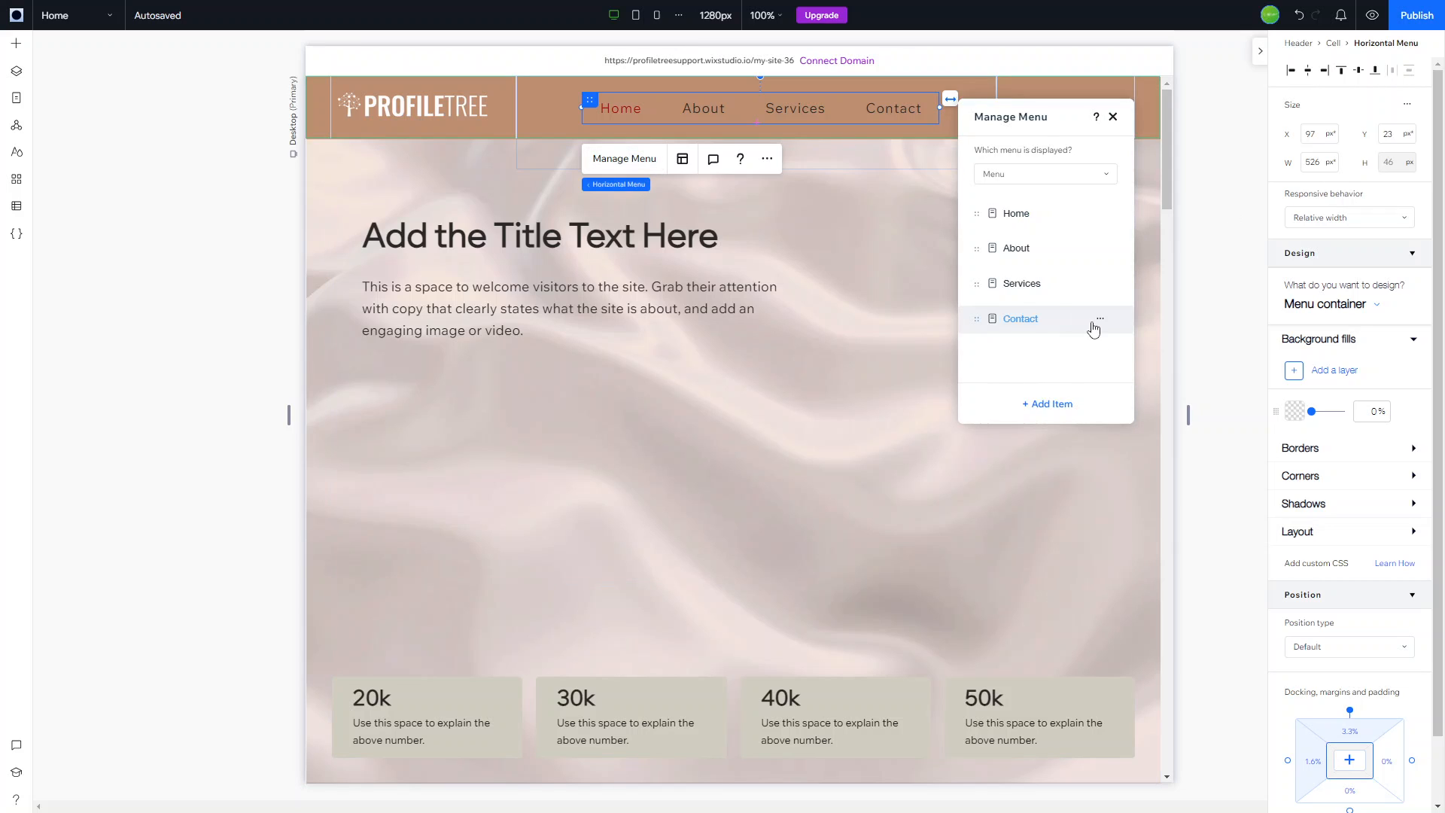
pyautogui.click(1099, 320)
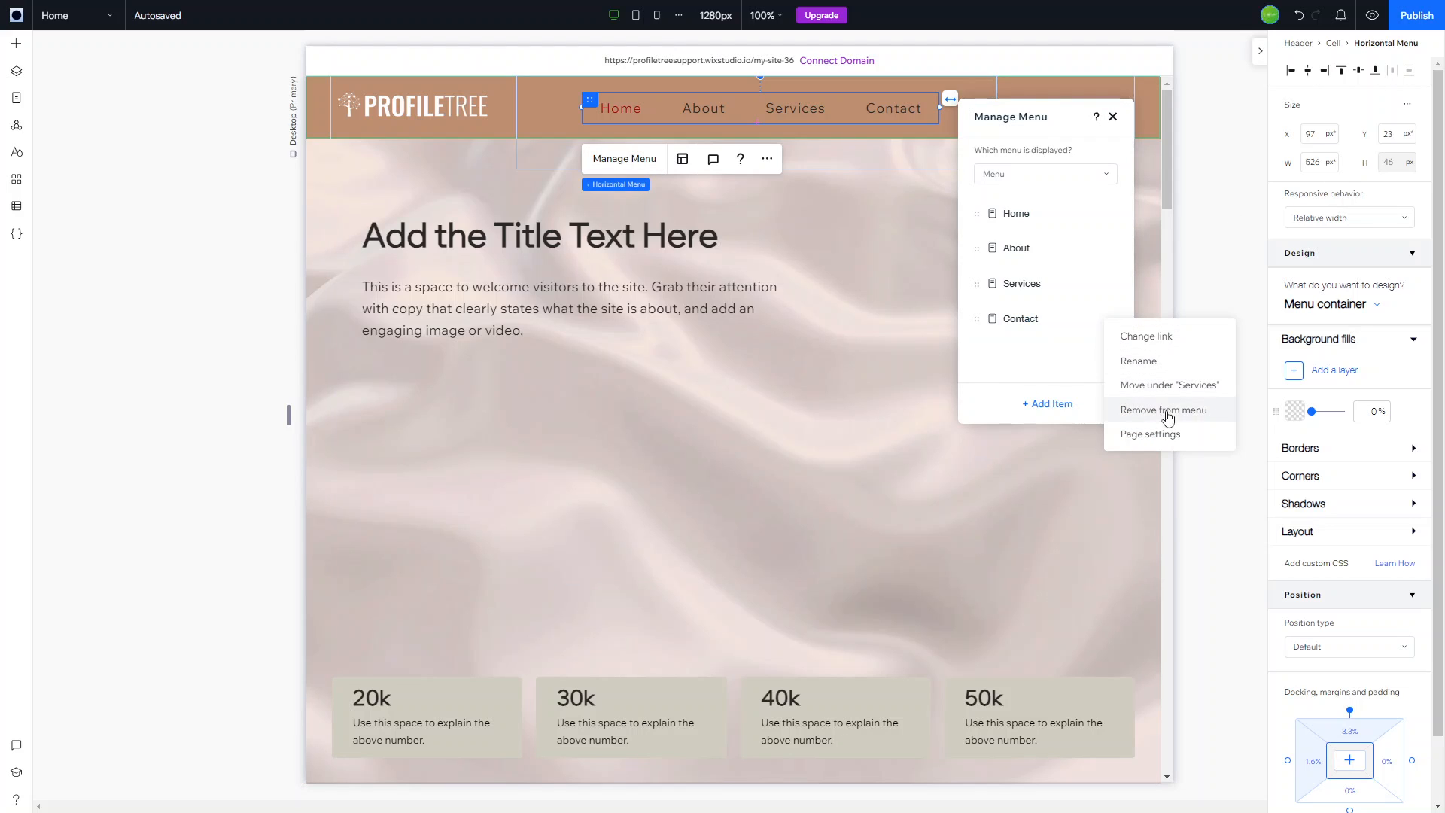
pyautogui.click(1164, 409)
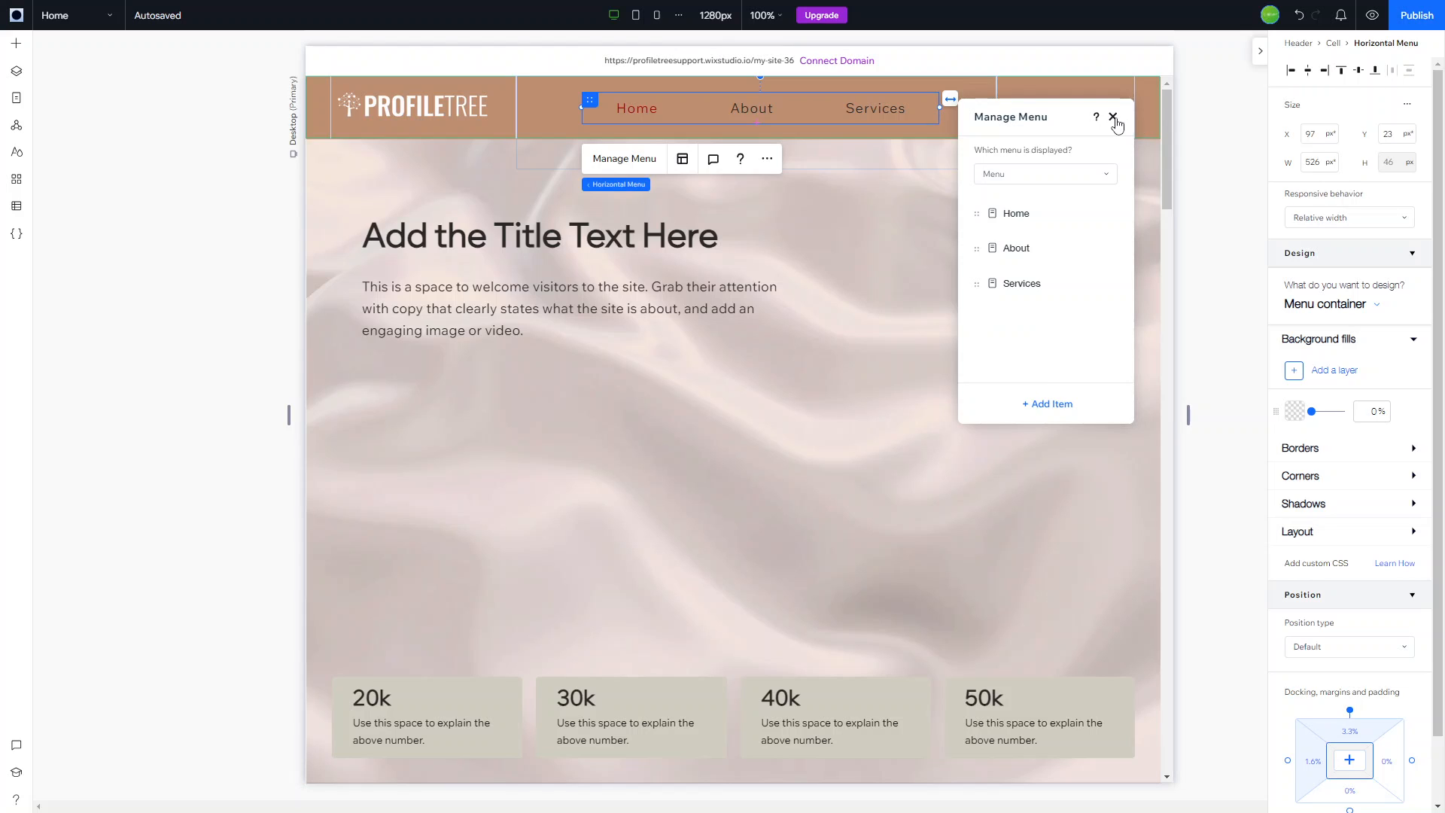
pyautogui.click(1112, 117)
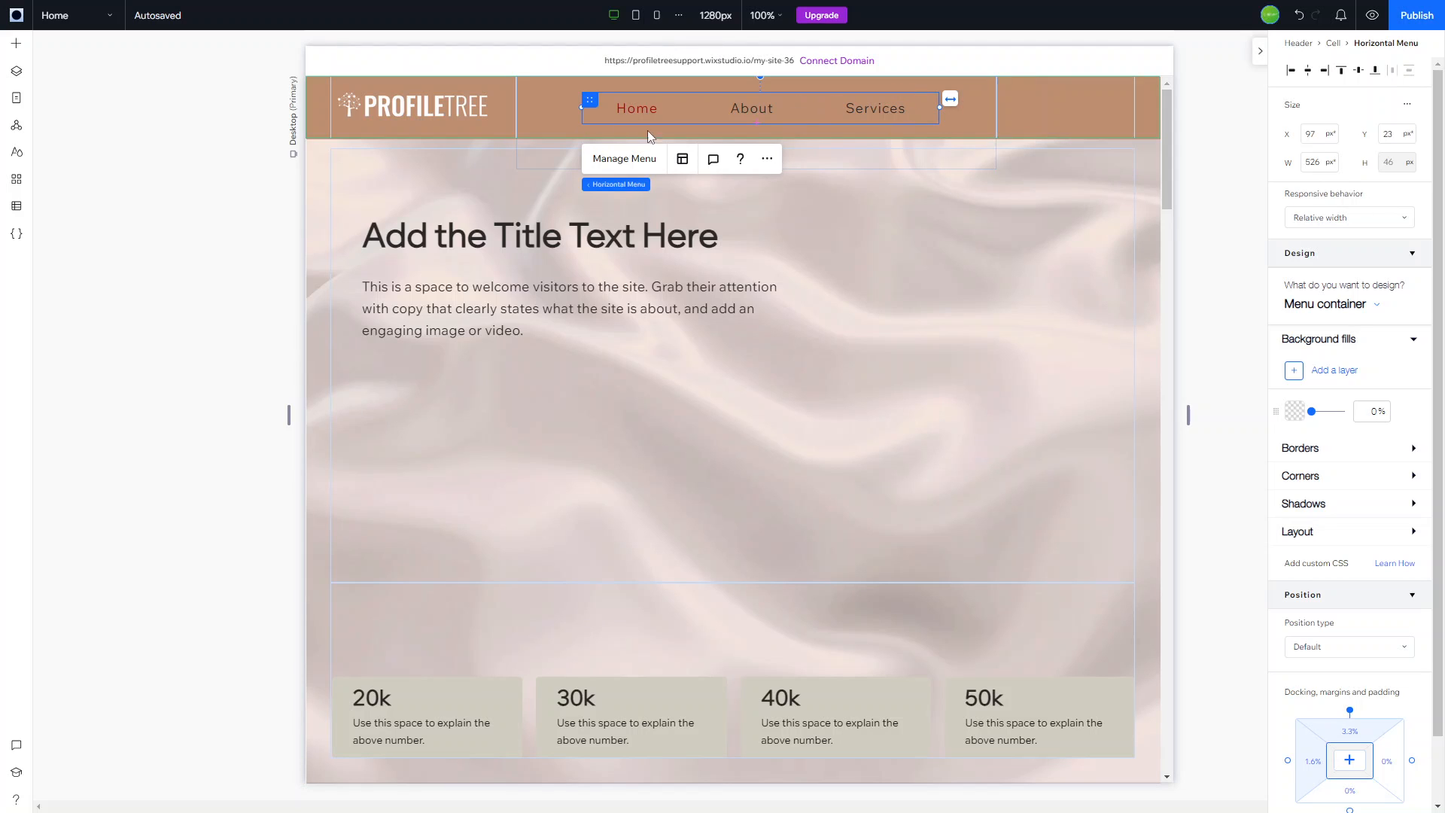
pyautogui.moveTo(790, 106)
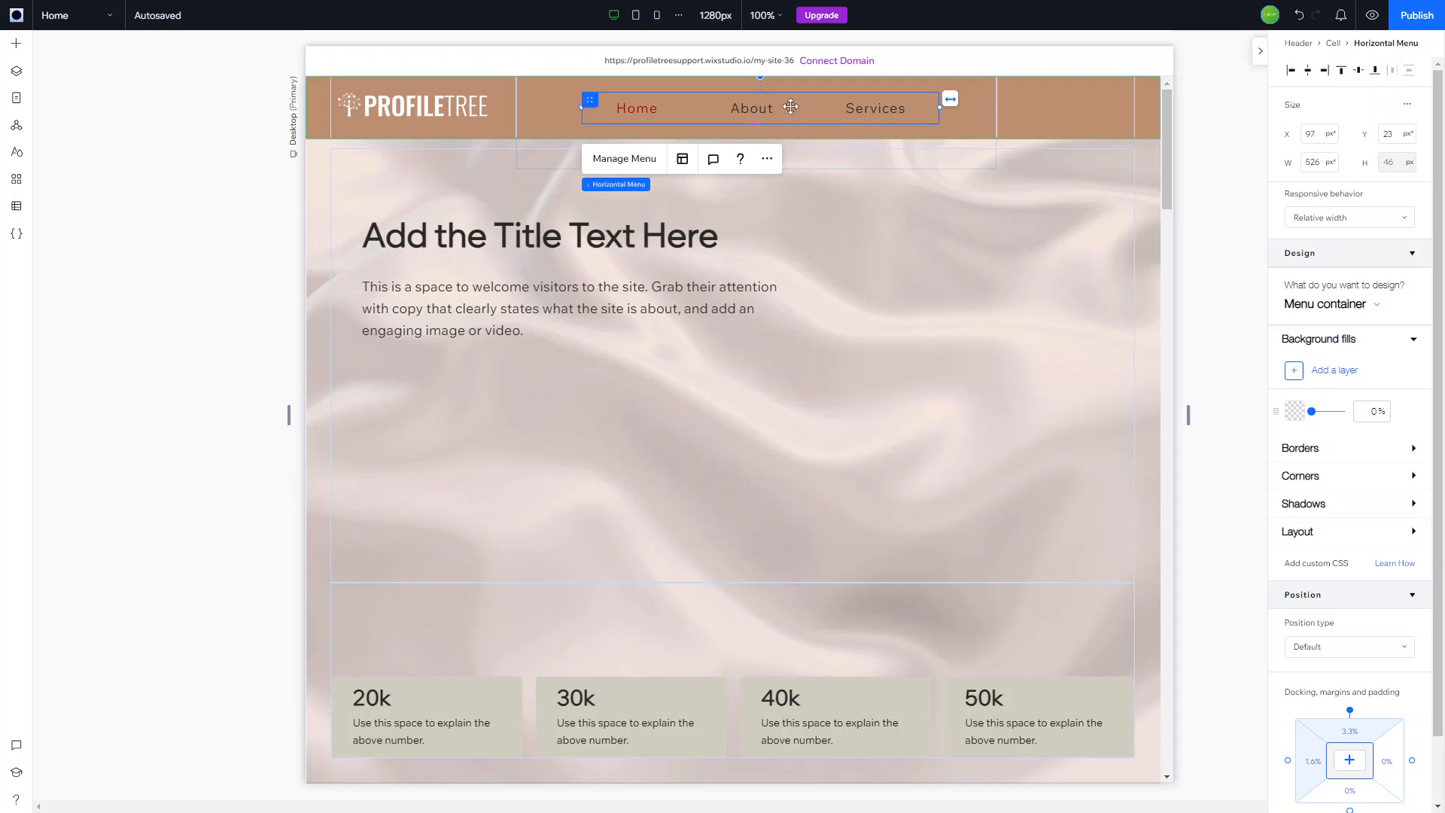
pyautogui.moveTo(884, 113)
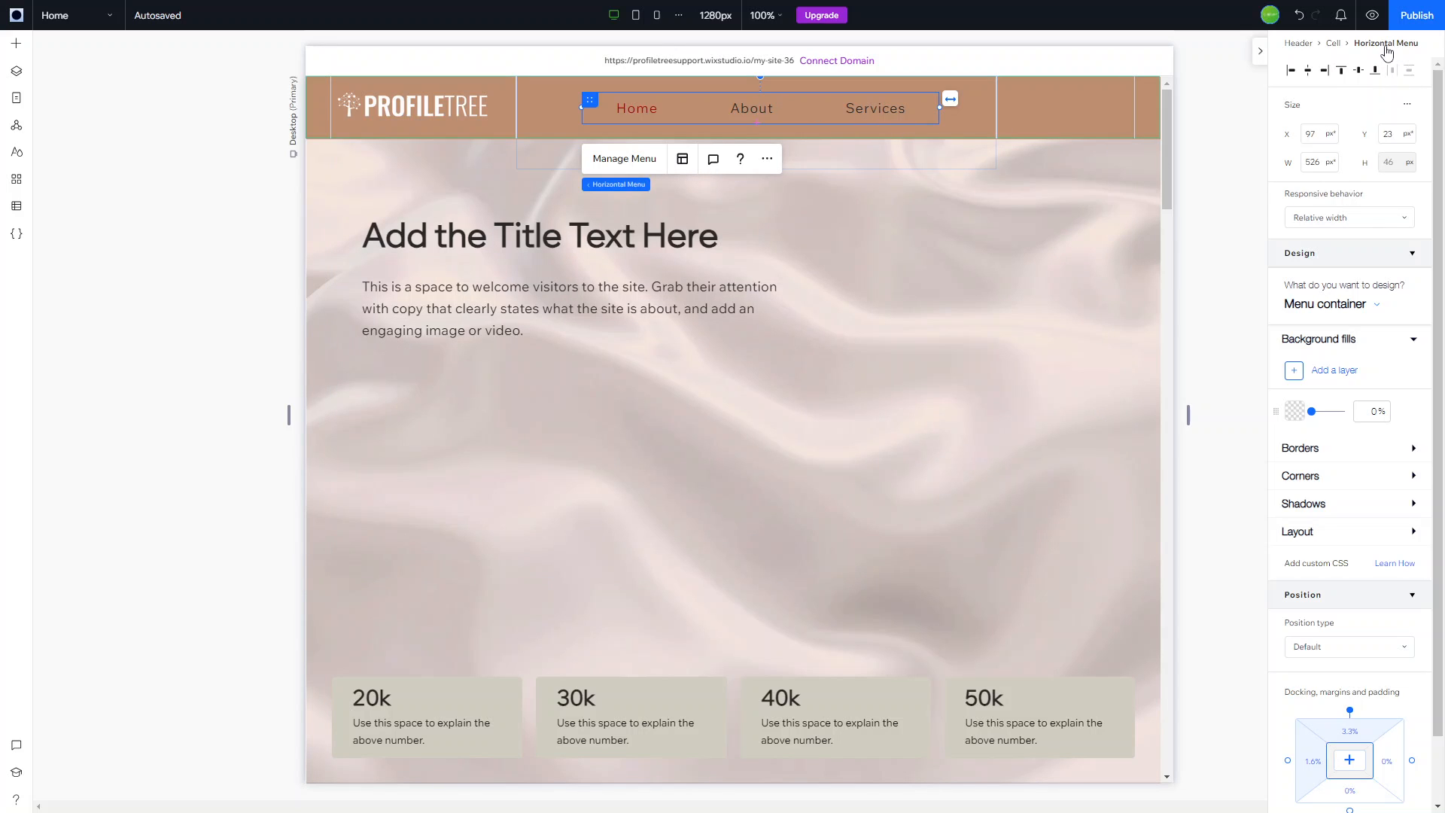
# - In the menu's Design section, bring up the Menu container / Menu items styling choice
pyautogui.scroll(-3)
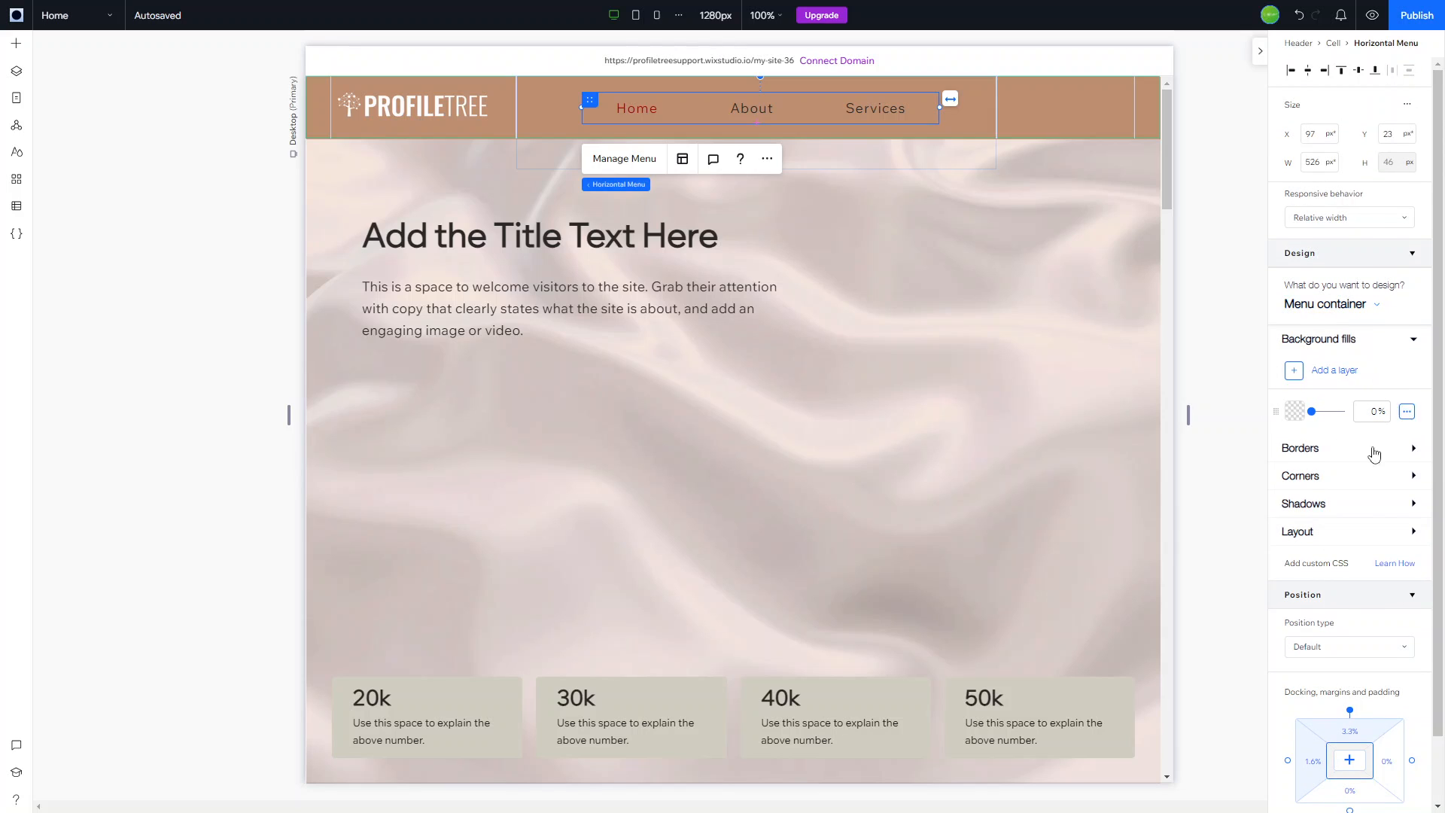
pyautogui.moveTo(1363, 551)
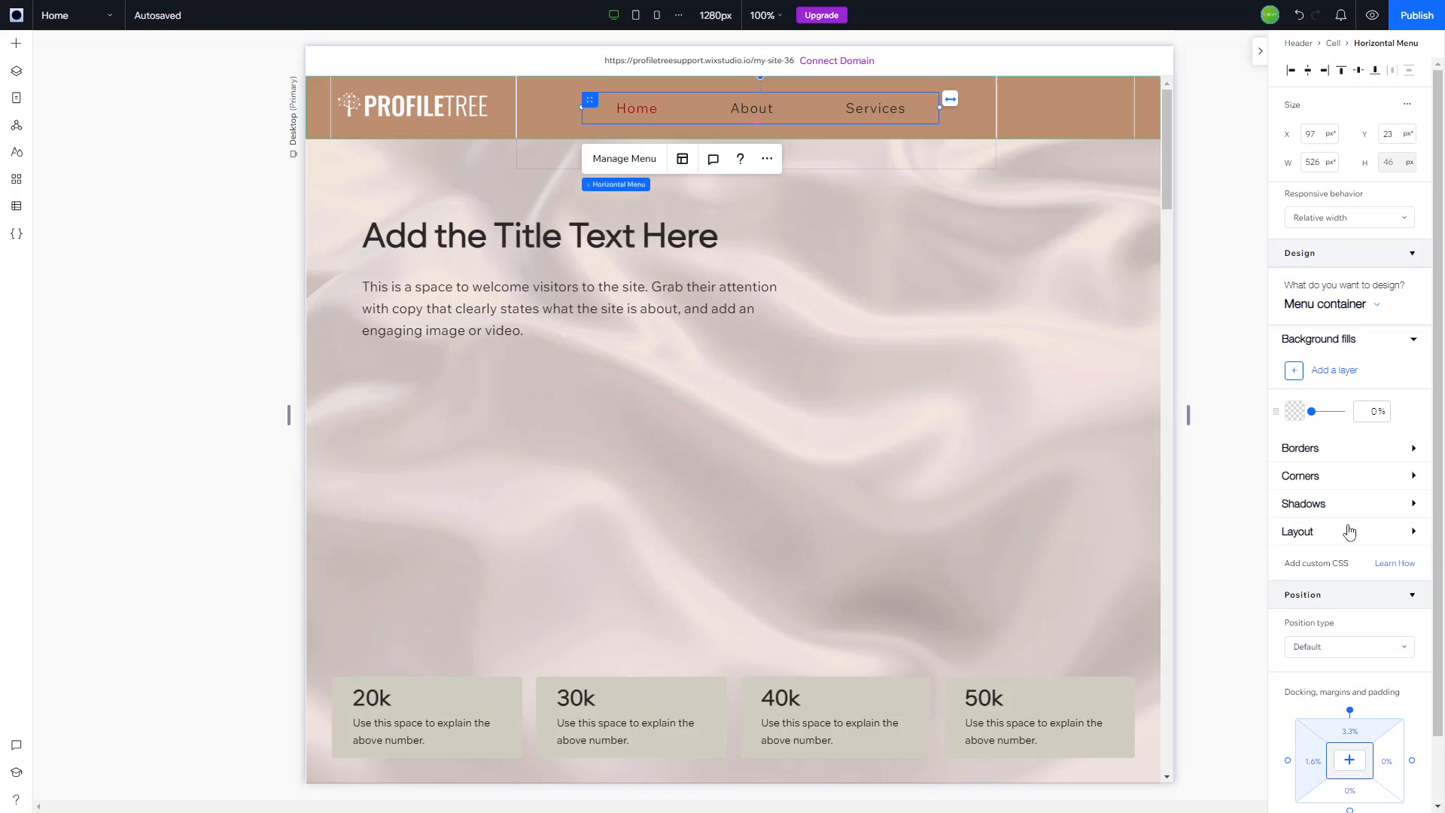
pyautogui.moveTo(1325, 304)
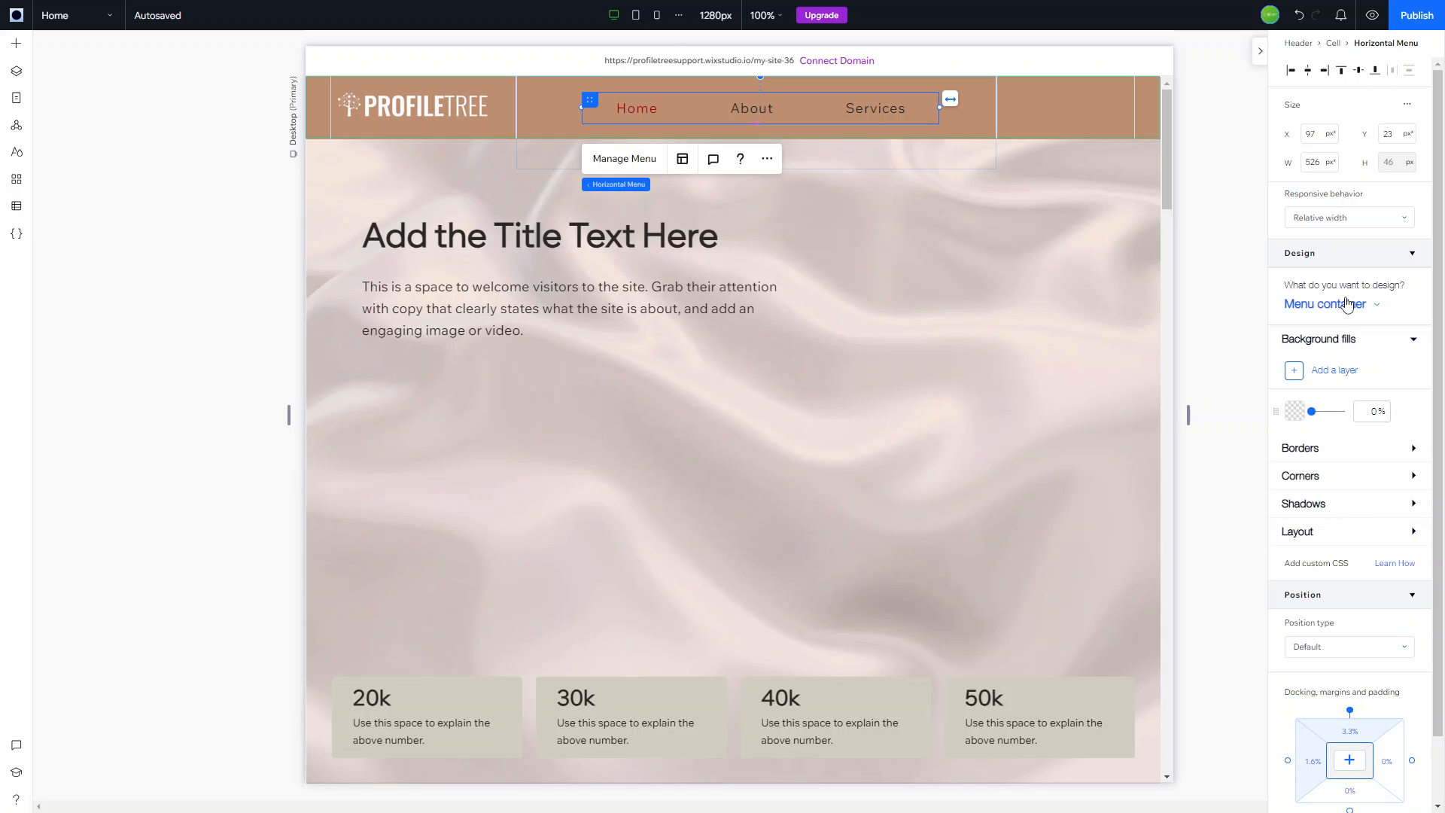
pyautogui.click(1411, 253)
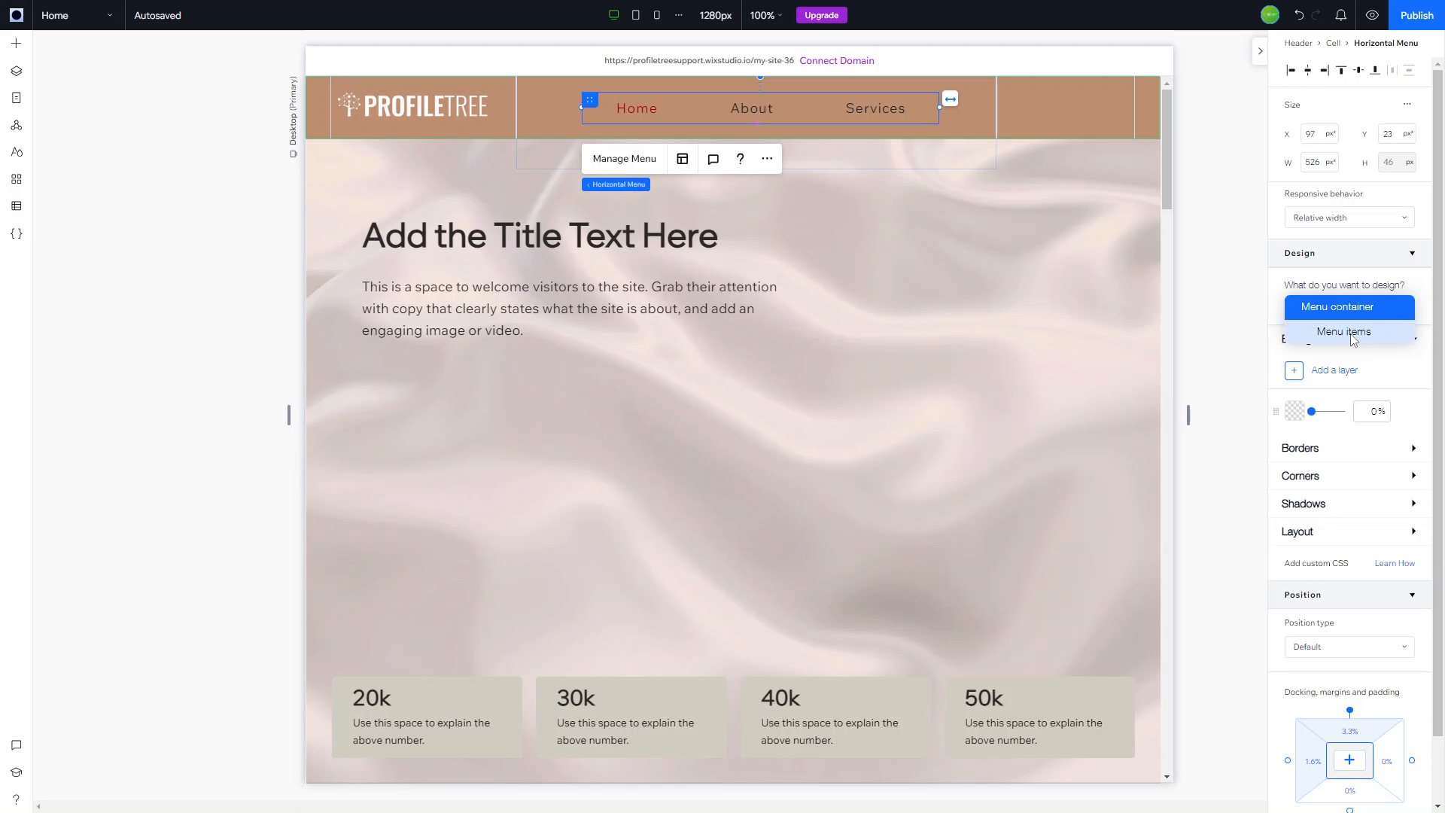
# - Switch styling to Menu items and review the Hover state of the 19 px bold text
pyautogui.click(1343, 332)
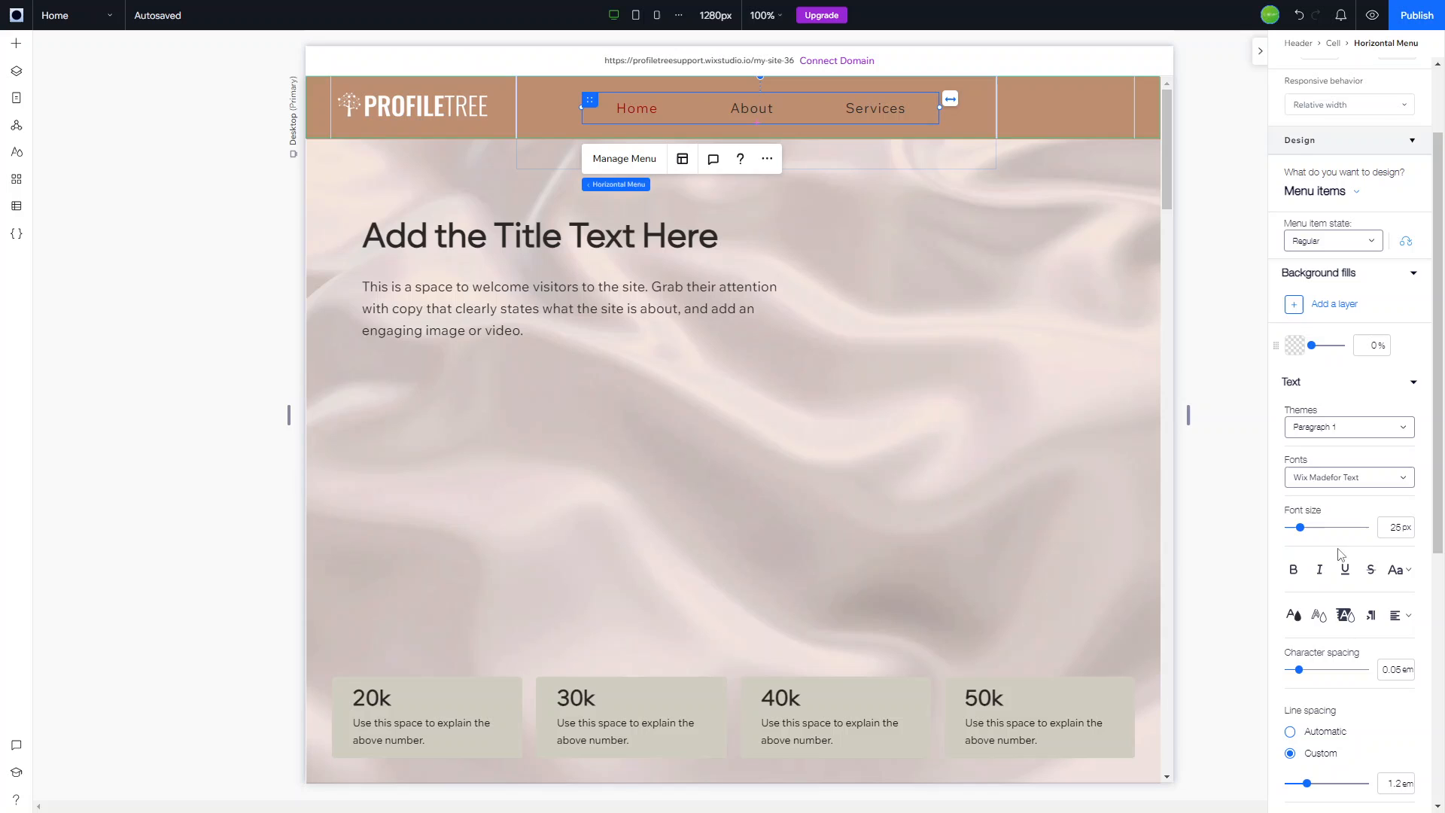
pyautogui.moveTo(1293, 569)
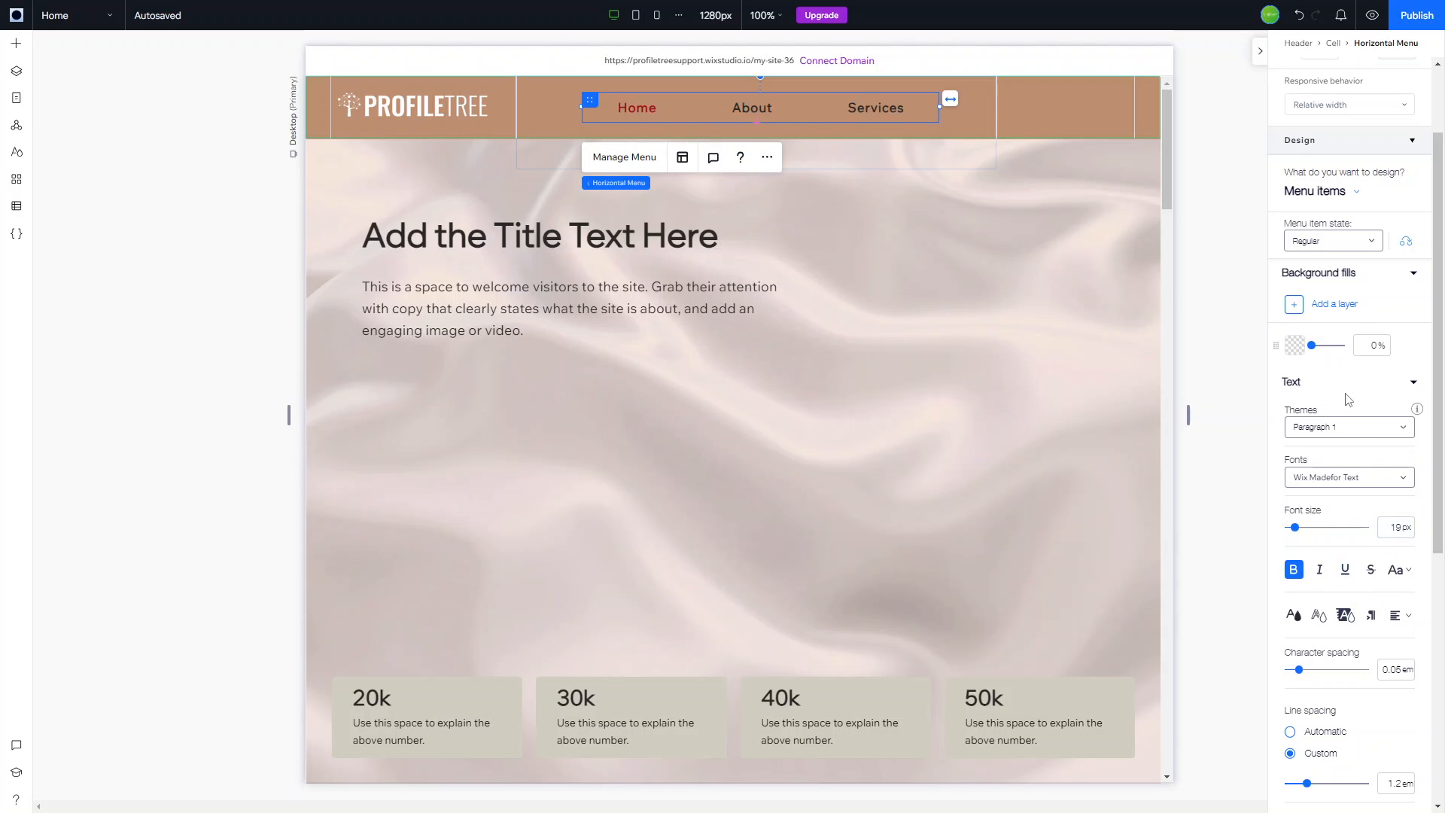
pyautogui.scroll(-3)
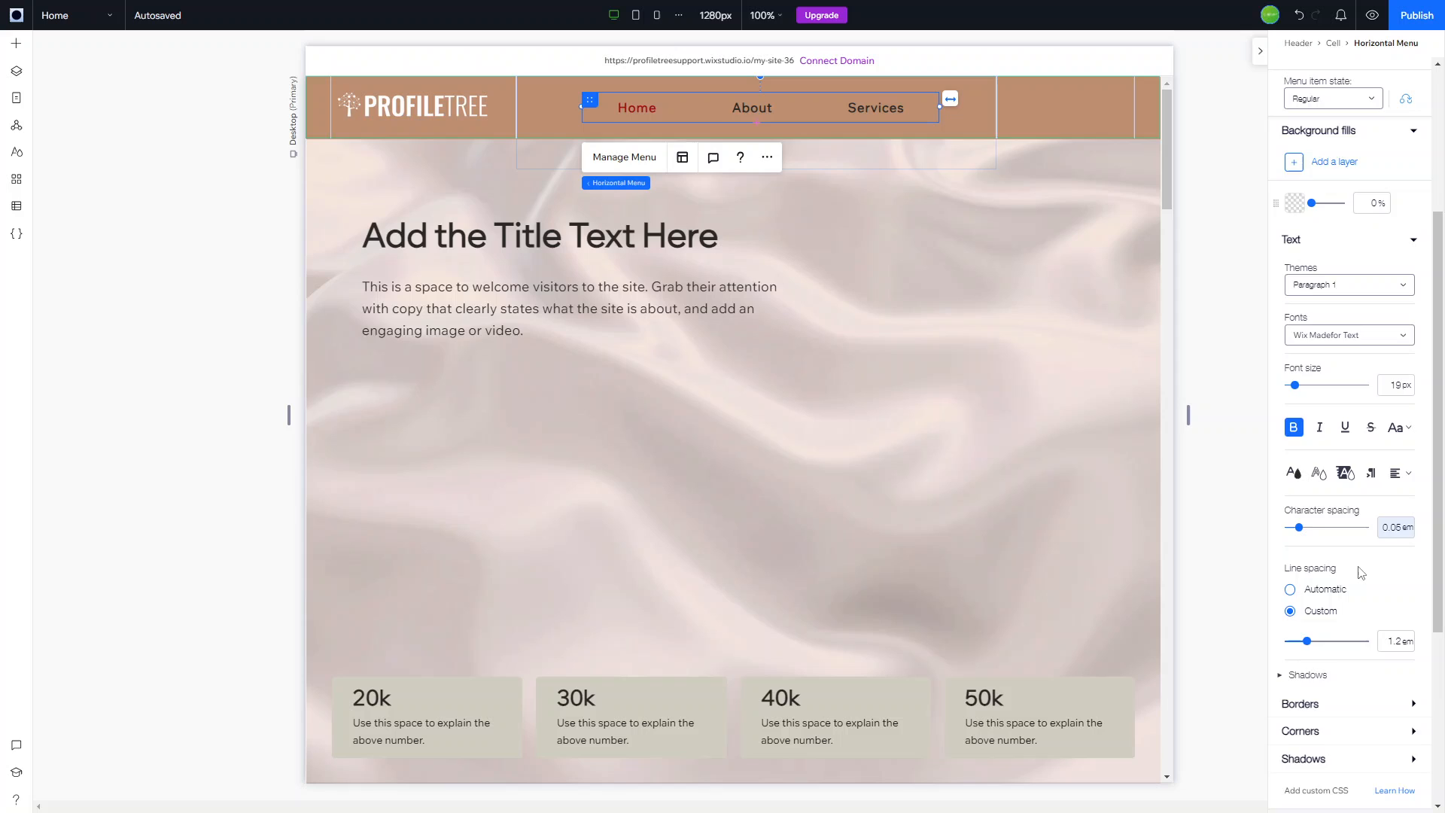
pyautogui.scroll(3)
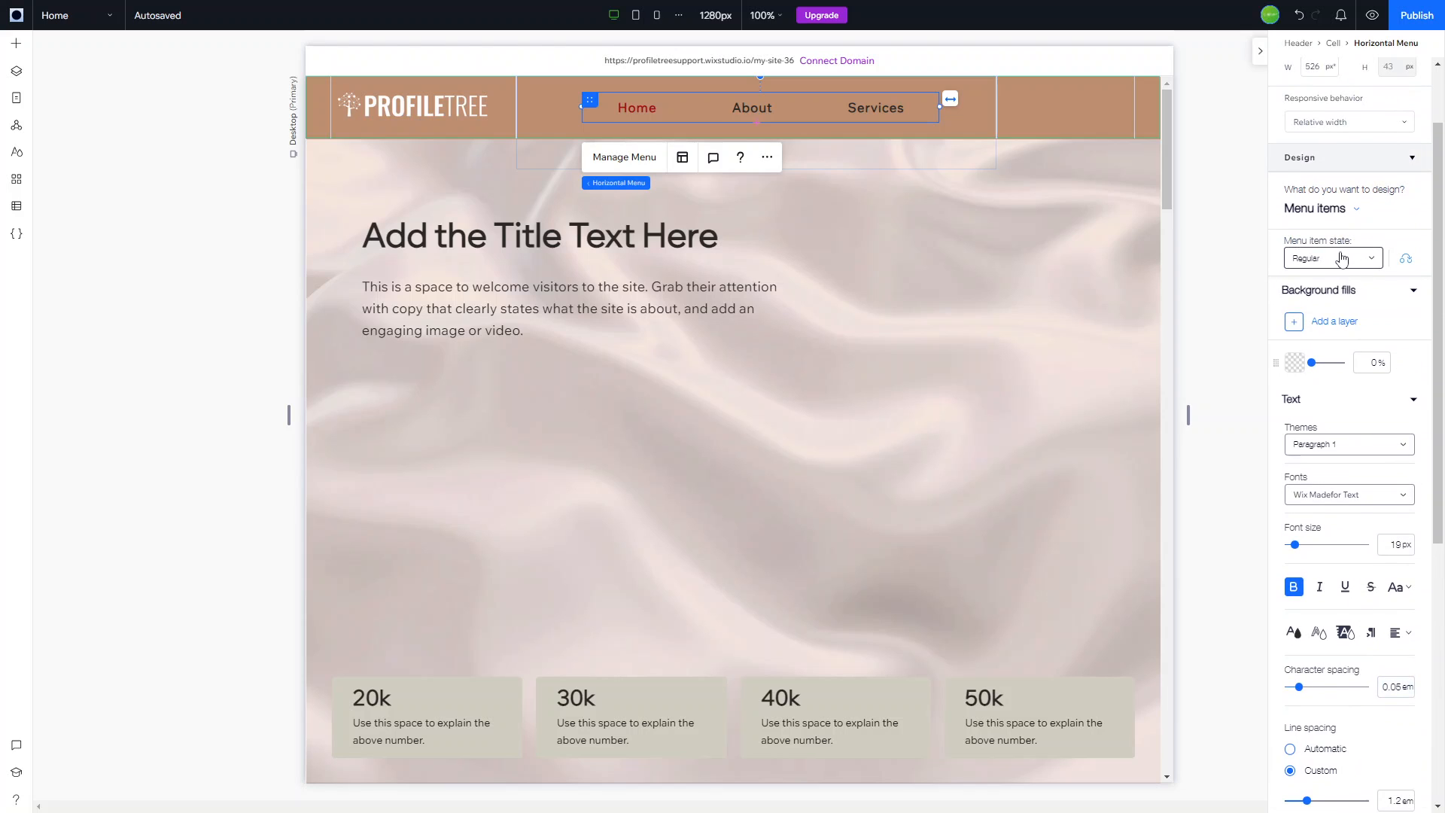
pyautogui.click(1330, 257)
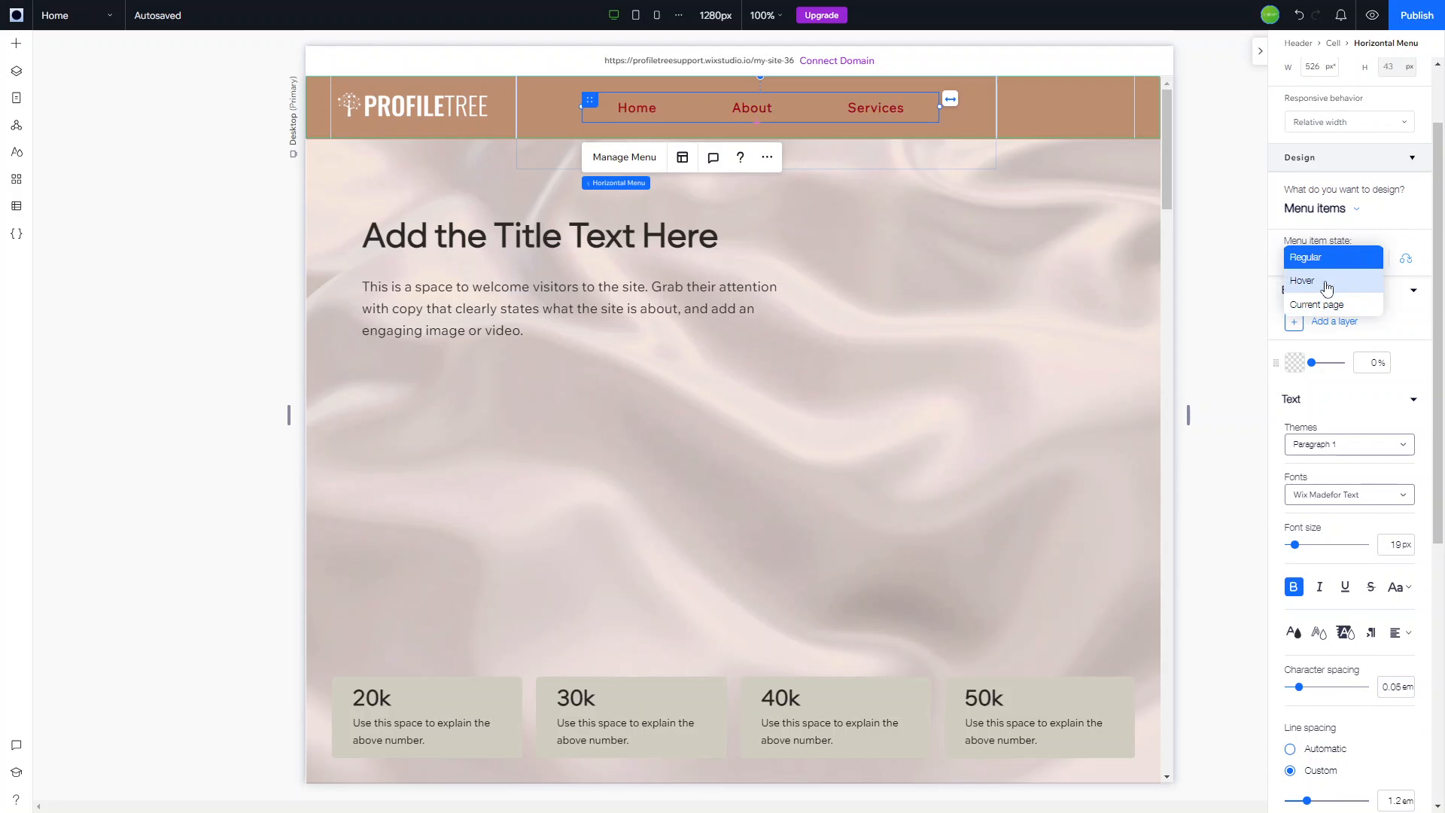
pyautogui.click(1303, 280)
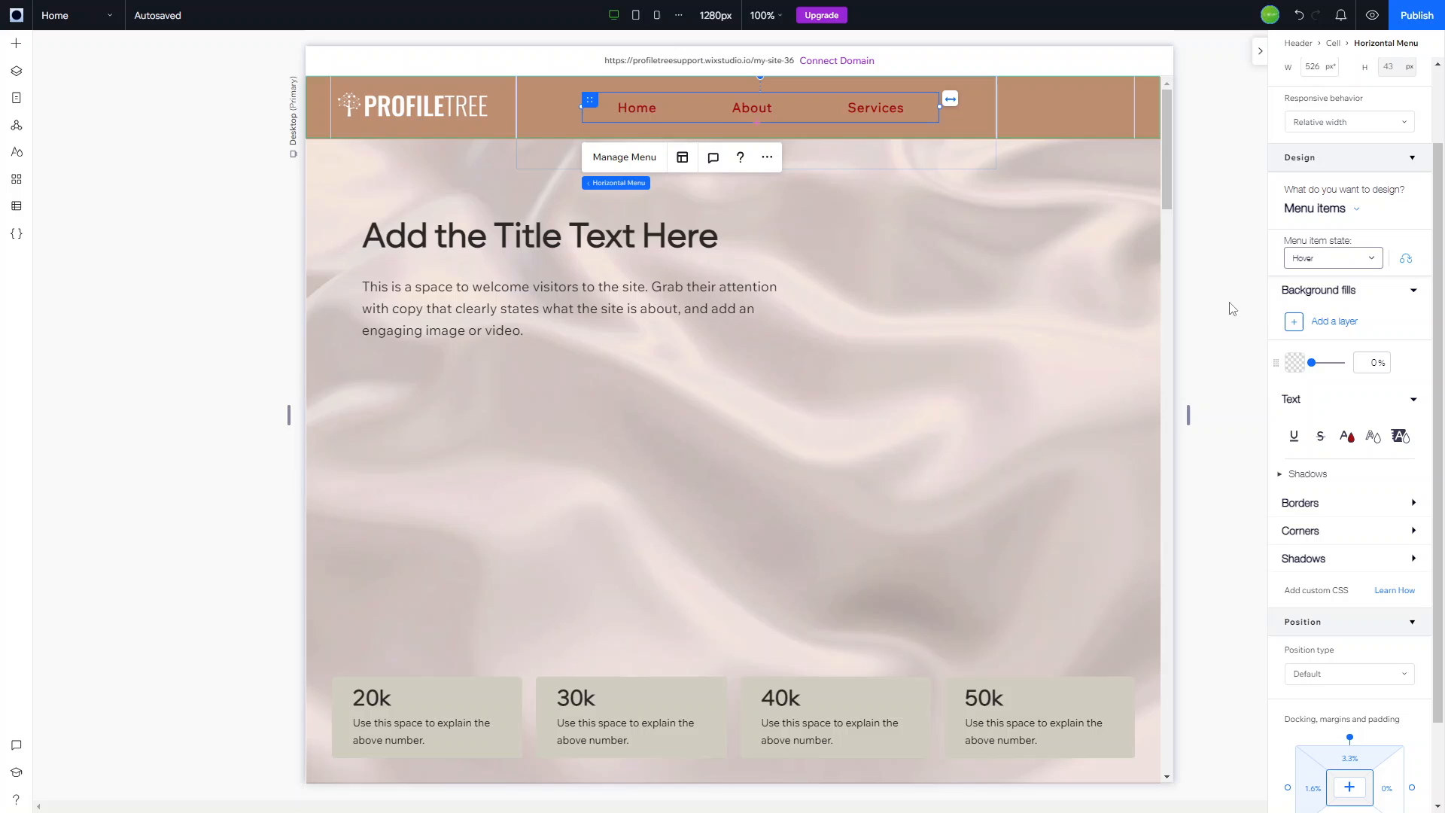
# - Review the Current page item state, then return to the Regular state styling
pyautogui.click(1331, 258)
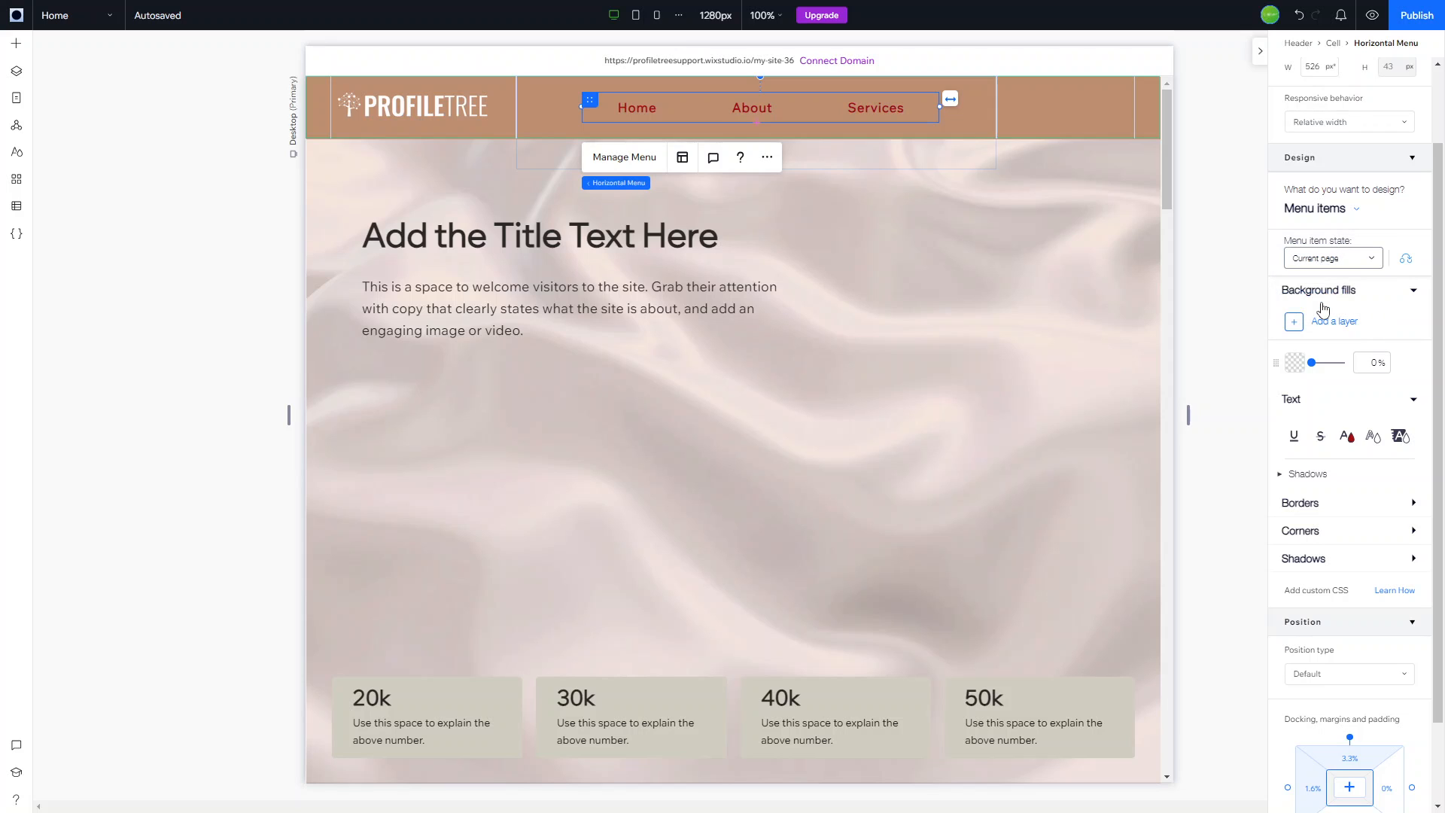
pyautogui.click(1331, 258)
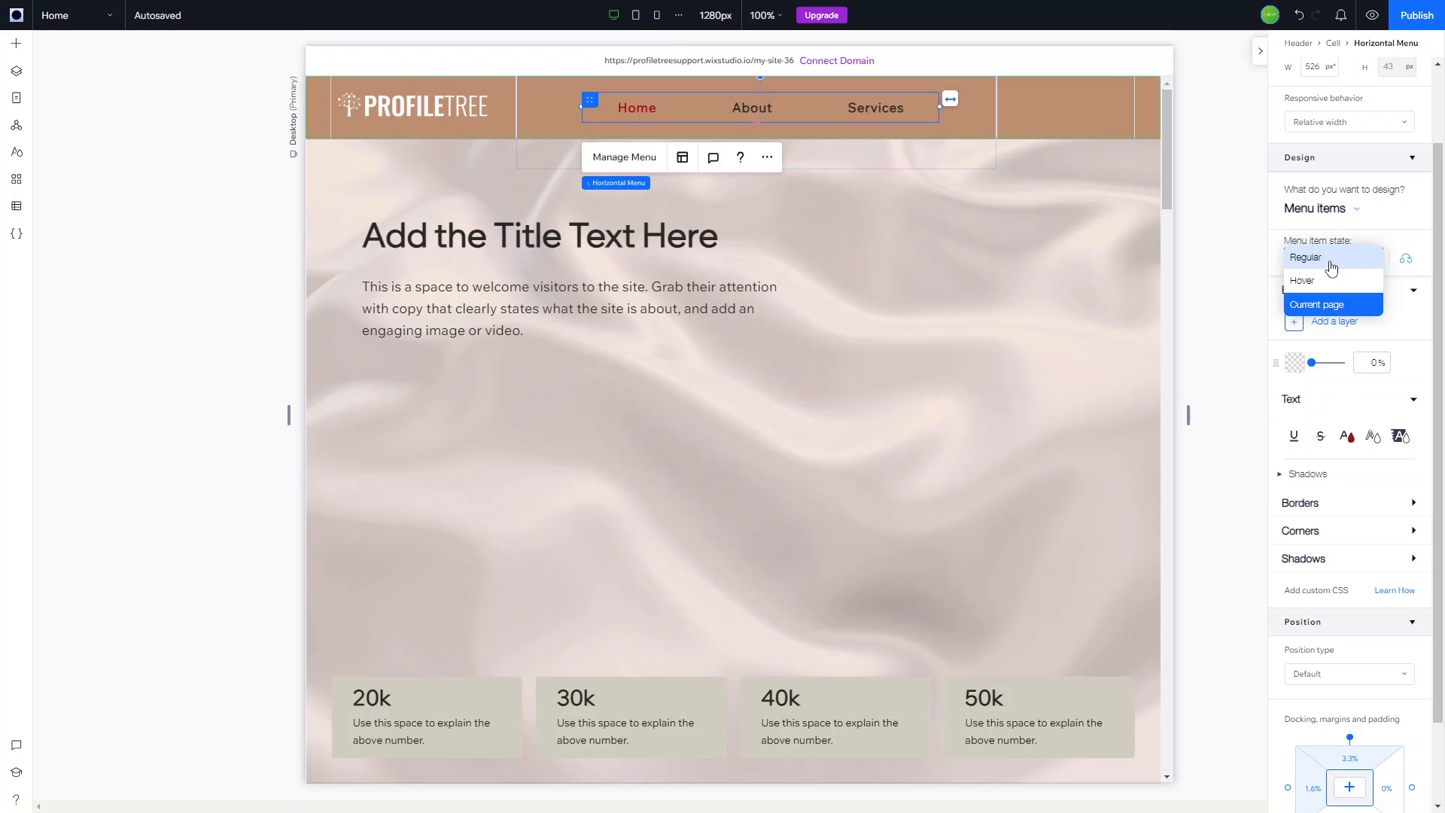
pyautogui.click(1307, 257)
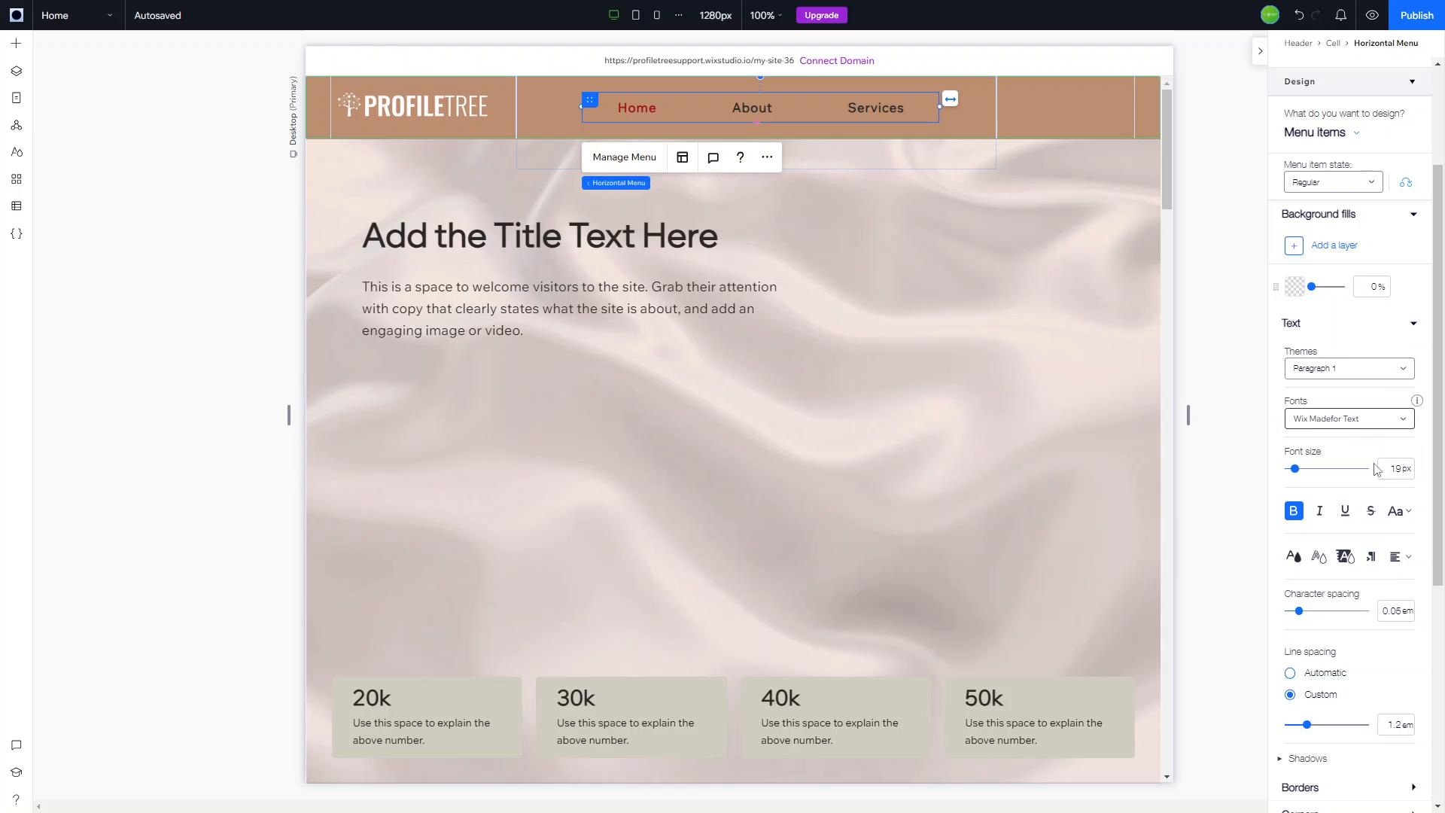
# - Choose a capitalization option for the menu text and switch to the Hover state's text colour picker
pyautogui.click(1397, 511)
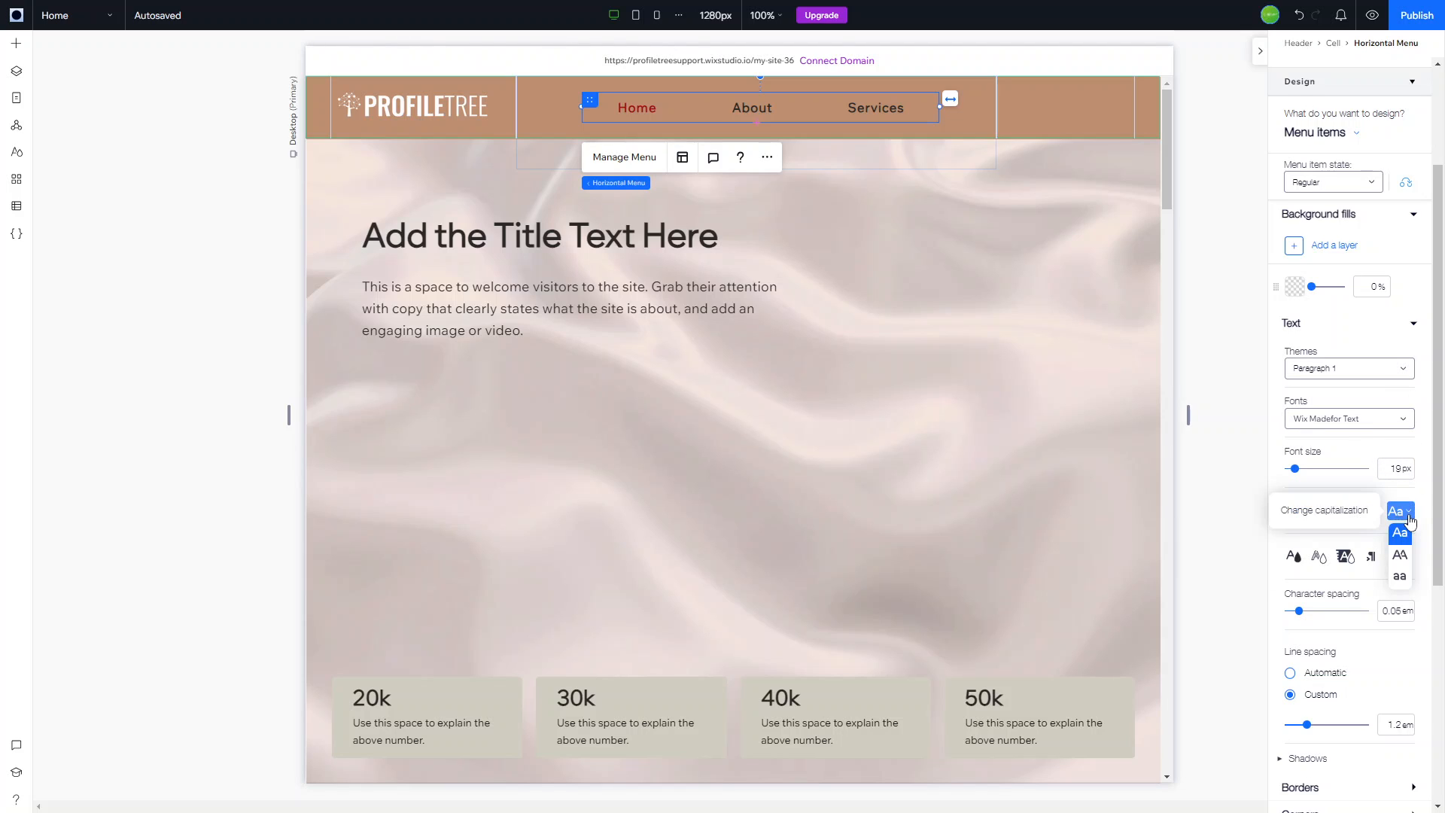
pyautogui.click(1399, 555)
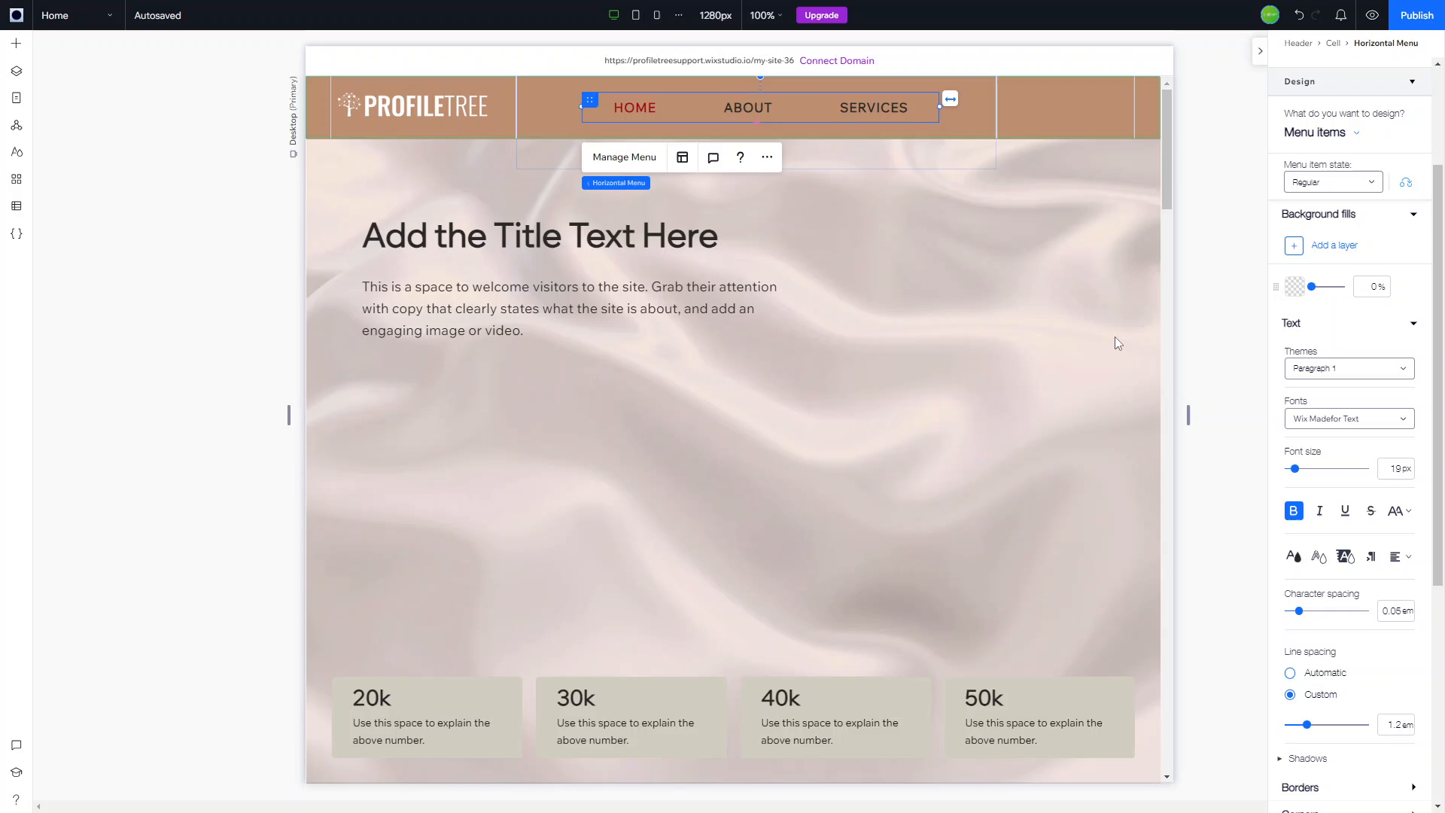
pyautogui.moveTo(1292, 330)
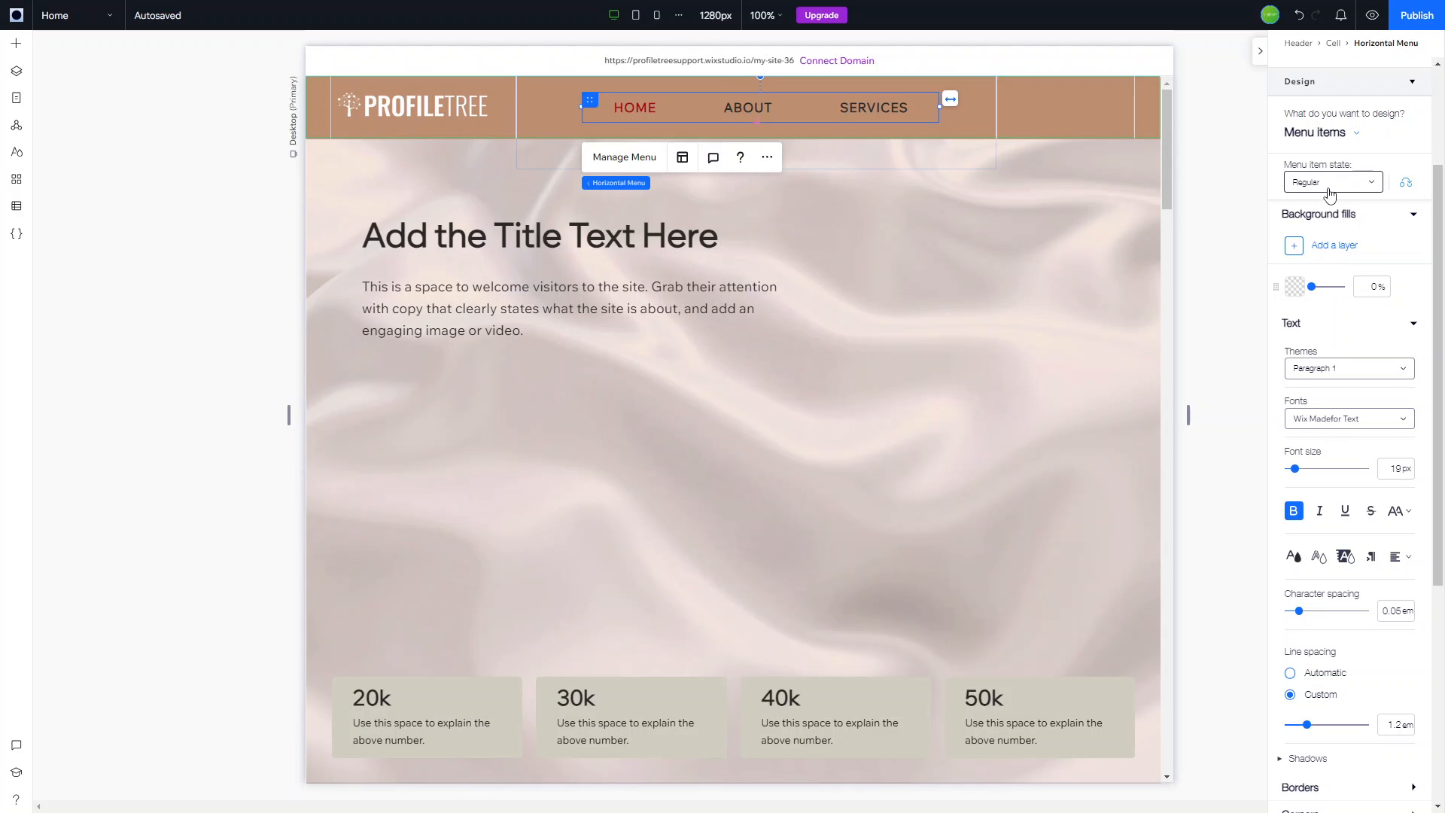
pyautogui.click(1333, 182)
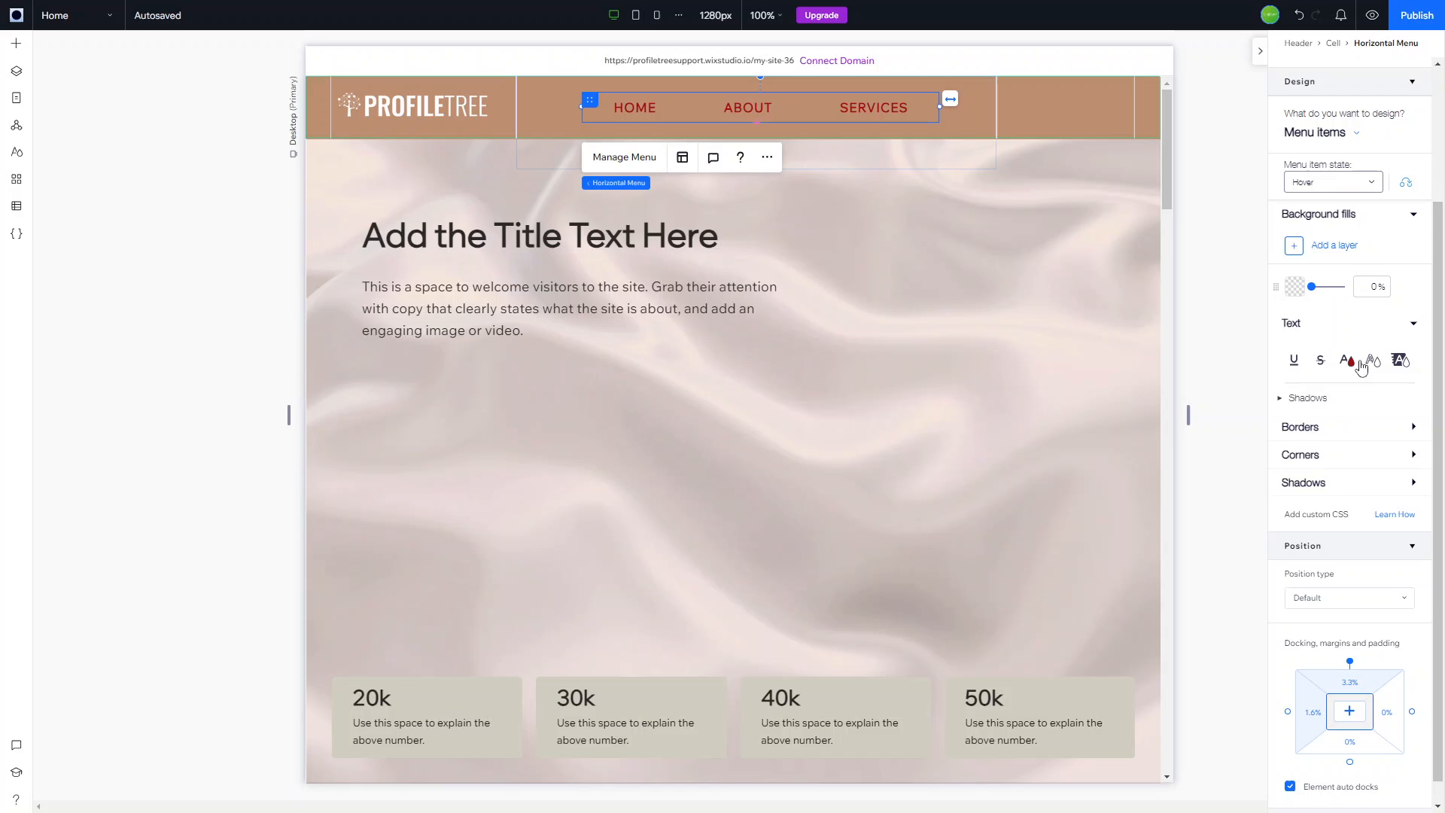
pyautogui.click(1347, 360)
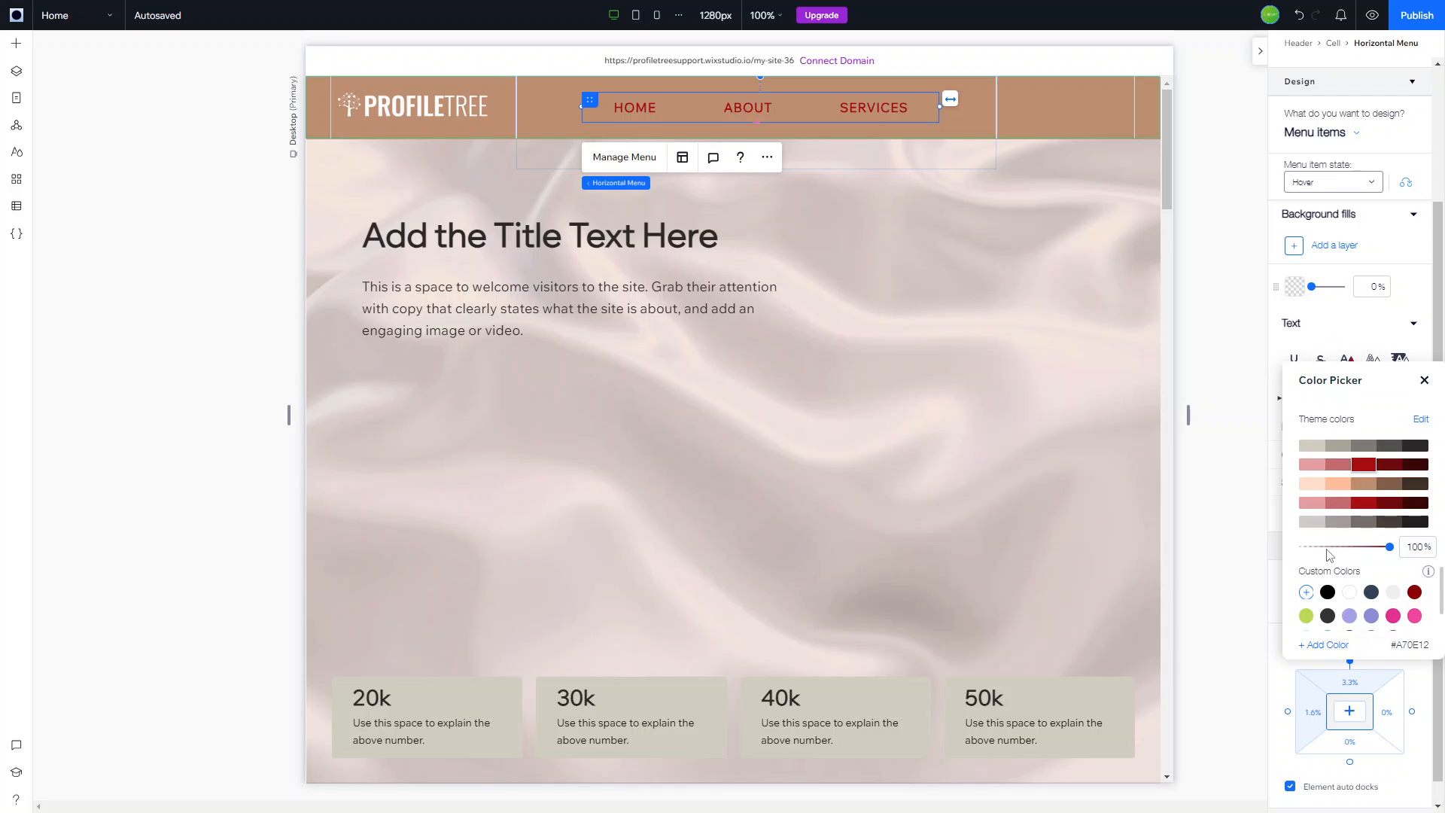
# - Set the hover-state menu text colour to white and return to the Regular state
pyautogui.click(1349, 591)
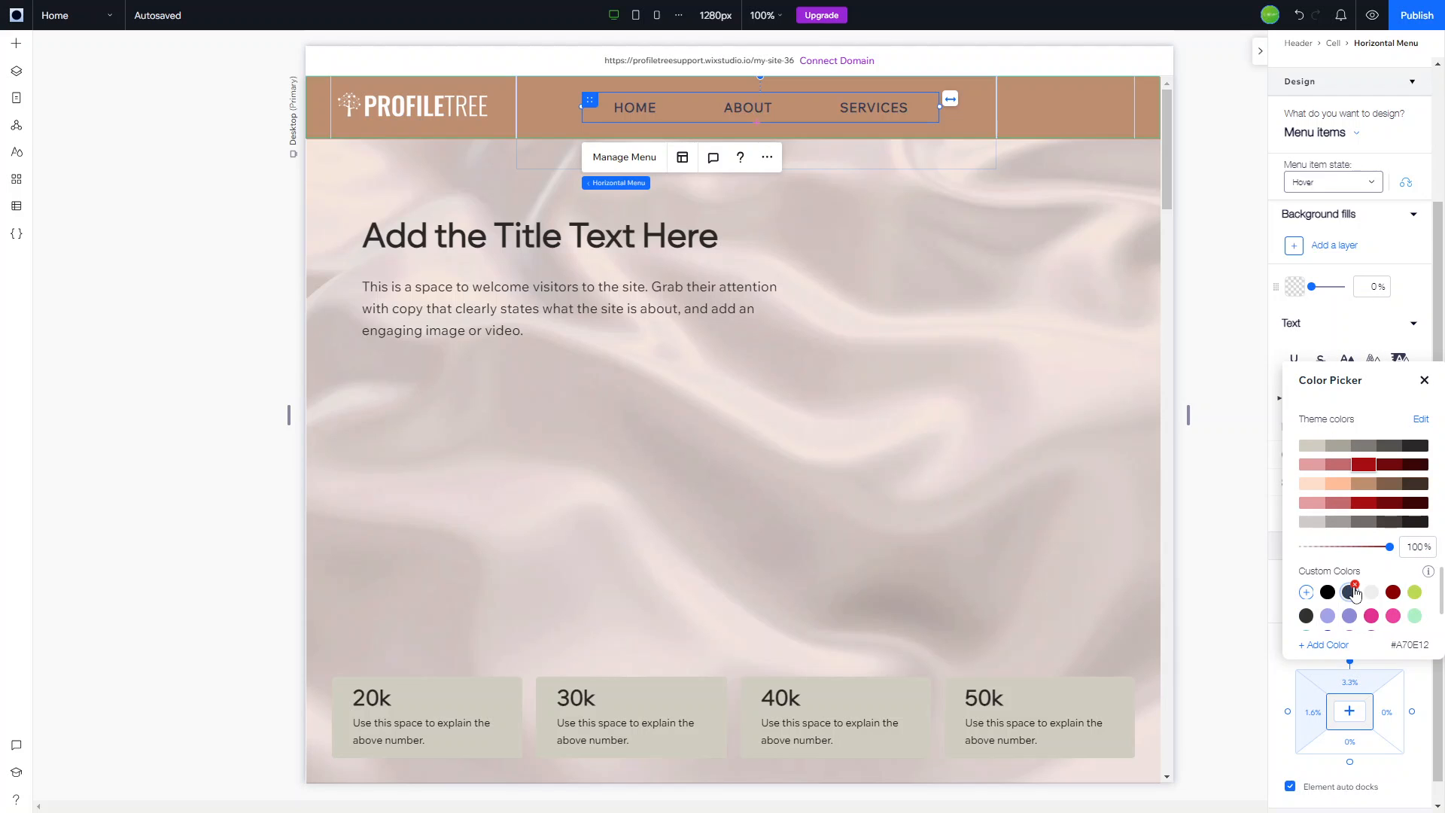
pyautogui.click(1321, 644)
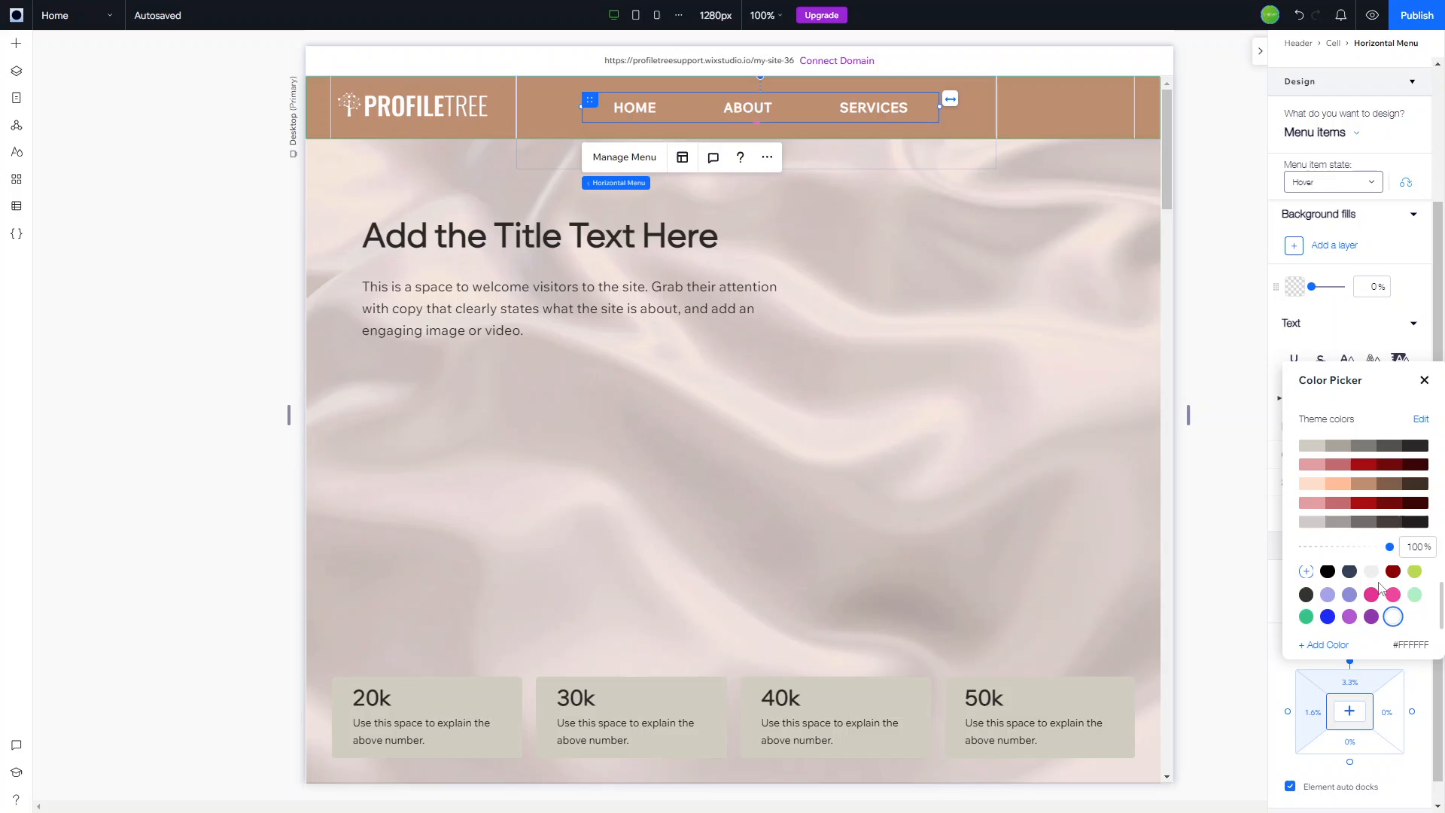
pyautogui.moveTo(1061, 351)
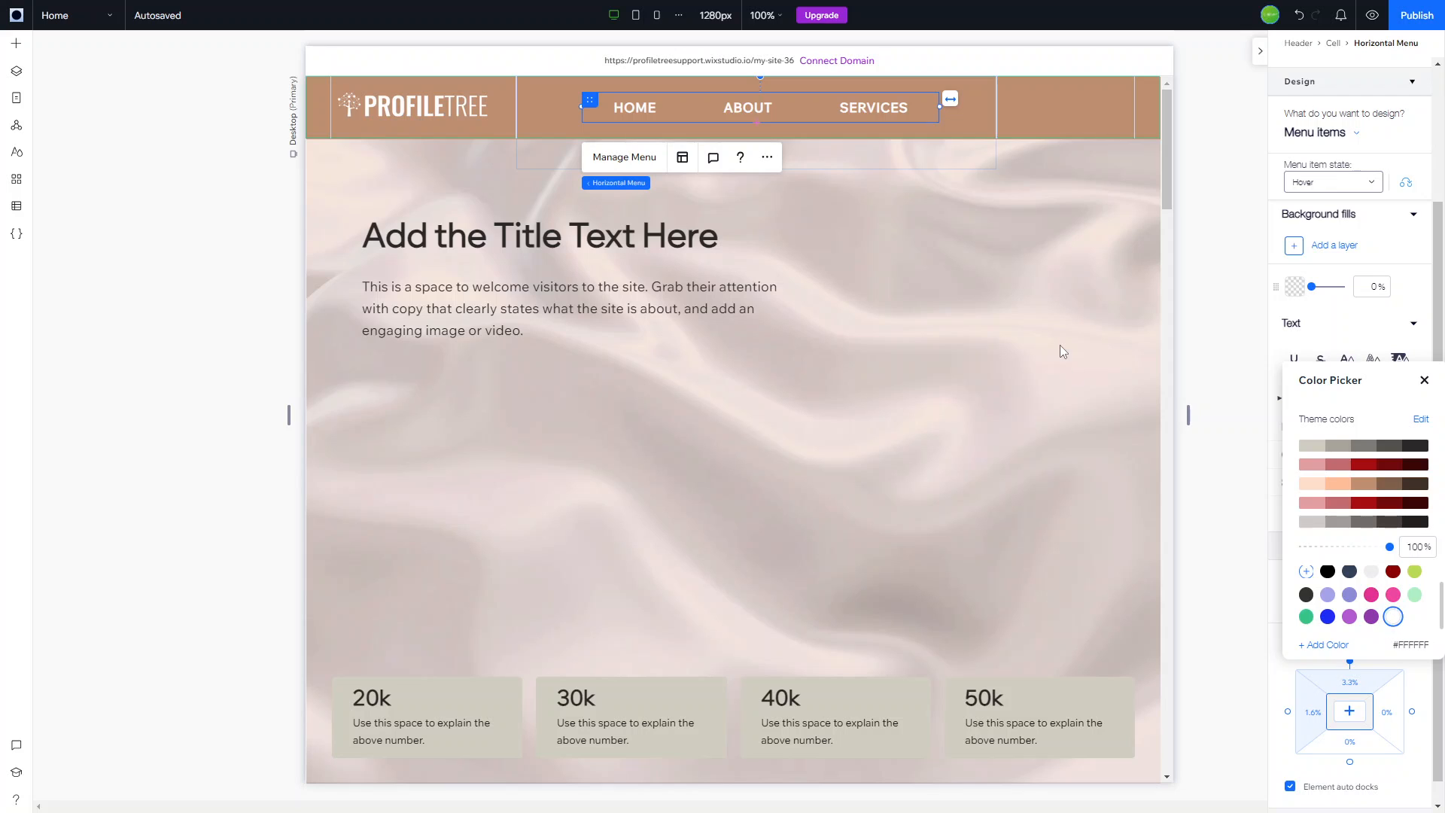
pyautogui.click(1424, 380)
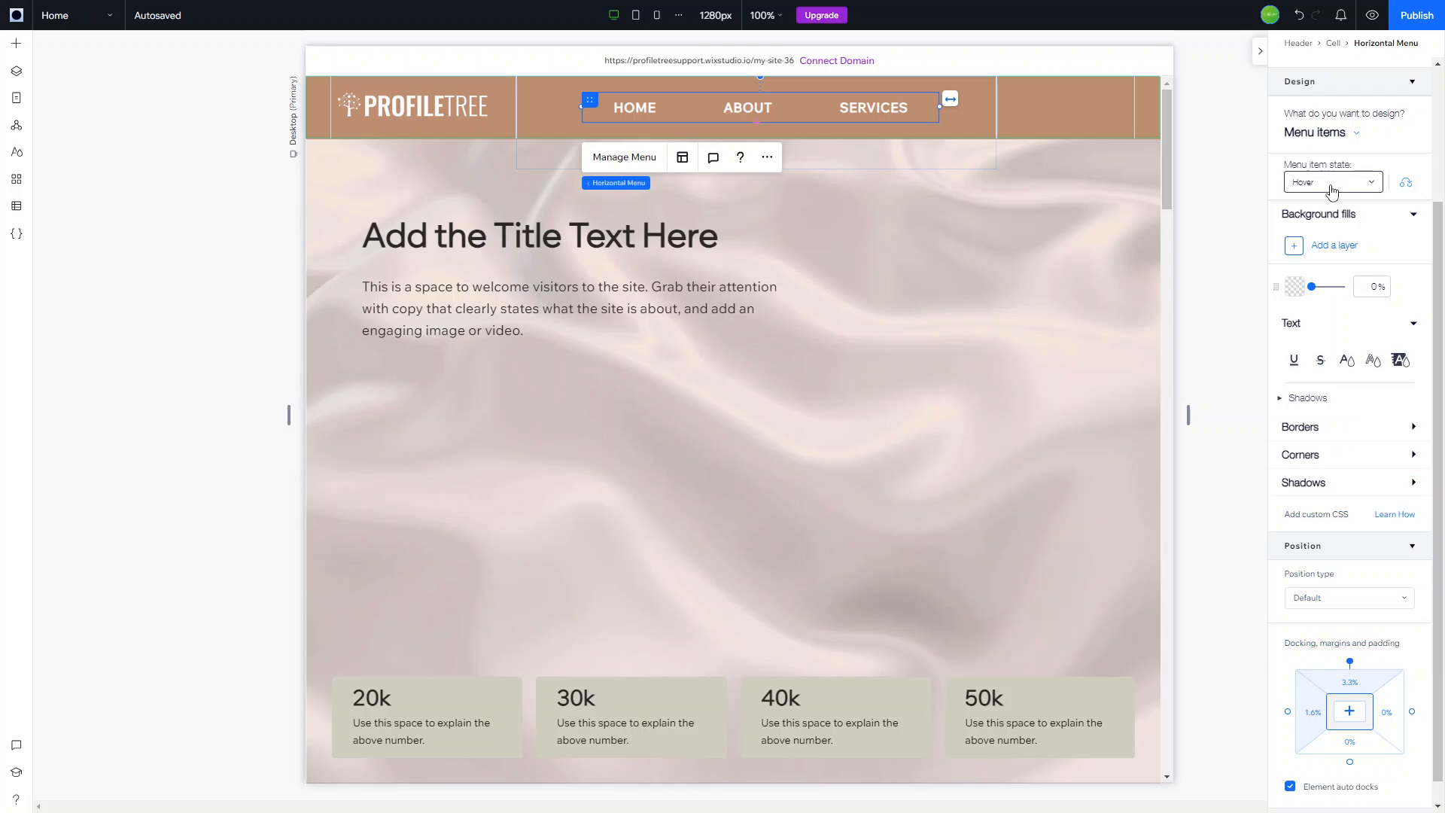
pyautogui.click(1329, 182)
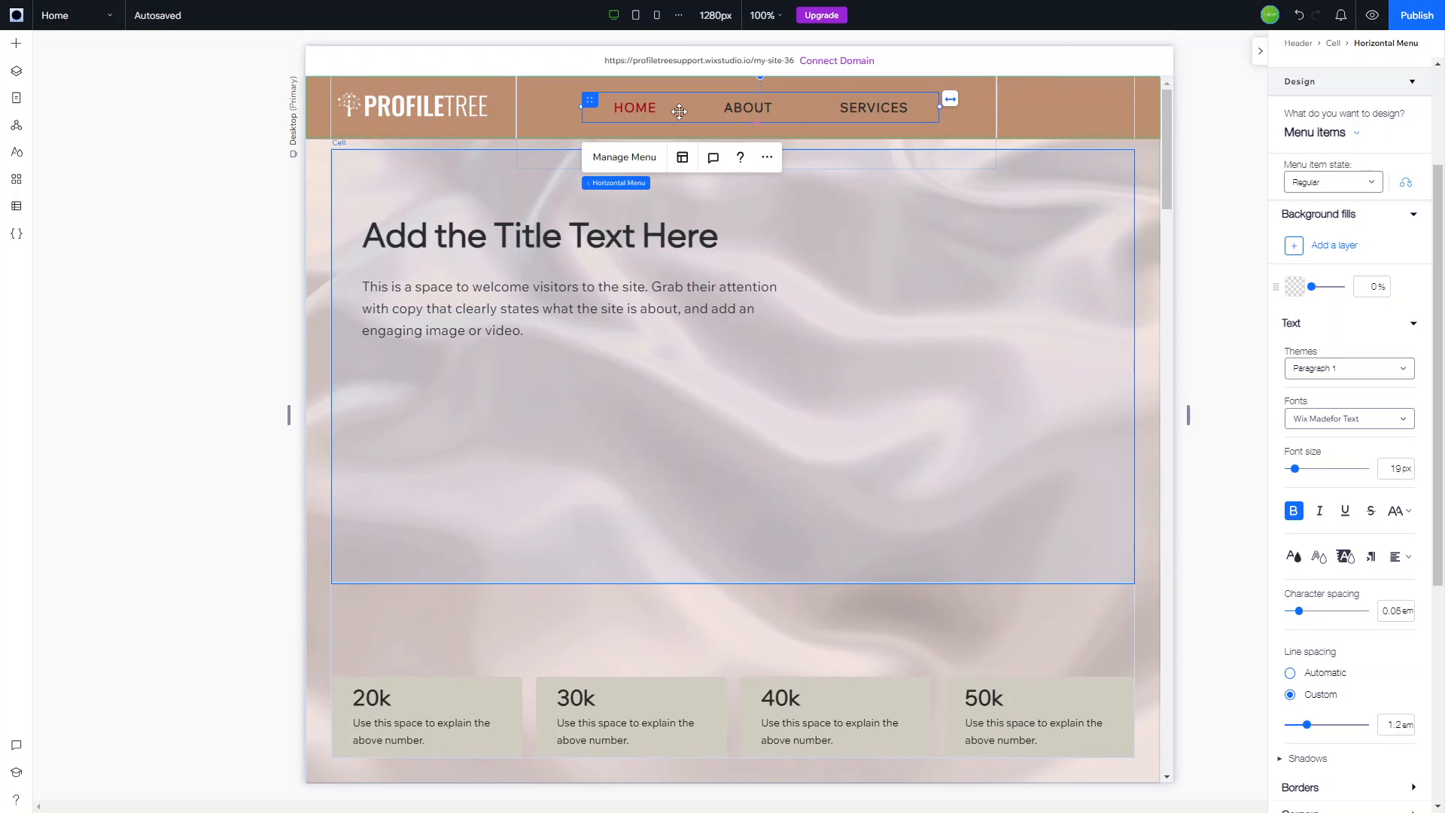
pyautogui.moveTo(926, 277)
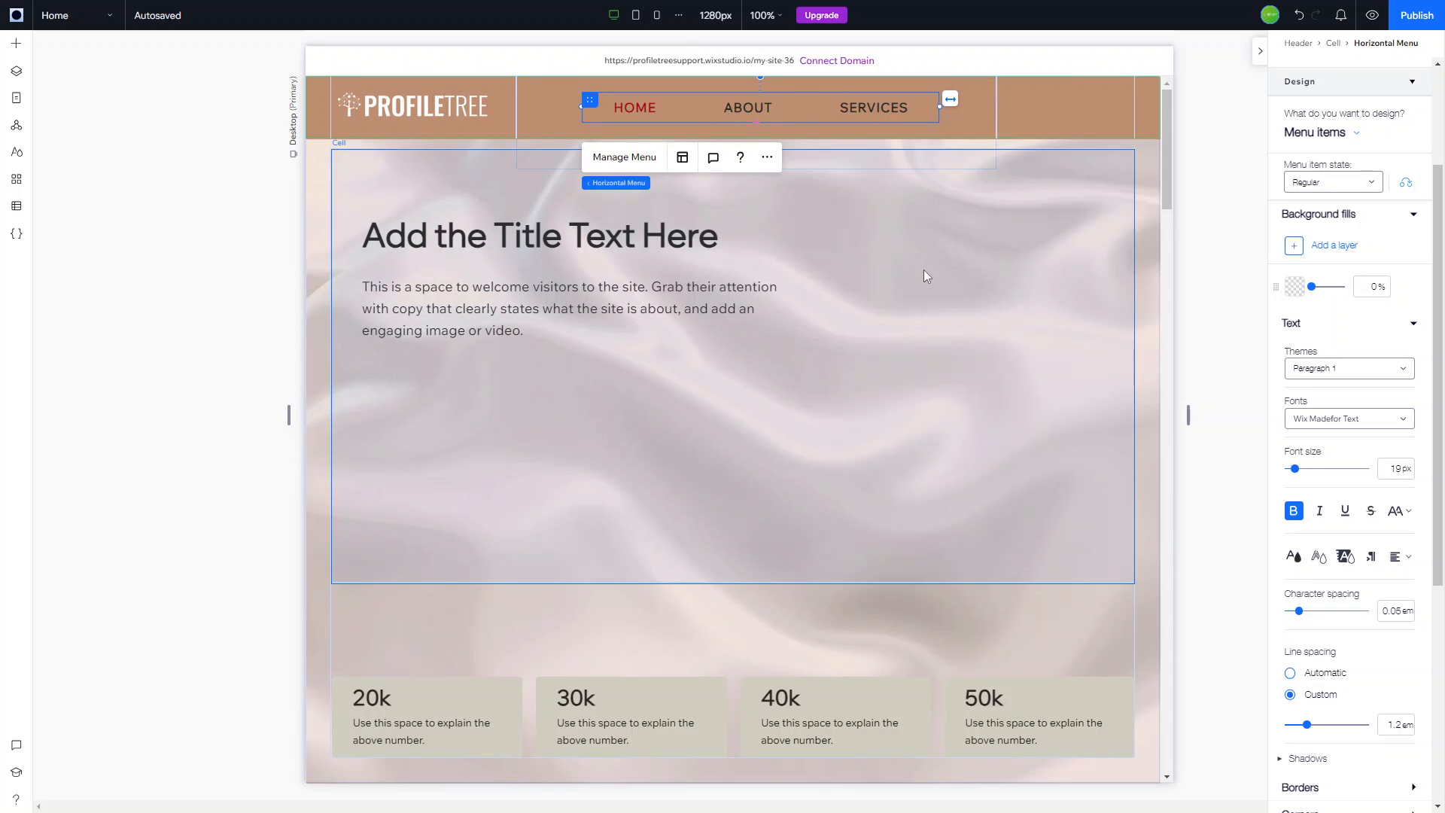
# - Add a Start Now button from Quick Add into the empty right-hand header cell
pyautogui.click(1064, 125)
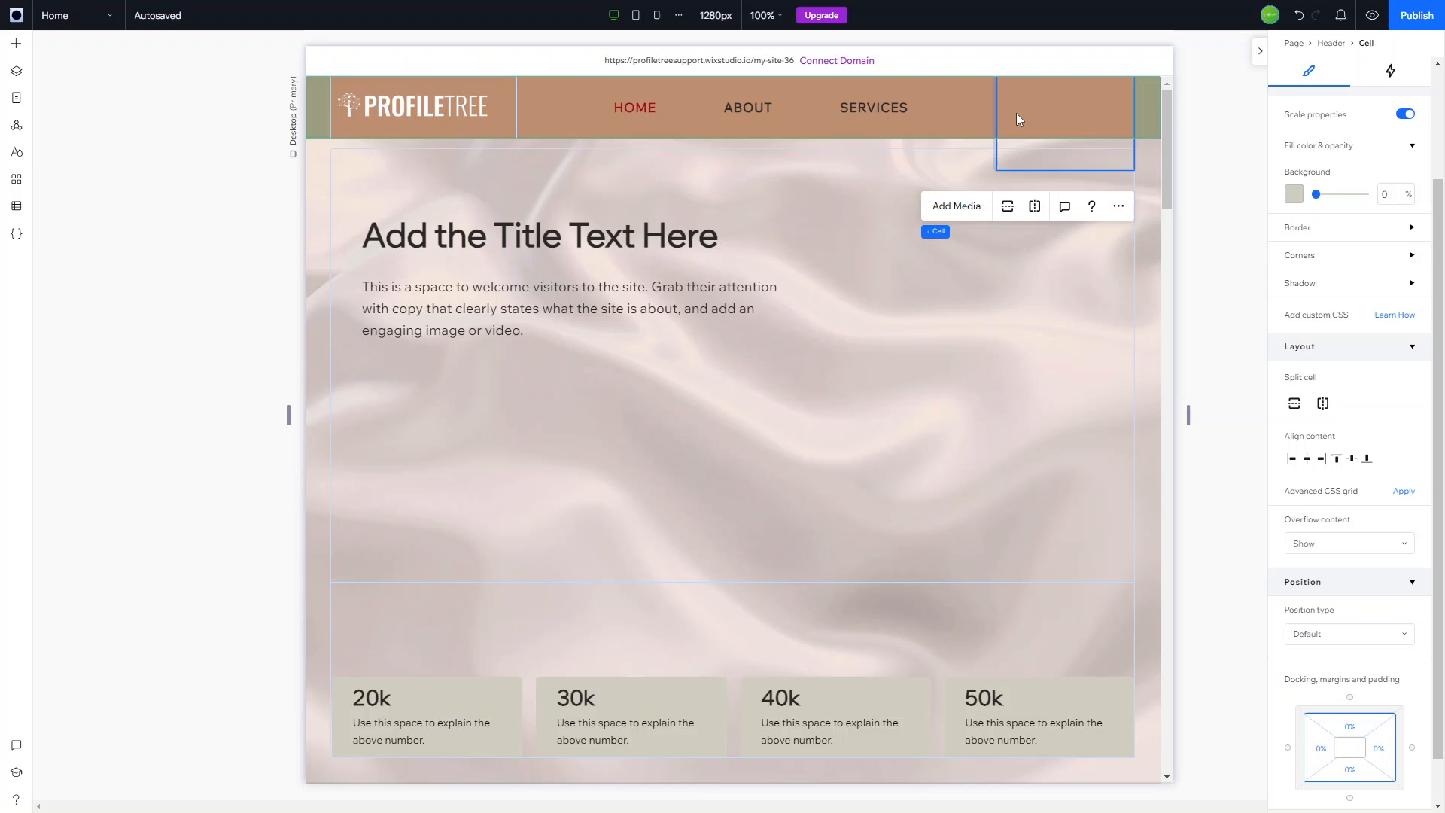
pyautogui.moveTo(15, 43)
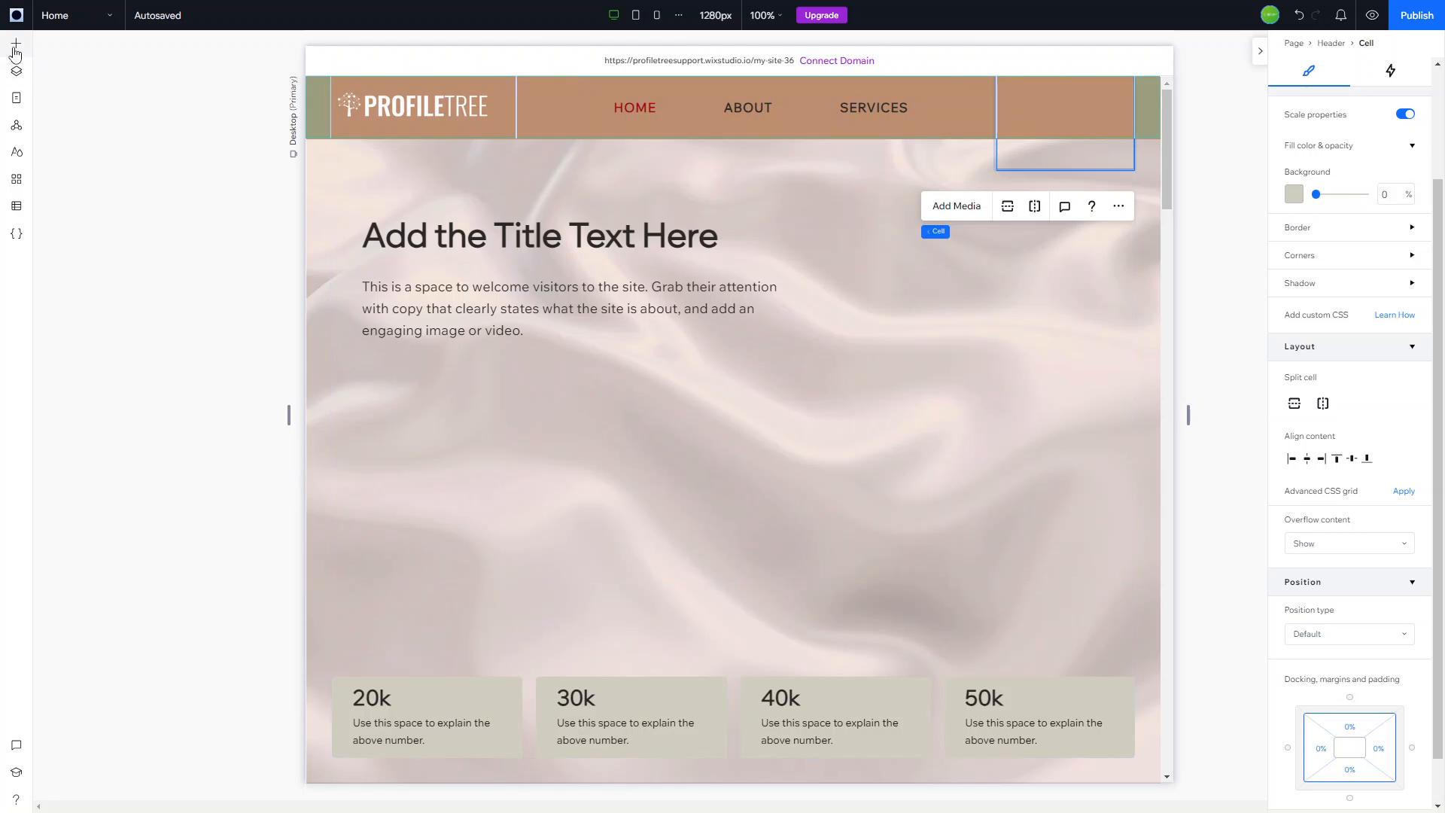
pyautogui.click(15, 44)
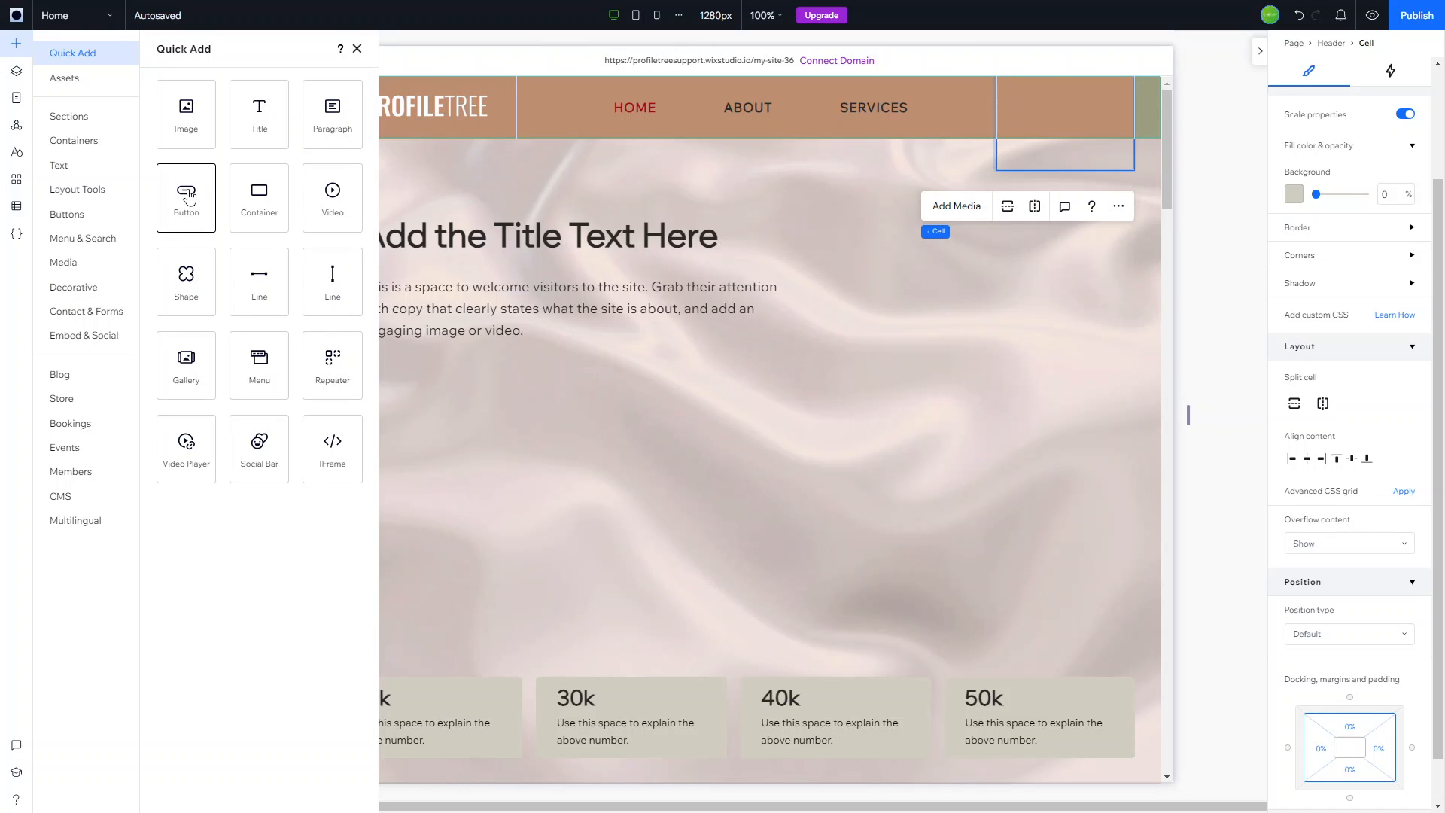
pyautogui.click(357, 48)
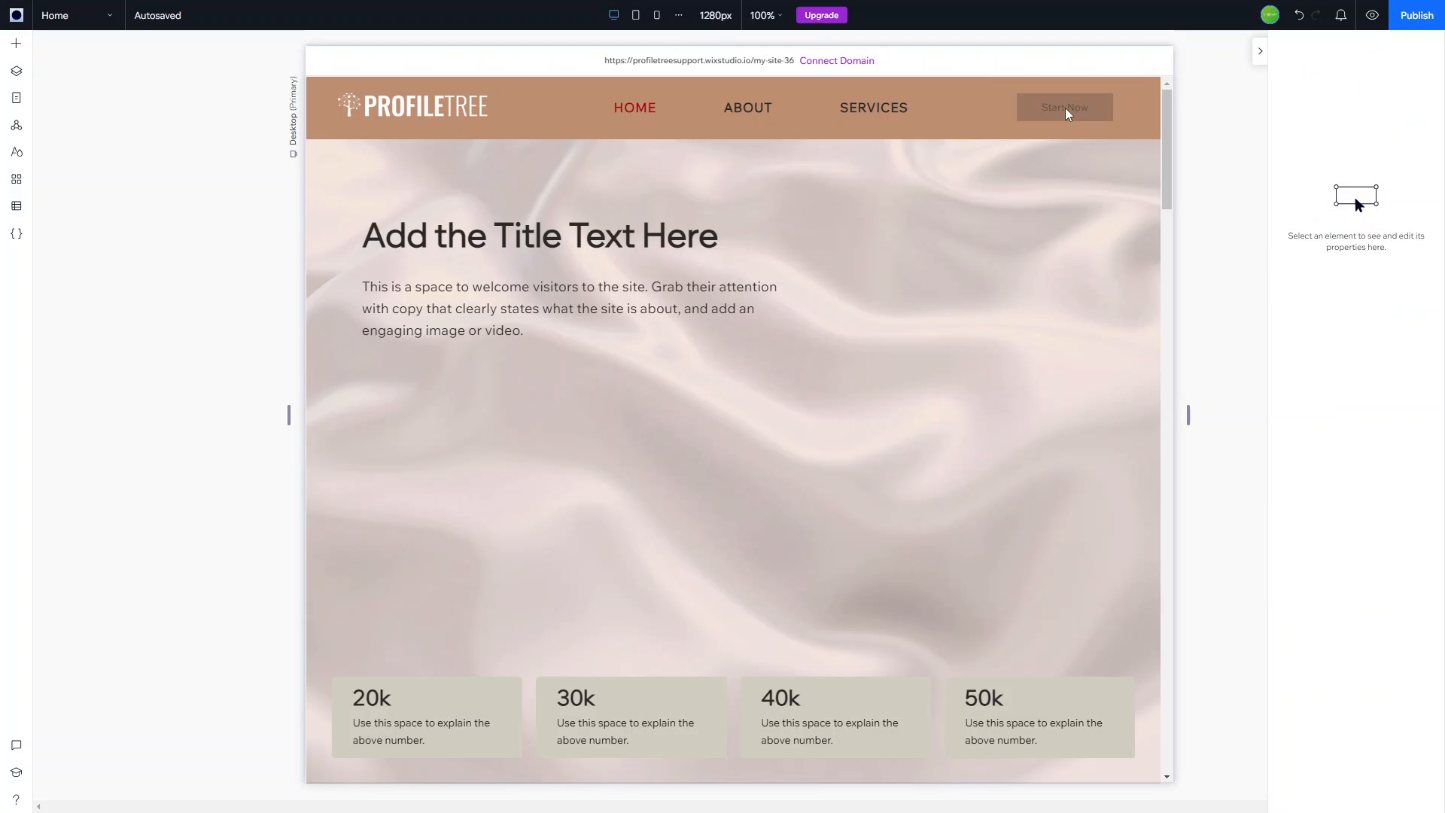
pyautogui.click(1064, 107)
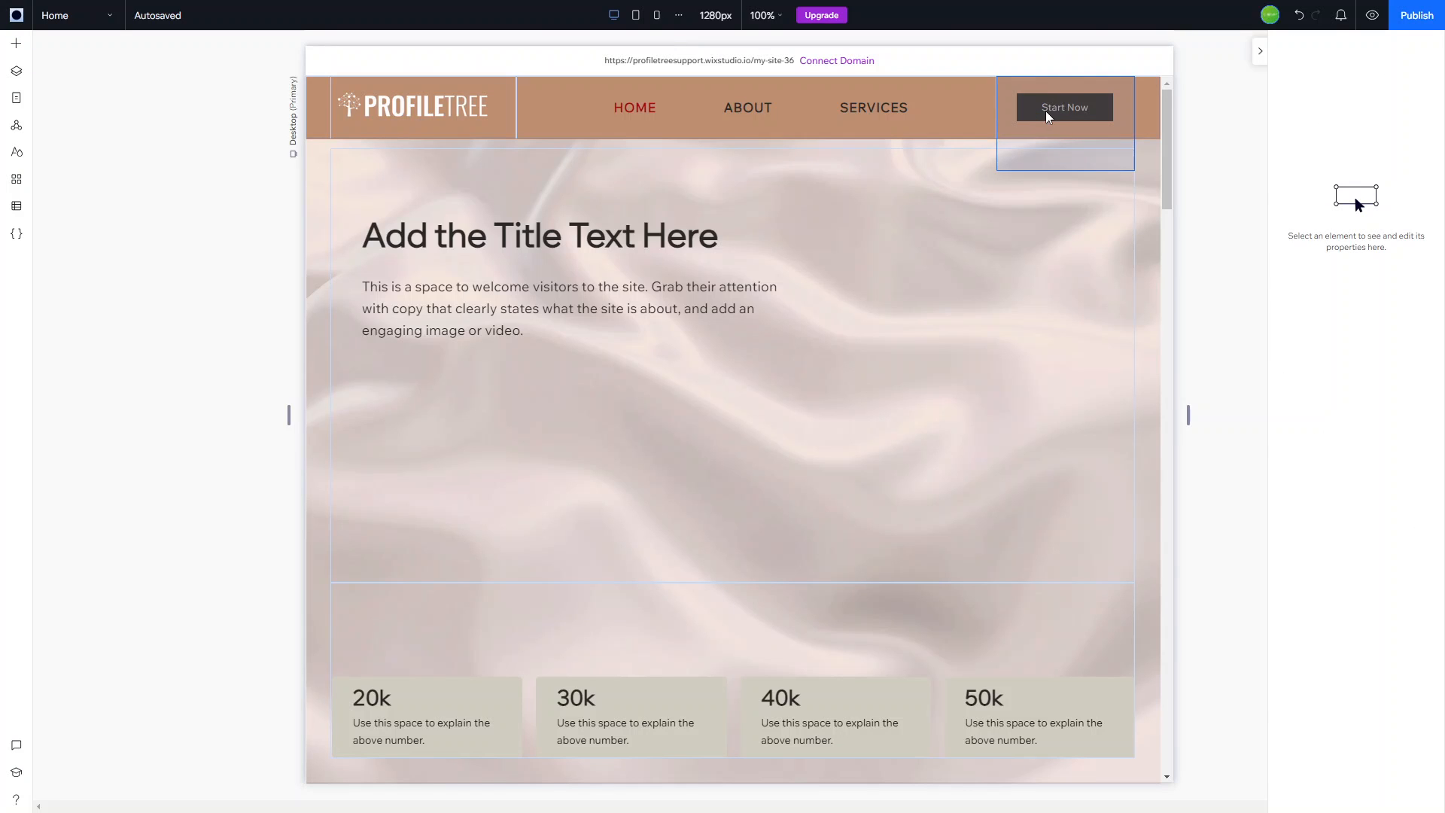
# - Give the header's Start Now button a red background and white text colour
pyautogui.click(1064, 107)
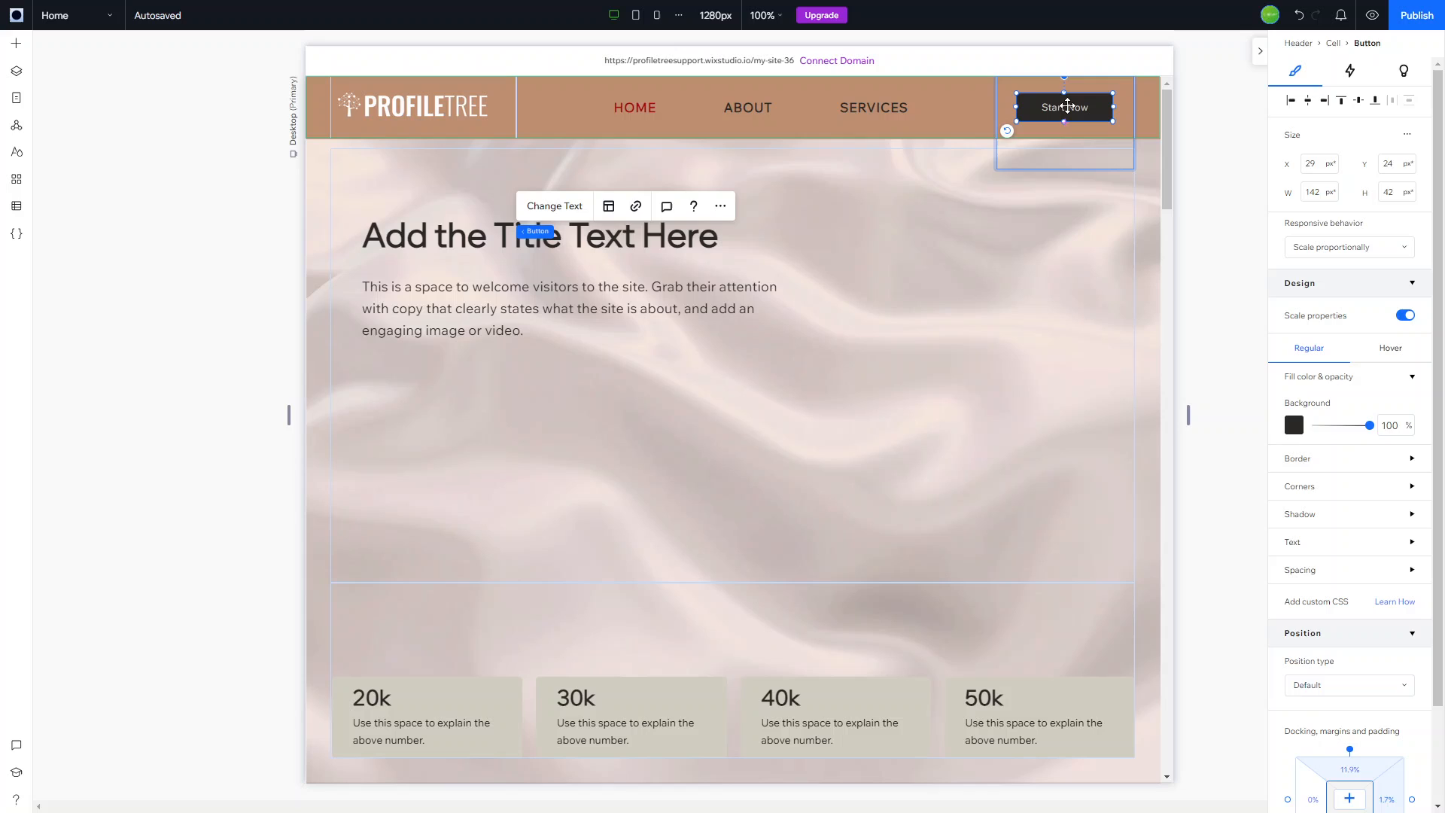
pyautogui.click(1293, 425)
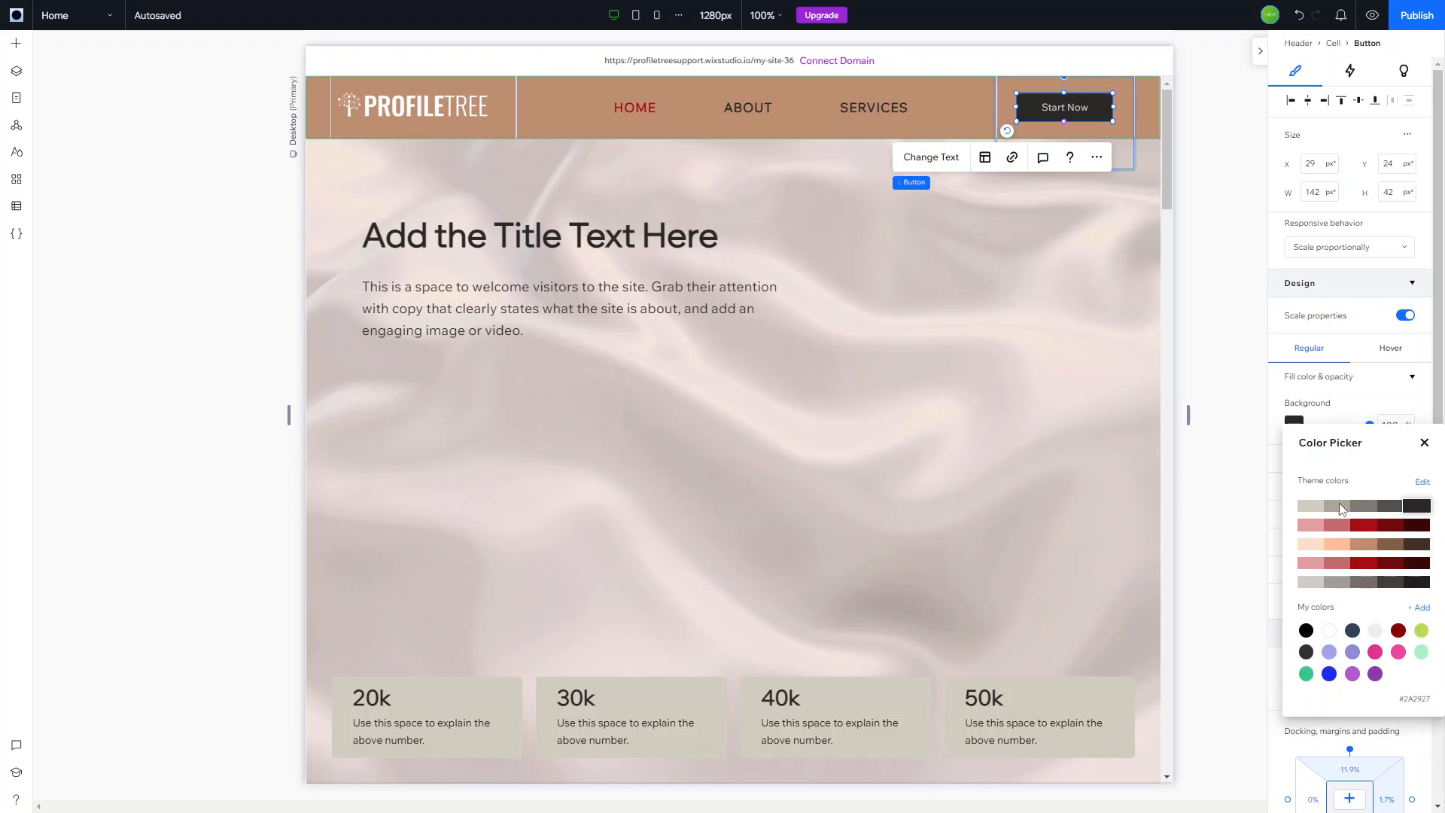
pyautogui.click(1363, 523)
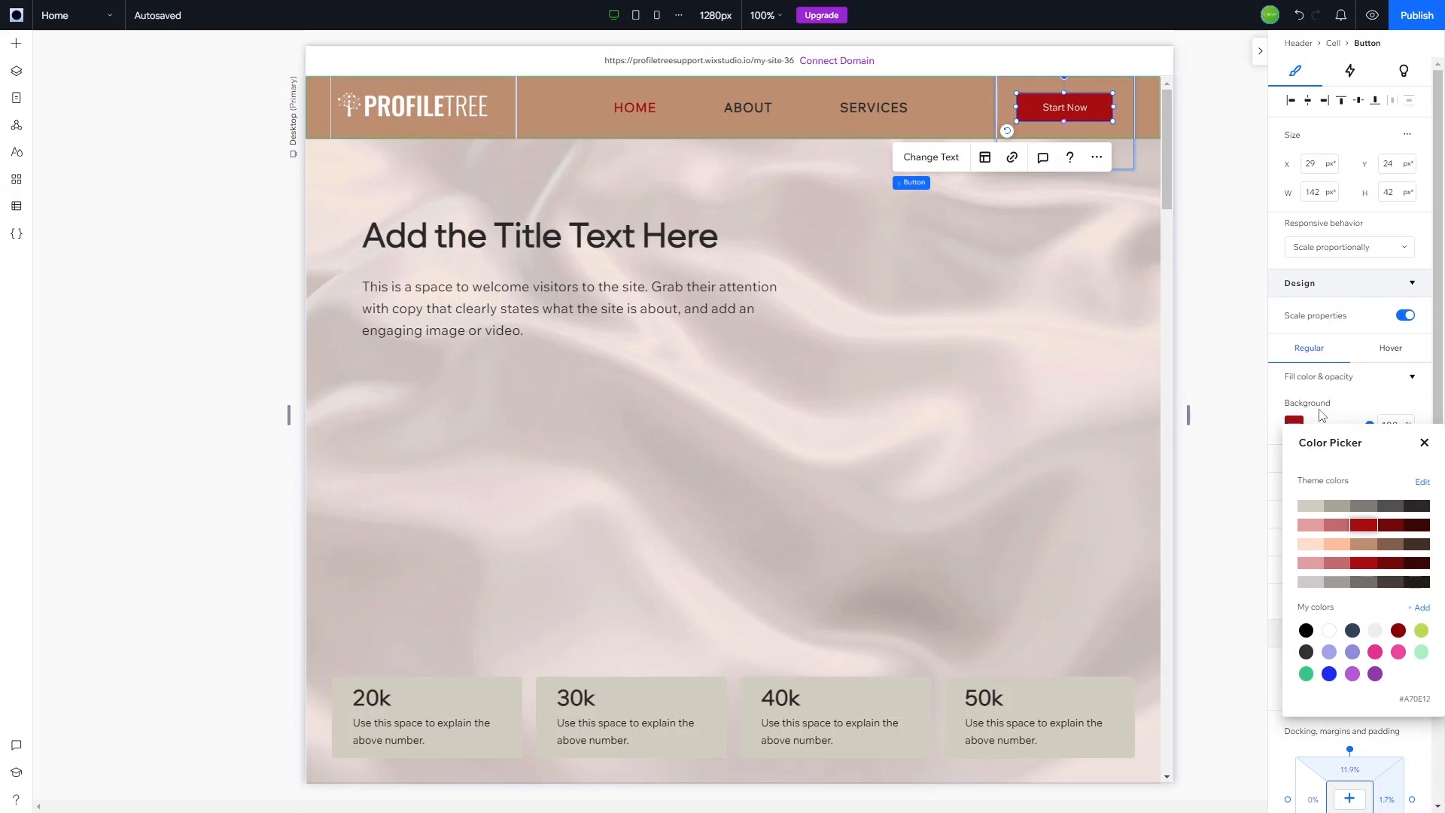
pyautogui.click(1424, 443)
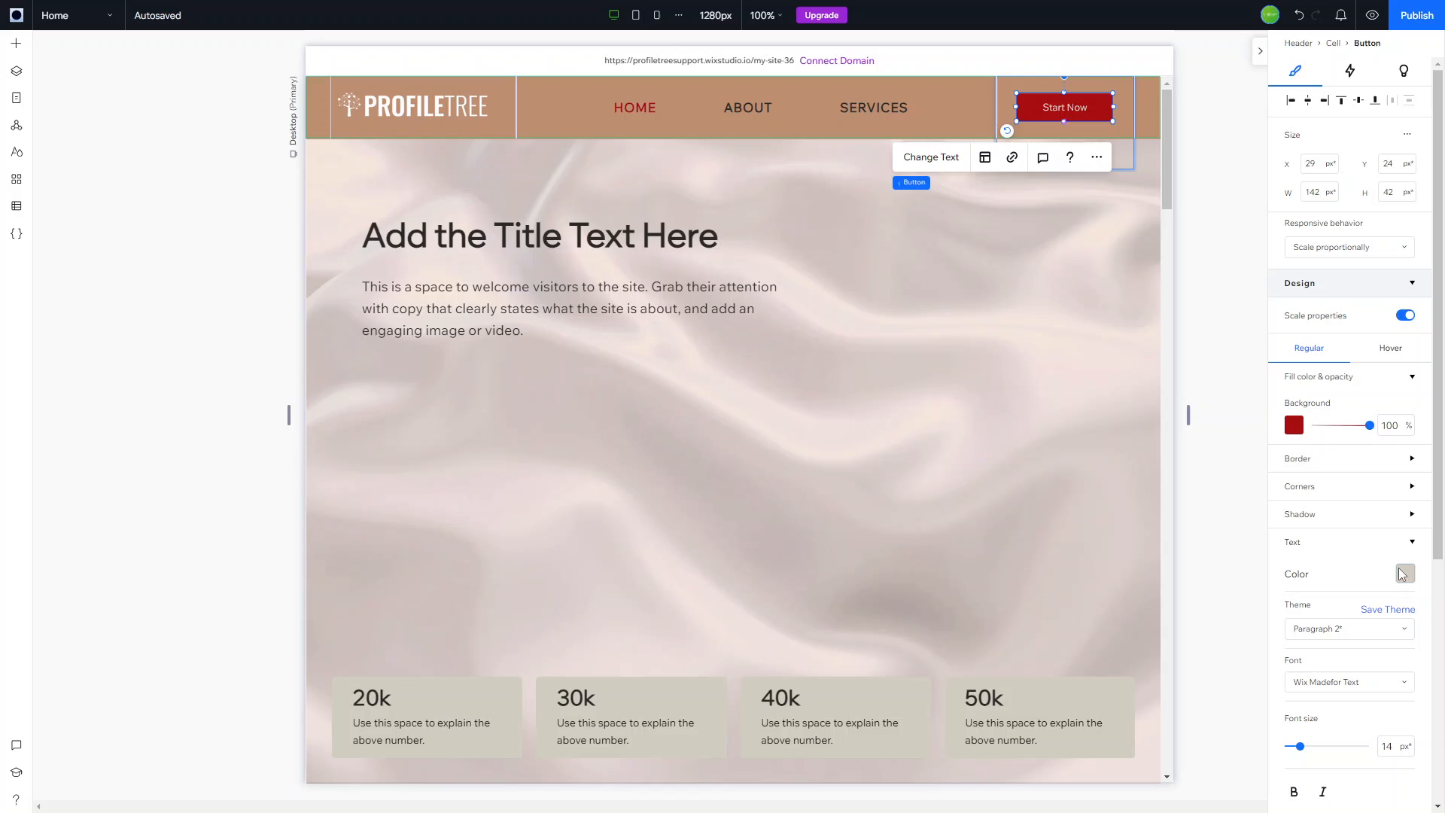
pyautogui.click(1401, 573)
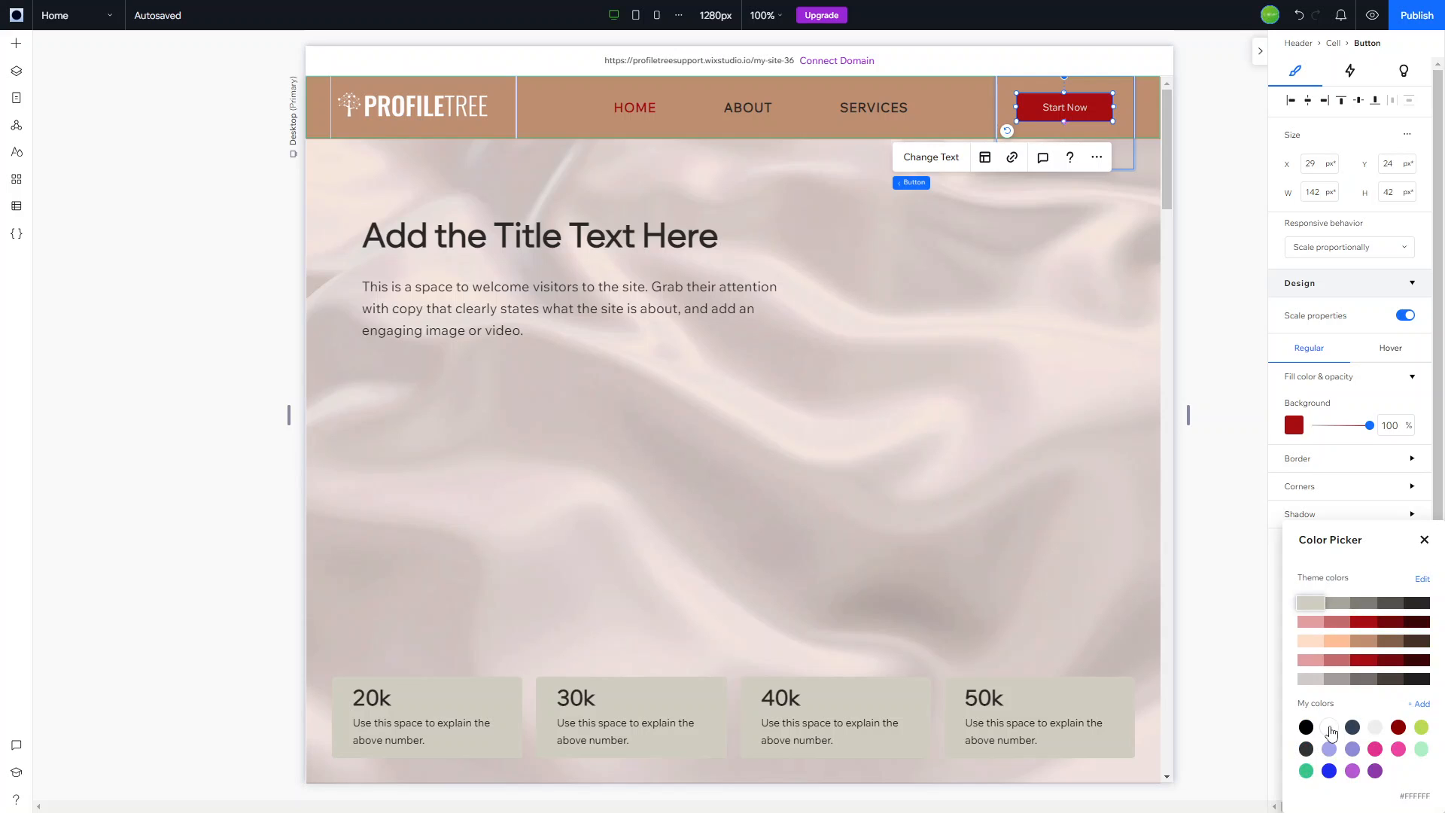
pyautogui.click(1328, 727)
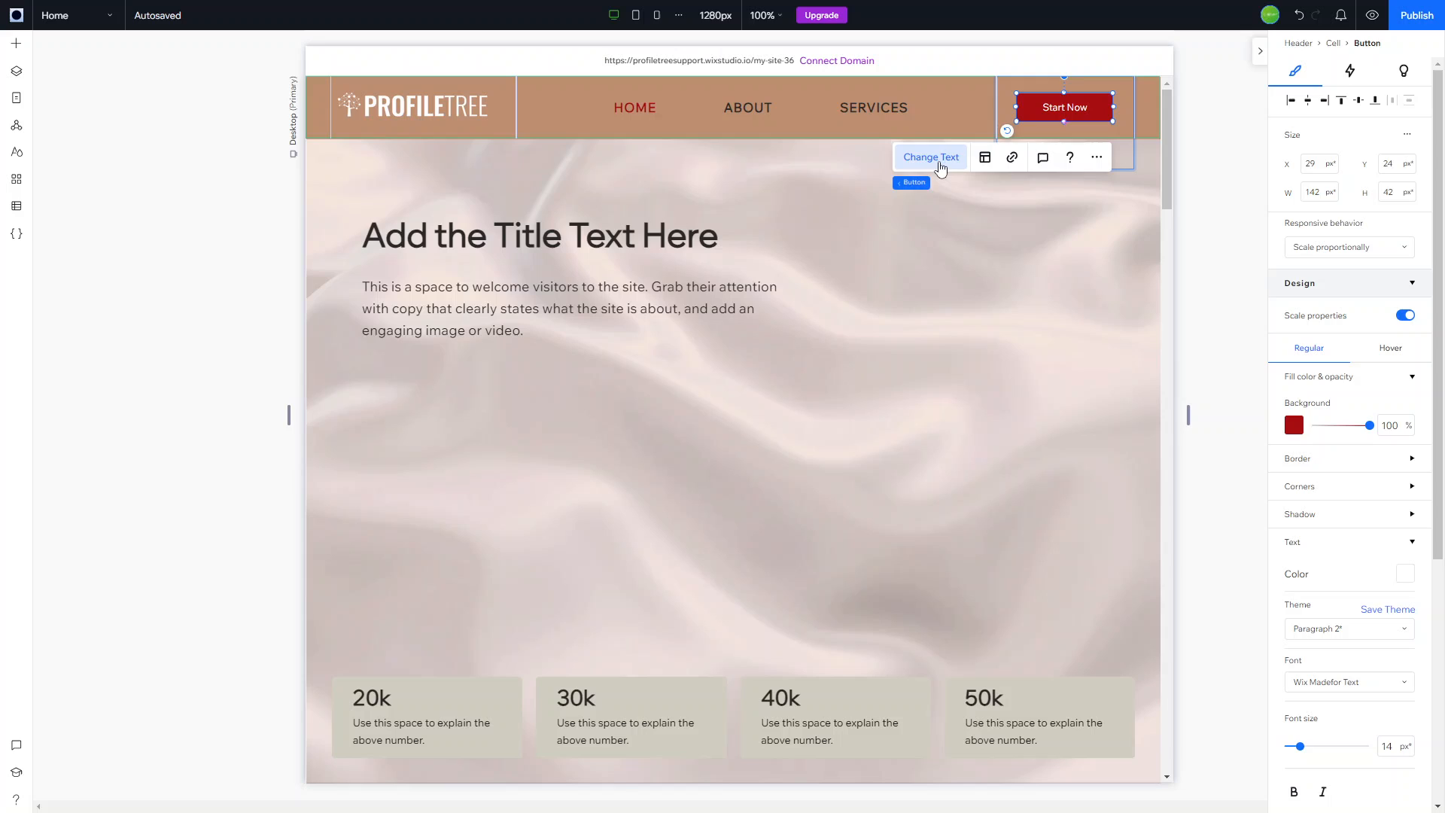
# - Retext the header button to Enquire Now and link it to the Contact page
pyautogui.click(930, 157)
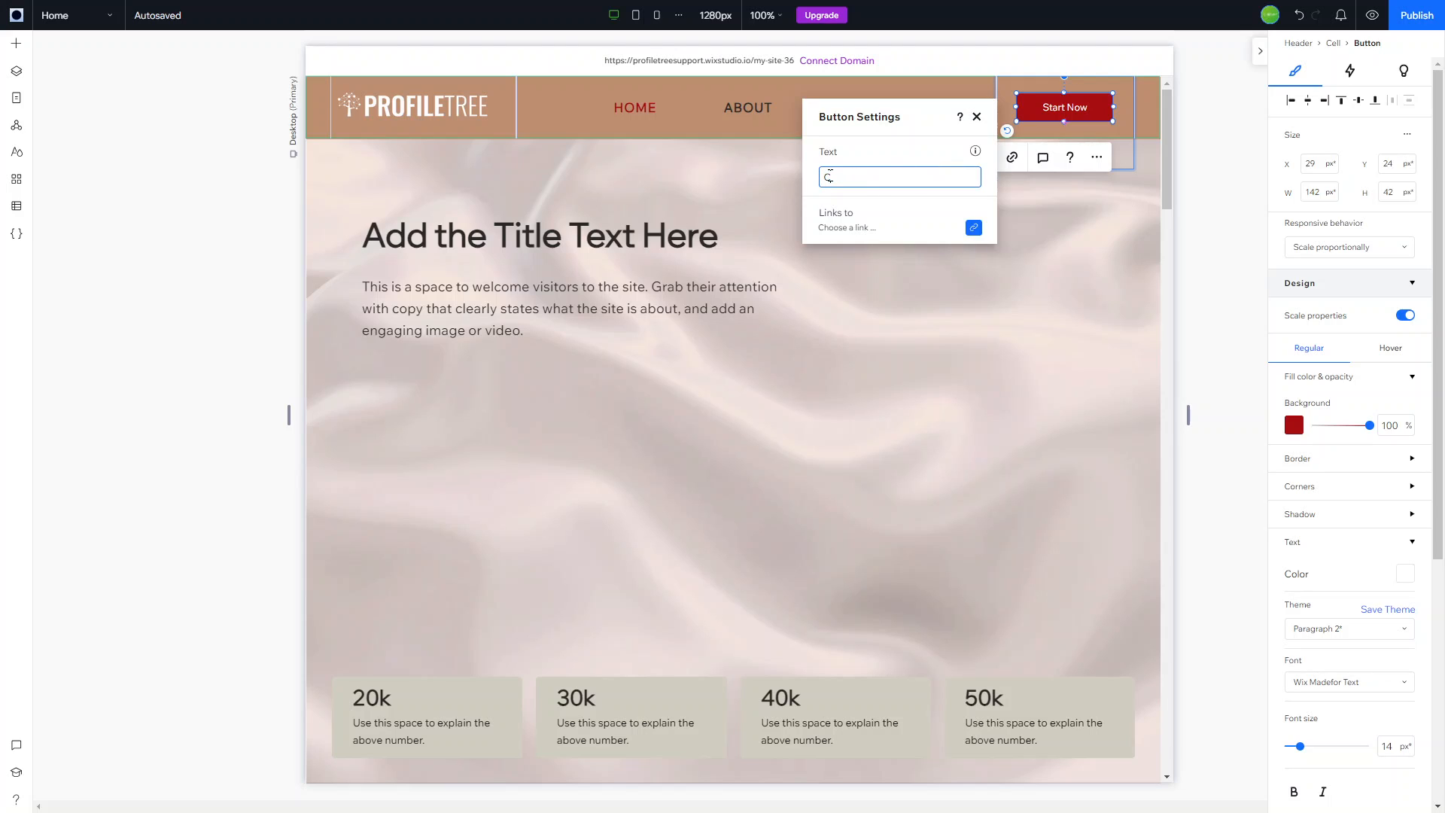
pyautogui.write('Call')
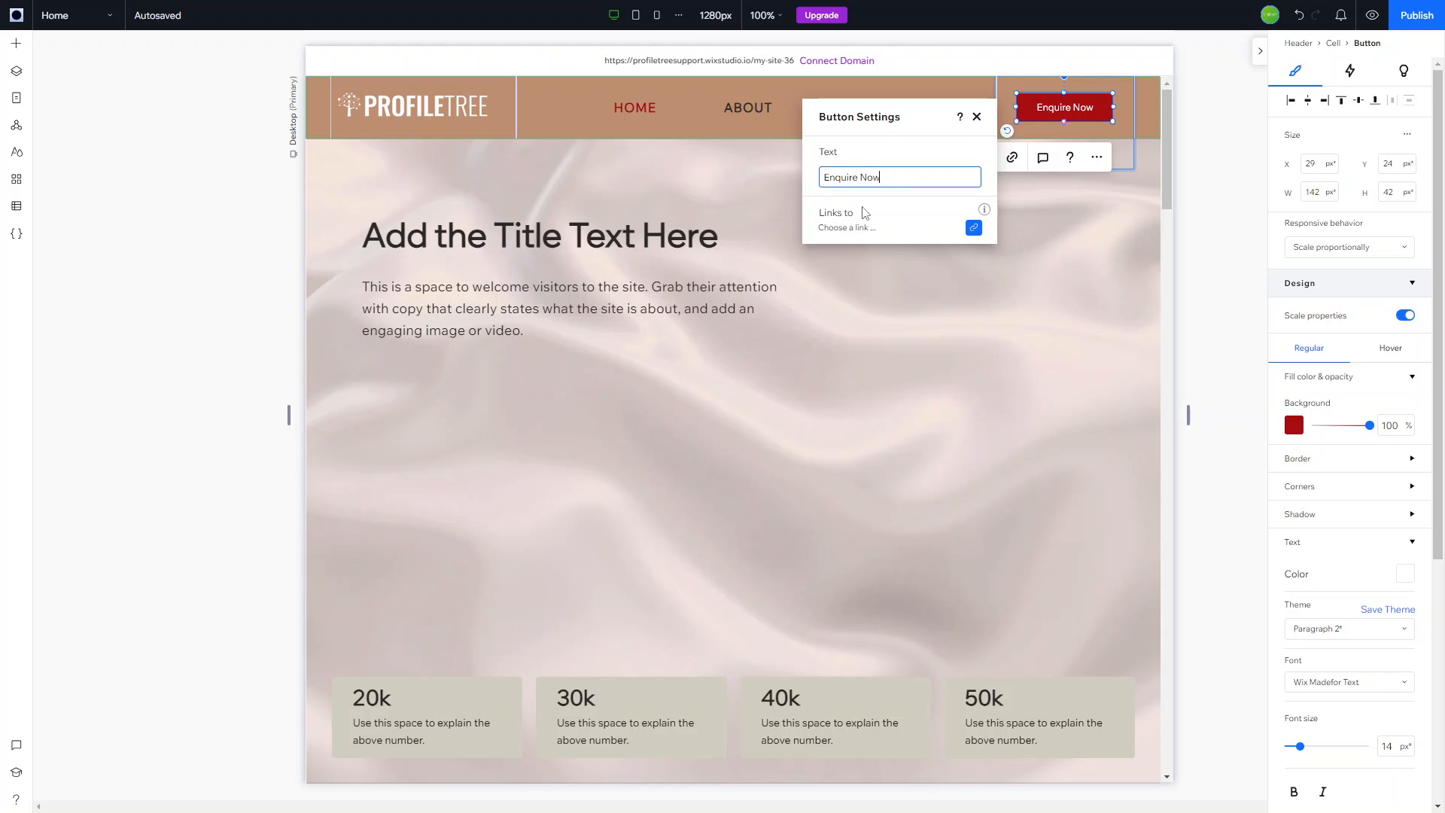
pyautogui.click(974, 227)
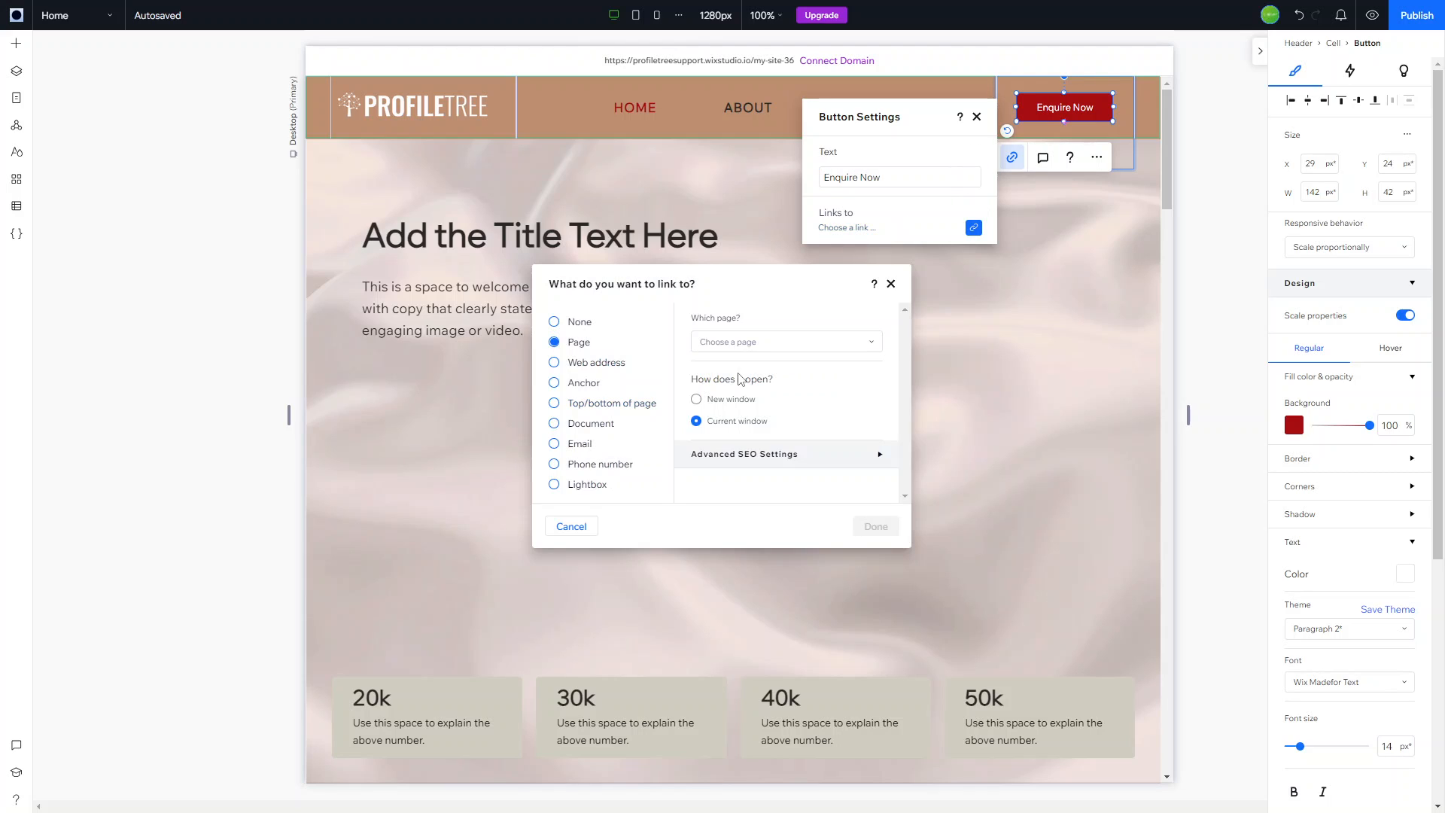
pyautogui.click(784, 342)
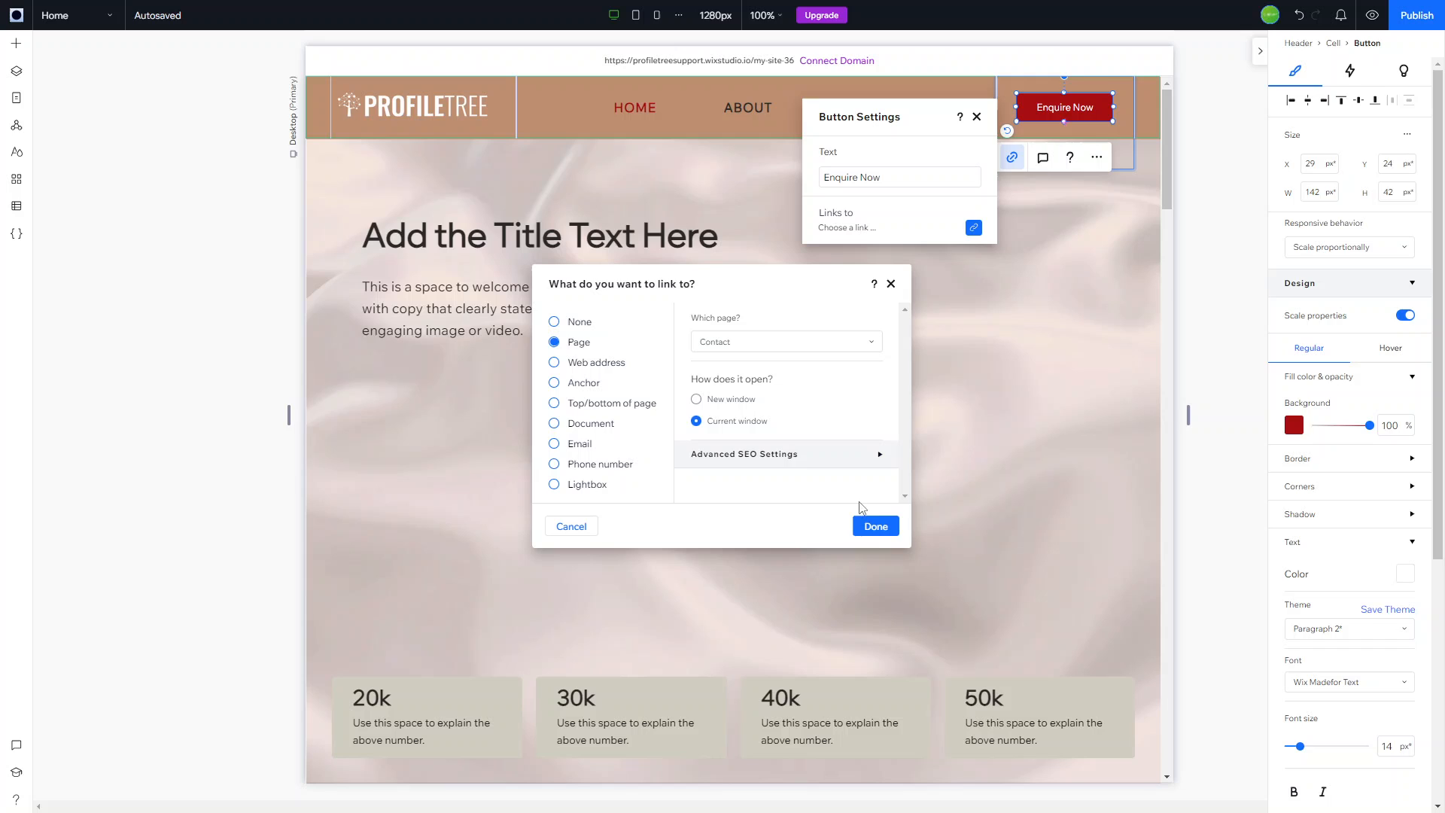
pyautogui.click(873, 525)
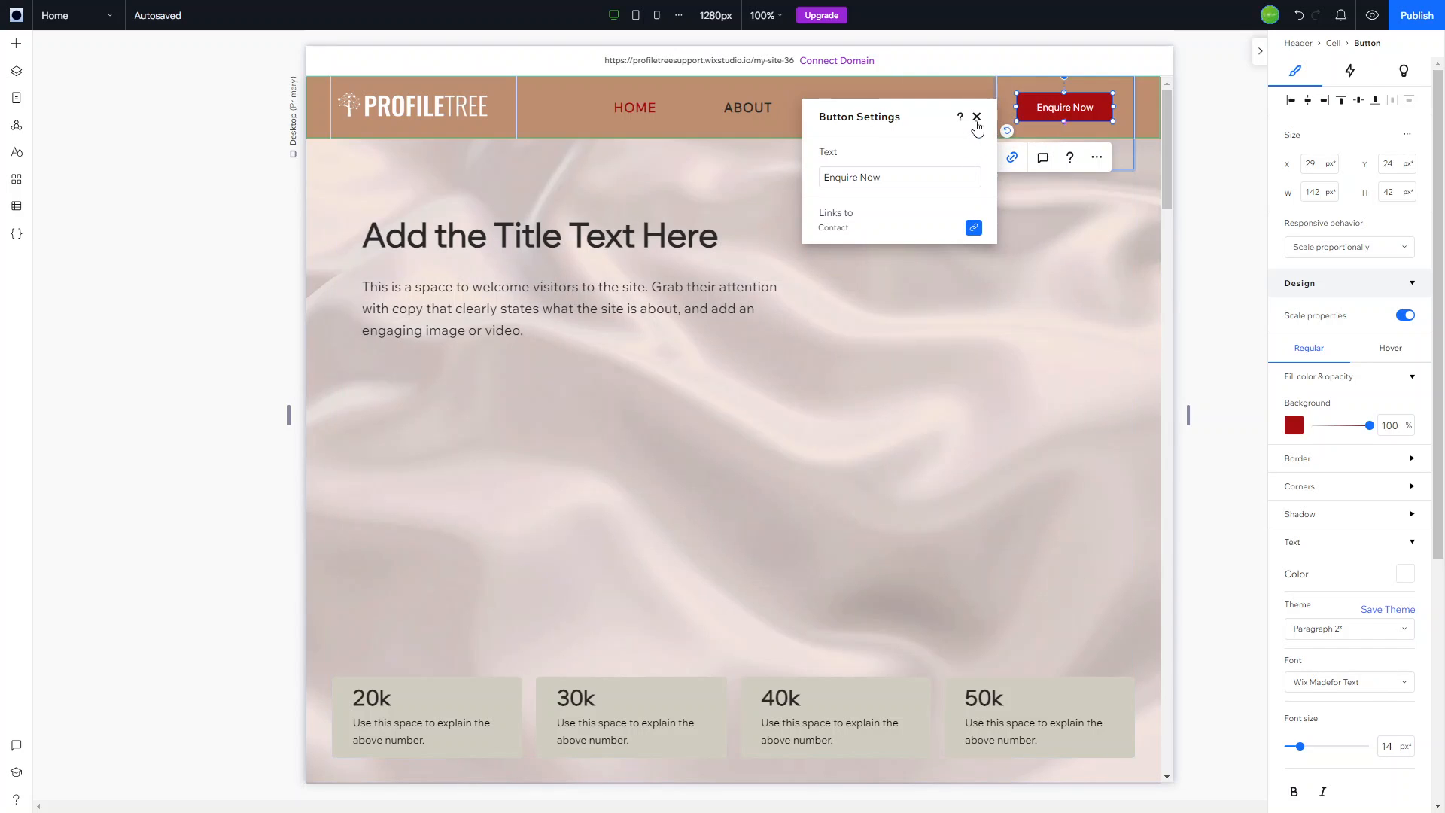
pyautogui.click(975, 118)
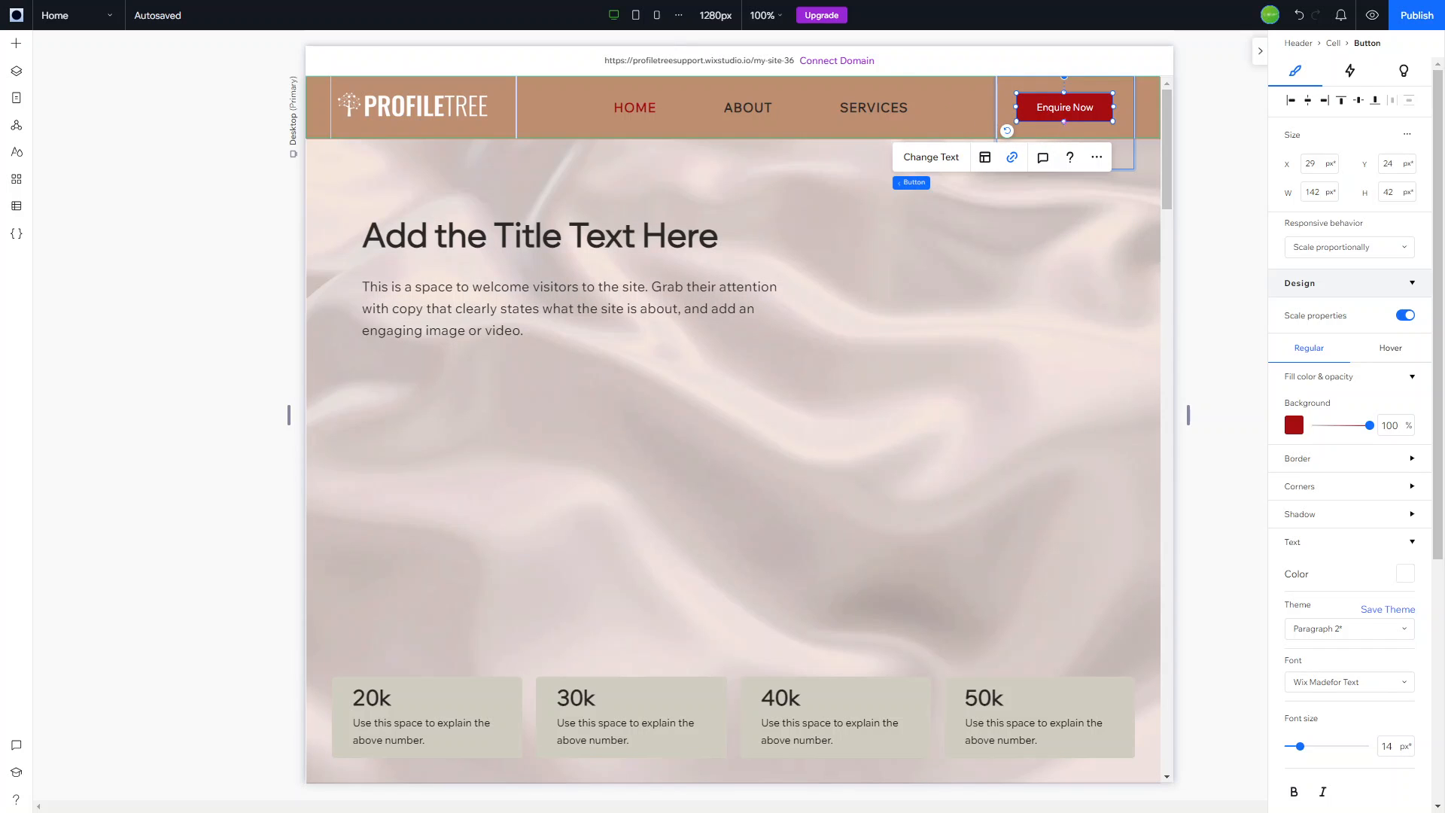
# - Select the header's navigation menu and switch its design target to the menu items
pyautogui.click(898, 120)
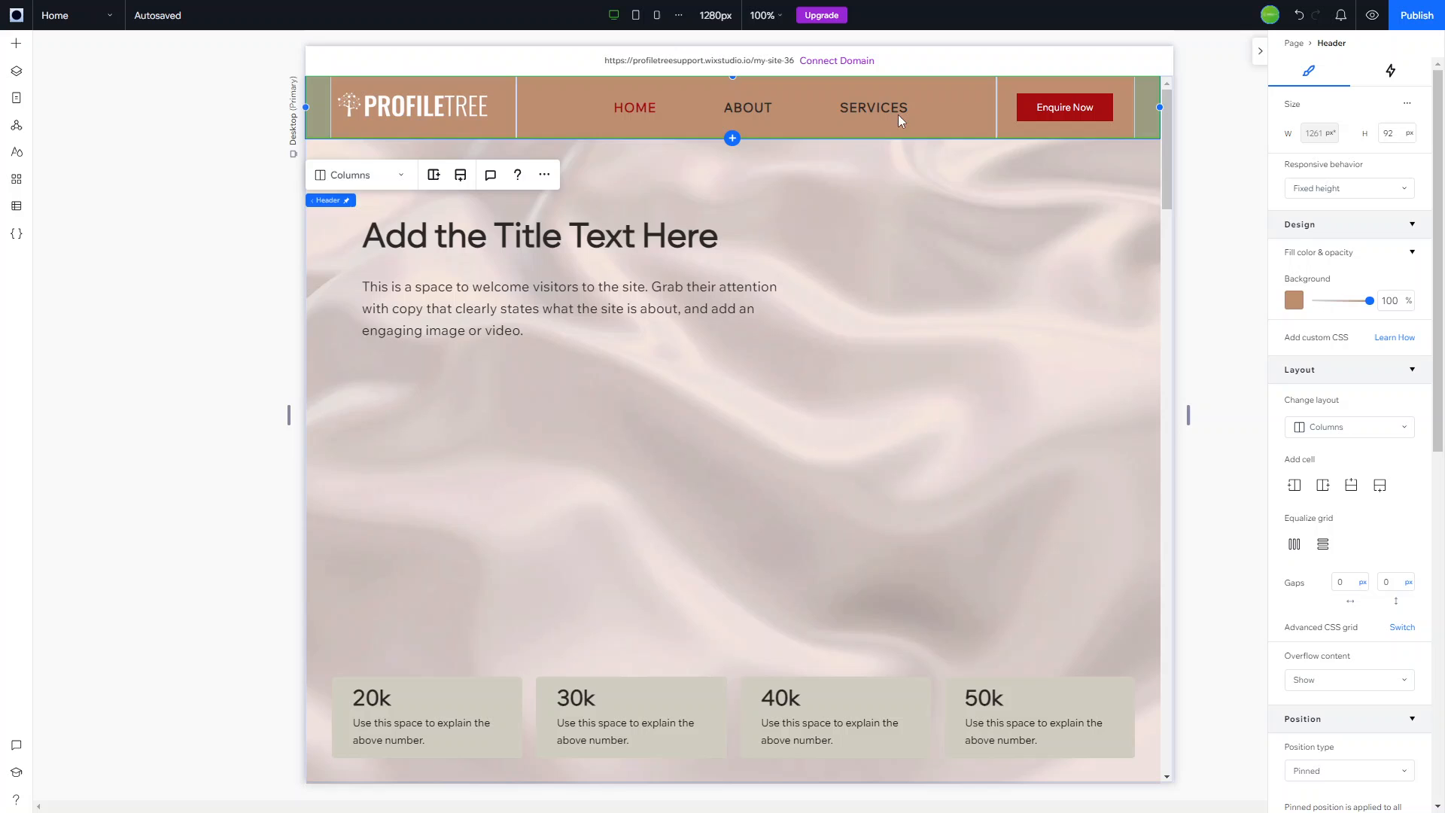
pyautogui.click(746, 107)
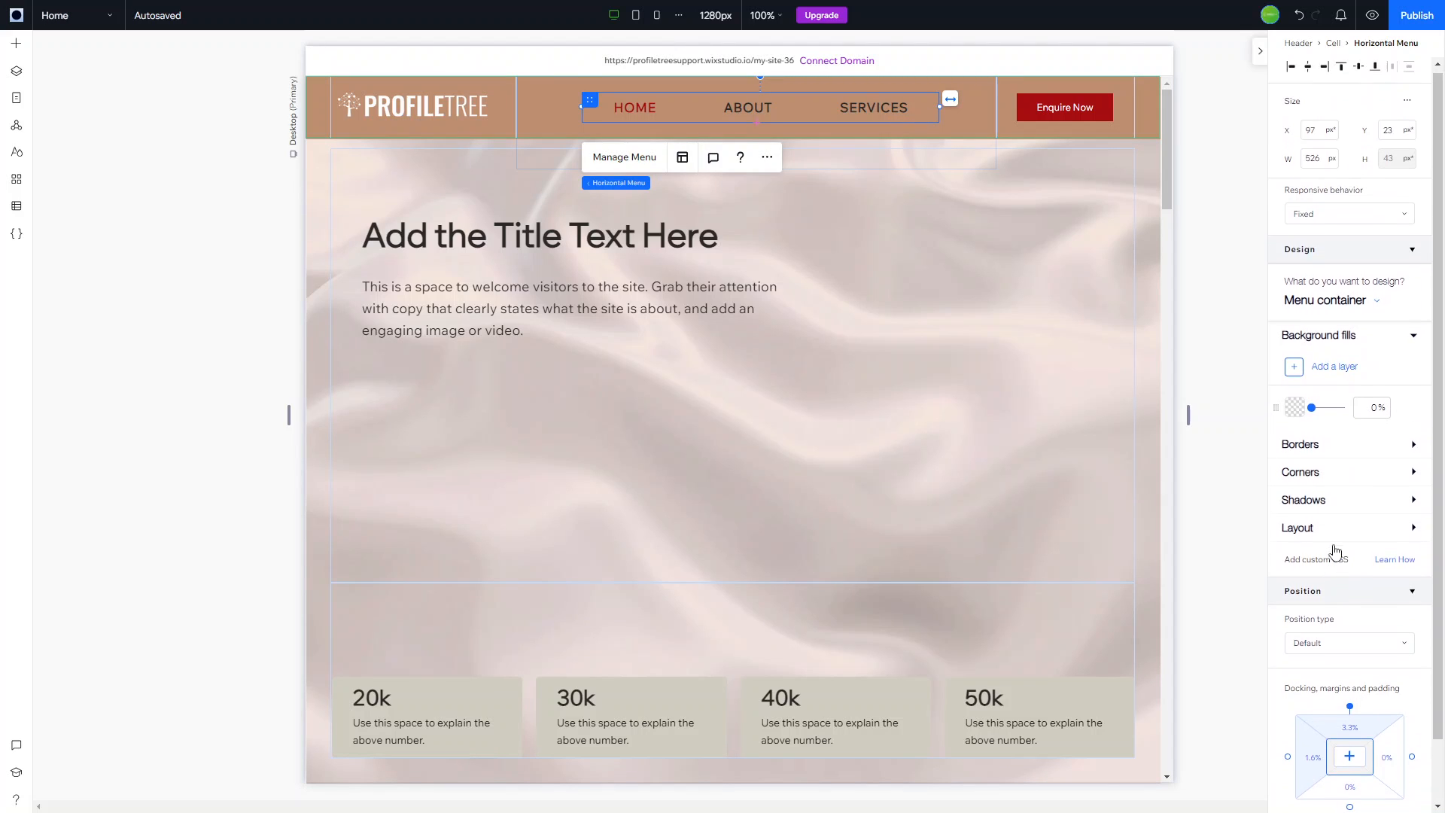
pyautogui.click(1346, 300)
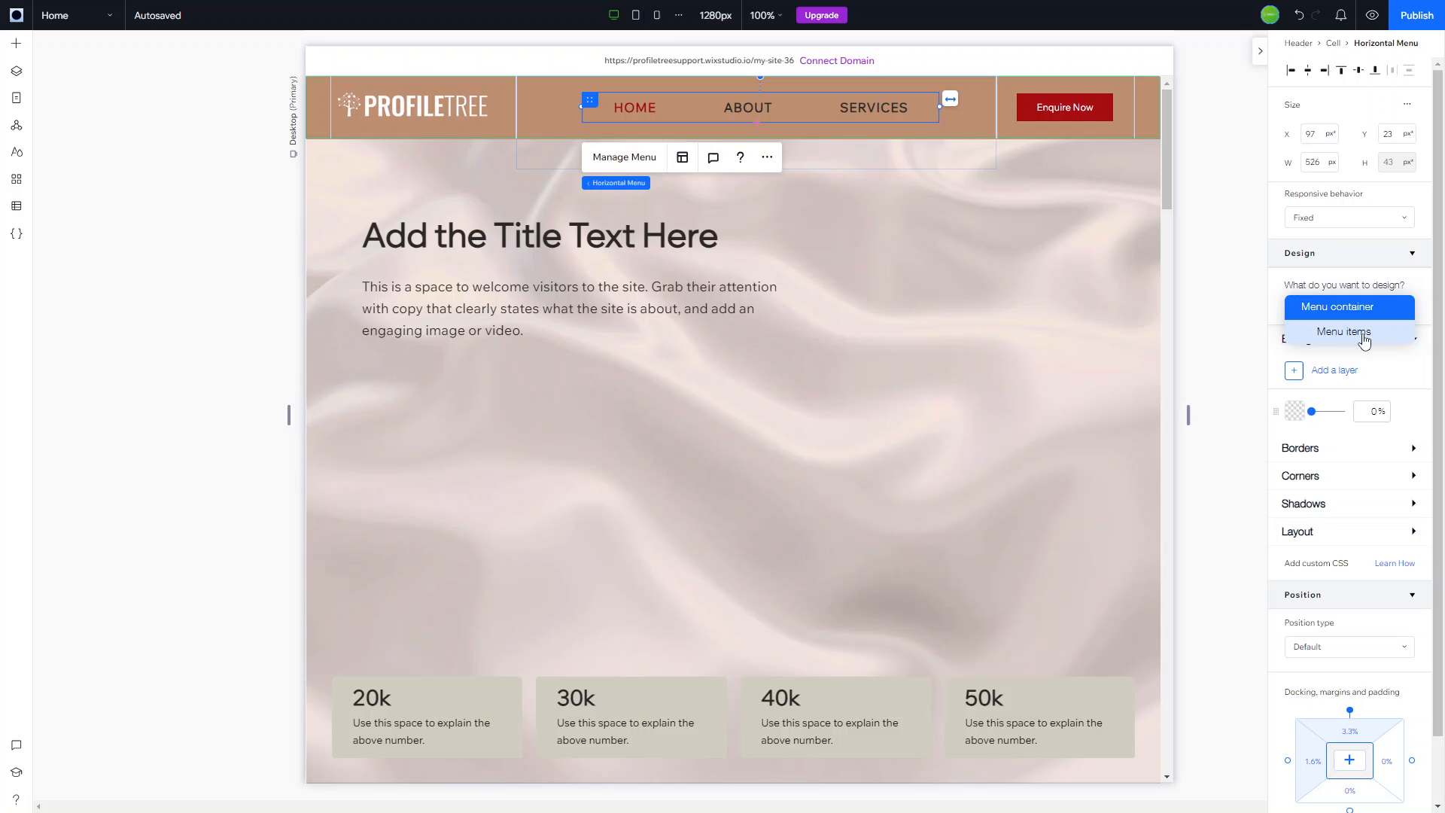
pyautogui.click(1343, 332)
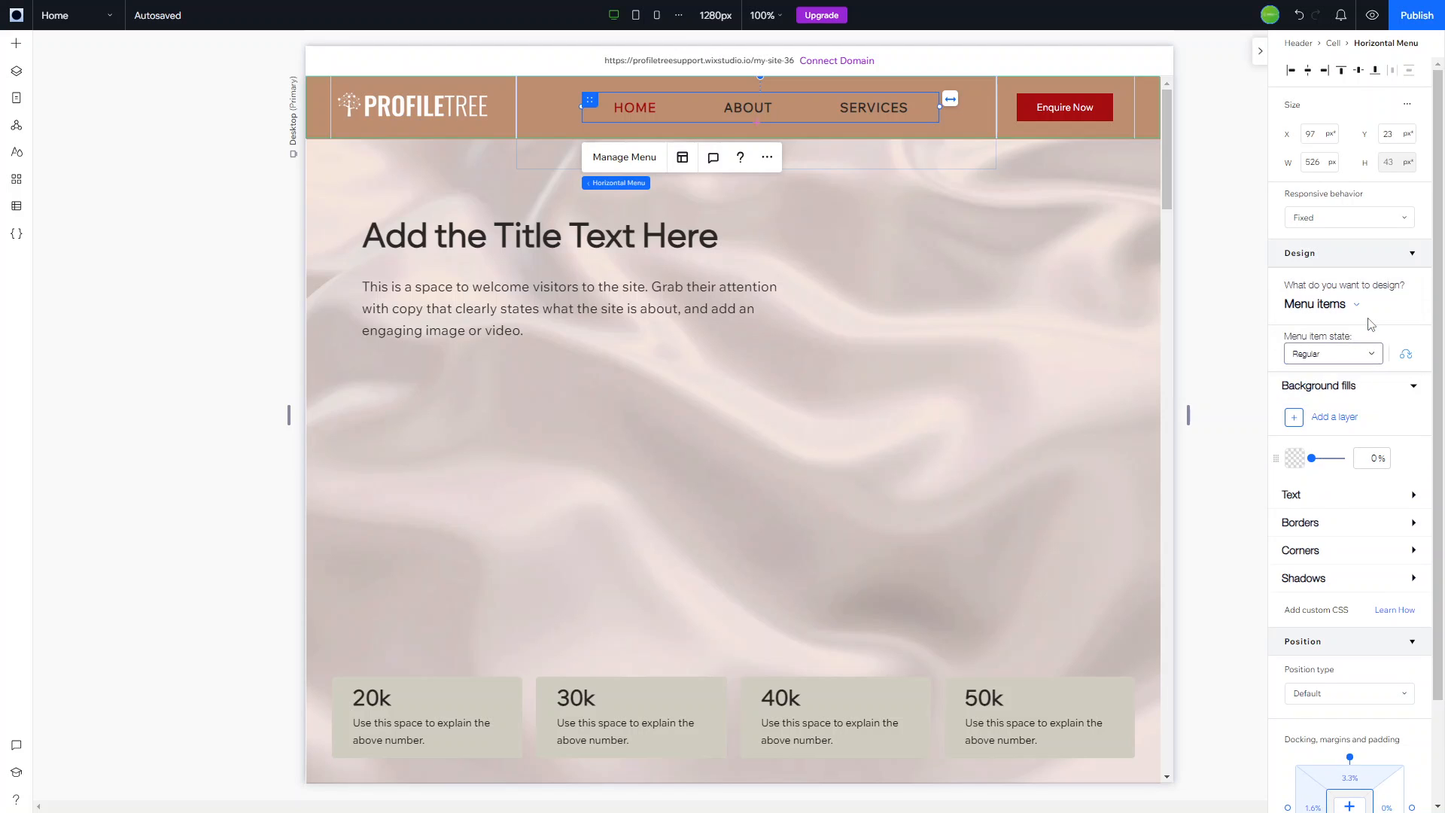
pyautogui.moveTo(1334, 403)
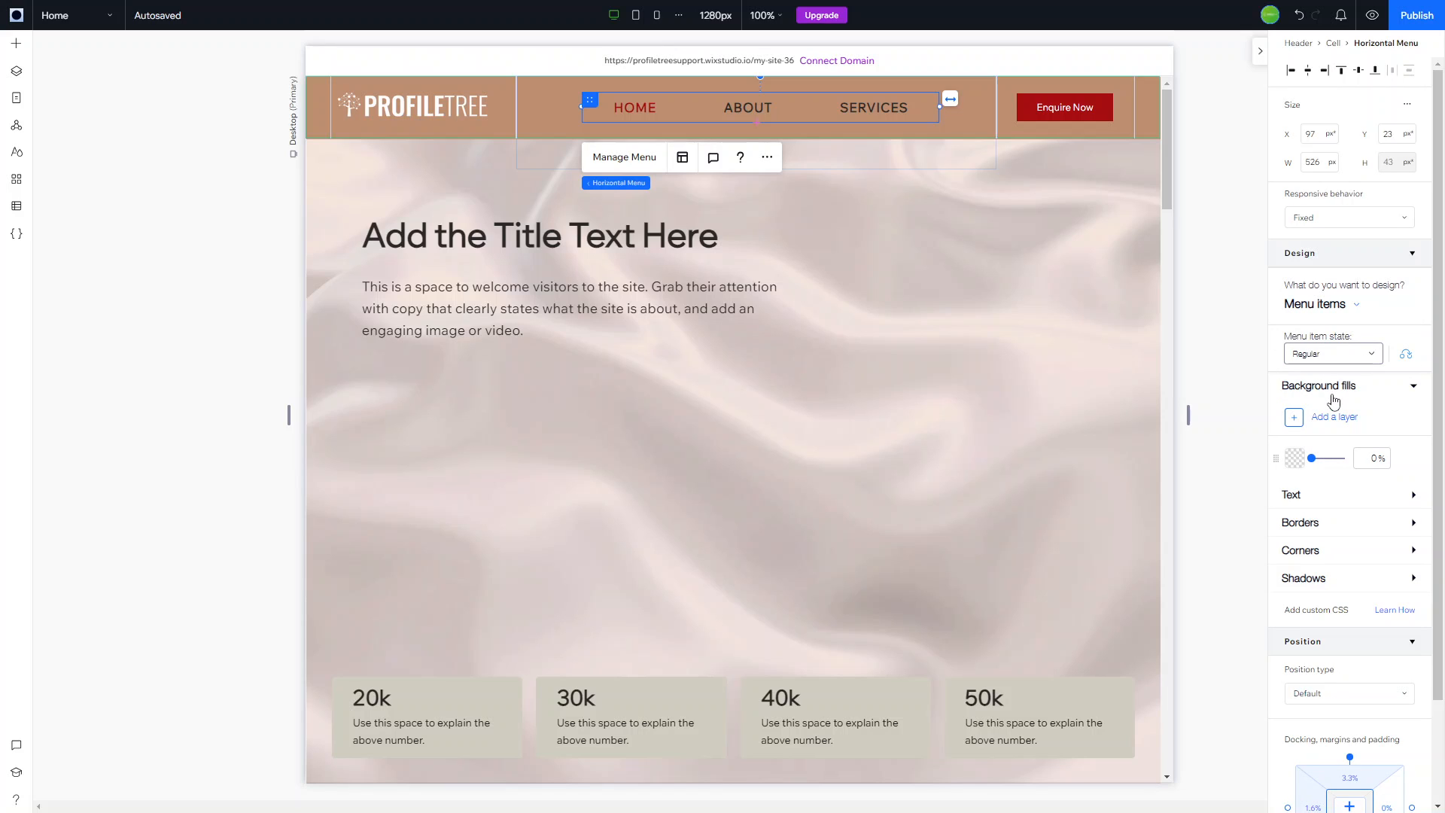
# - Reselect around the header and list the navigation menu's More Actions options
pyautogui.click(1064, 107)
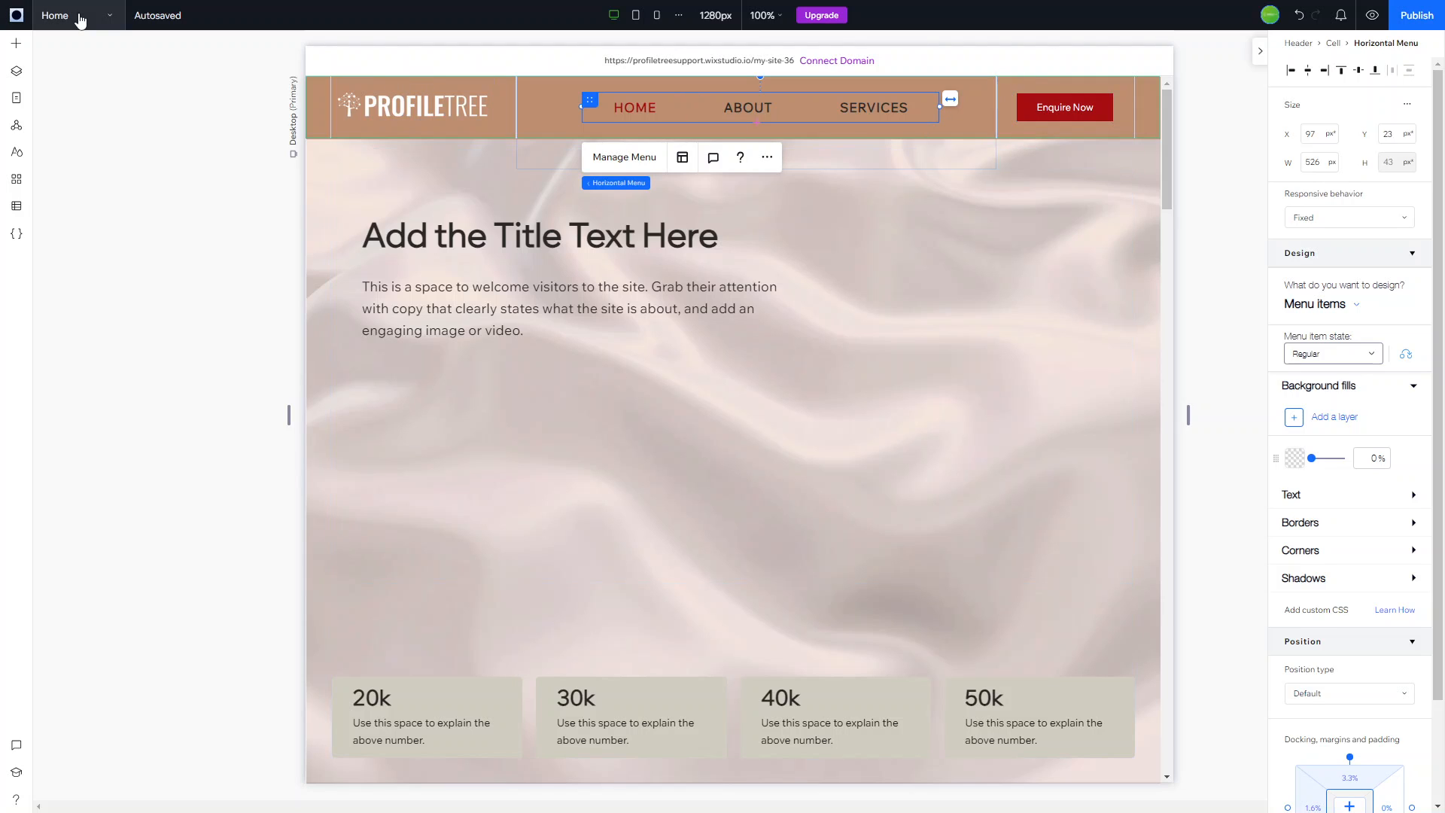
pyautogui.click(814, 194)
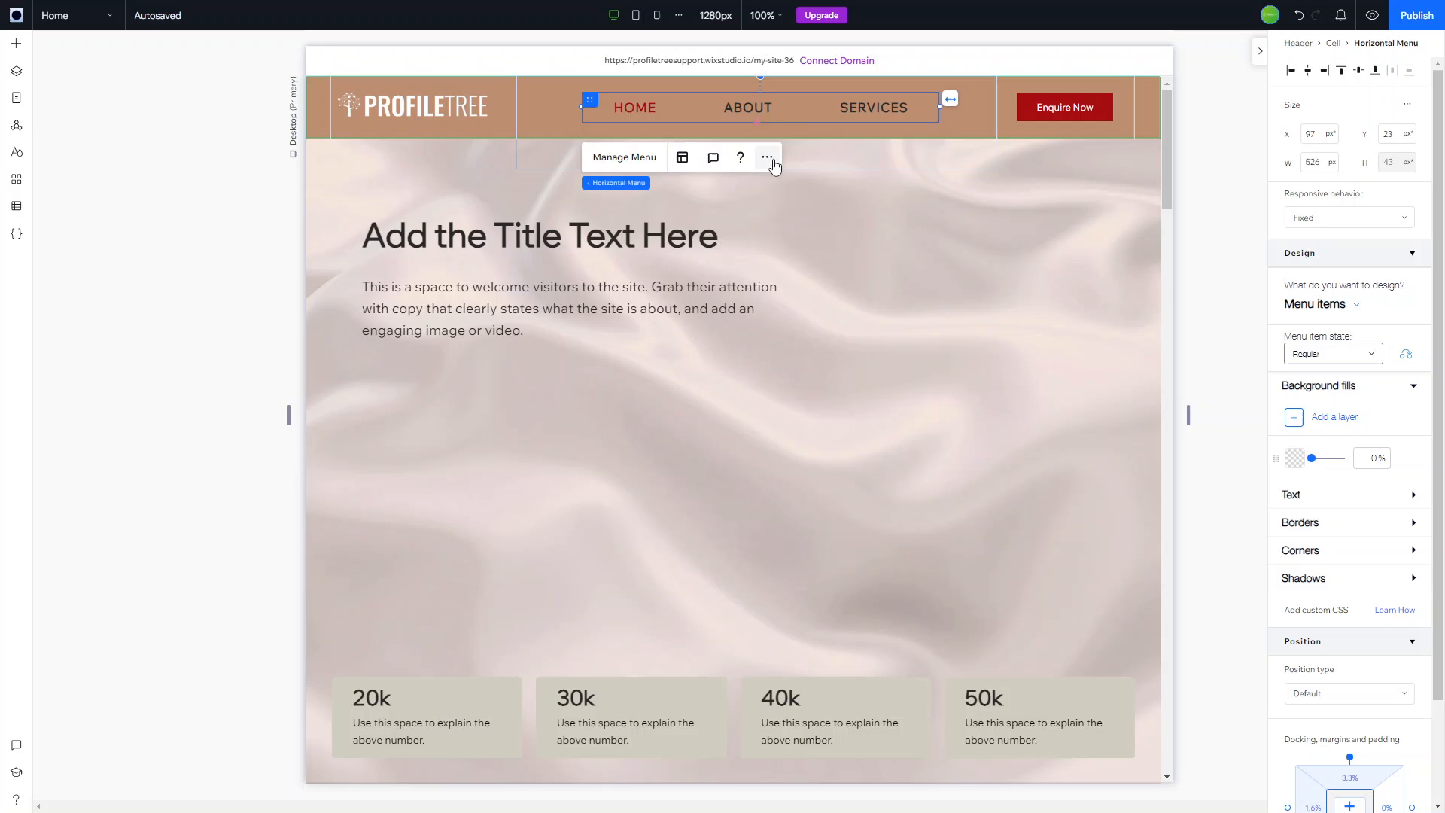
pyautogui.click(766, 157)
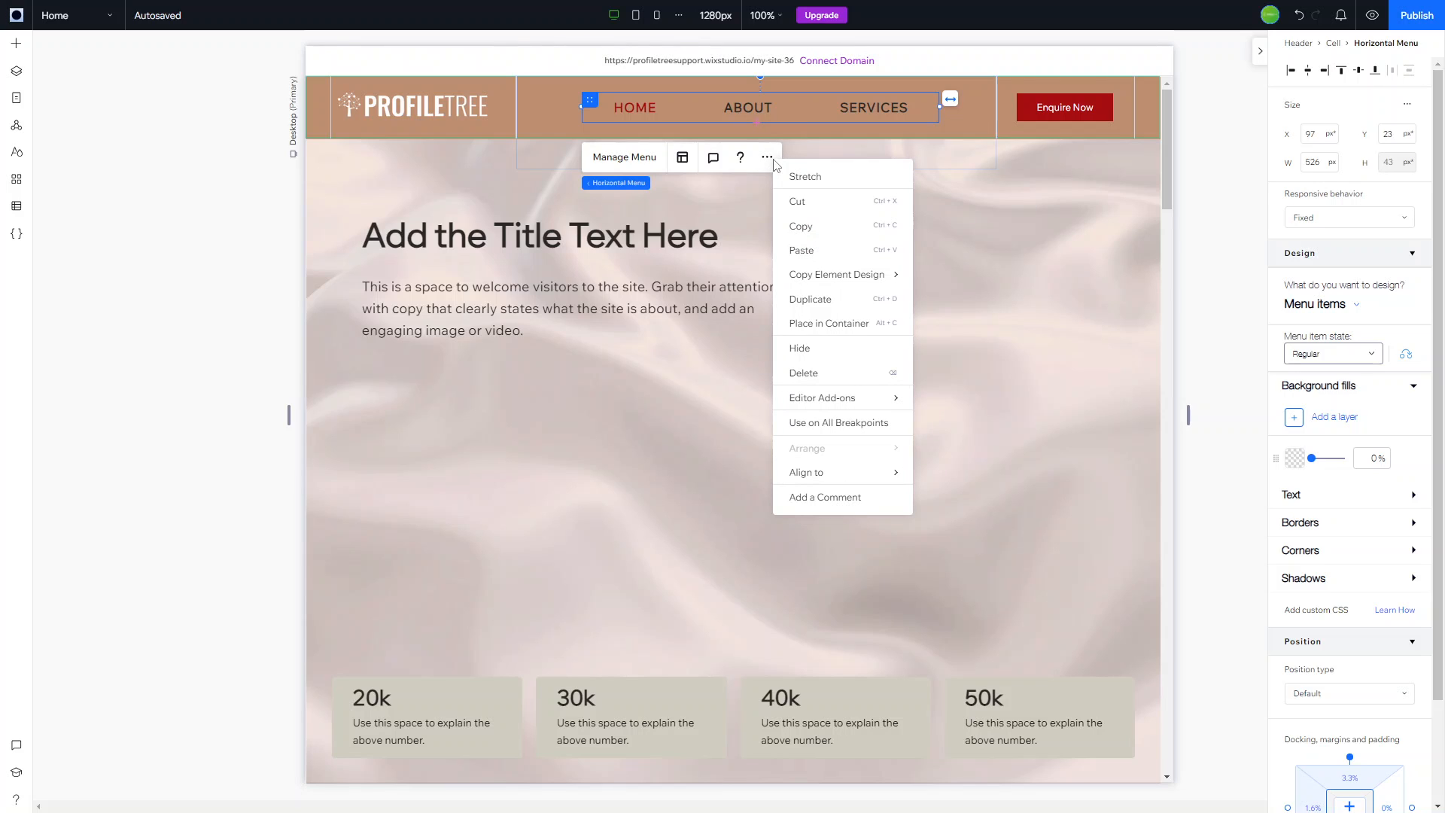
# - Dismiss the actions list, reselect the horizontal menu and show its container design
pyautogui.click(539, 235)
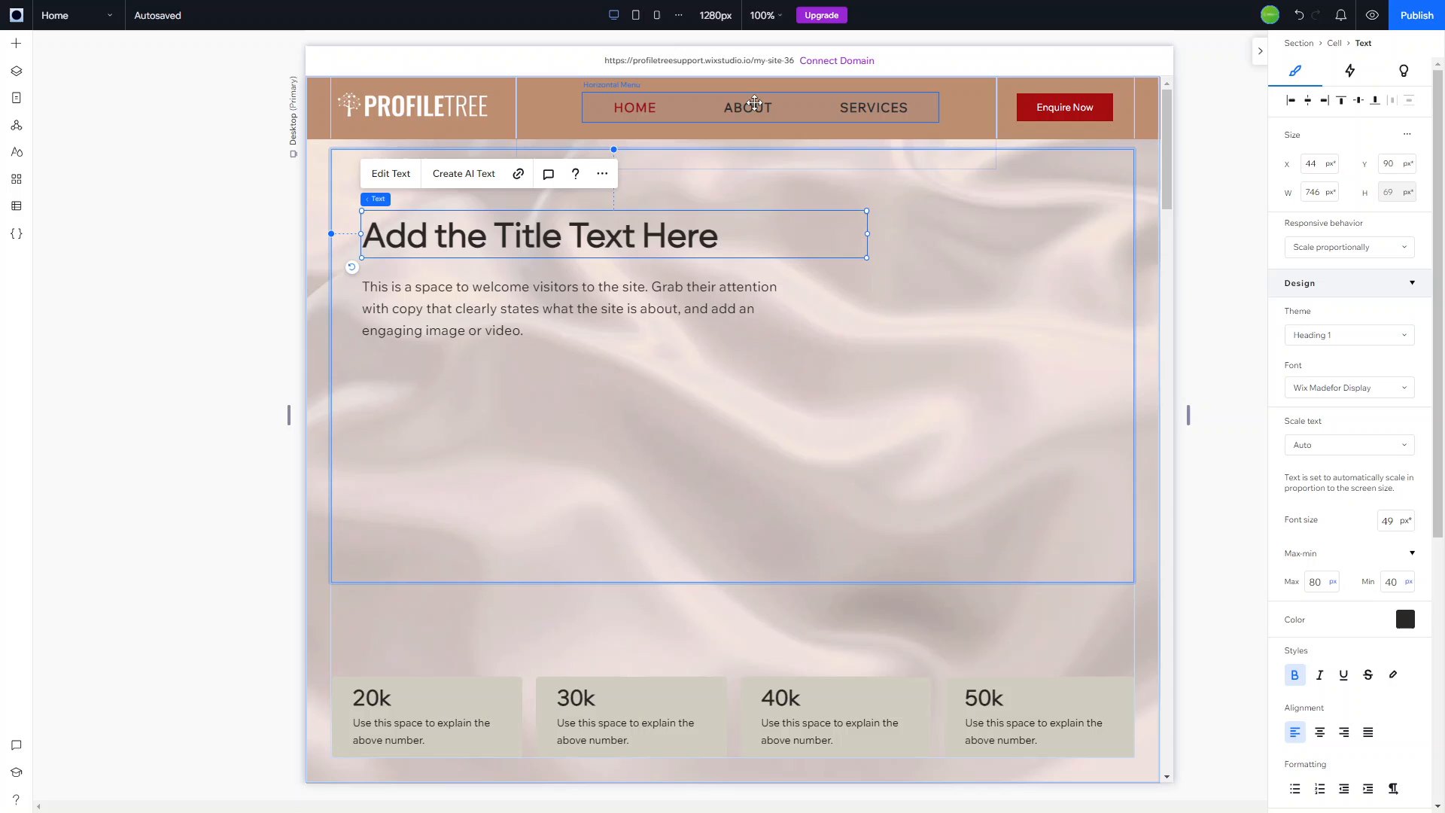
pyautogui.click(755, 112)
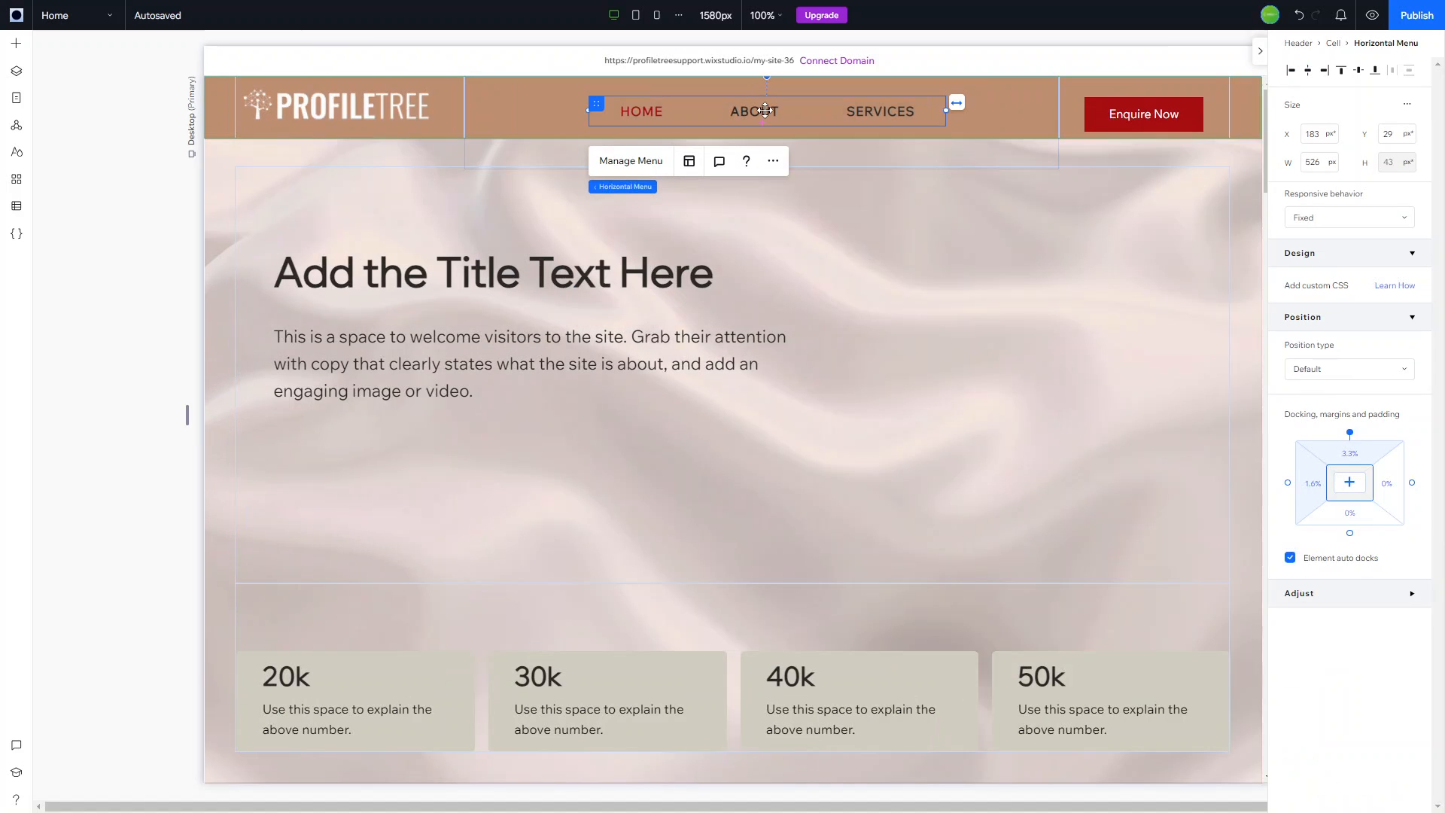
pyautogui.click(719, 162)
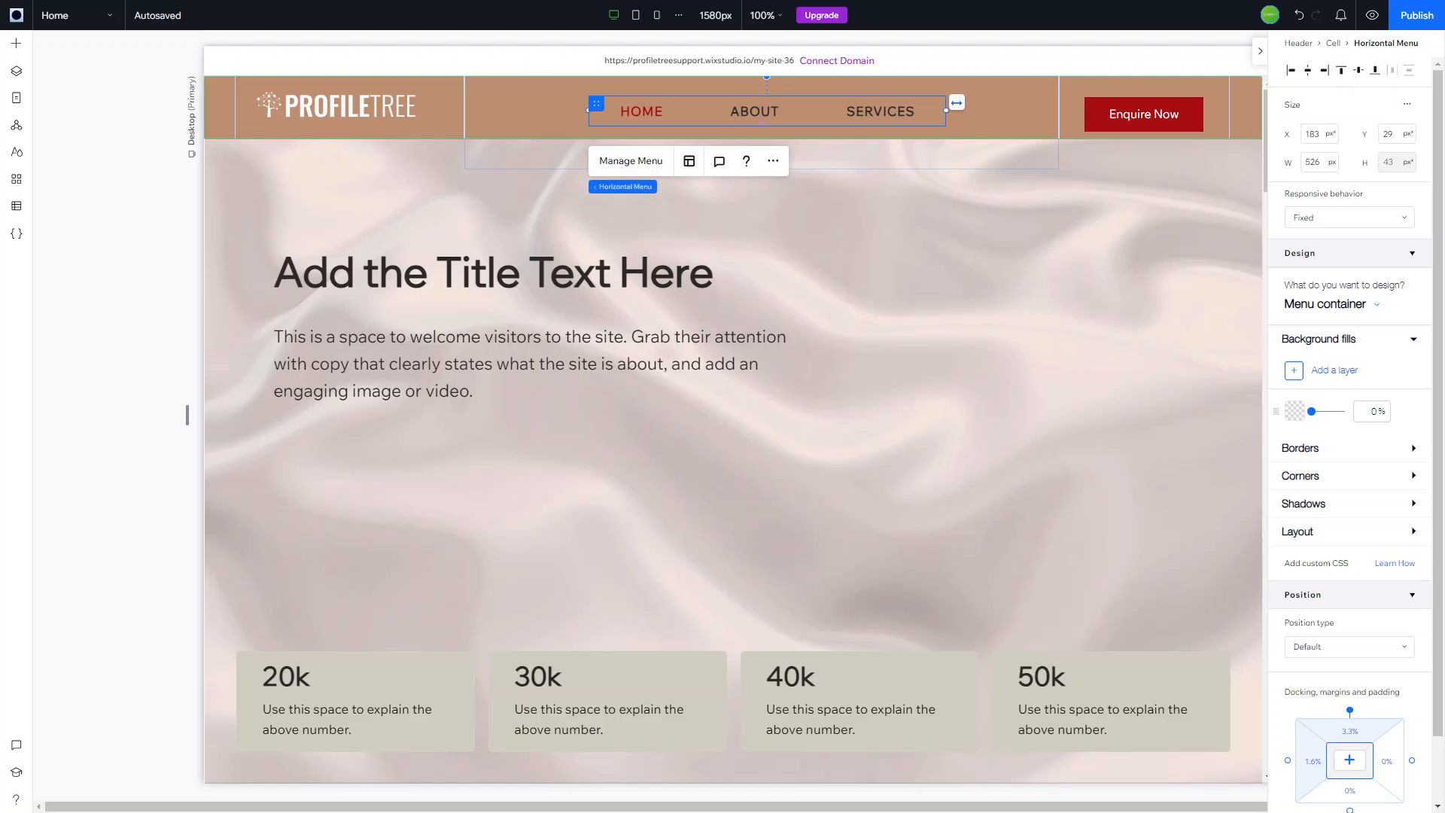
pyautogui.moveTo(968, 82)
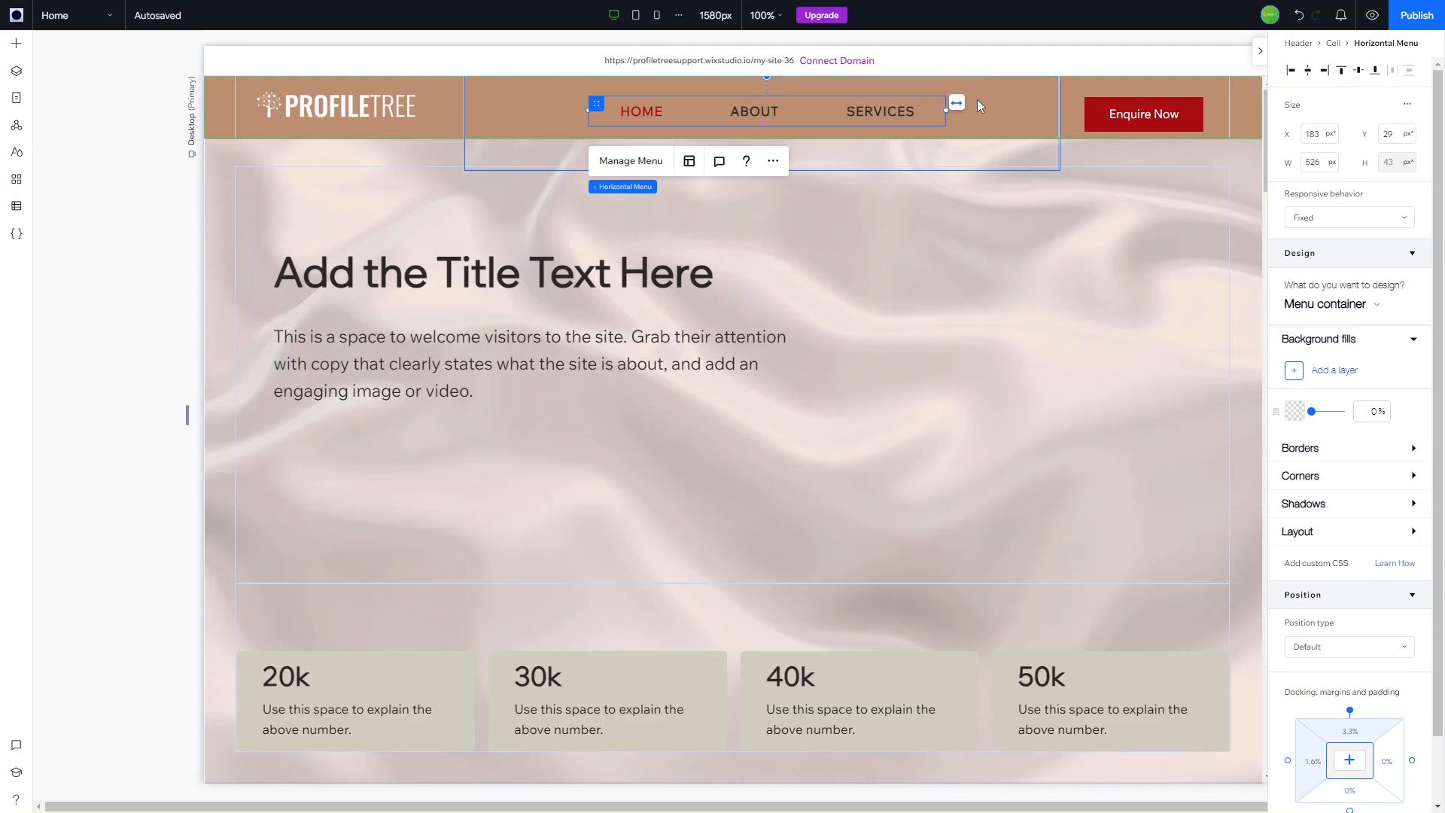
pyautogui.moveTo(720, 161)
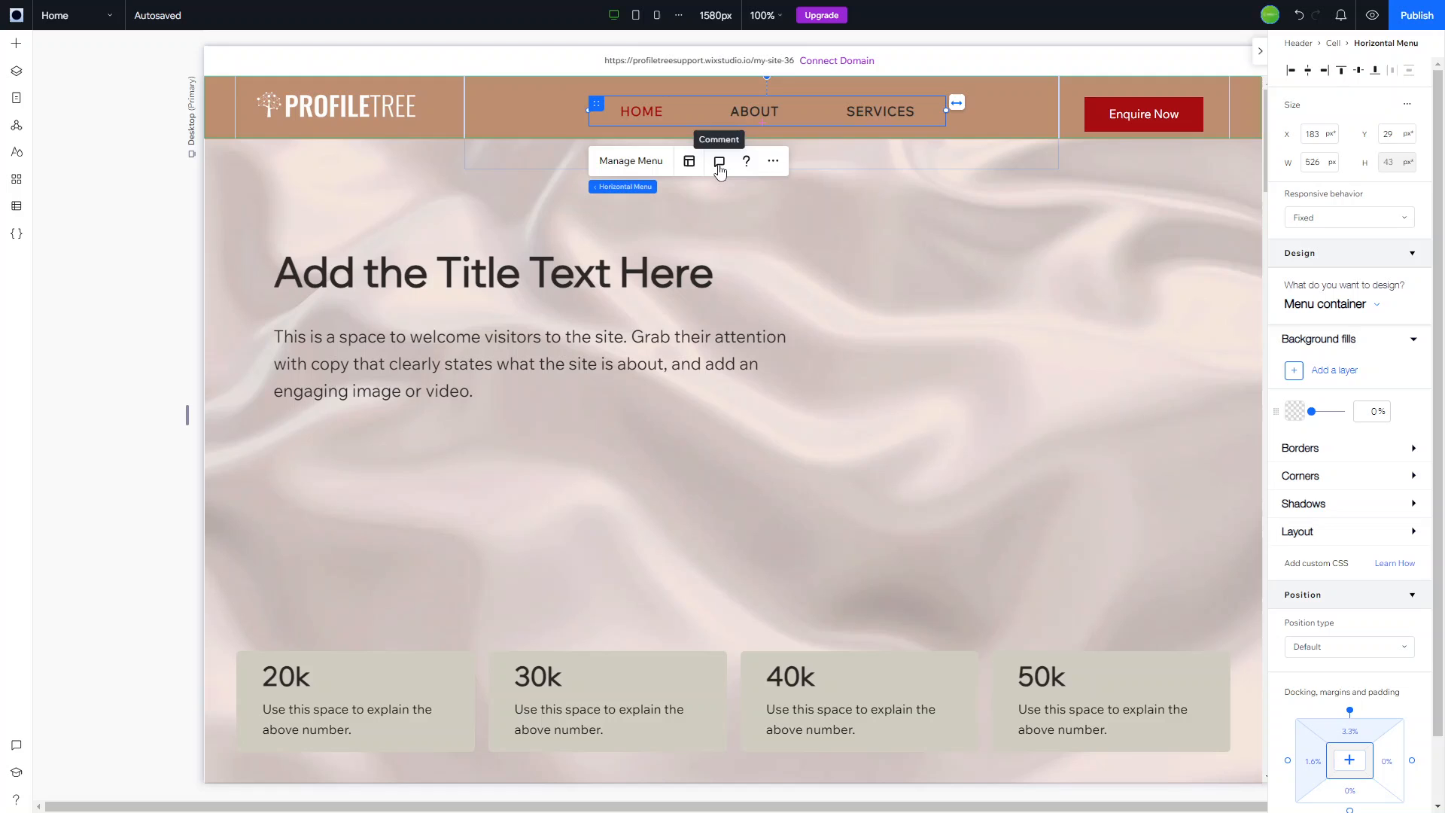
# - Post a 'Change header to non sticky' comment on the navigation menu and resolve it
pyautogui.click(720, 161)
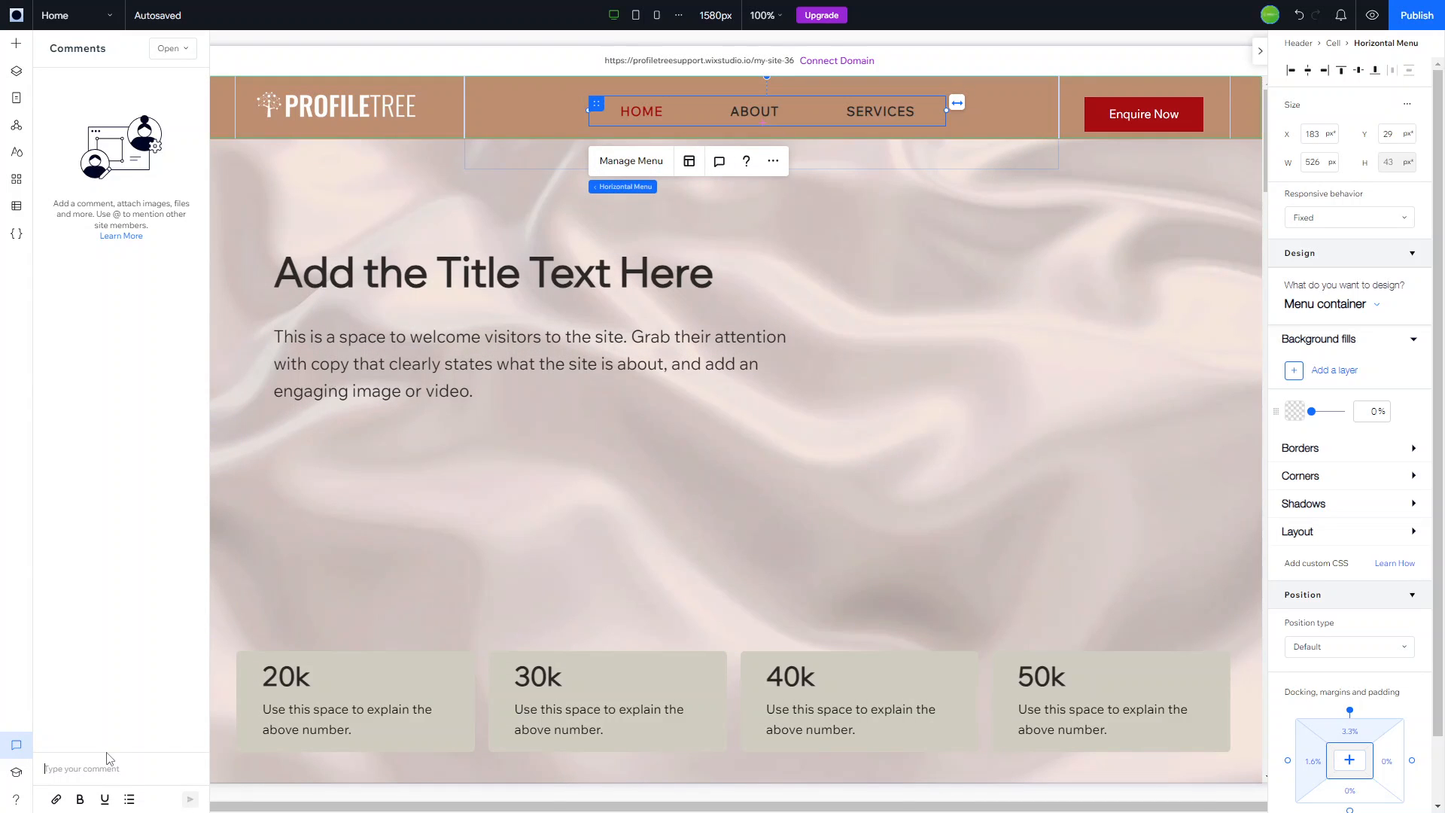
pyautogui.write('Chang')
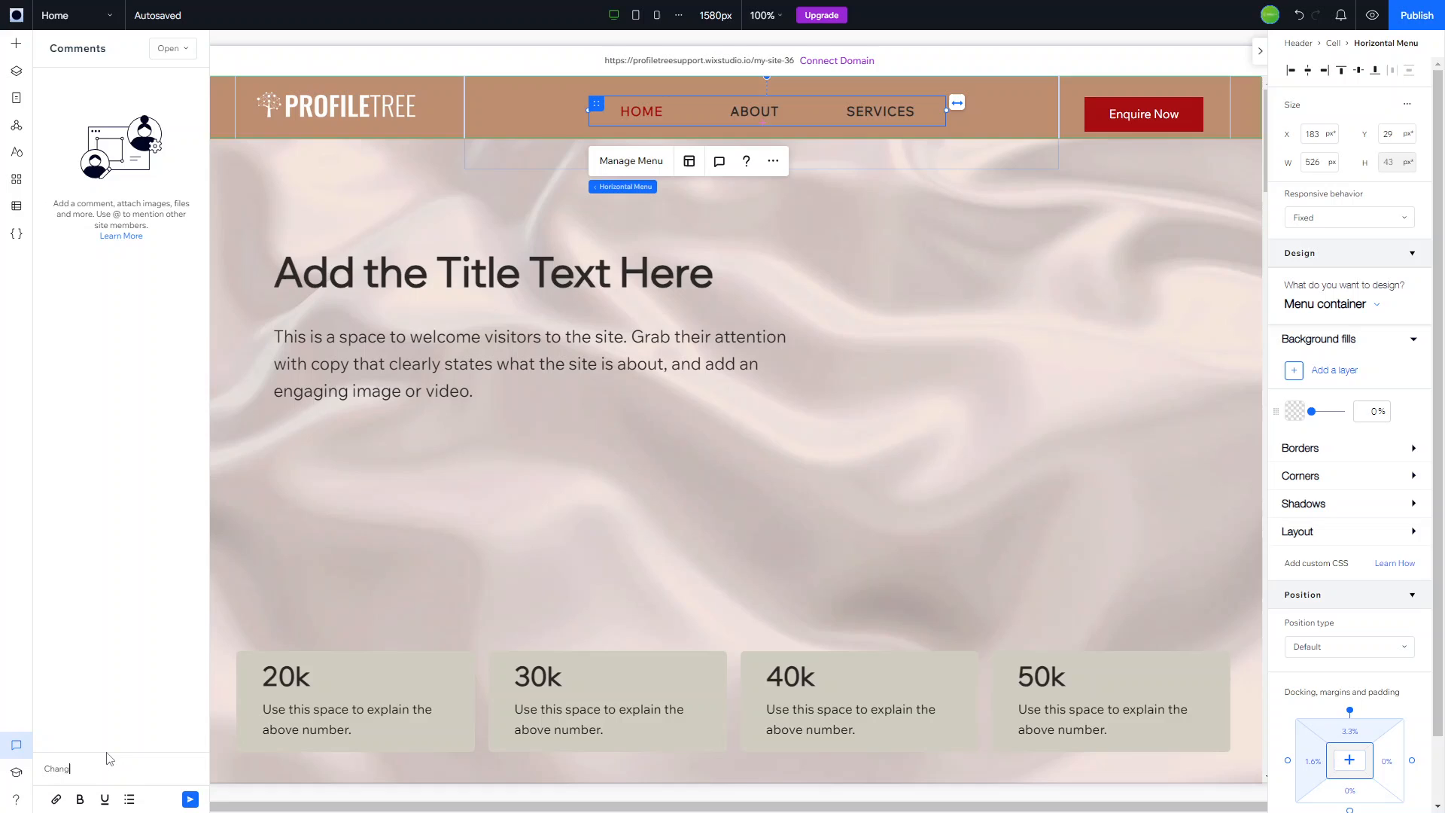
pyautogui.write('e header to non sticky')
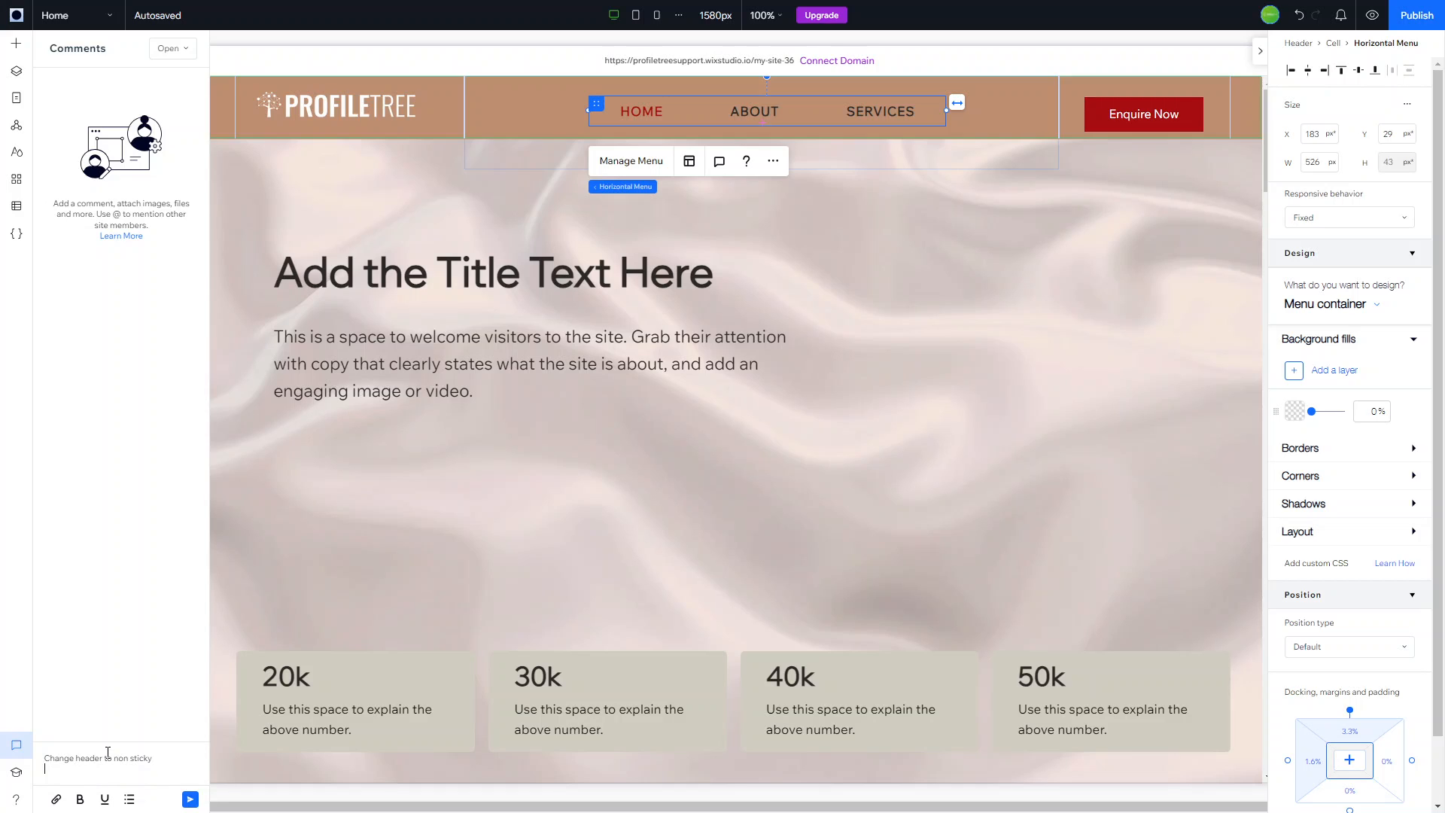
pyautogui.click(190, 799)
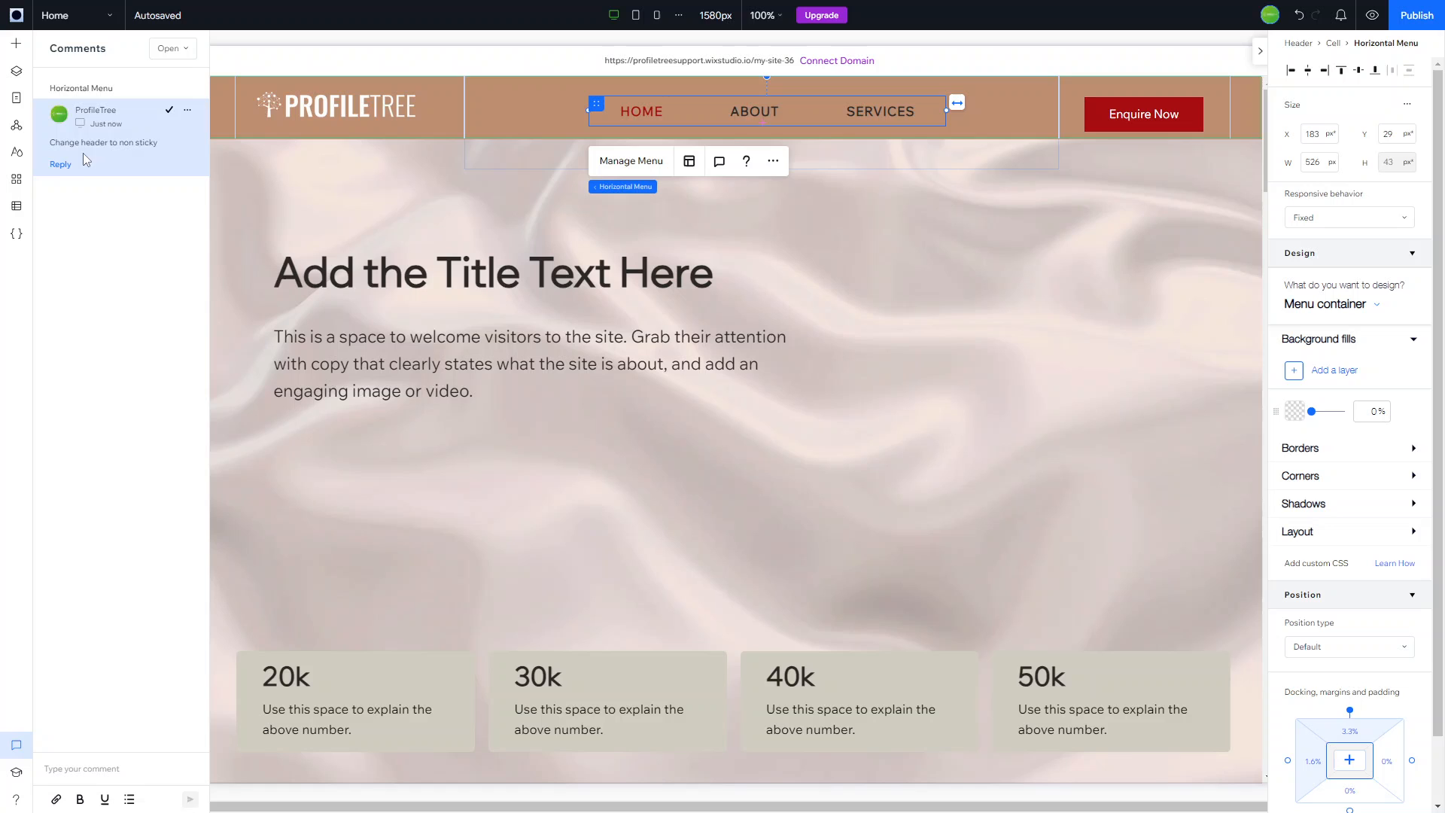
pyautogui.moveTo(169, 110)
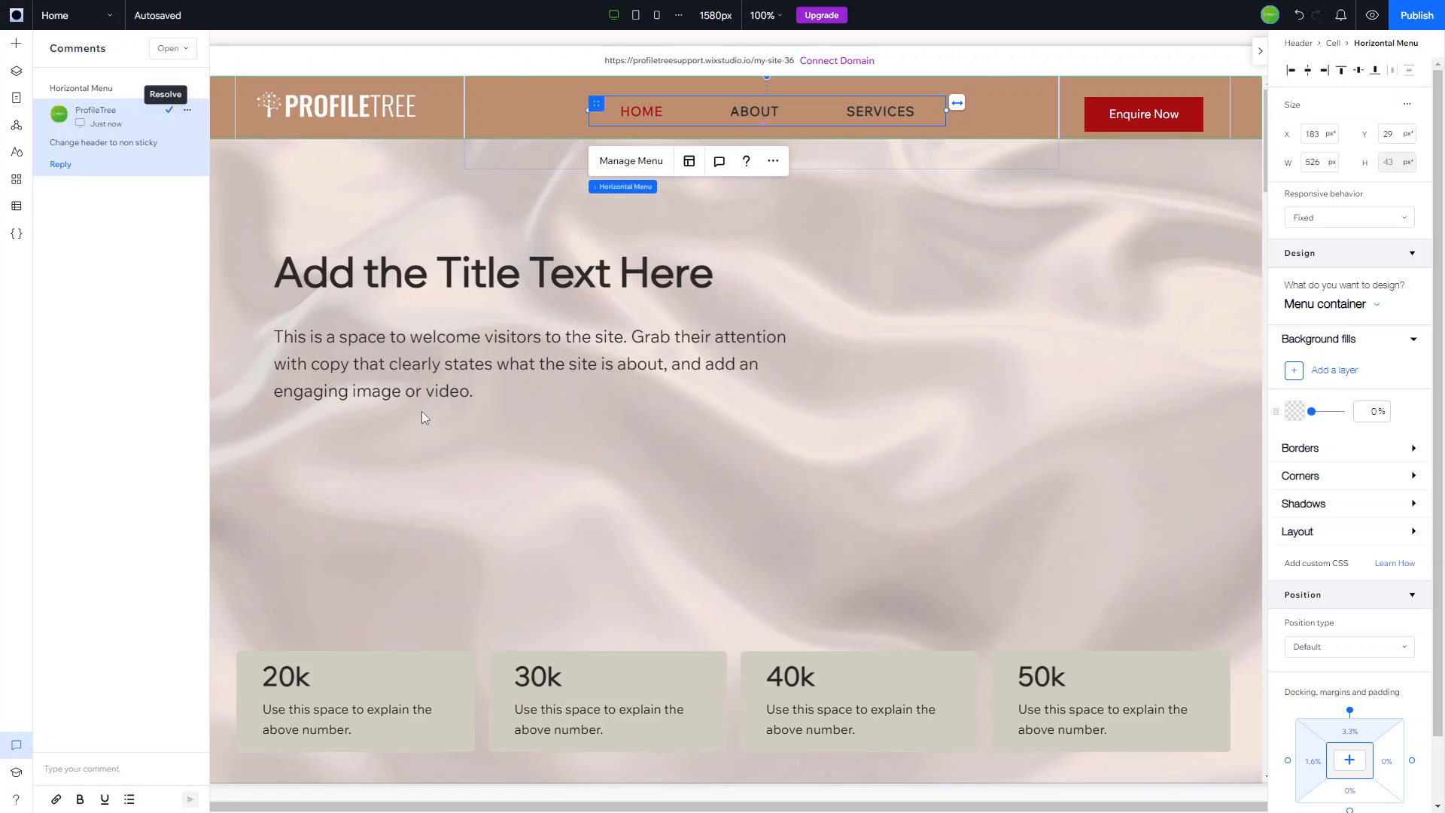
pyautogui.click(166, 93)
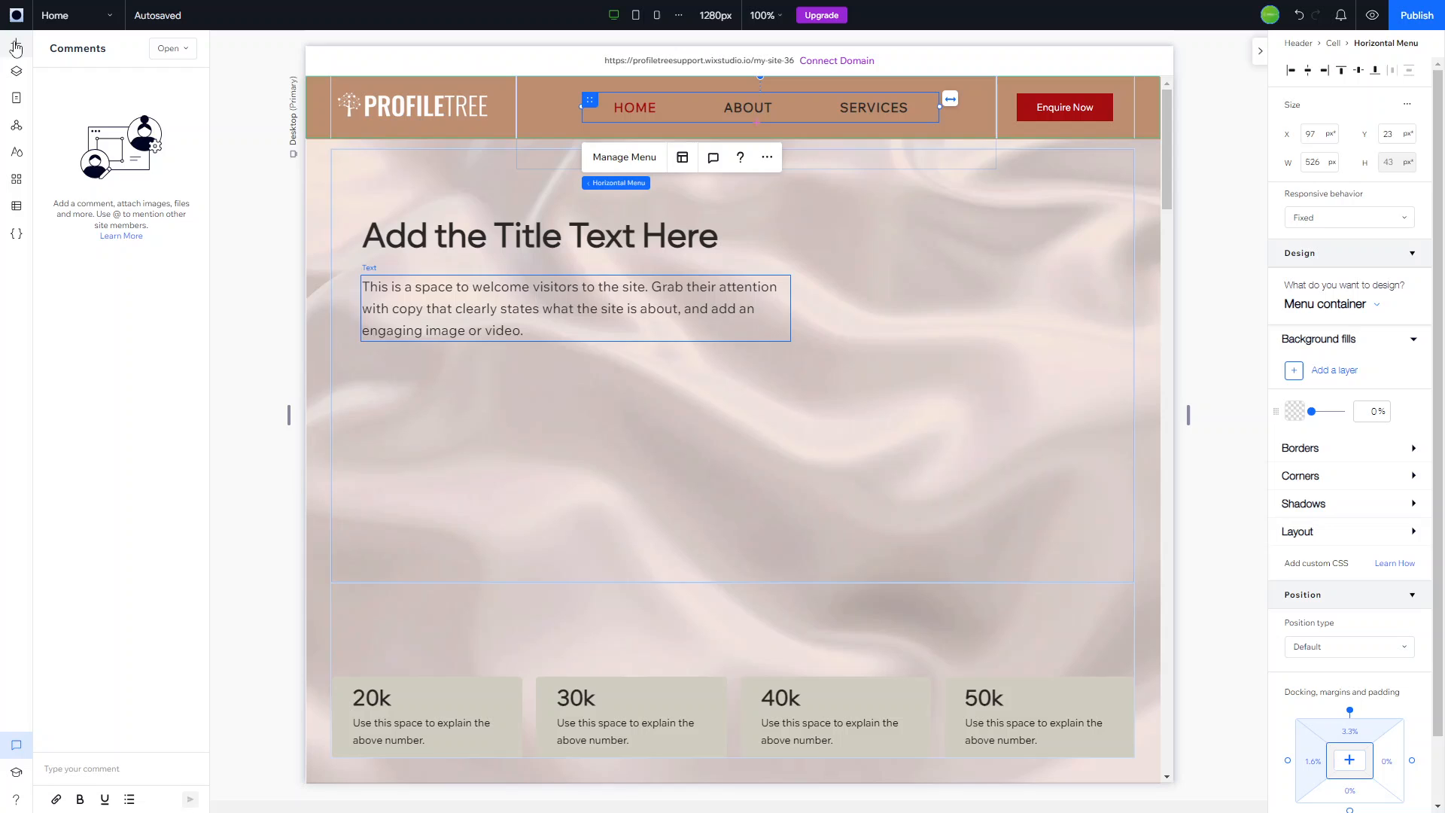
# - From Add > Sections > Headers, insert a ready-made header design into the page
pyautogui.click(15, 43)
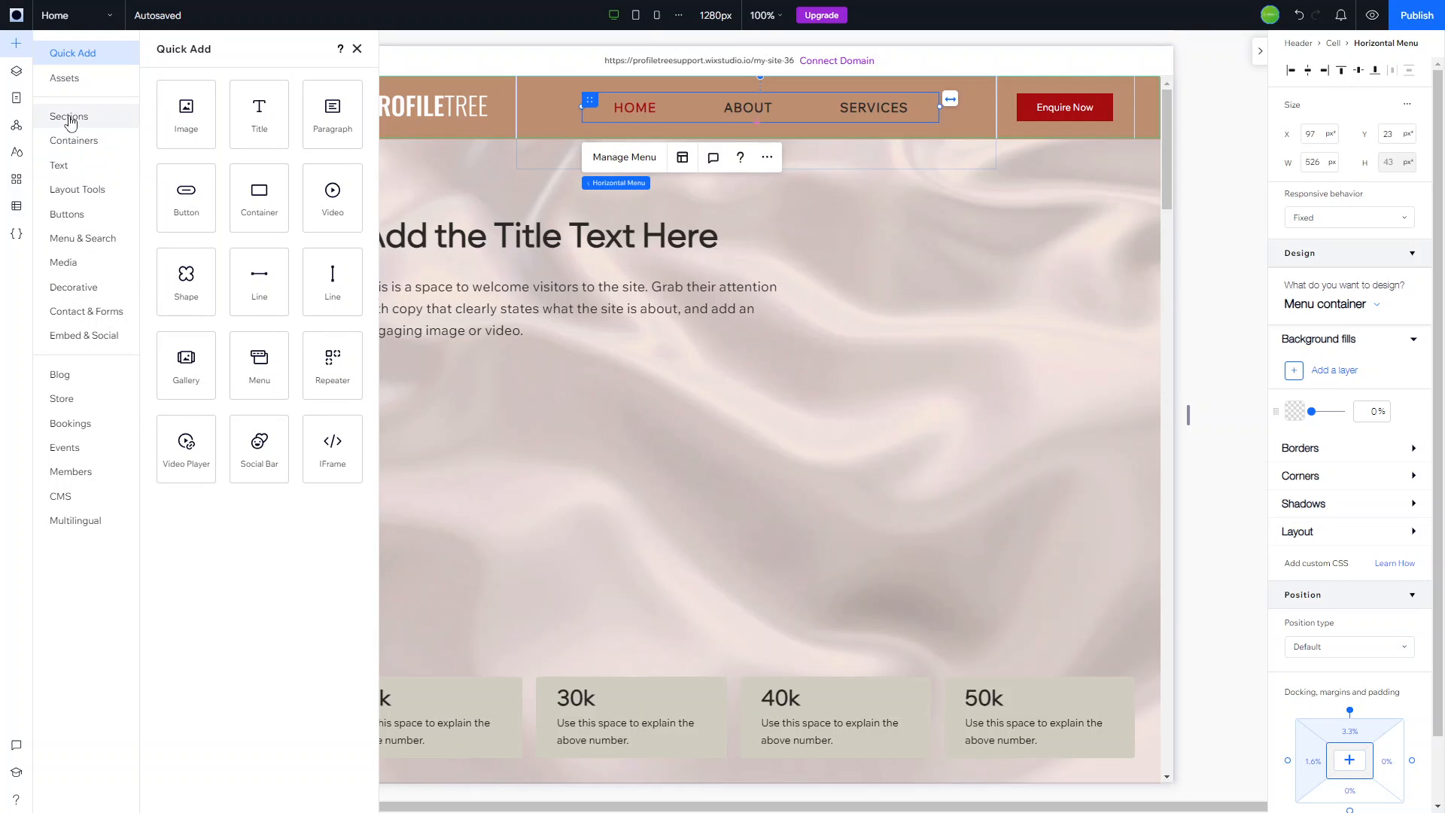
pyautogui.click(68, 116)
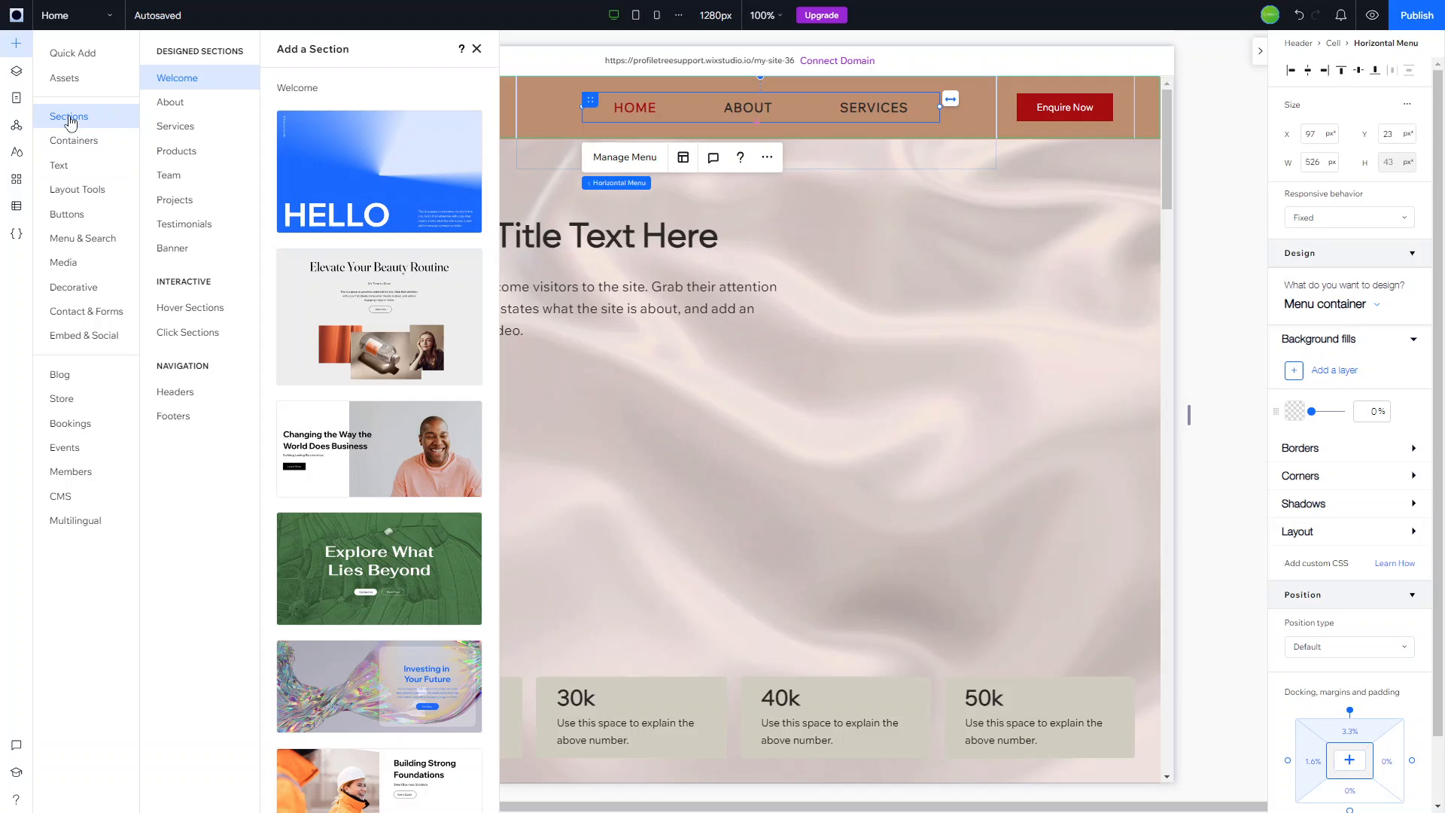
pyautogui.moveTo(174, 391)
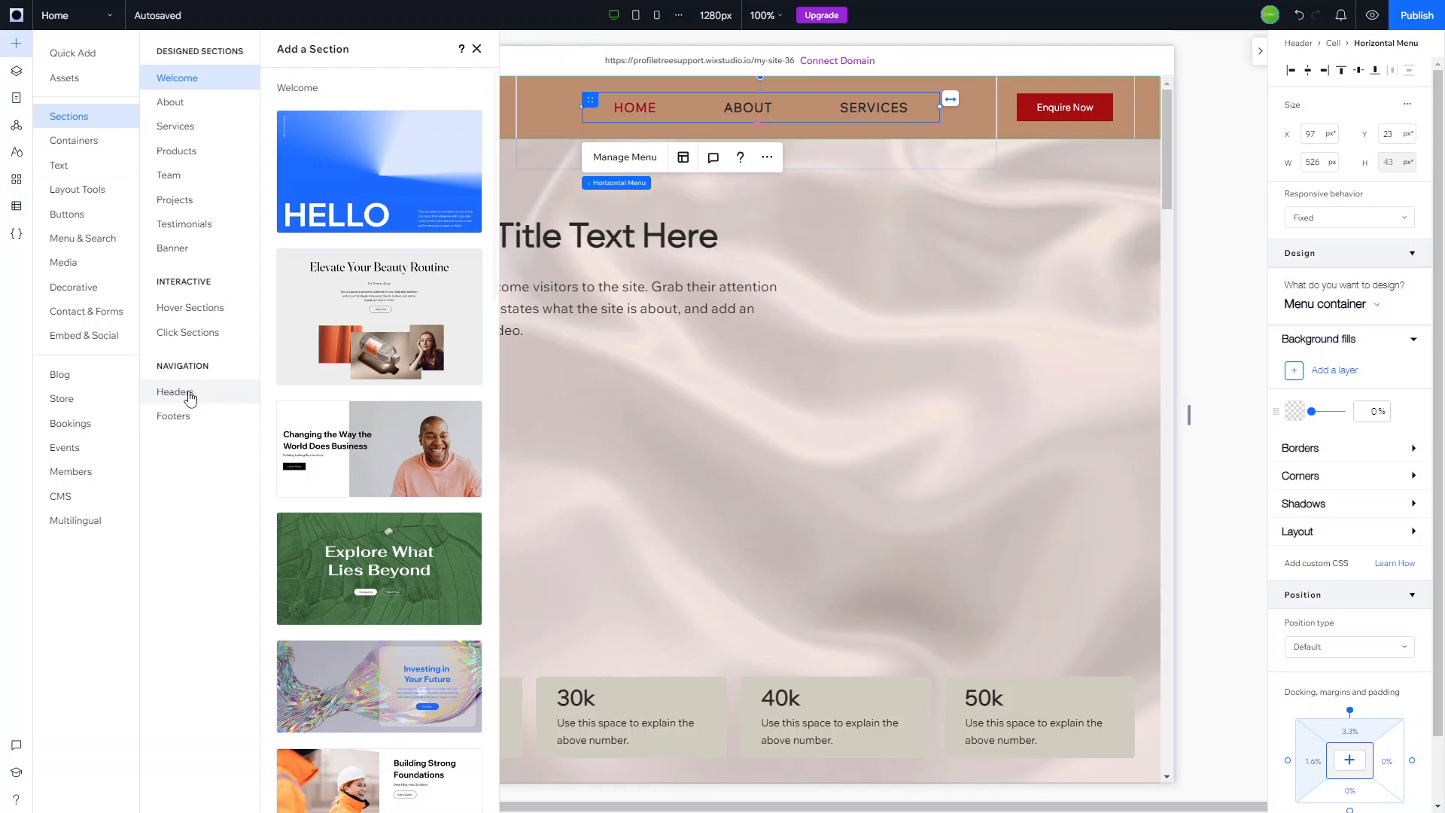
pyautogui.click(174, 392)
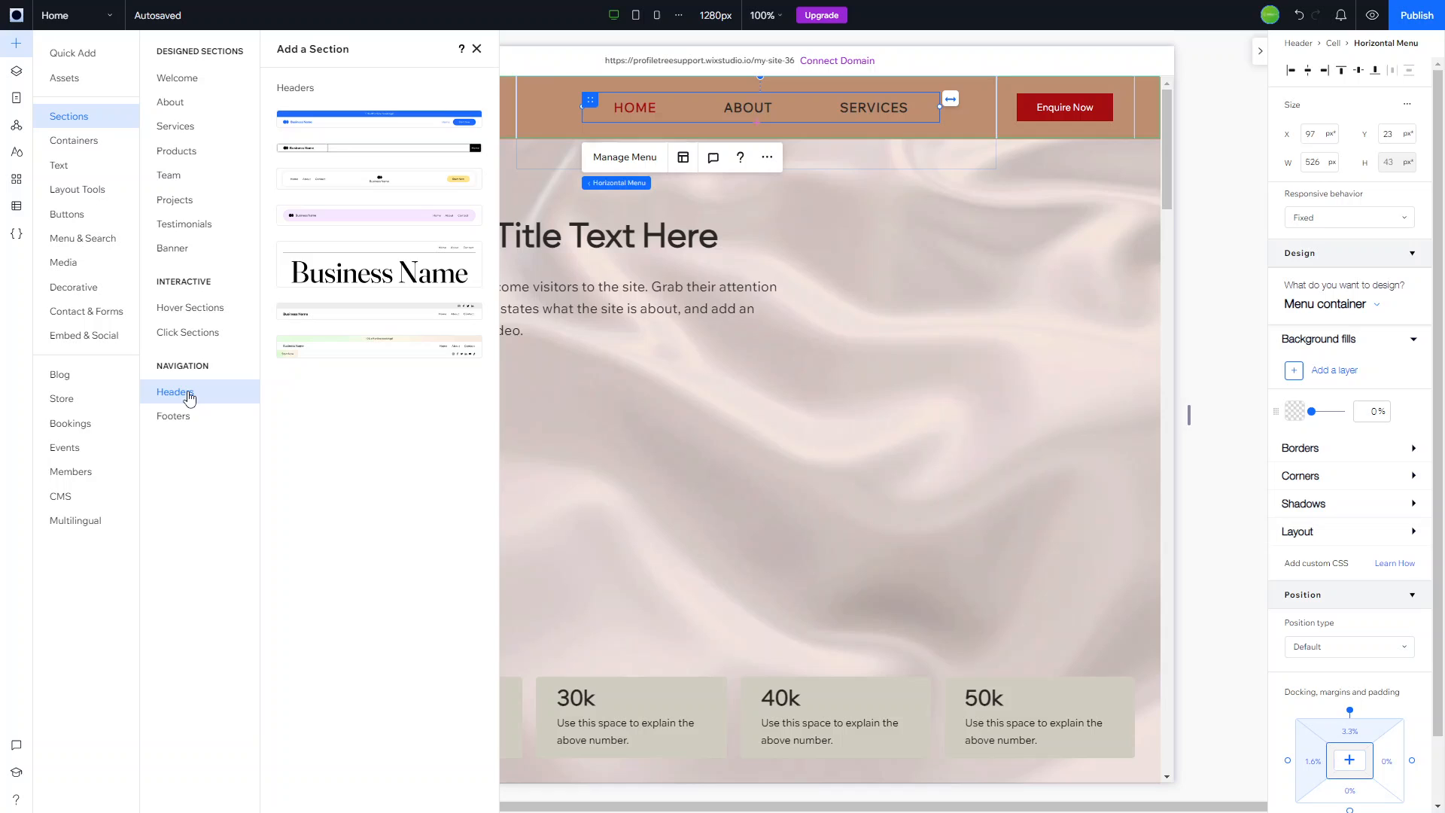
pyautogui.moveTo(195, 396)
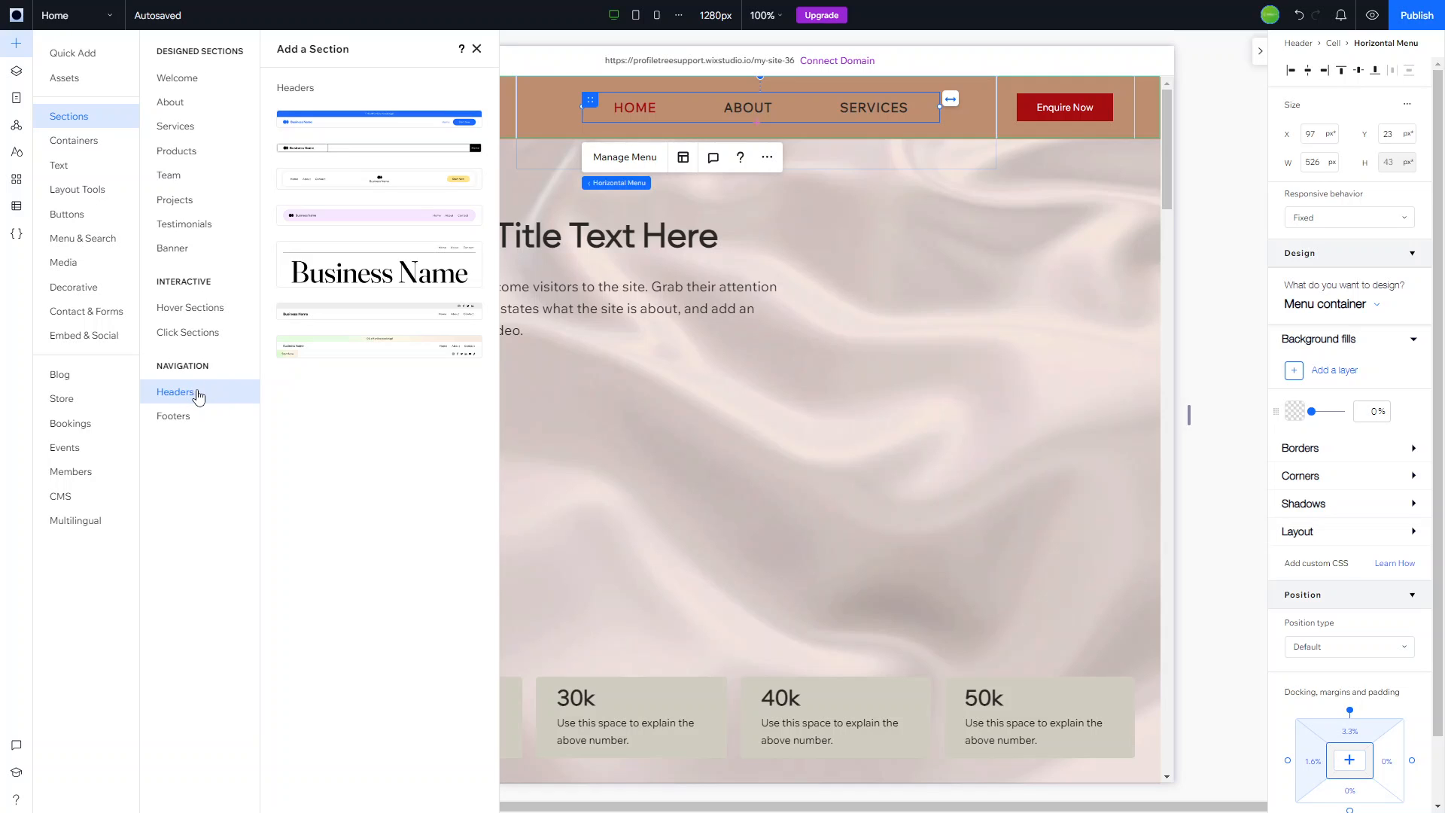
pyautogui.moveTo(229, 388)
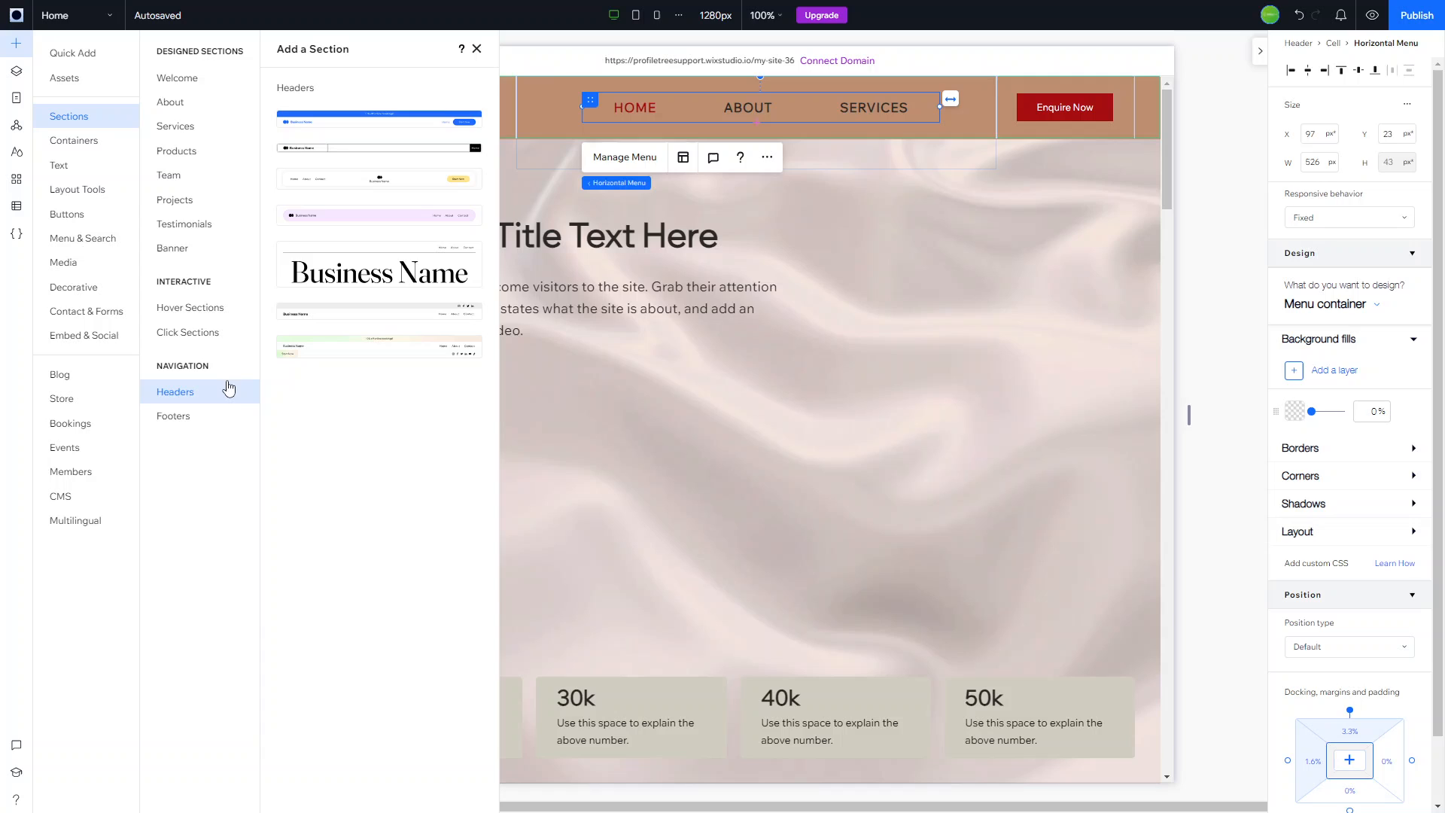
pyautogui.moveTo(358, 112)
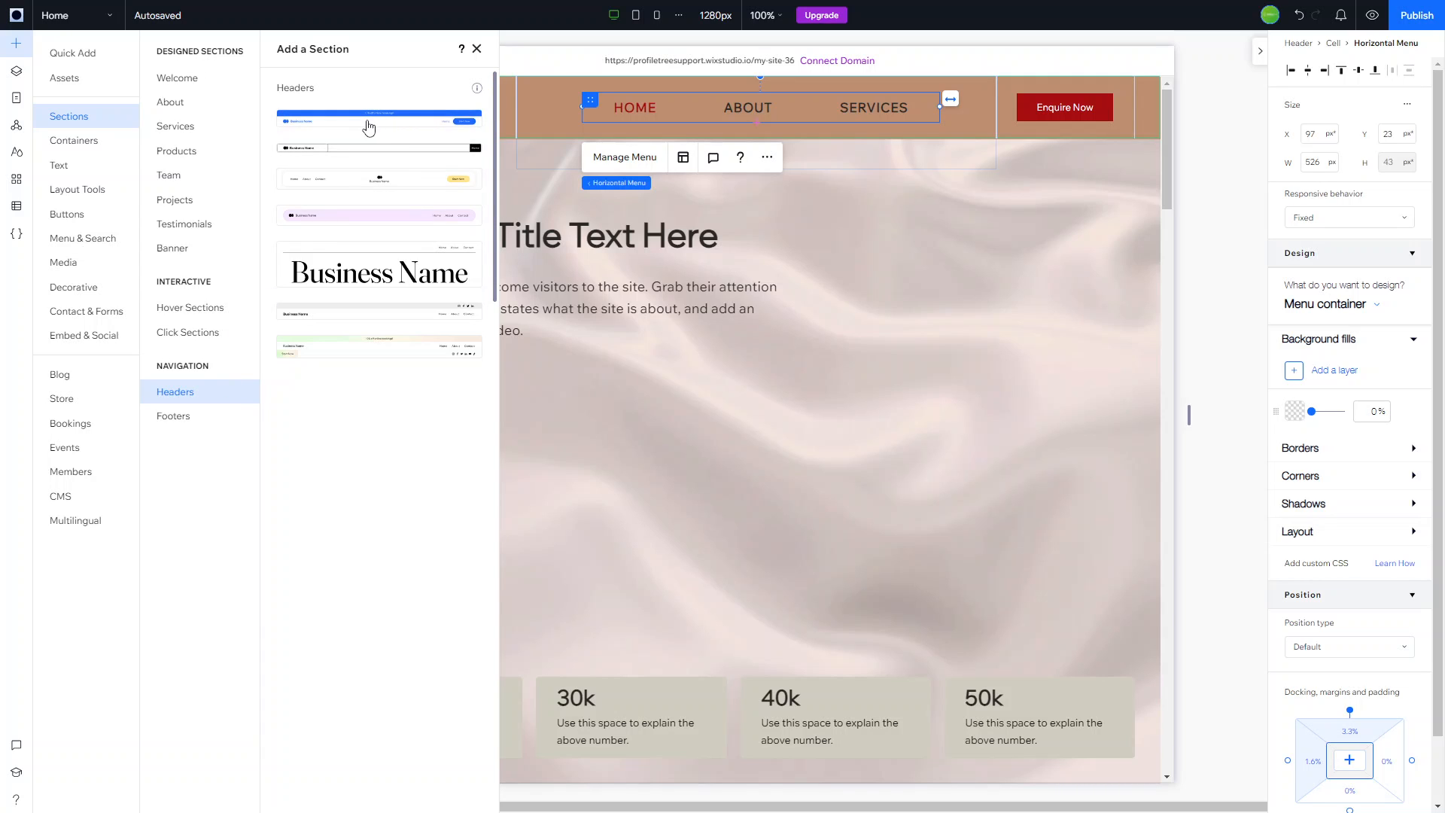
pyautogui.moveTo(355, 156)
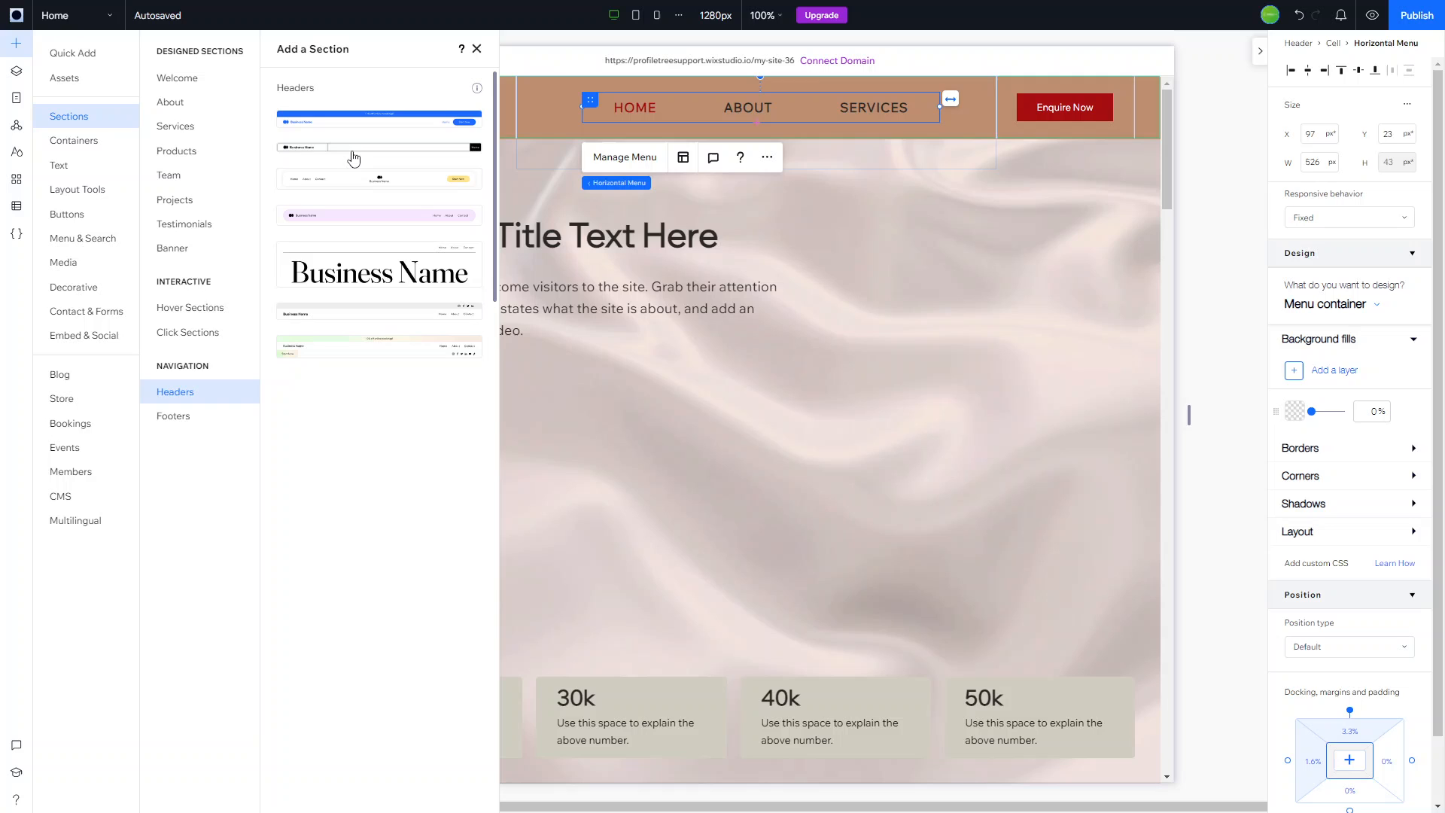
pyautogui.moveTo(335, 319)
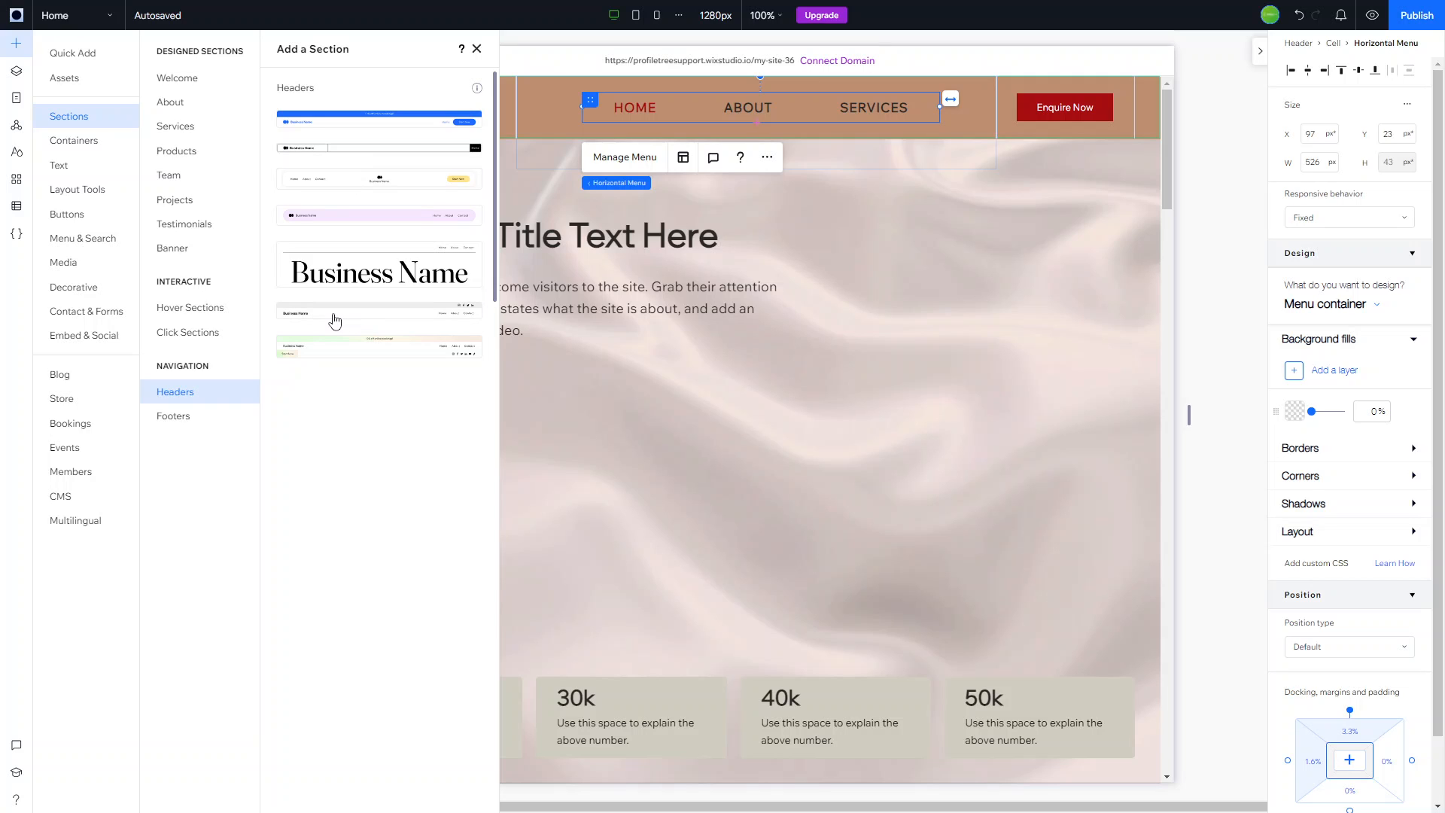
pyautogui.click(477, 48)
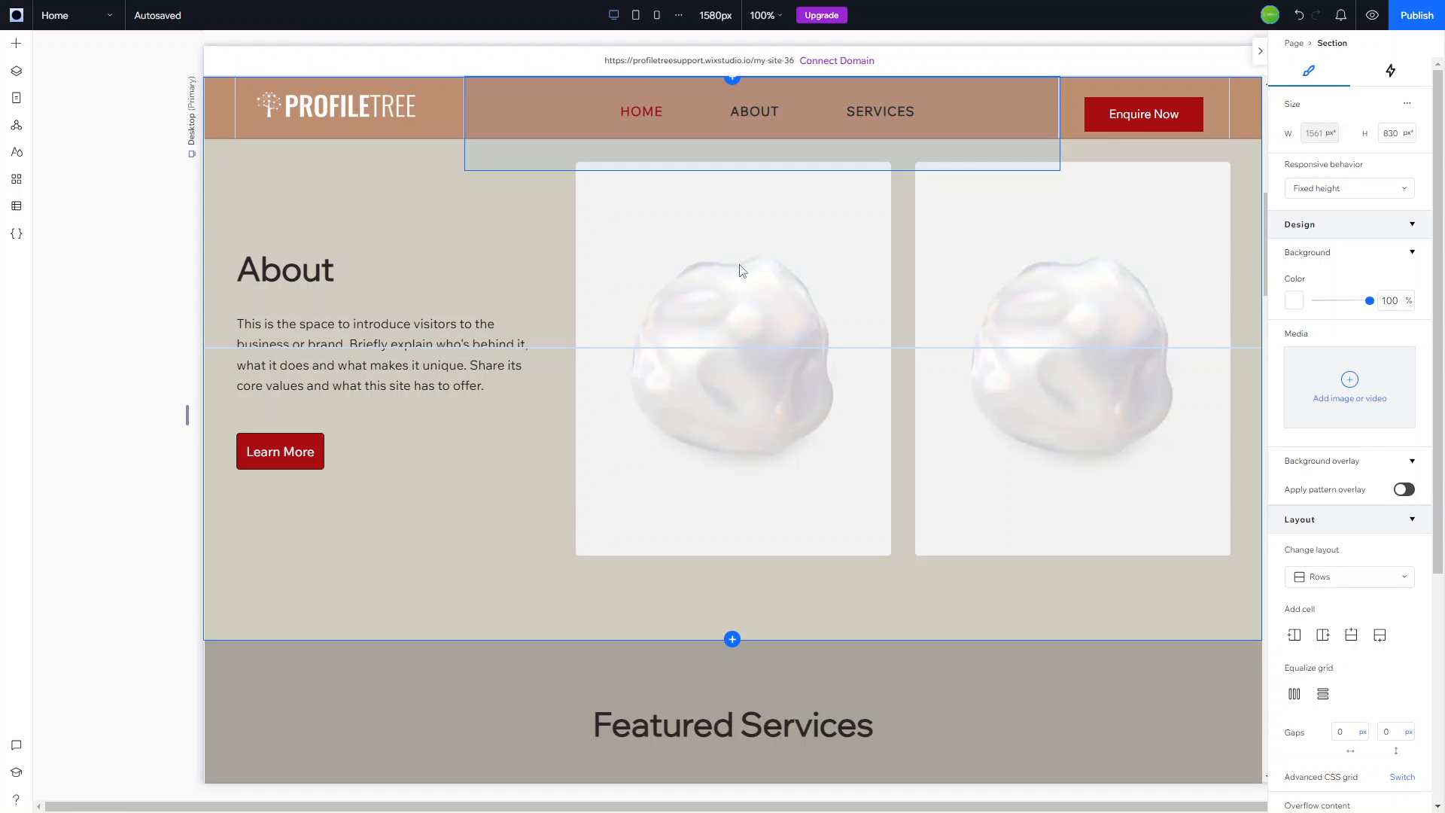
# - Inspect the inserted Business Name header's menu and text before removing the section
pyautogui.scroll(3)
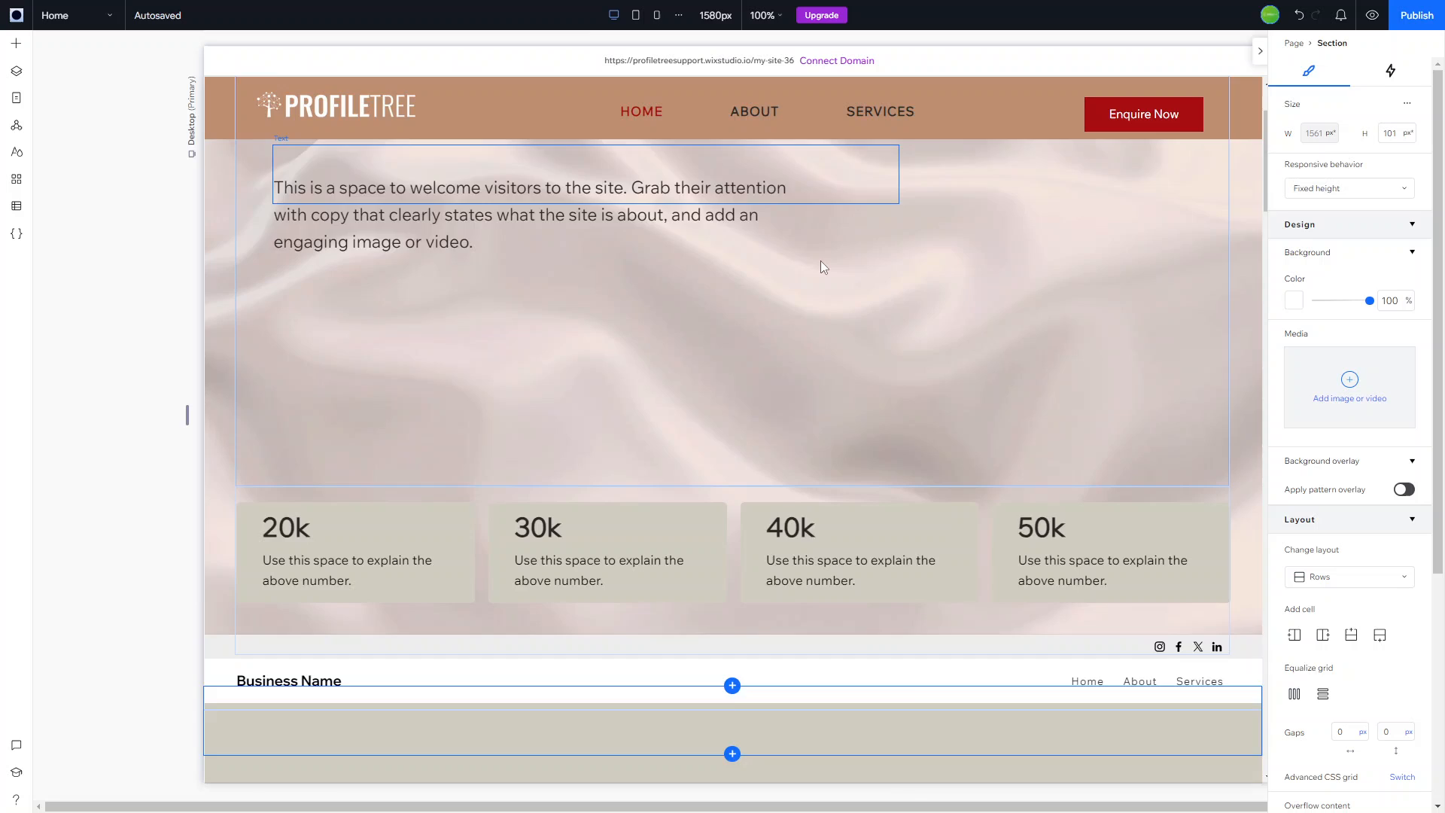
pyautogui.scroll(-3)
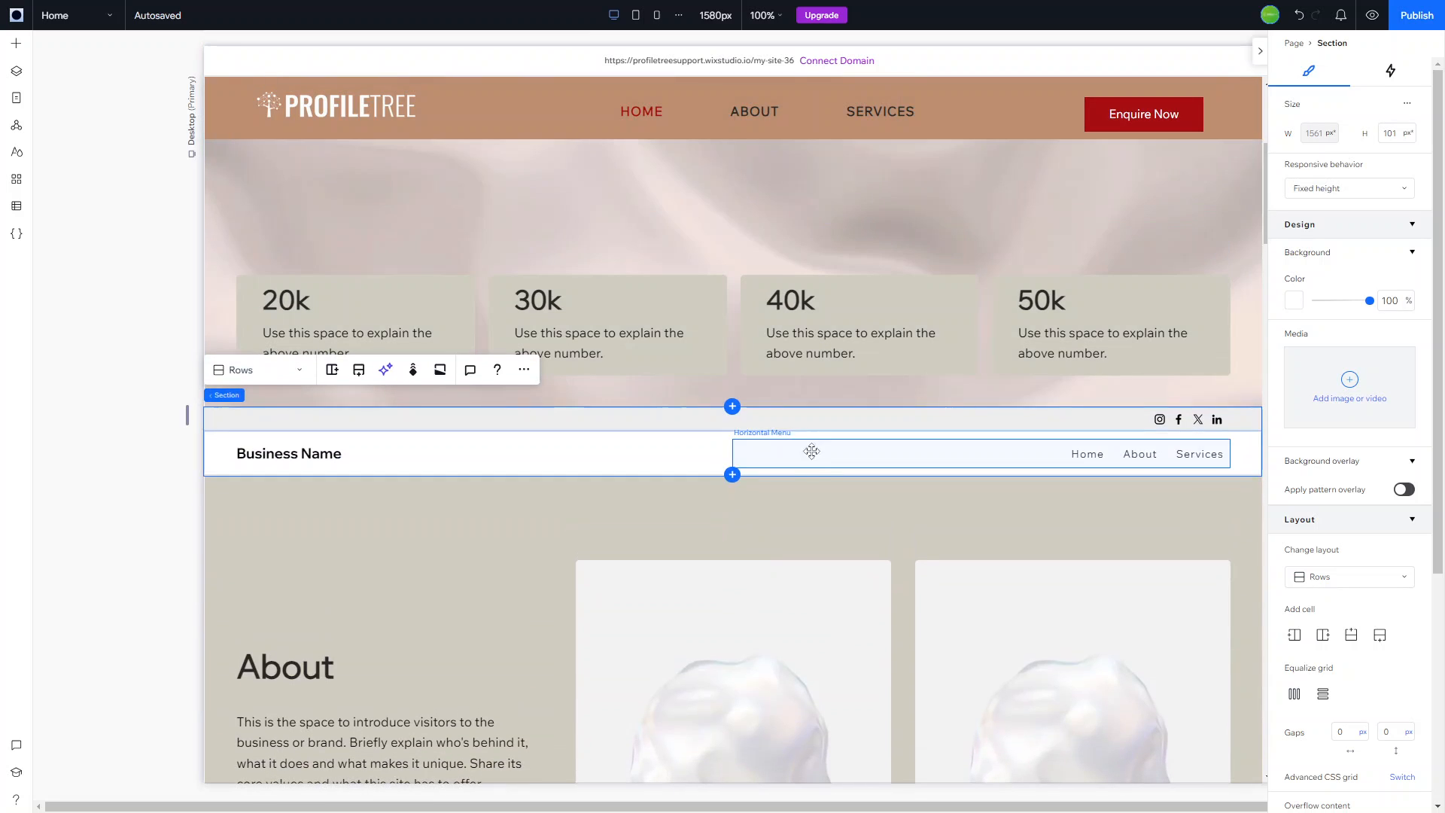
pyautogui.click(289, 453)
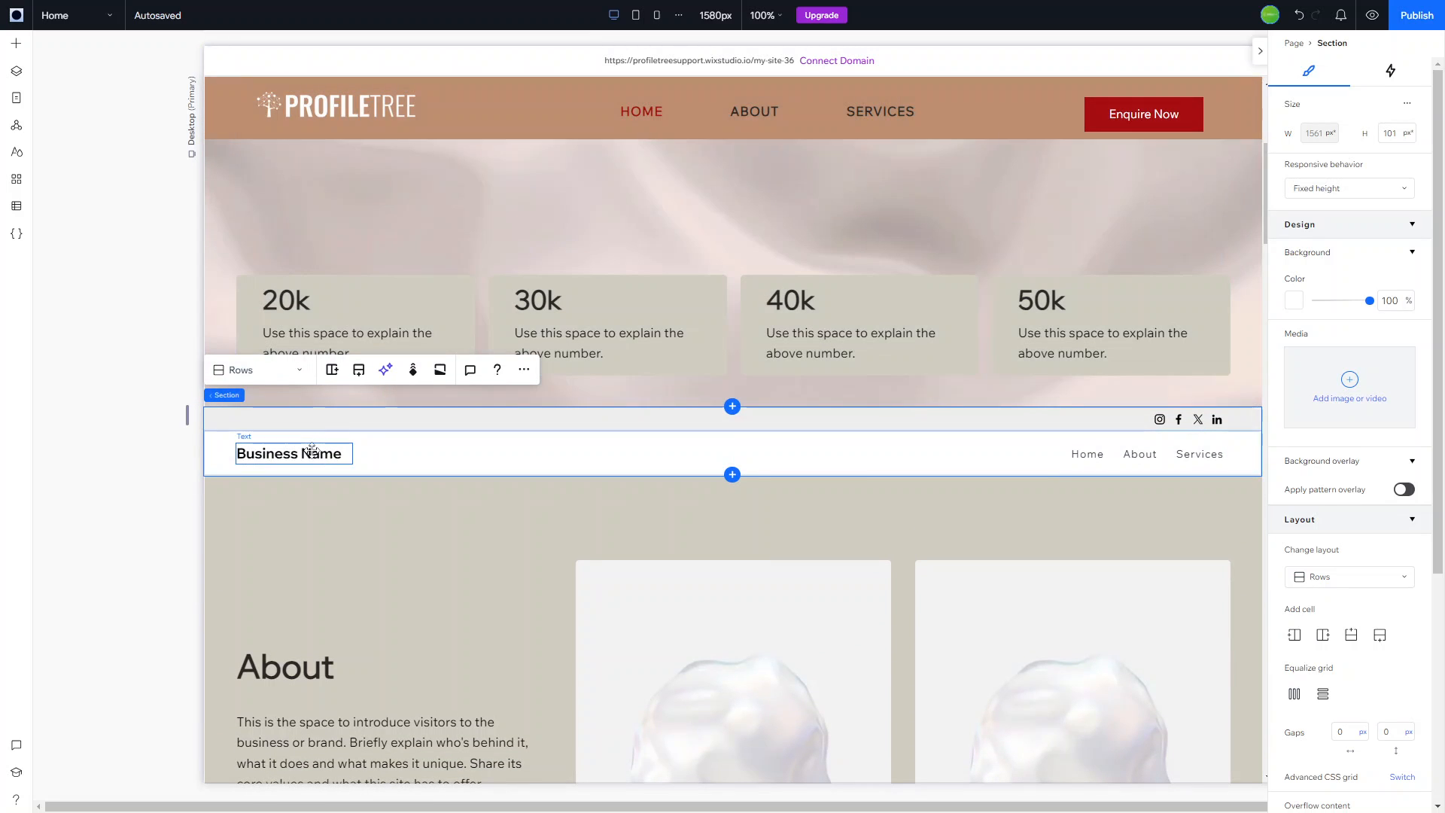
pyautogui.click(607, 322)
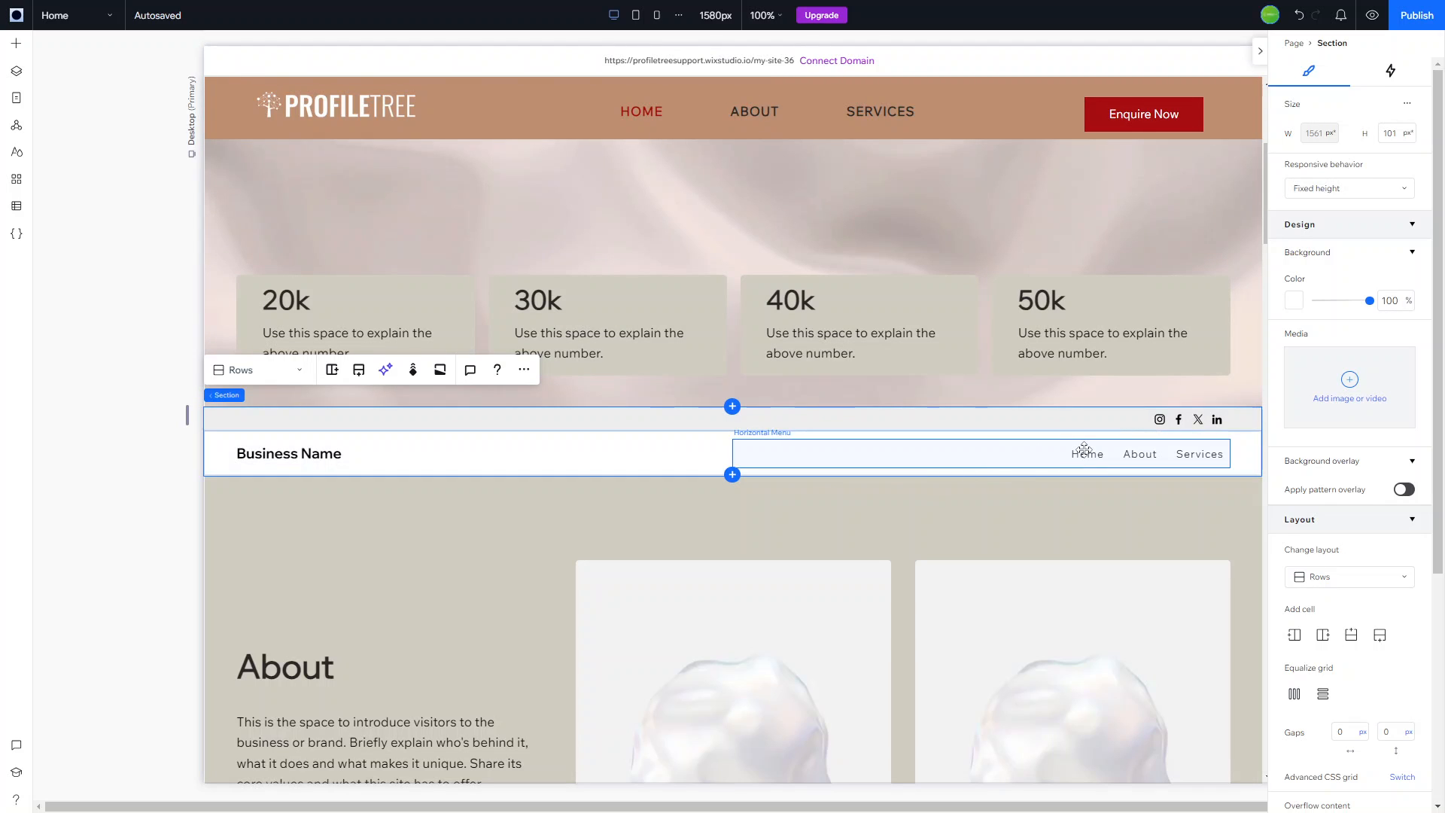
pyautogui.click(1087, 453)
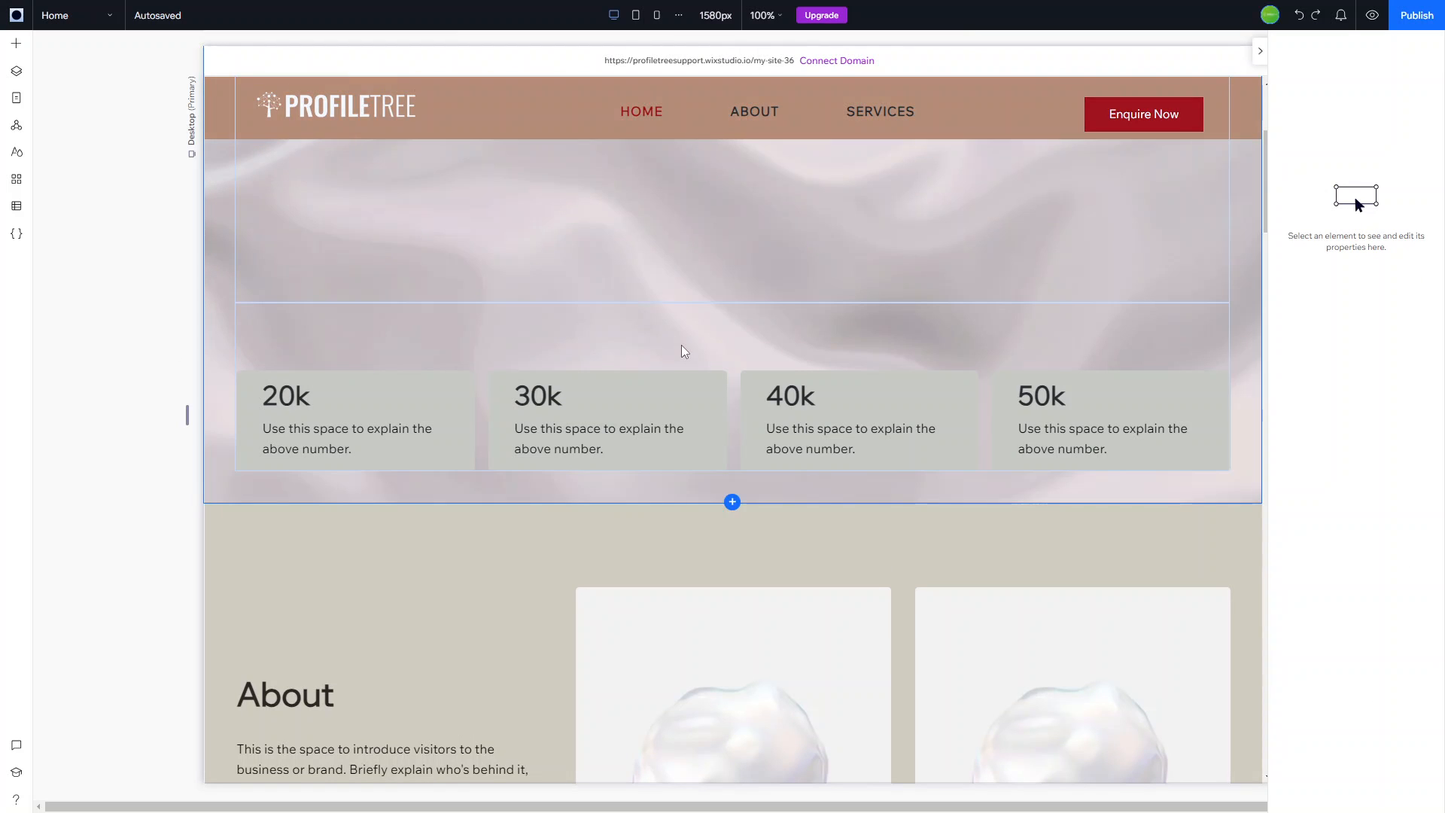
pyautogui.scroll(3)
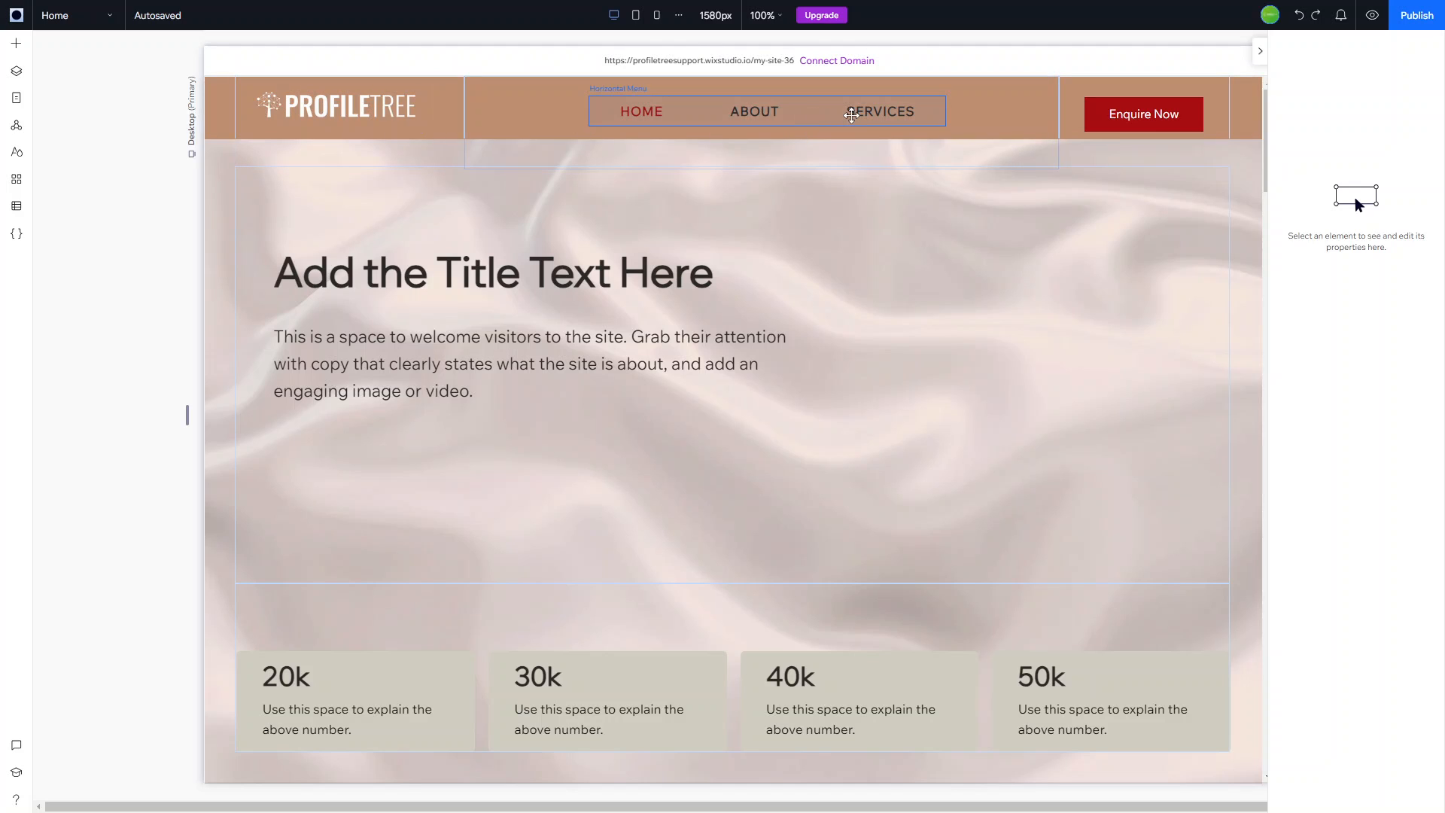
pyautogui.click(183, 170)
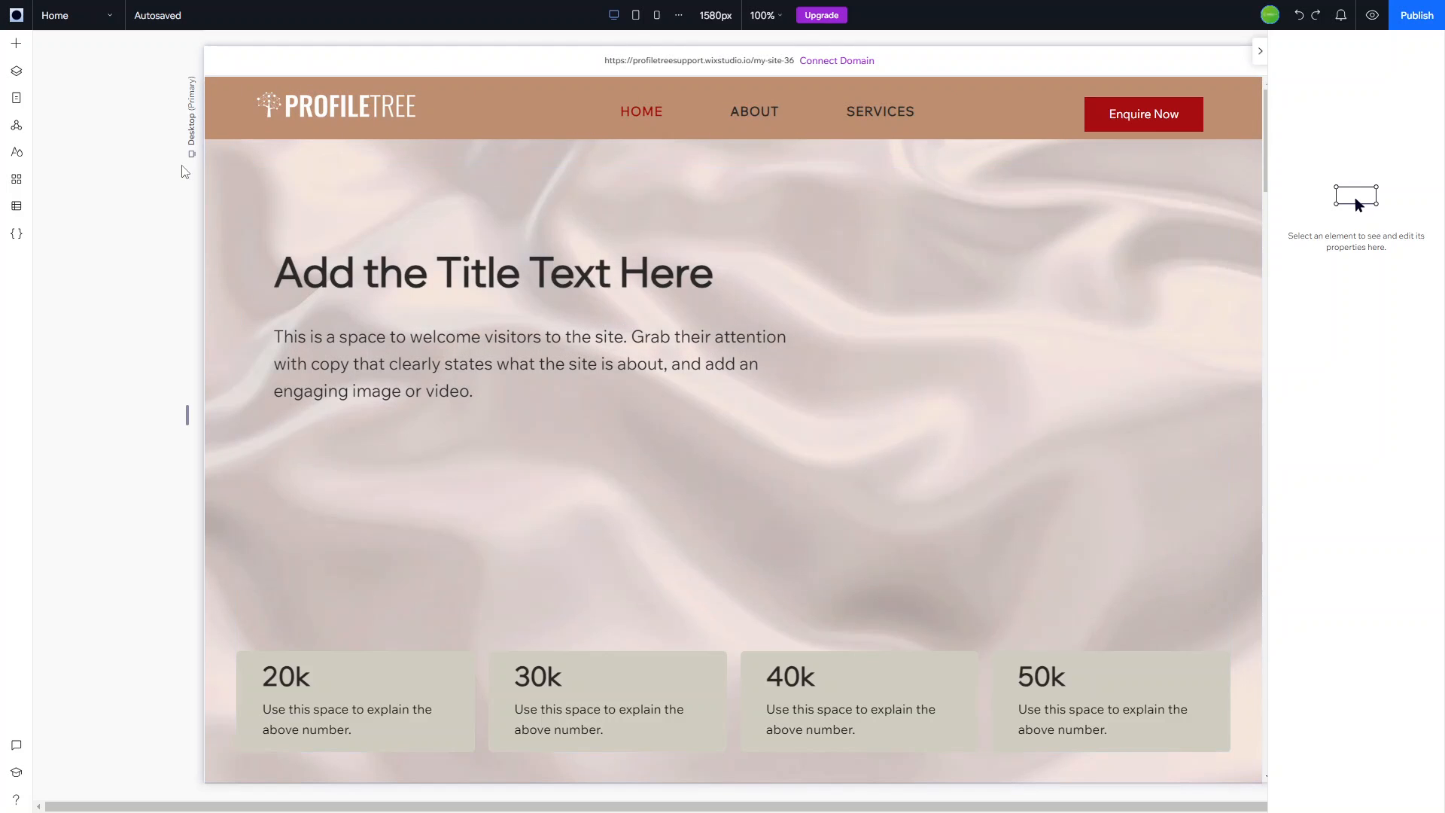